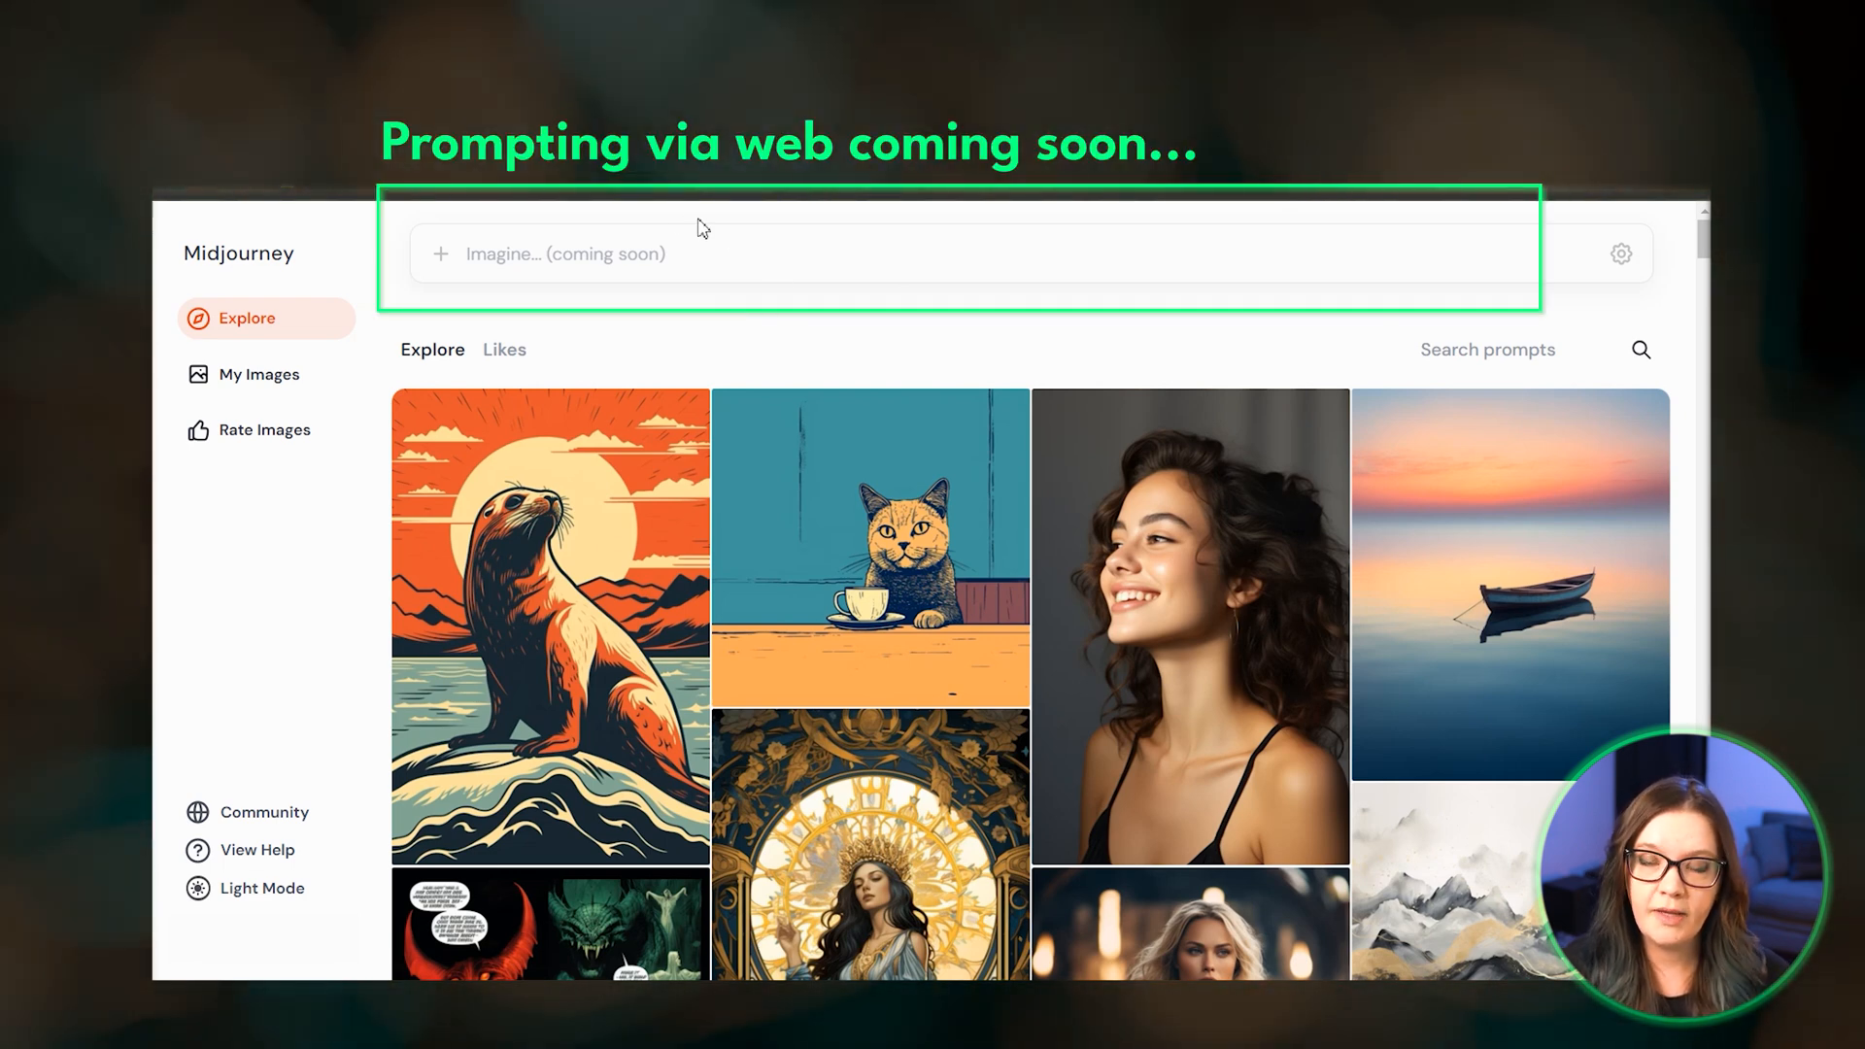
mouse_move(583, 218)
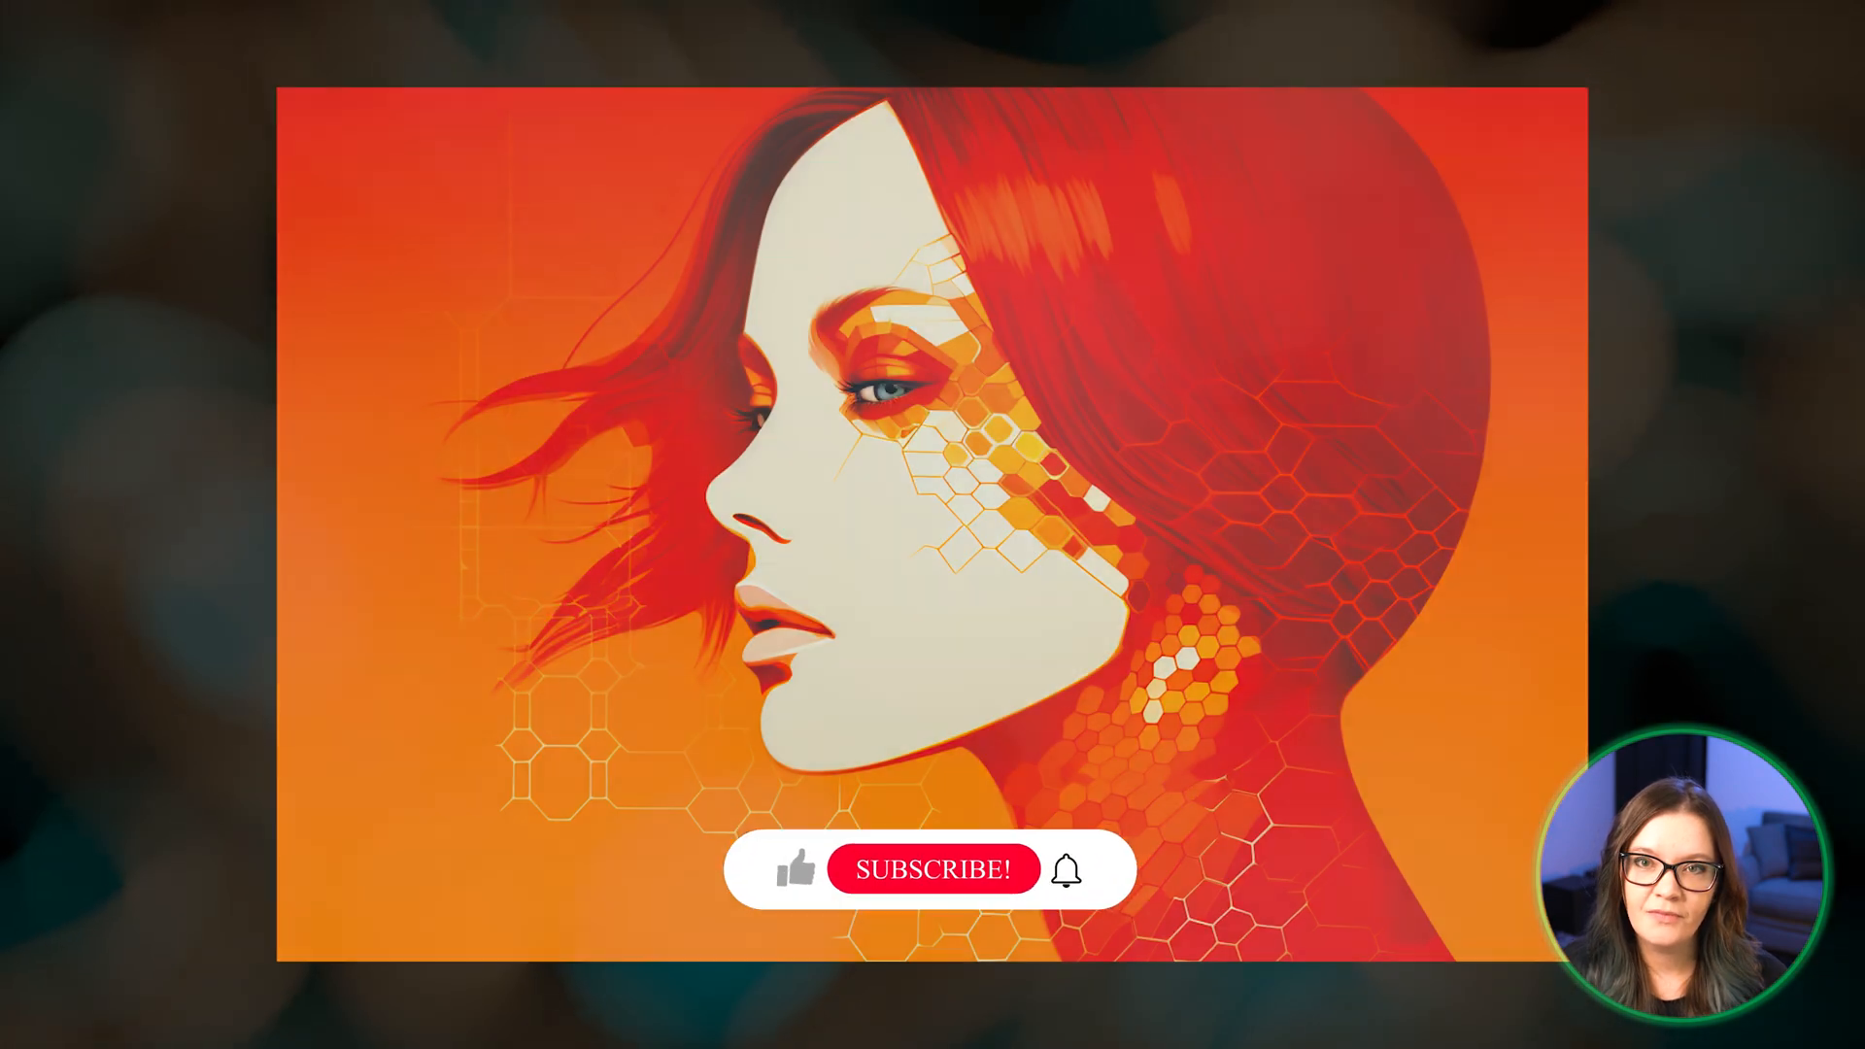
Browse Discord's login and Create an account forms, then the Windows download page
left_click(800, 869)
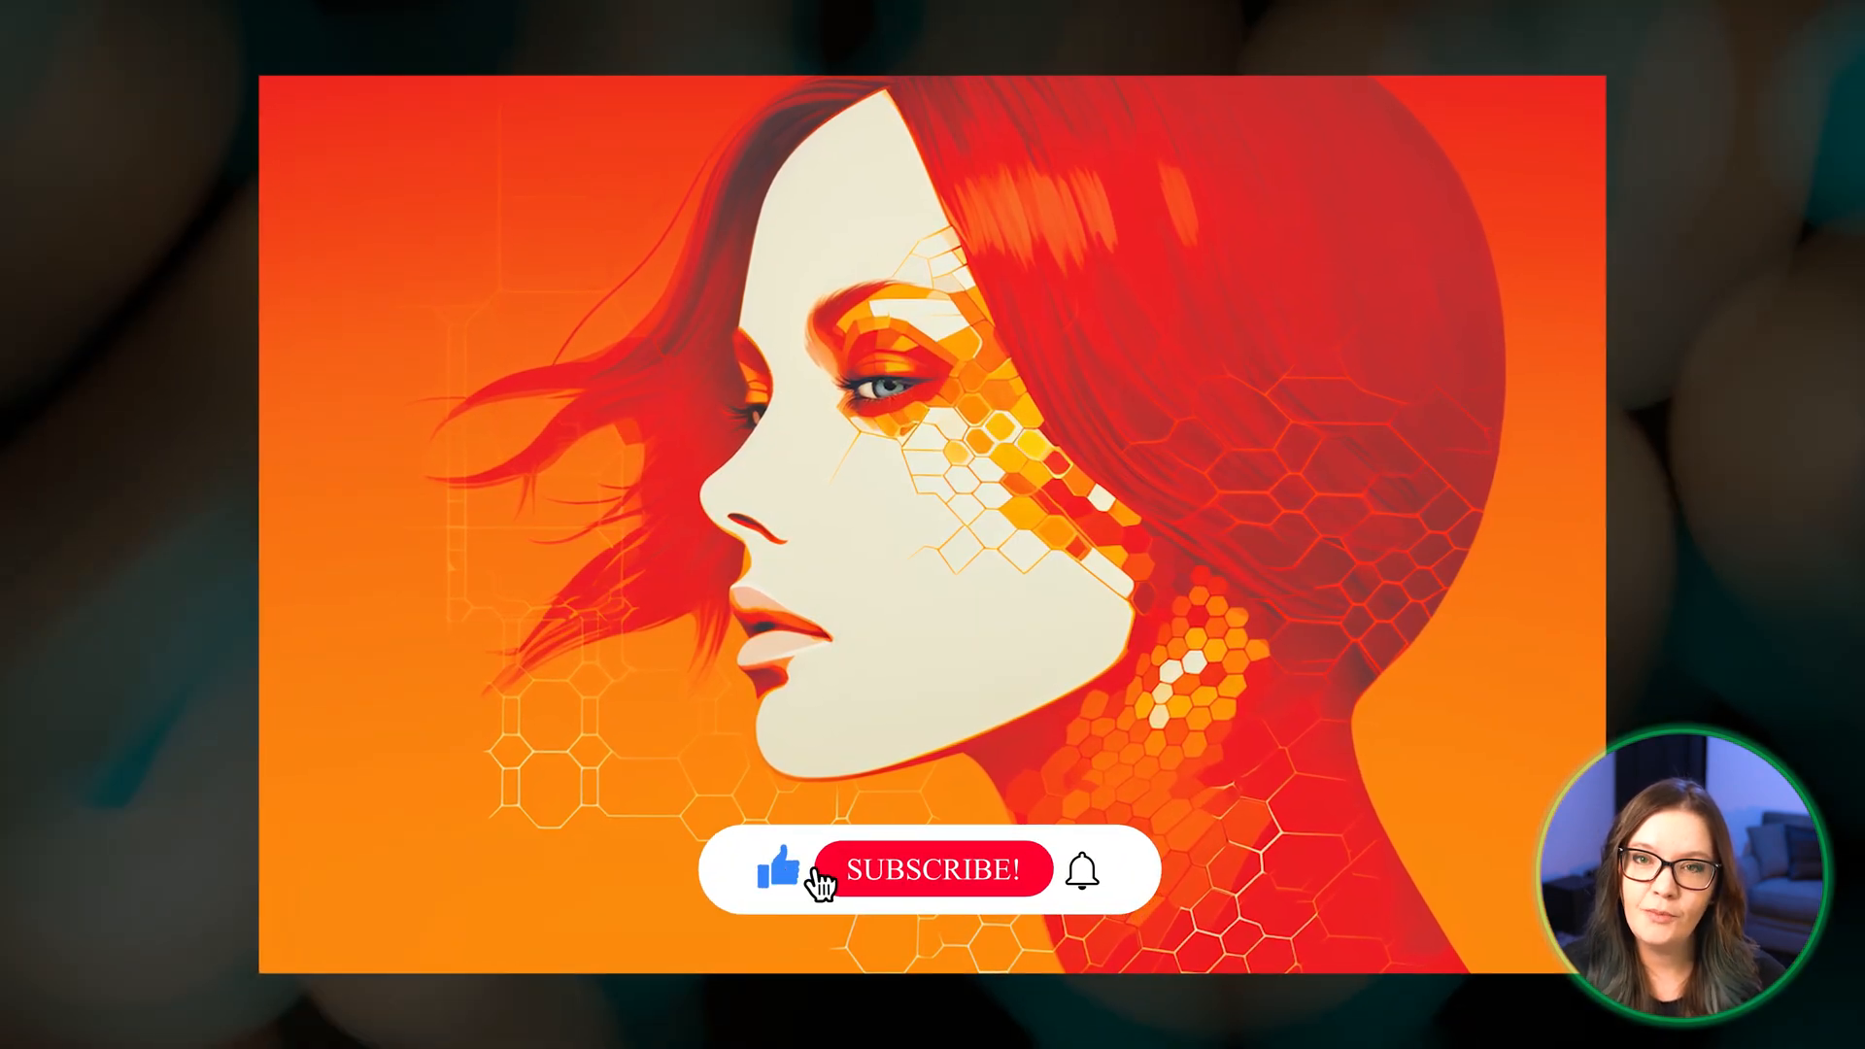
left_click(934, 868)
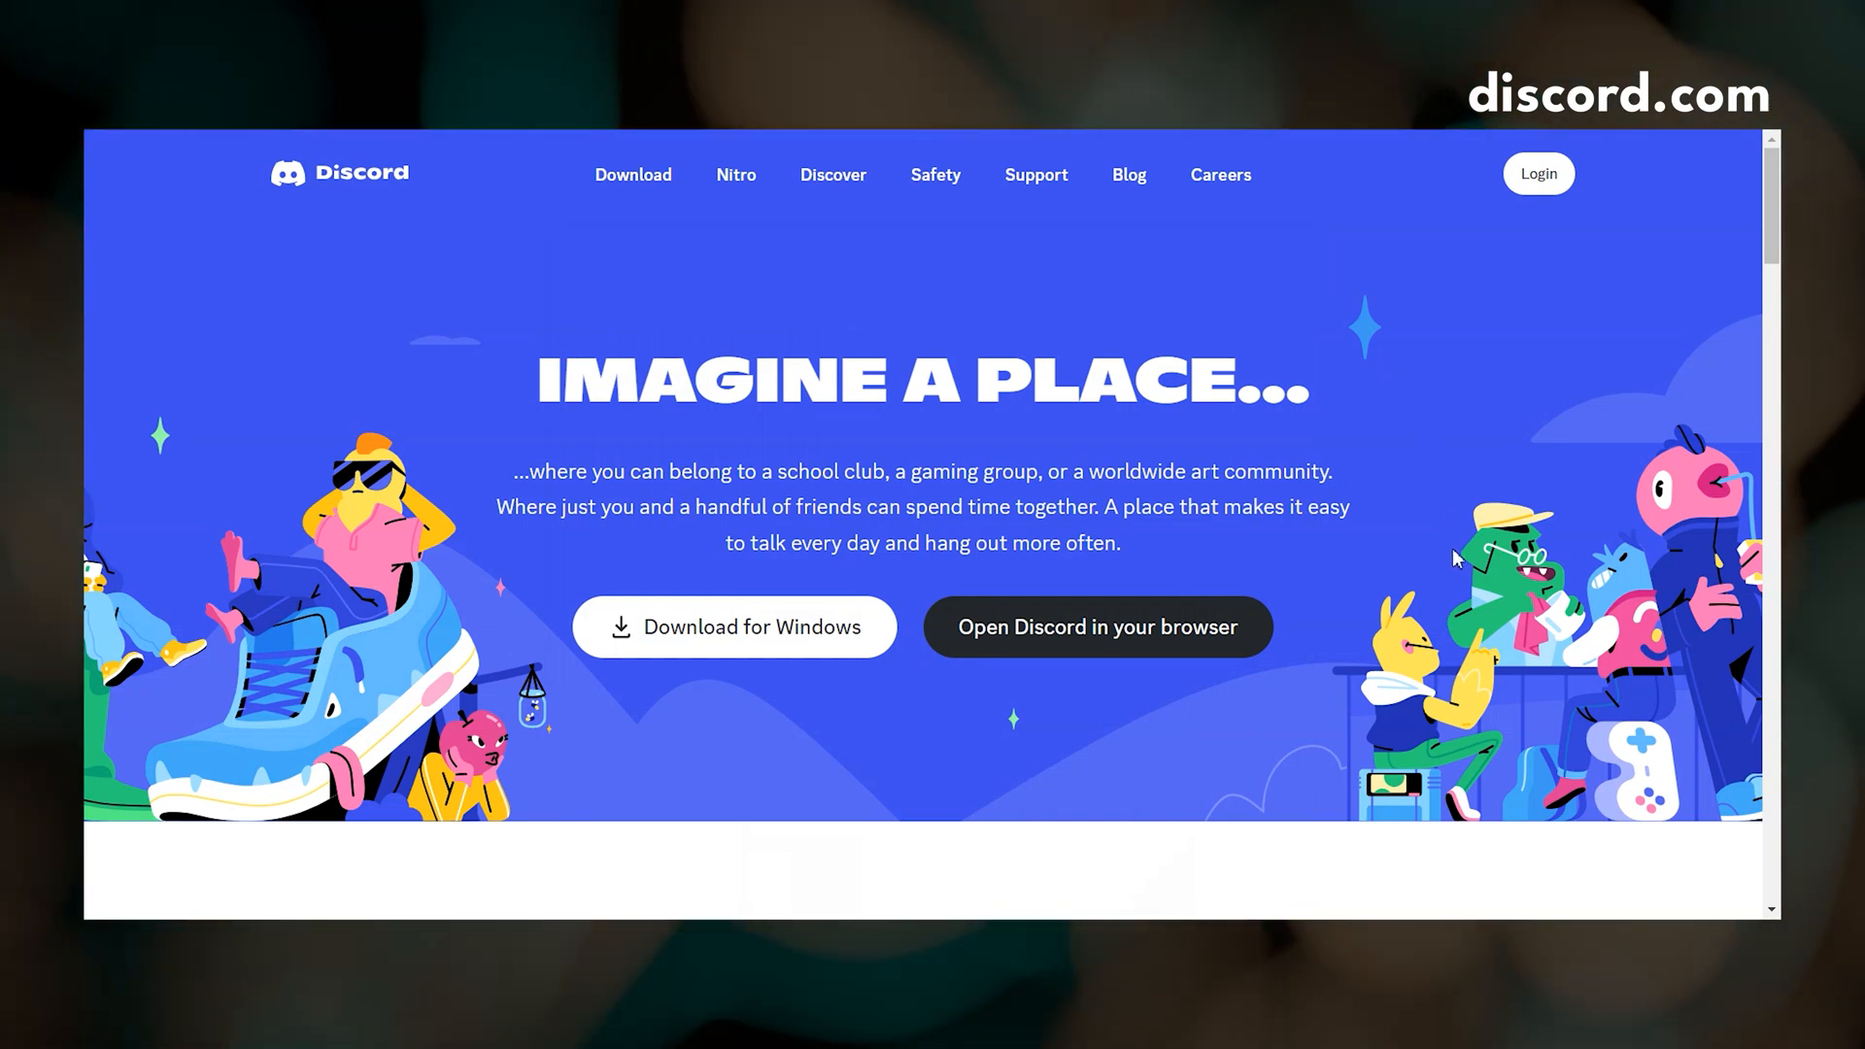
left_click(1536, 173)
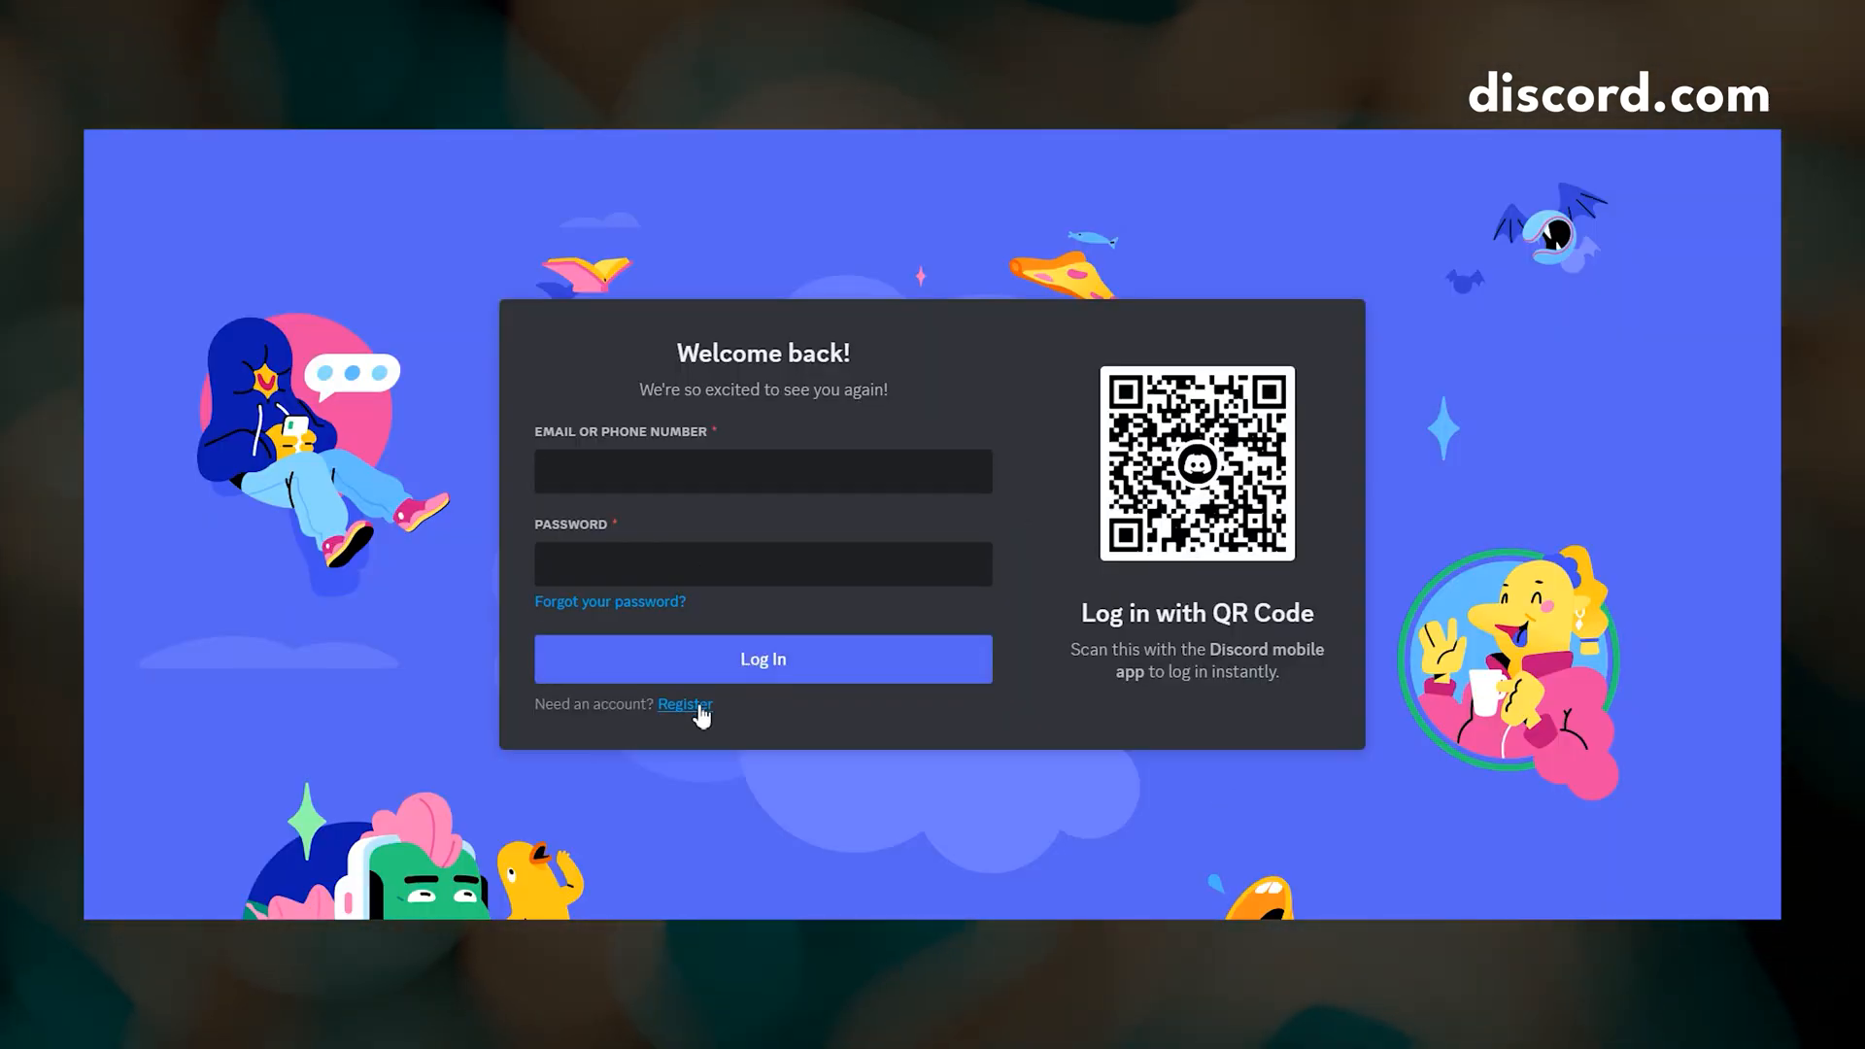
left_click(685, 704)
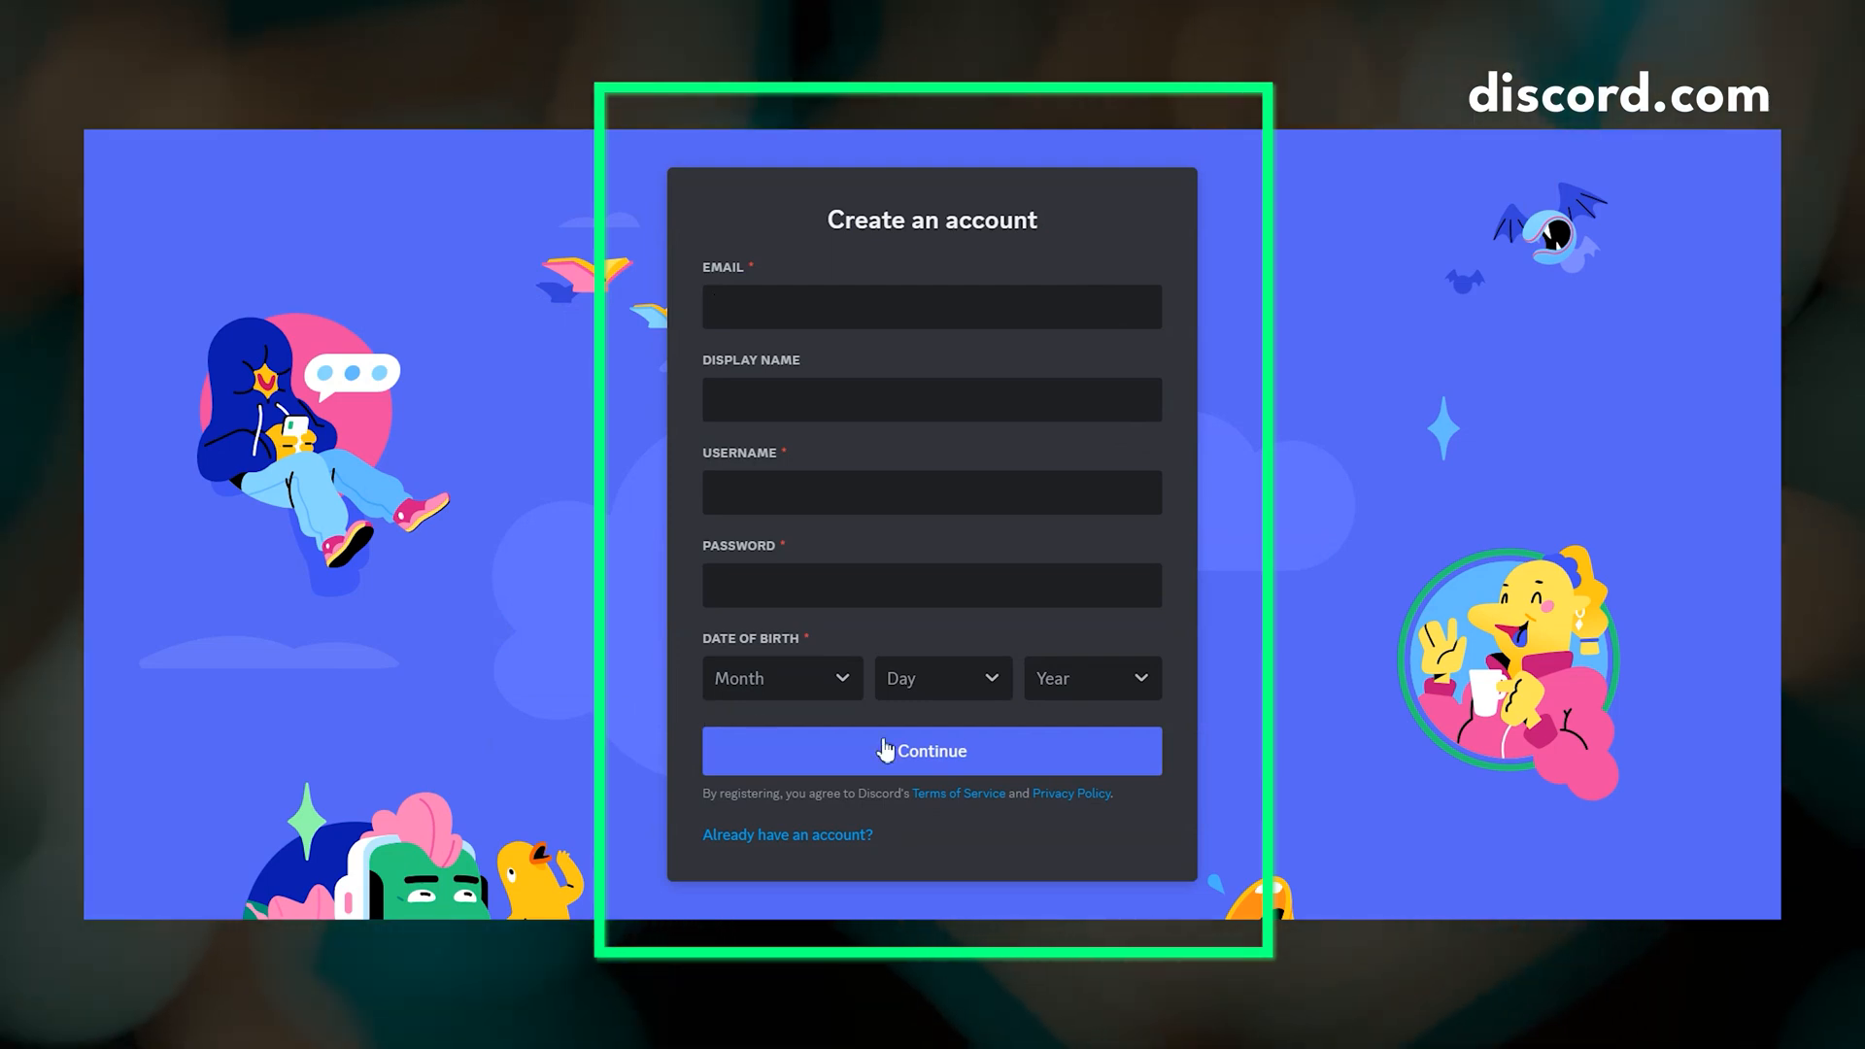
left_click(932, 751)
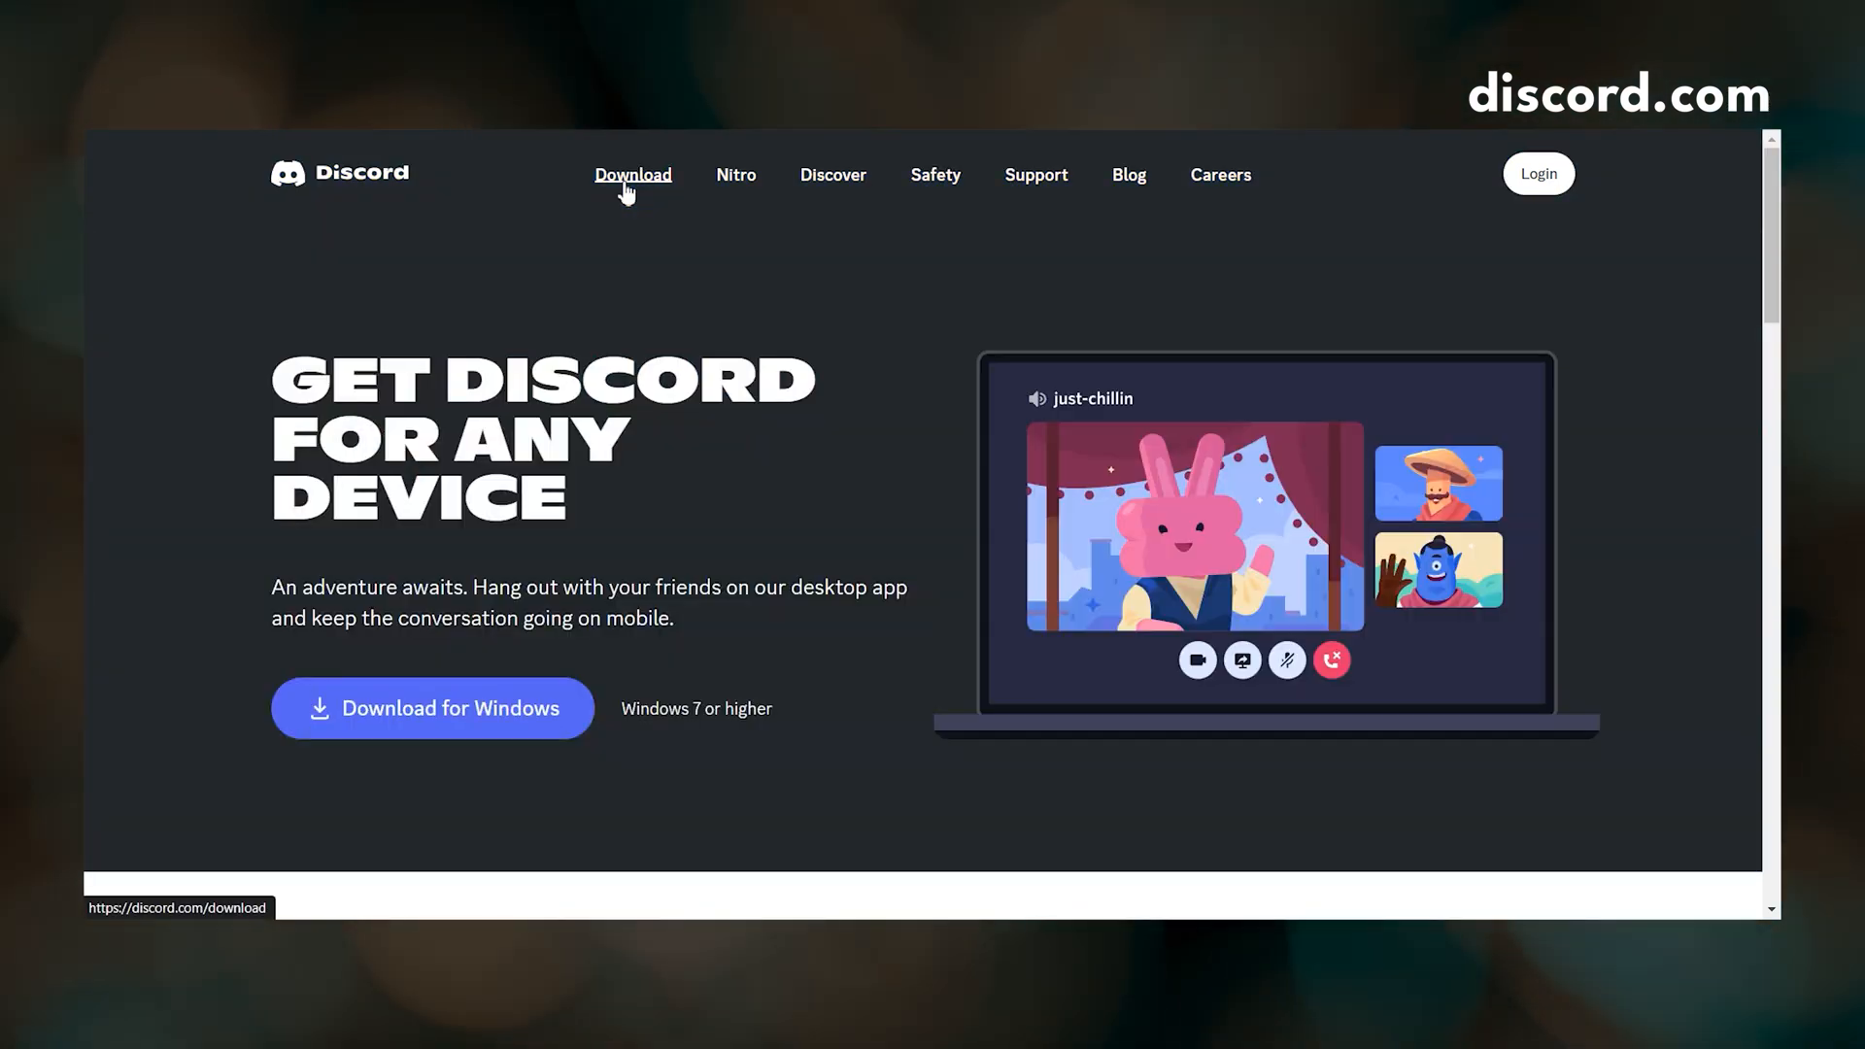
scroll("down", 3)
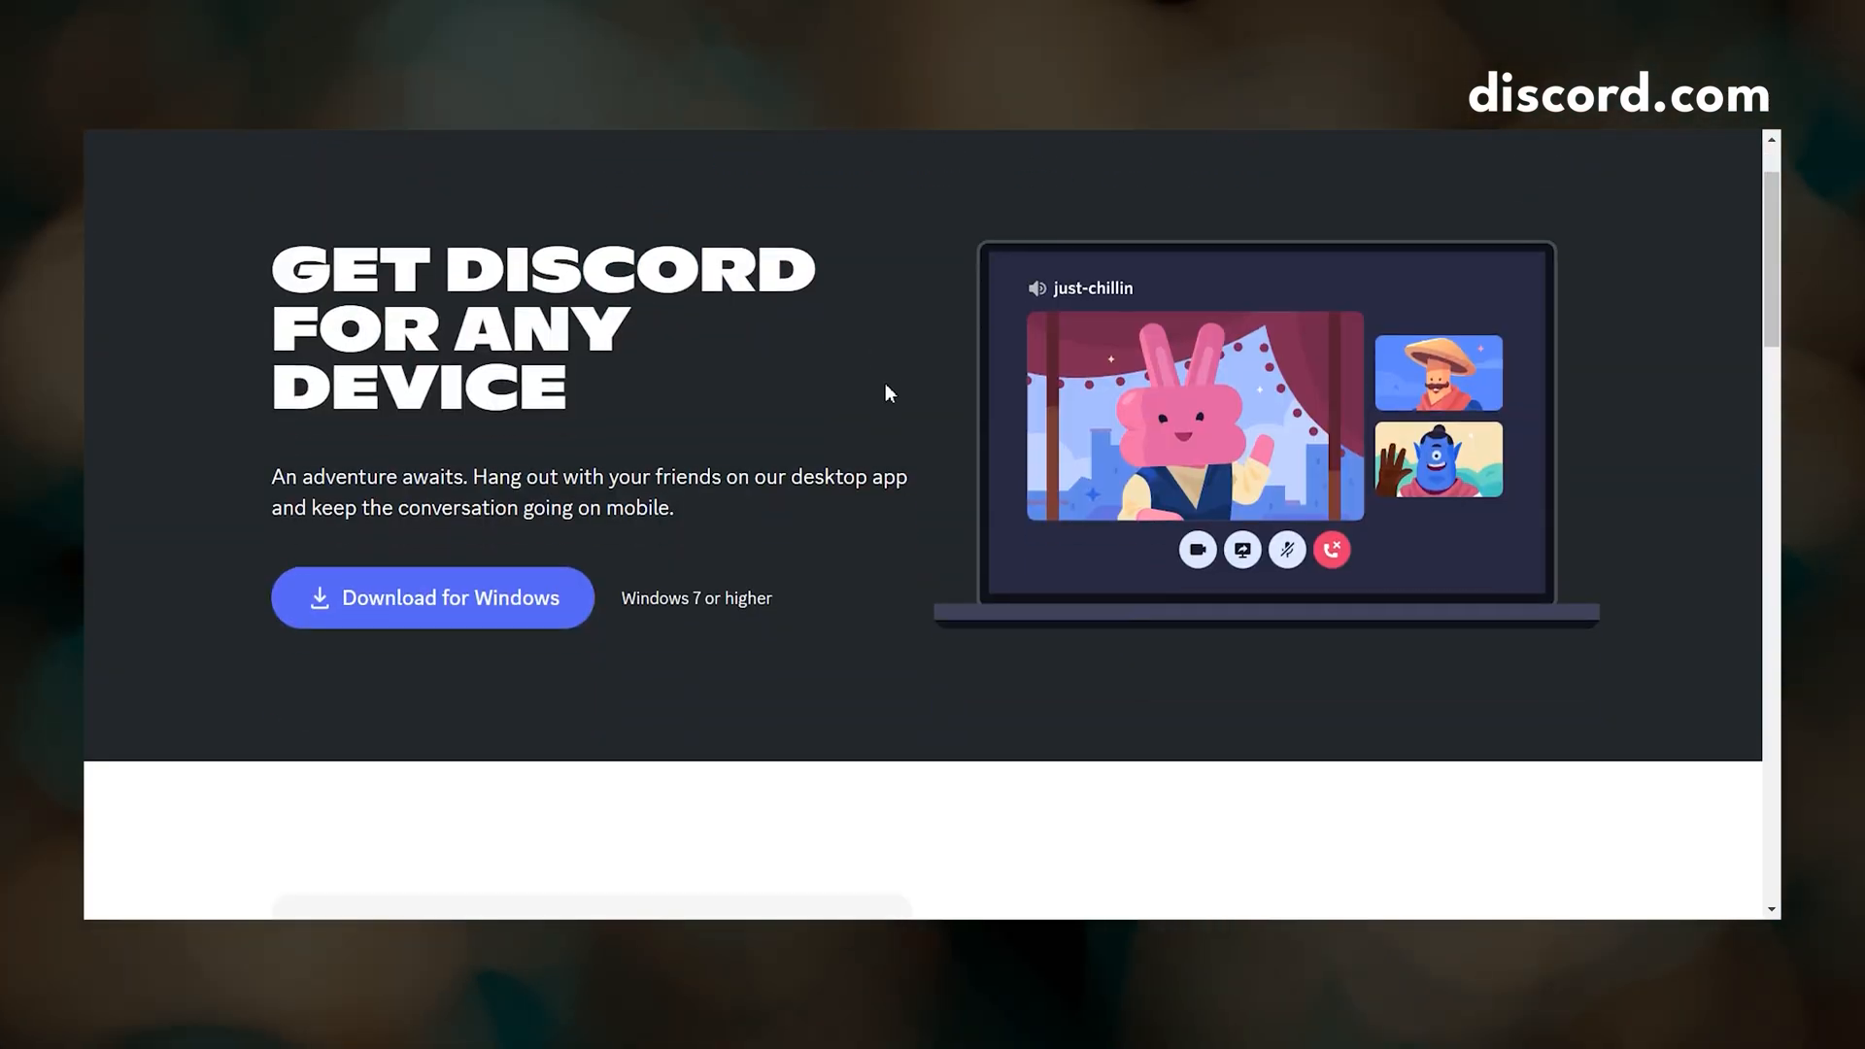
scroll("down", 3)
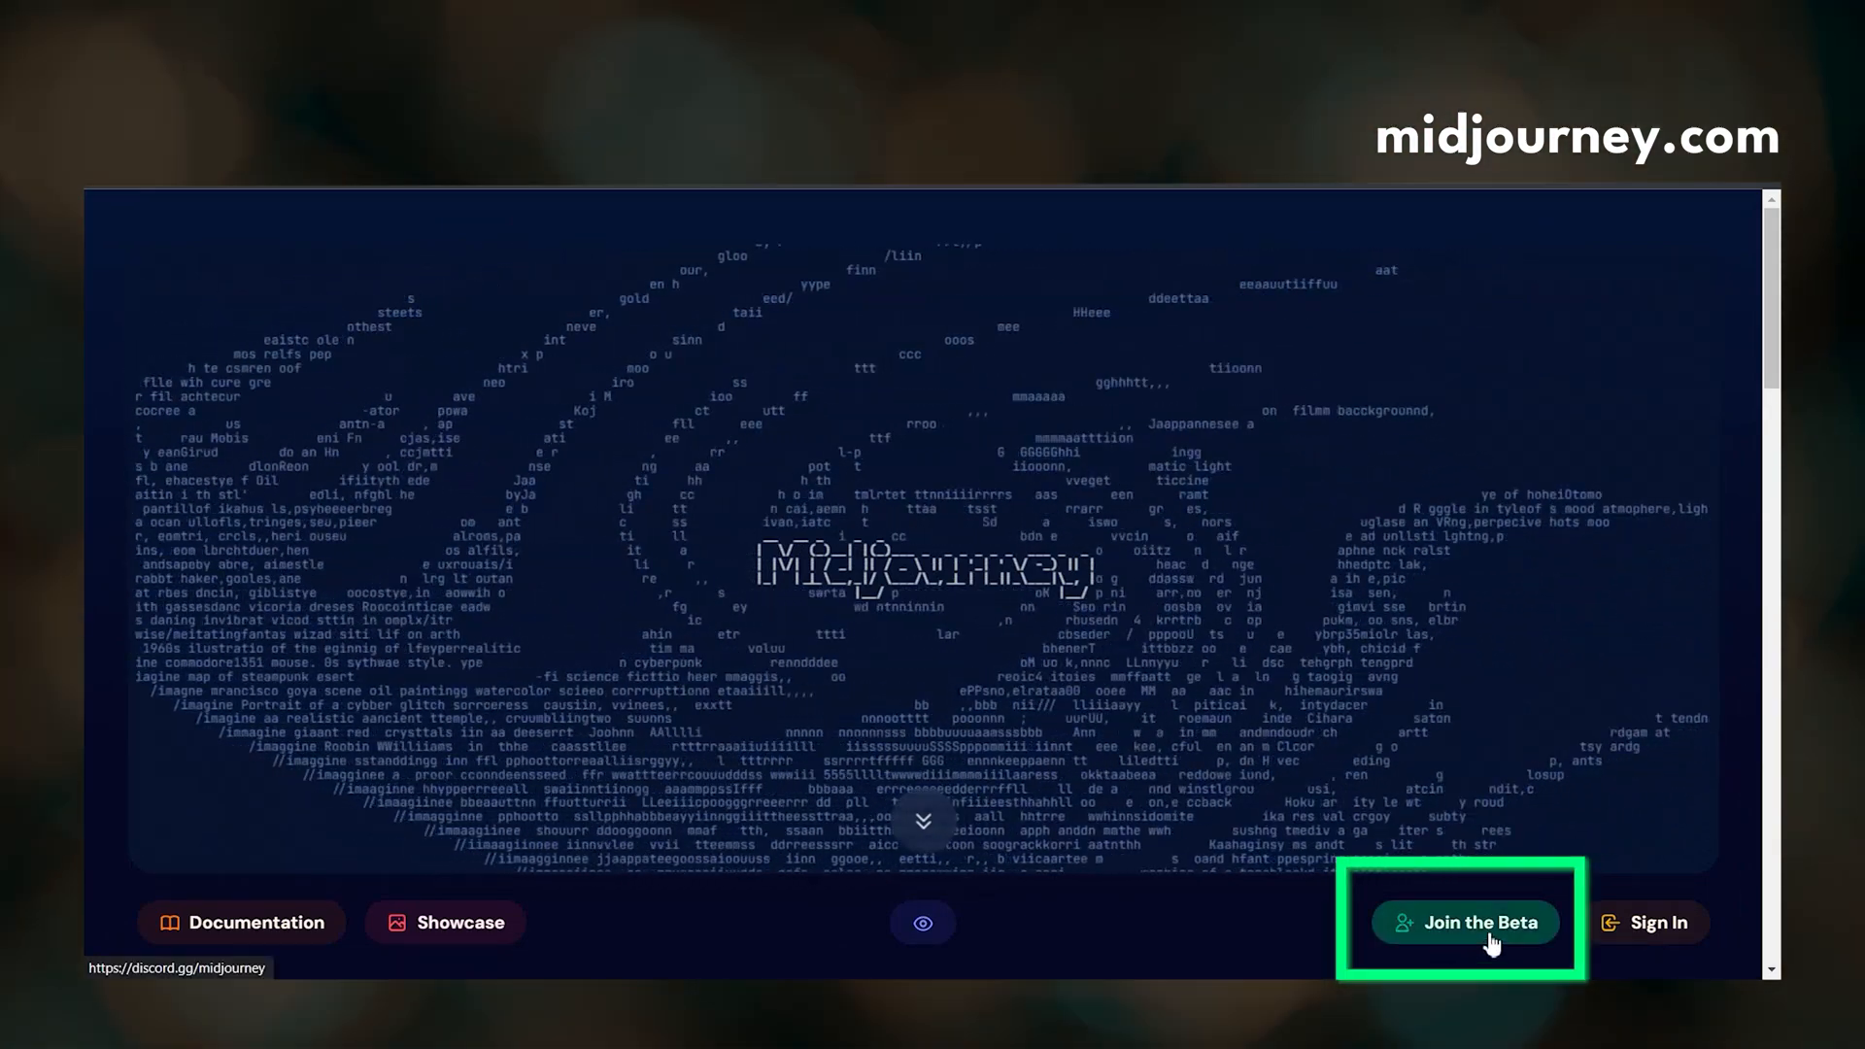
Join the Midjourney server from the beta invite, choosing to just look around
left_click(1464, 922)
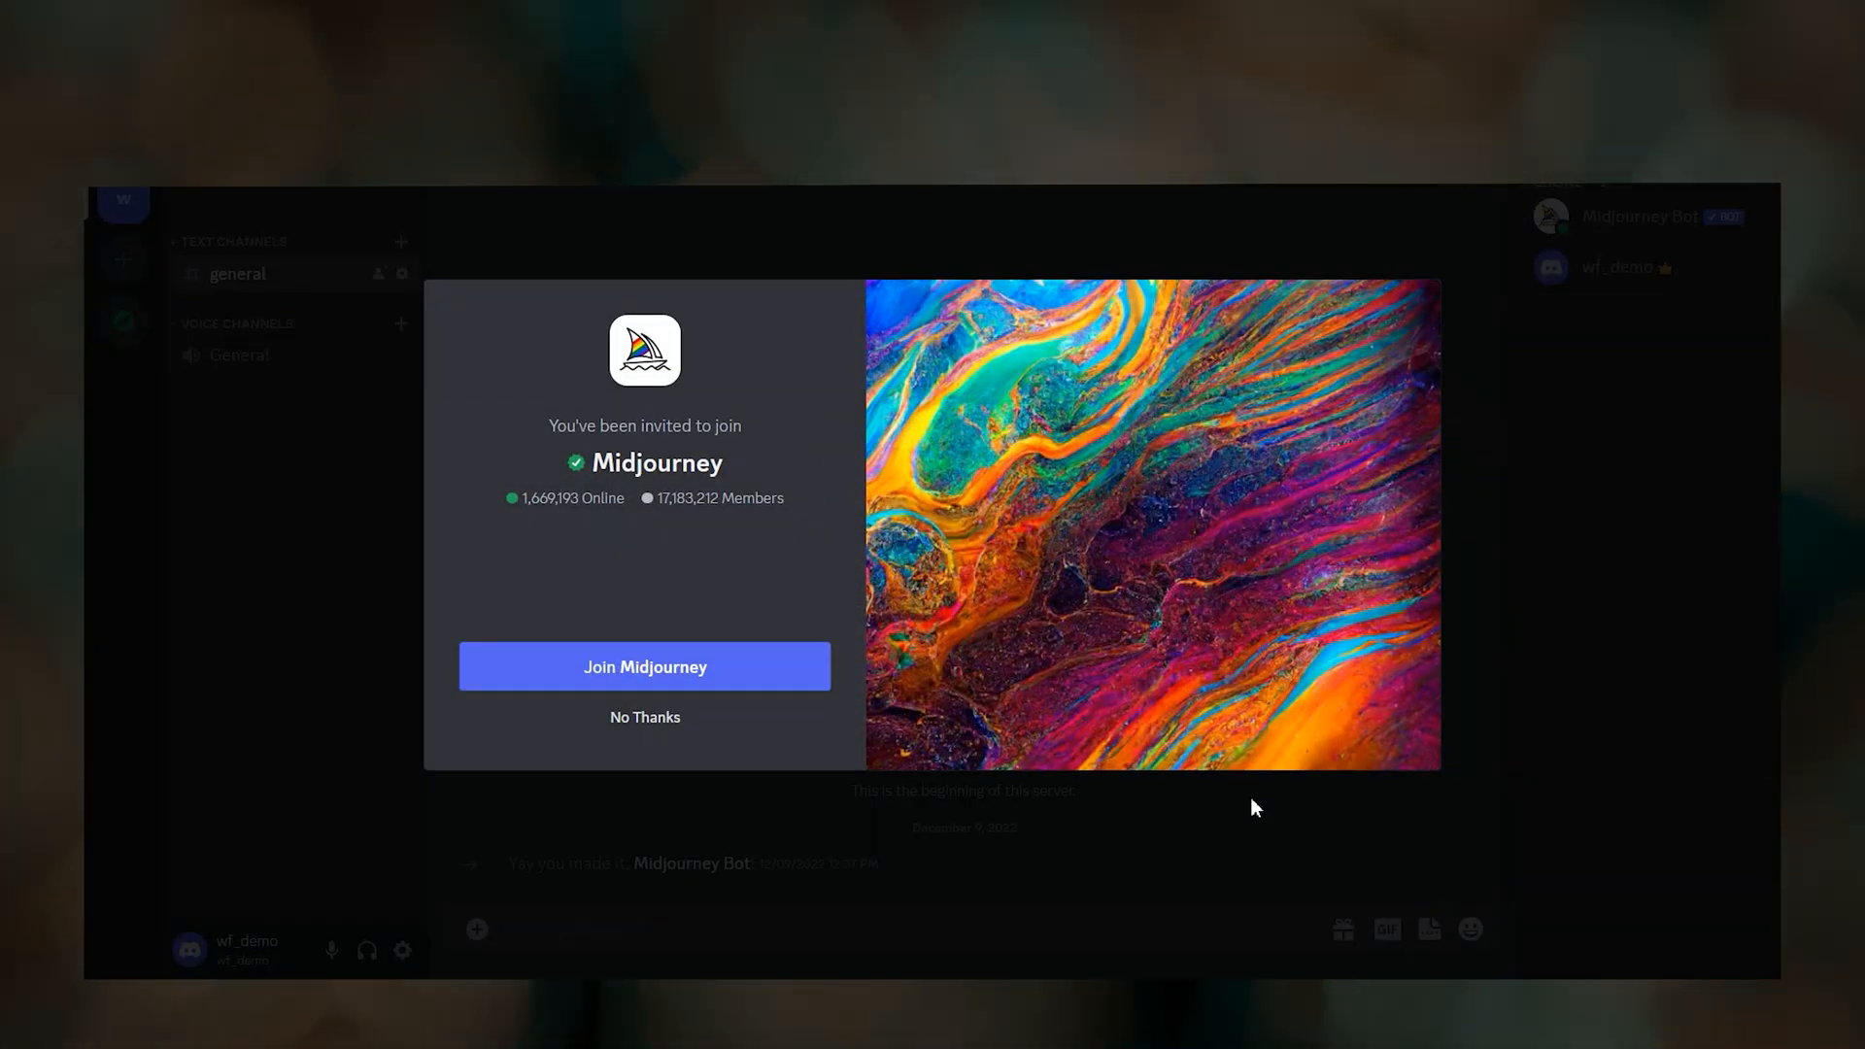
mouse_move(738, 667)
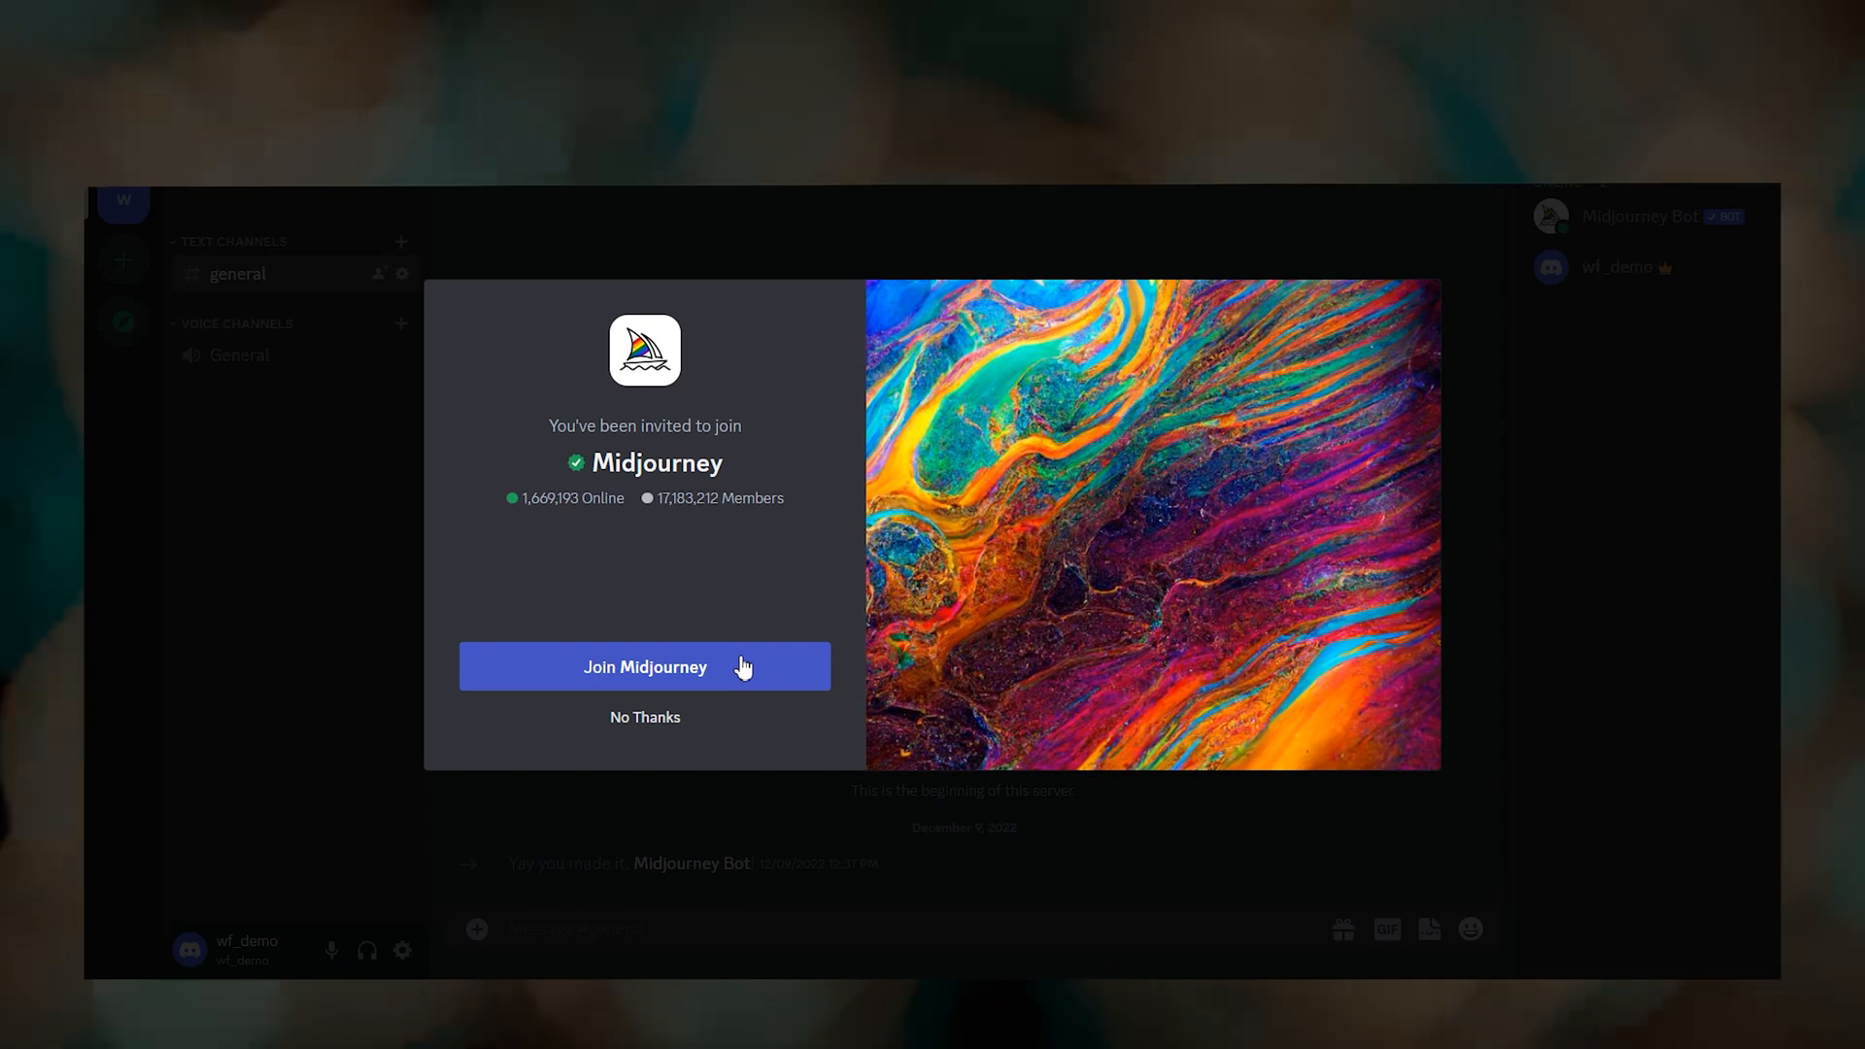
left_click(645, 666)
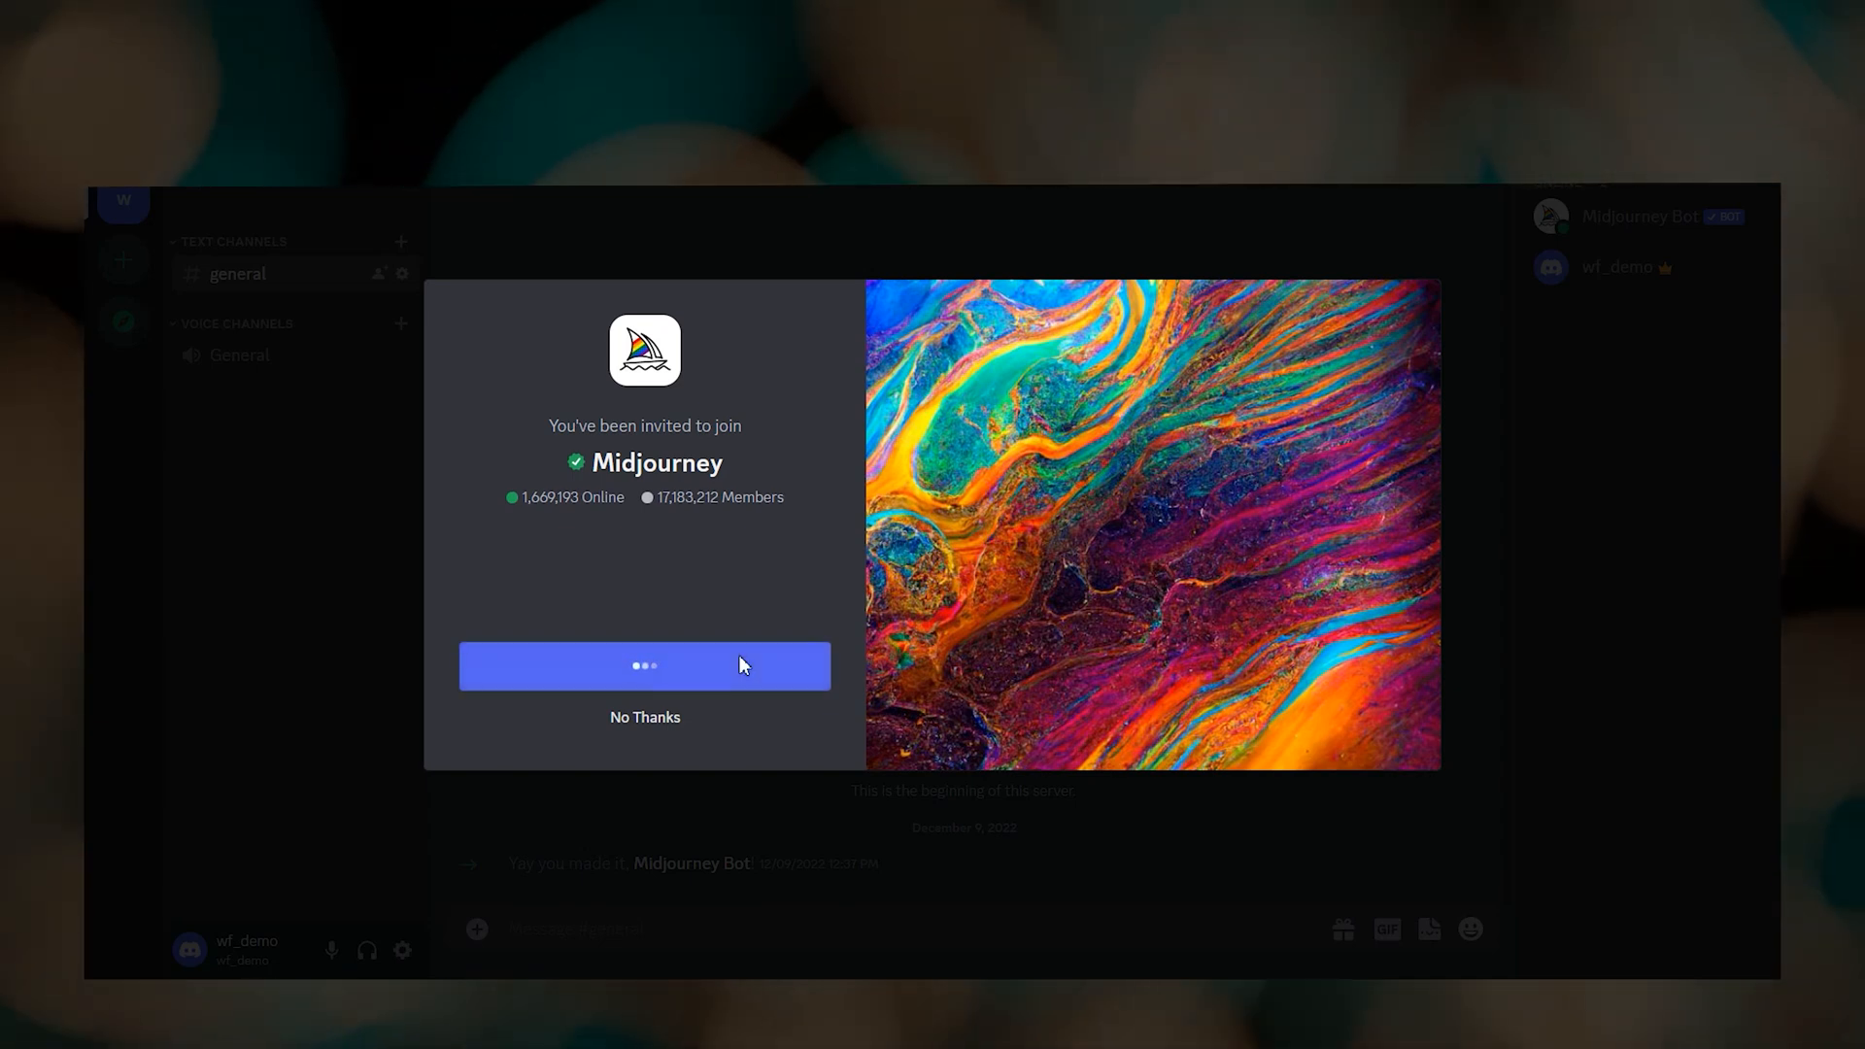
left_click(643, 664)
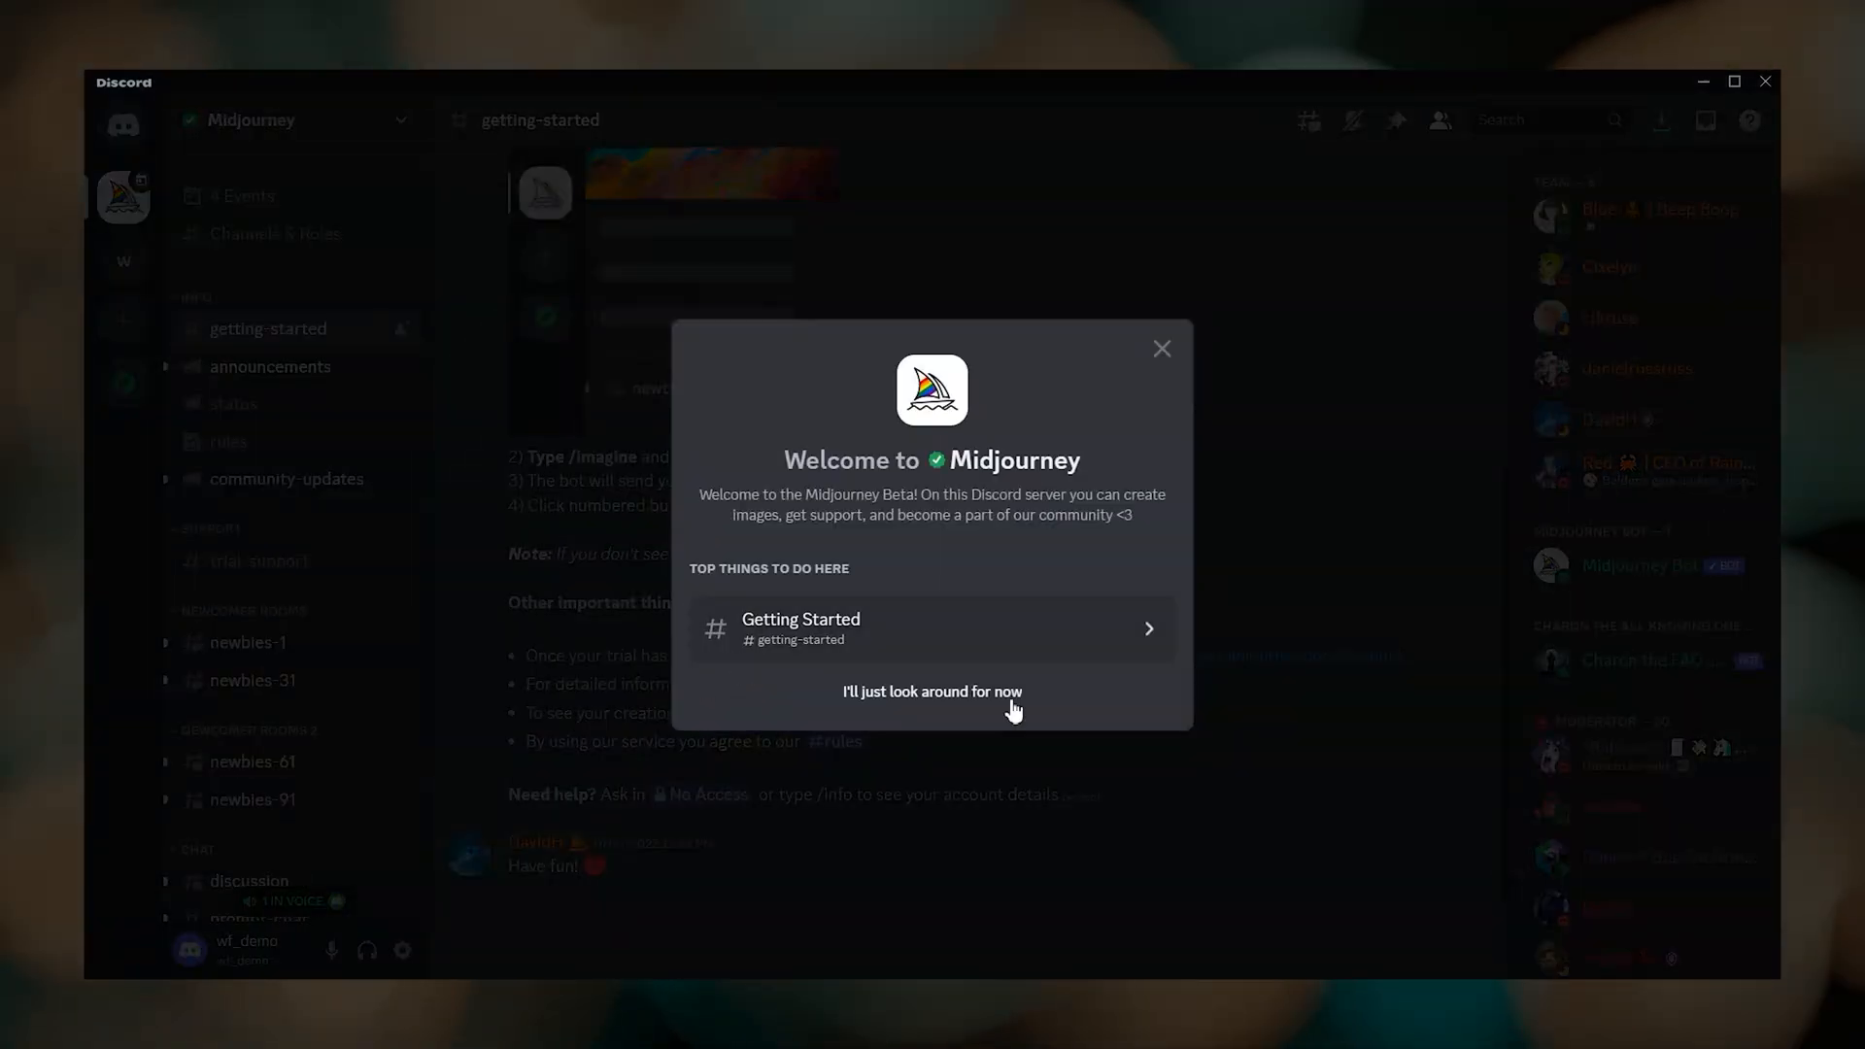
left_click(931, 691)
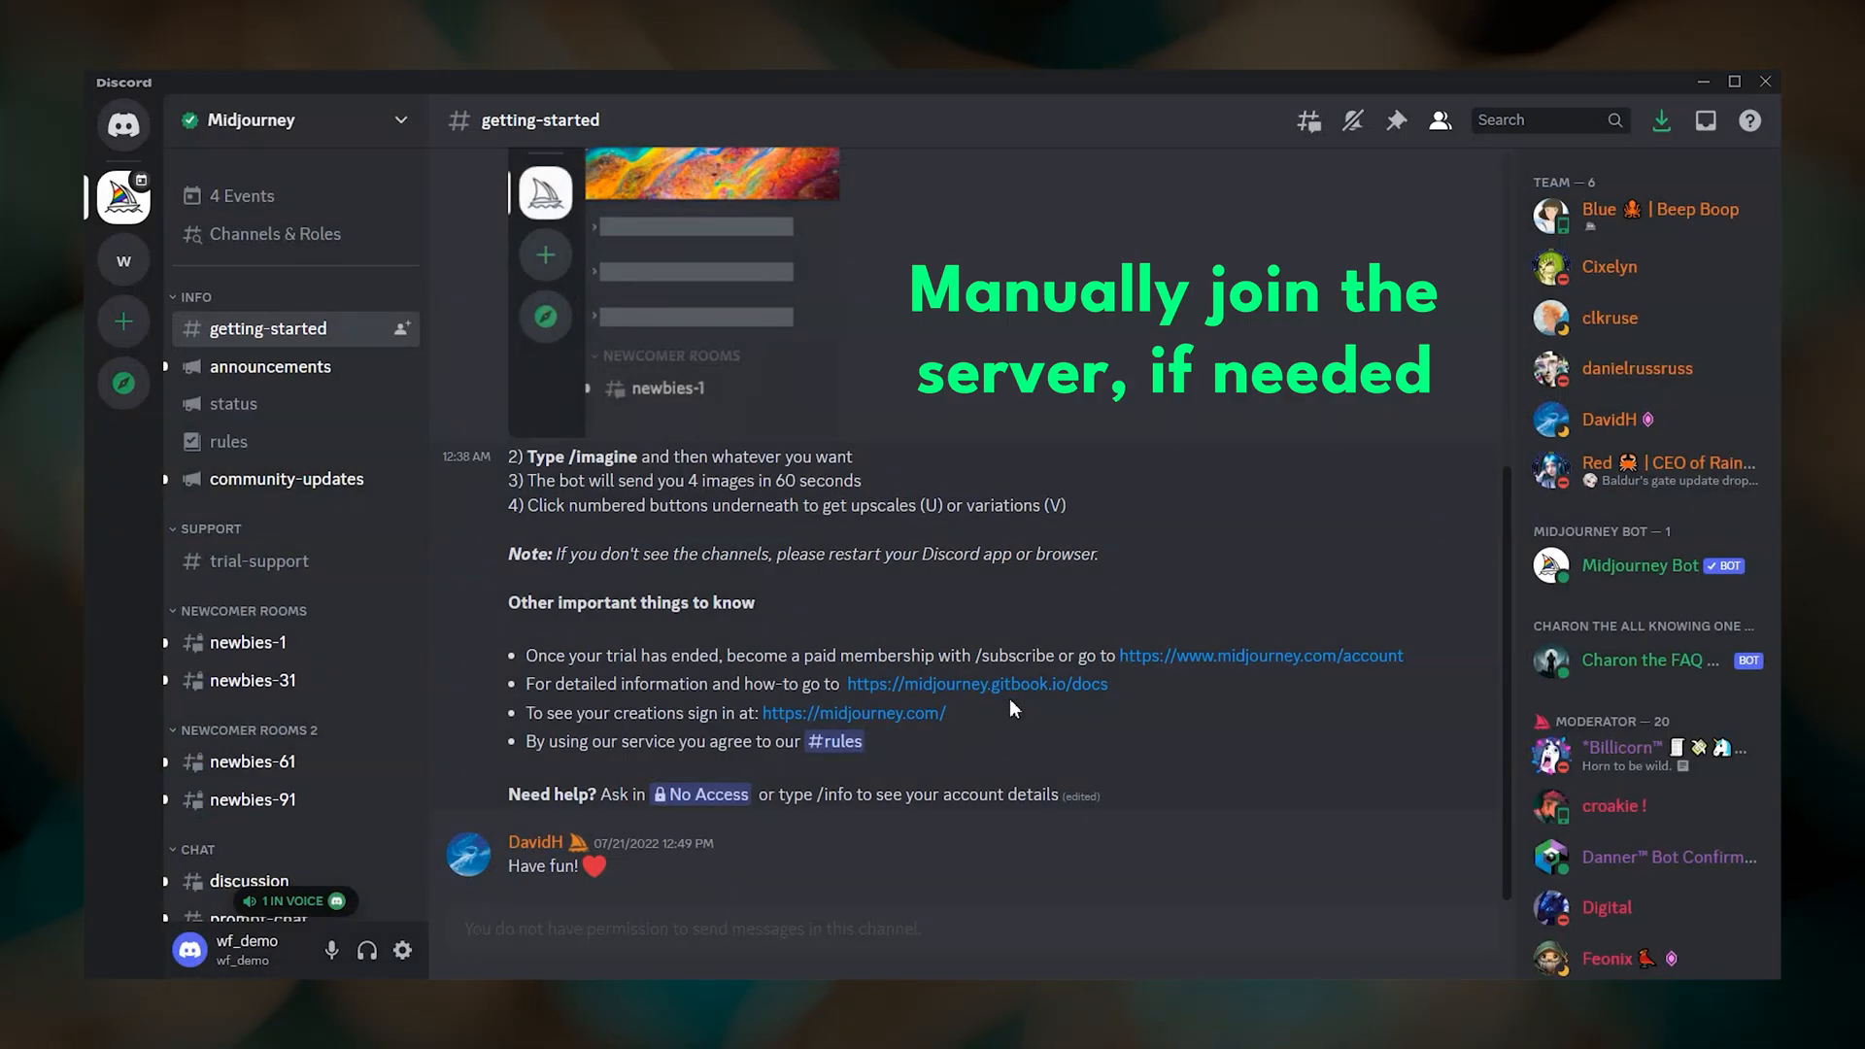
mouse_move(122, 319)
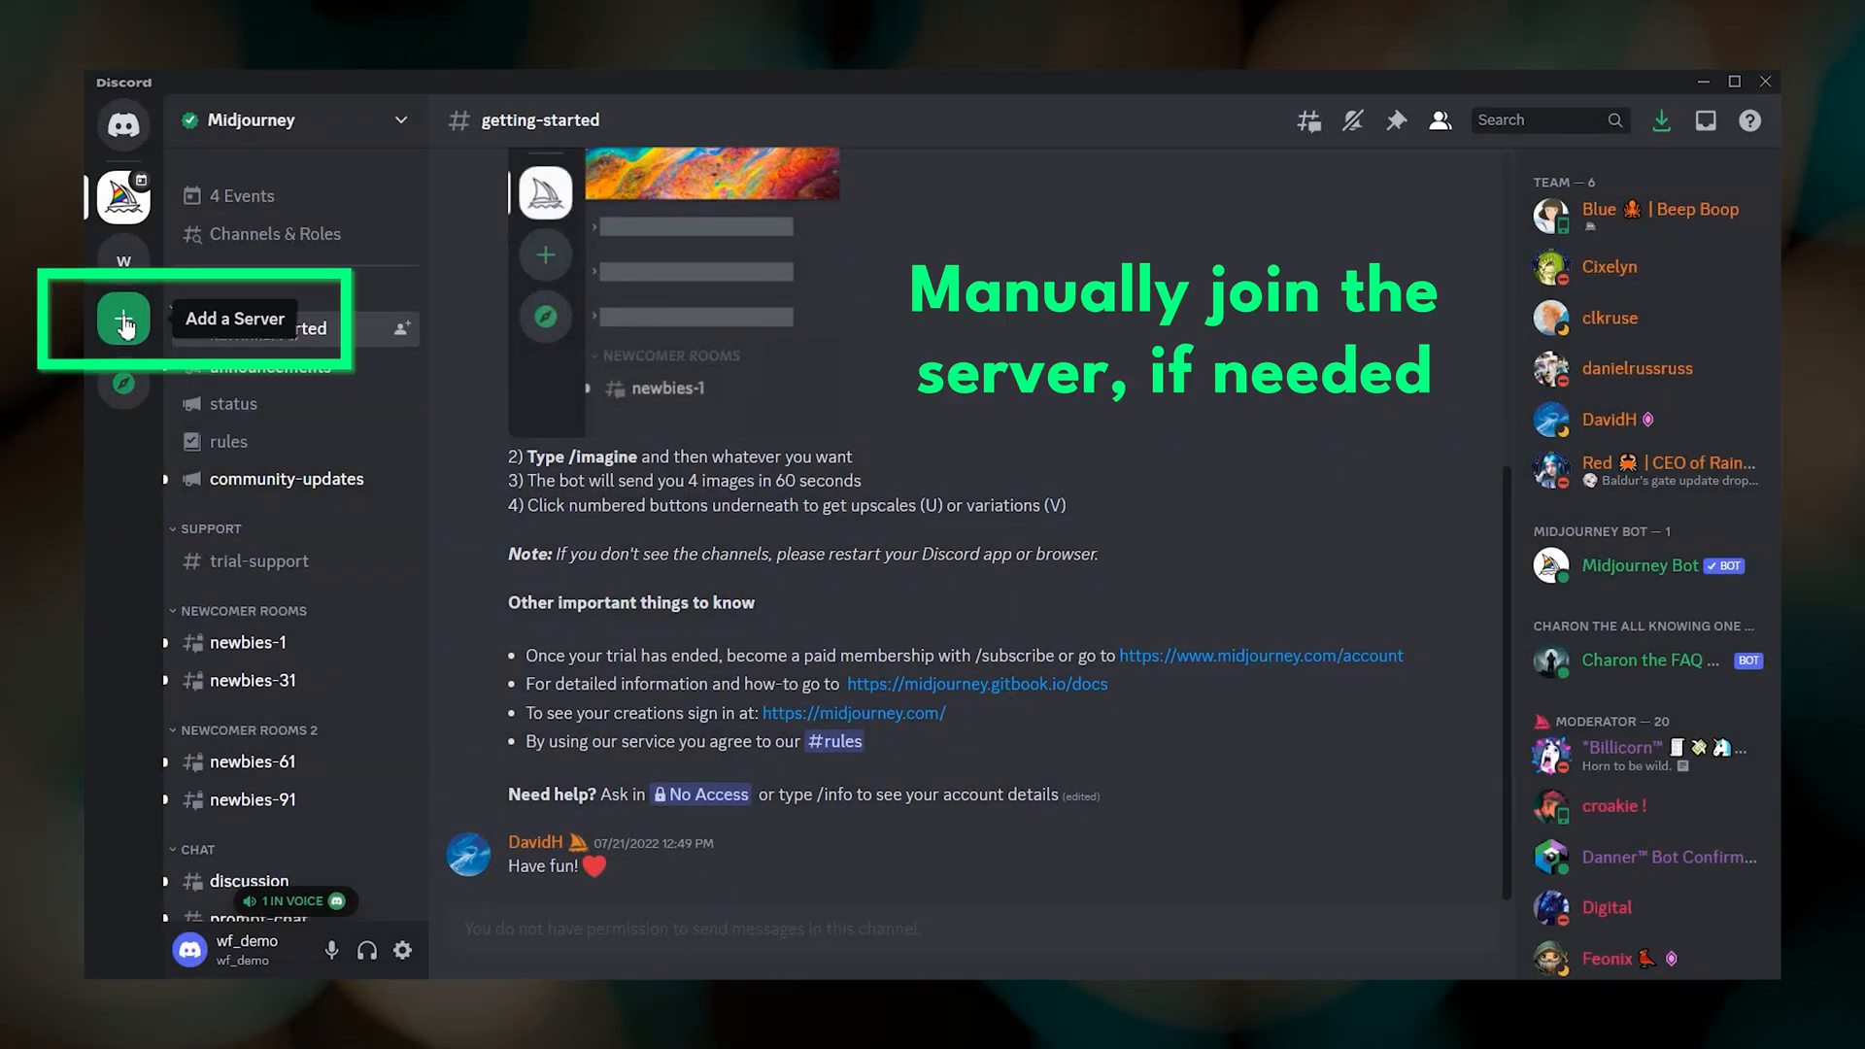
left_click(122, 321)
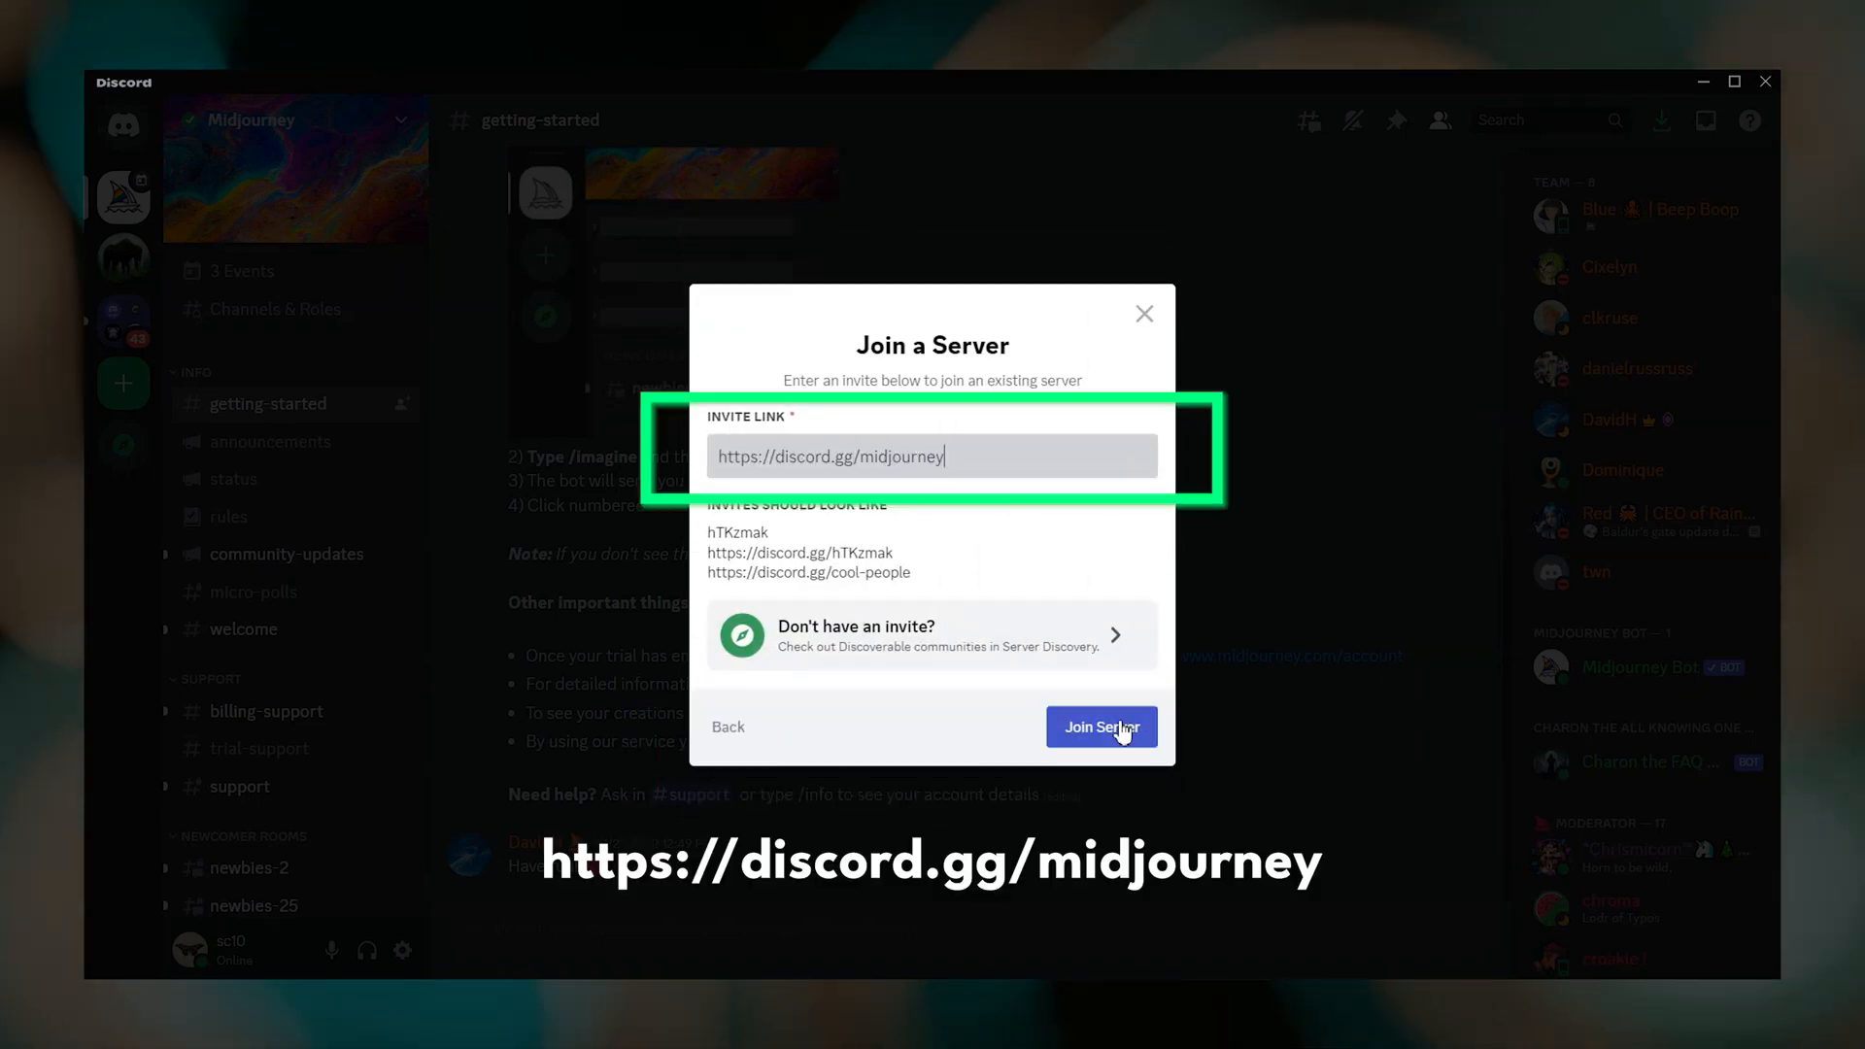
left_click(1099, 726)
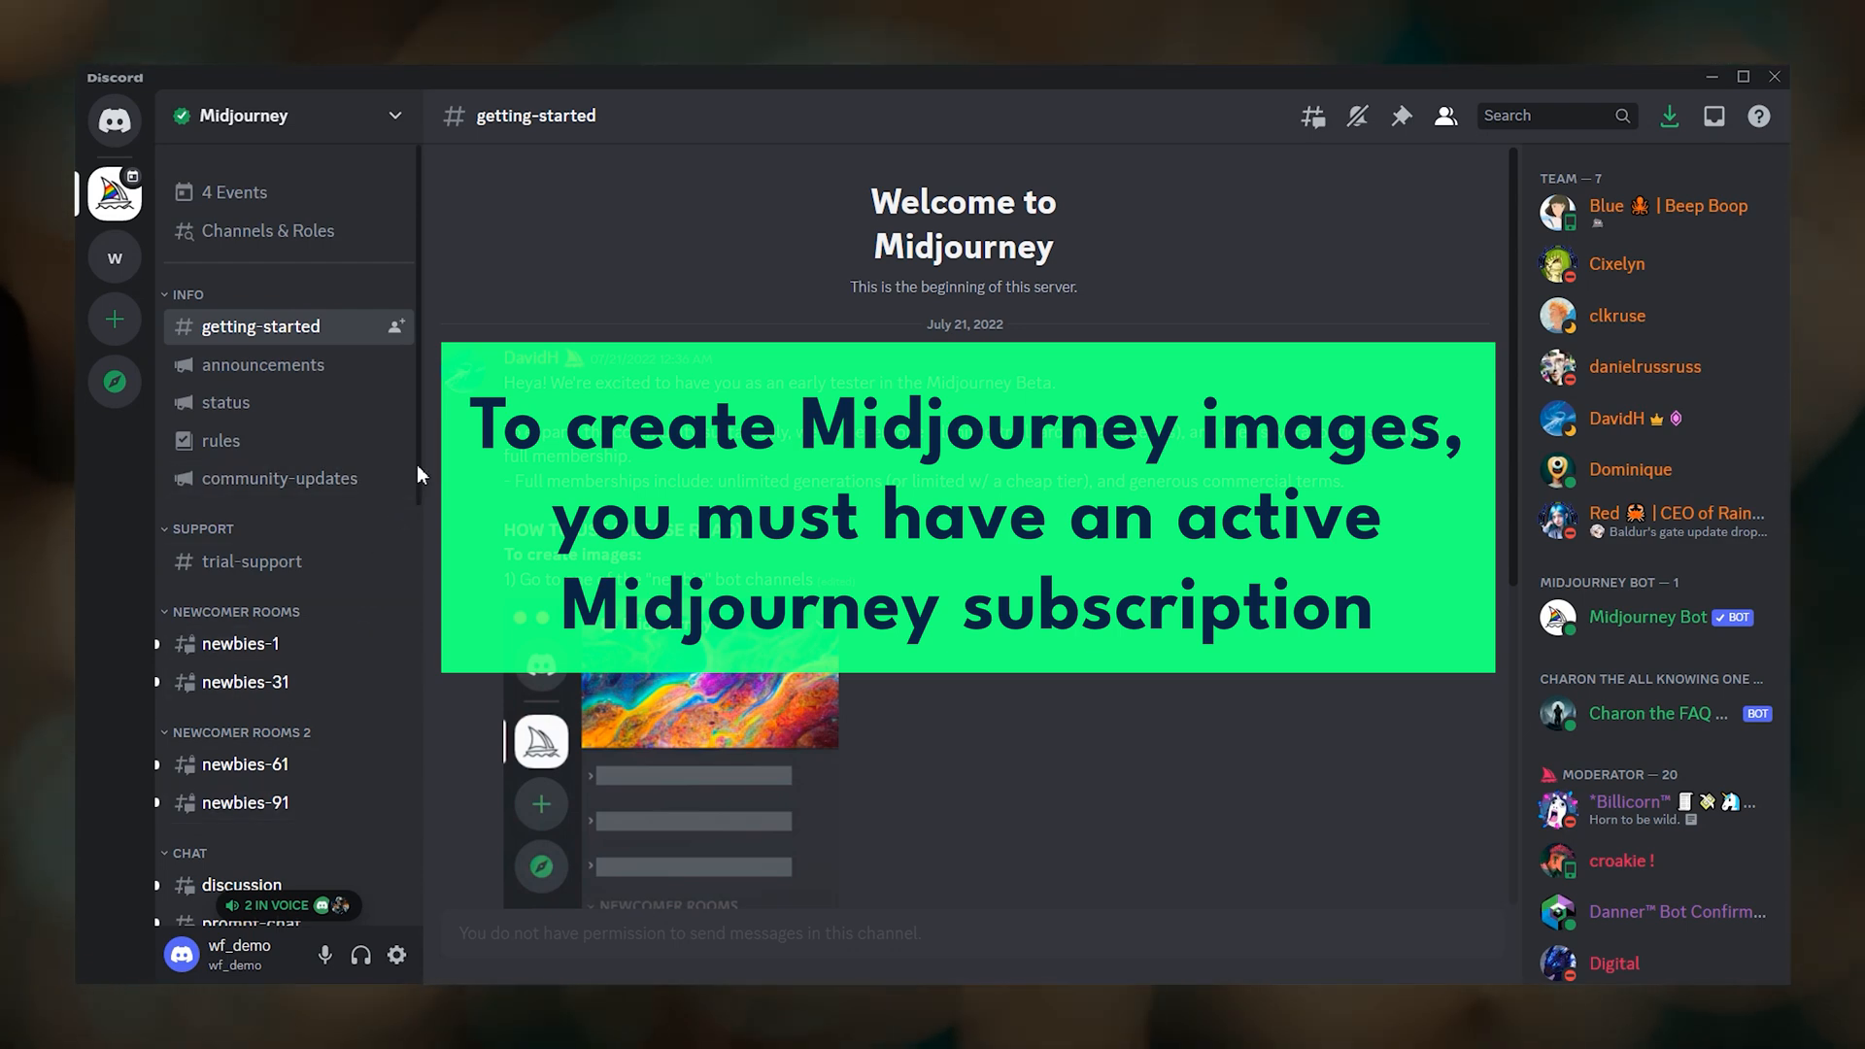
In #newbies-1, run /subscribe and follow the bot's Manage Account link to the plans page
scroll("down", 3)
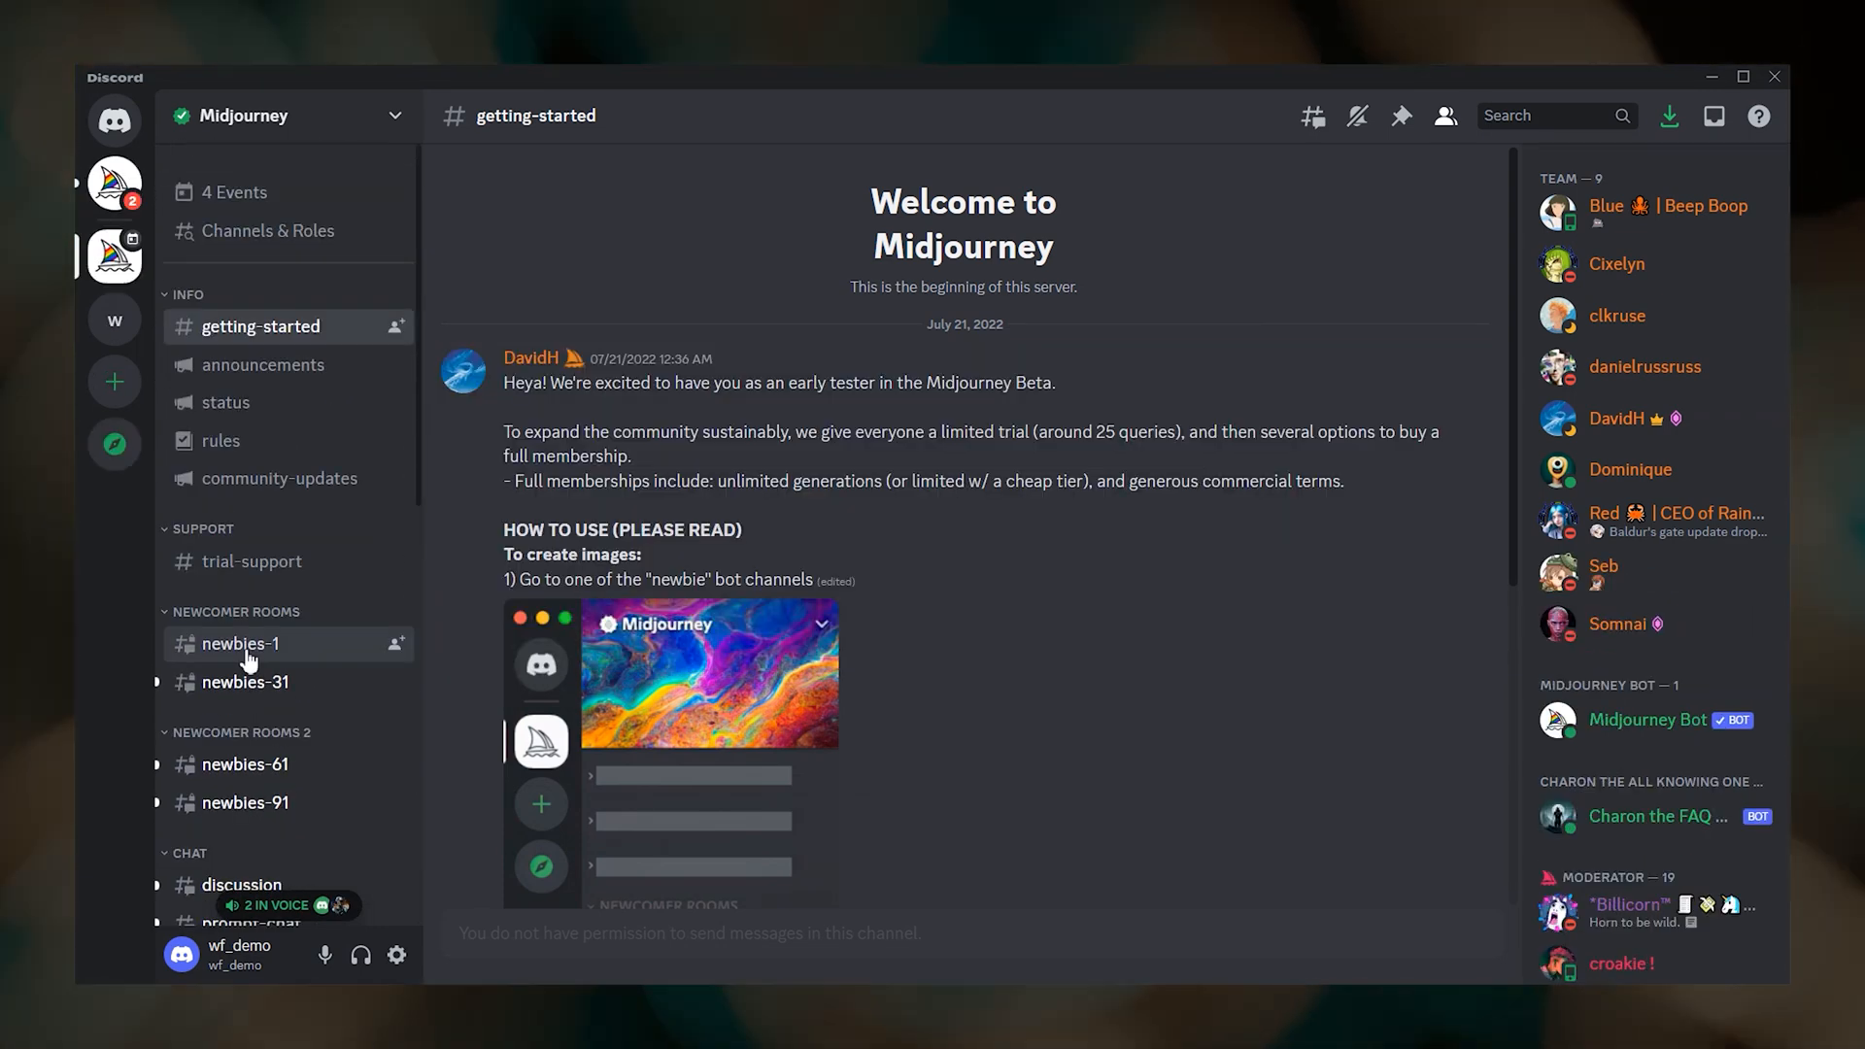
left_click(240, 643)
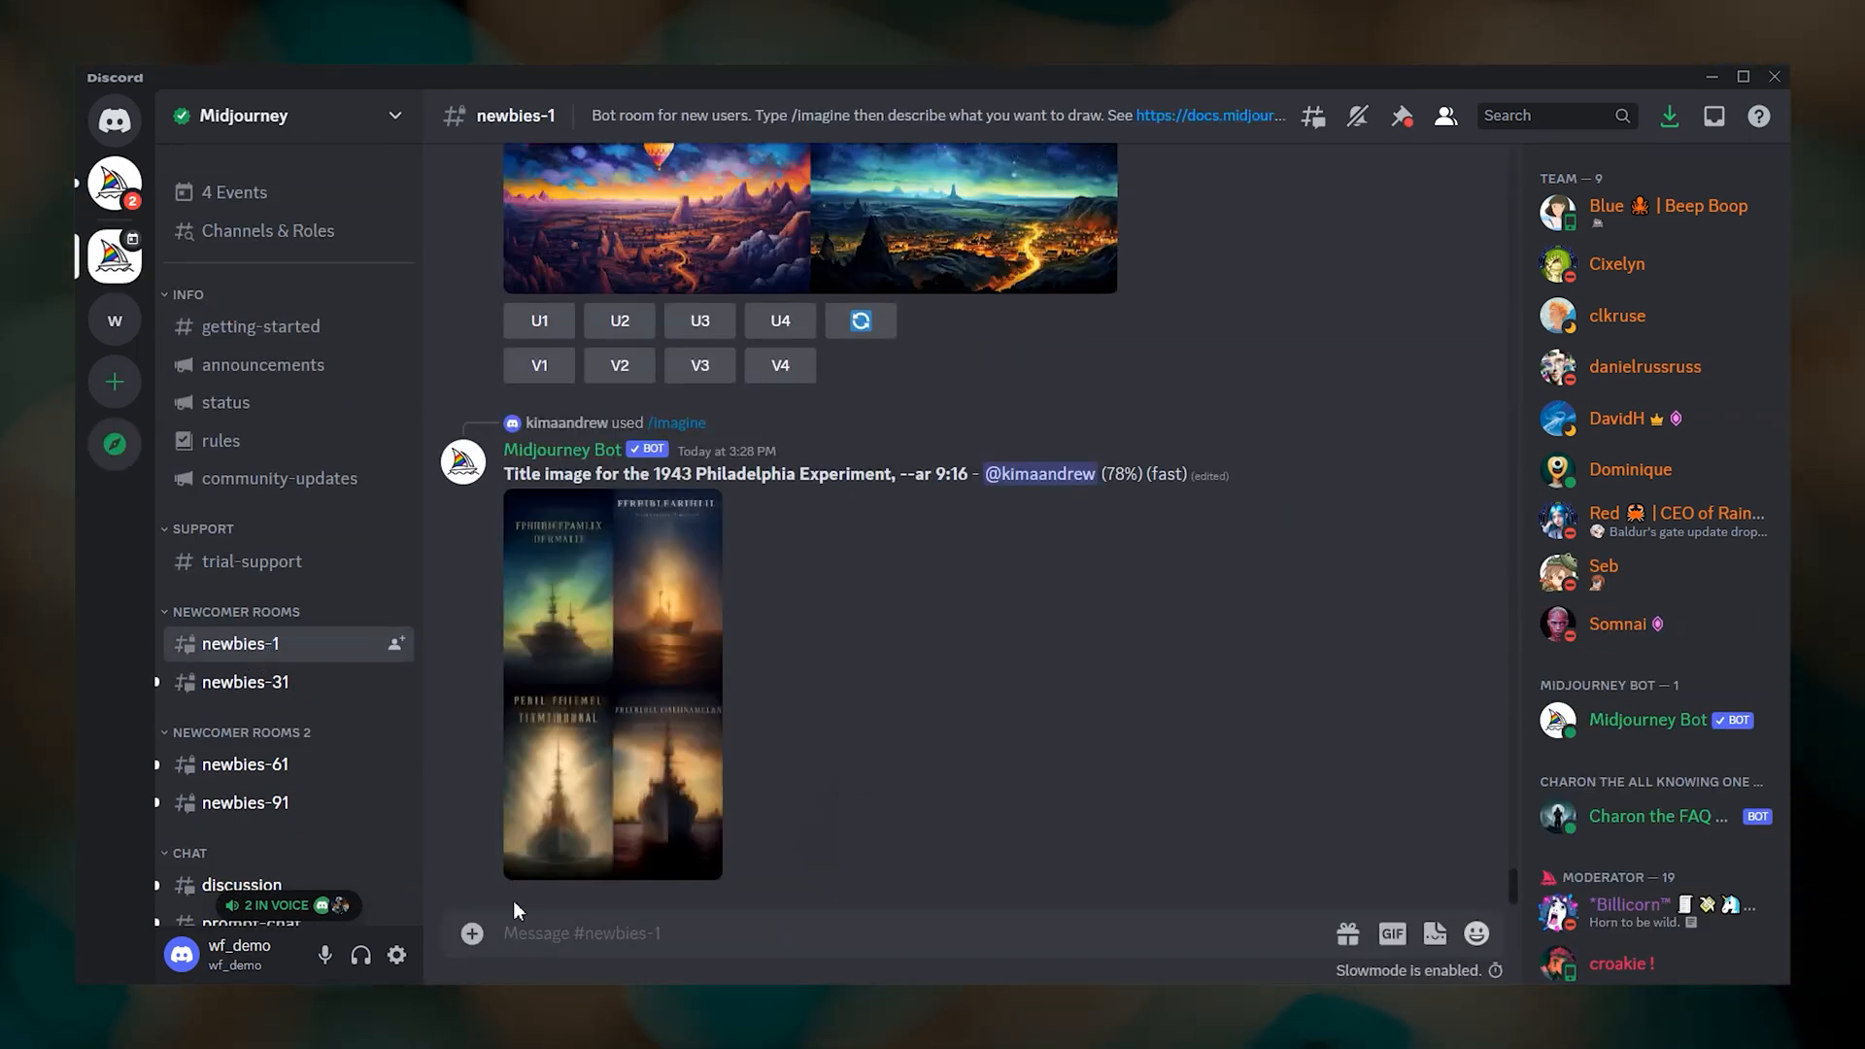
type("/")
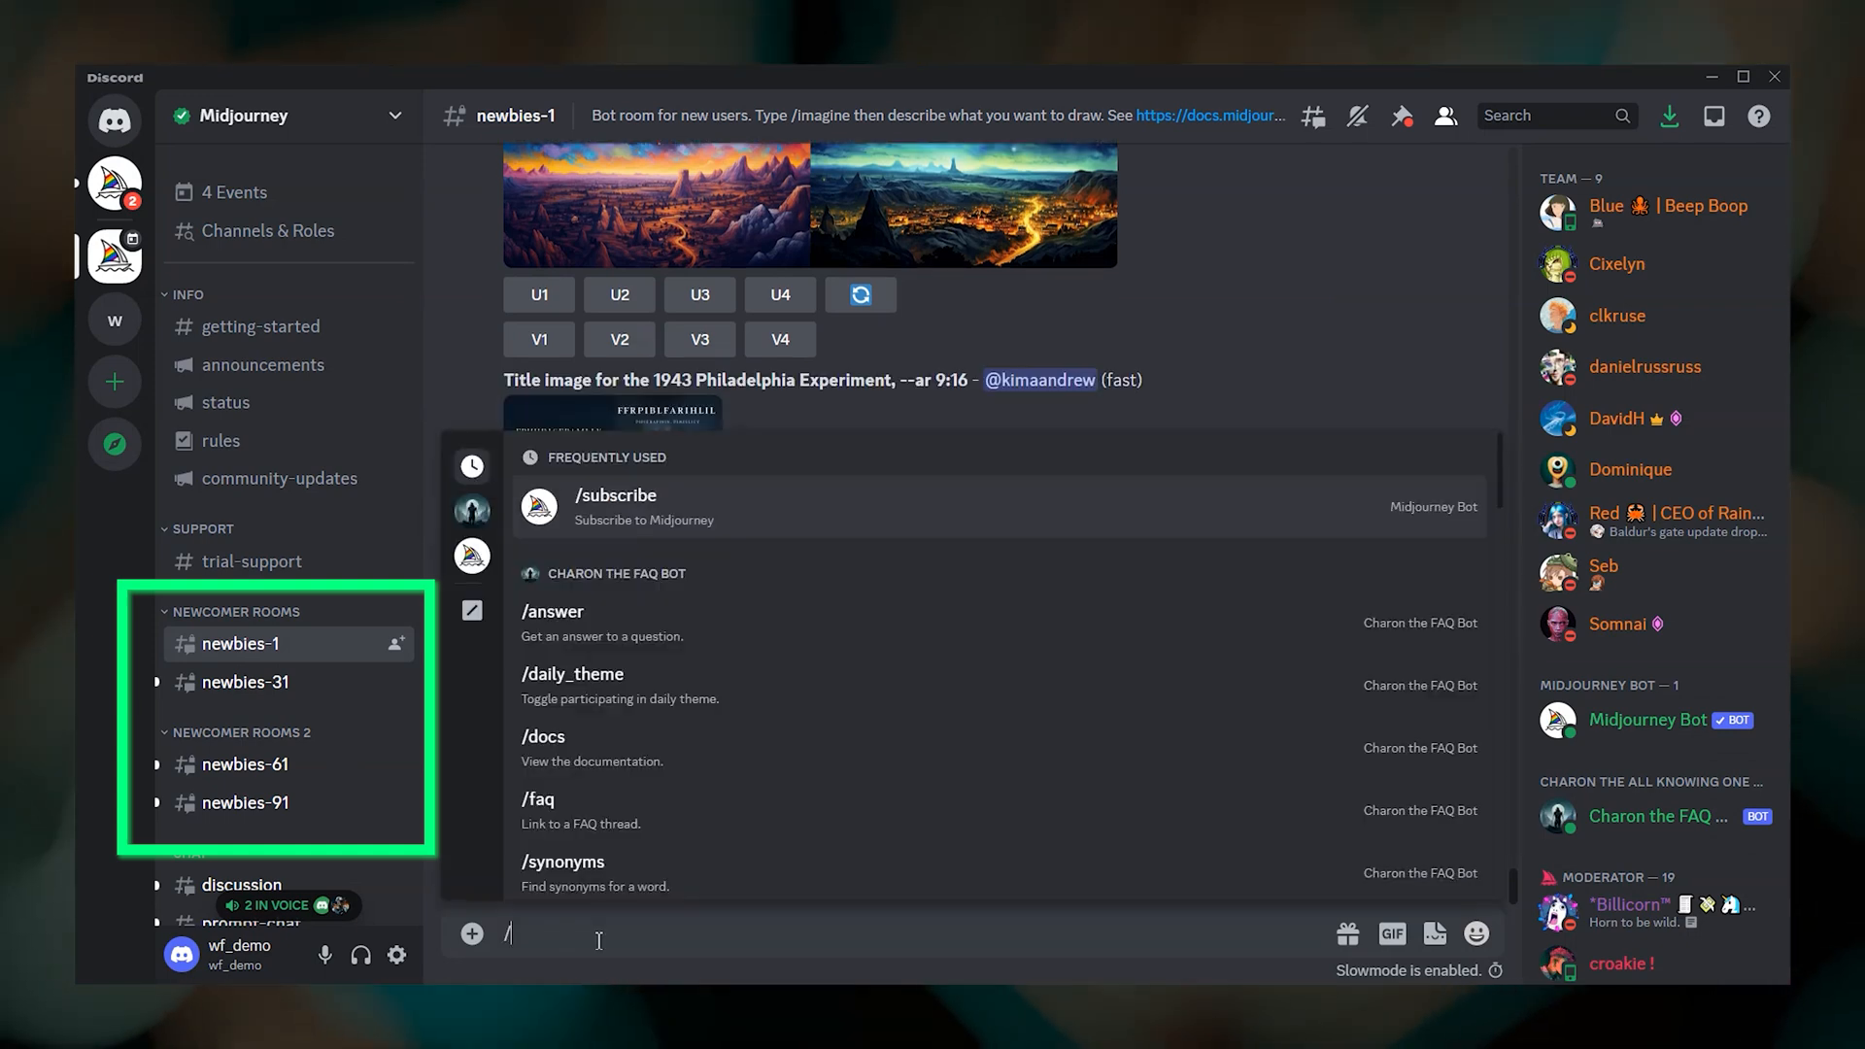
left_click(615, 505)
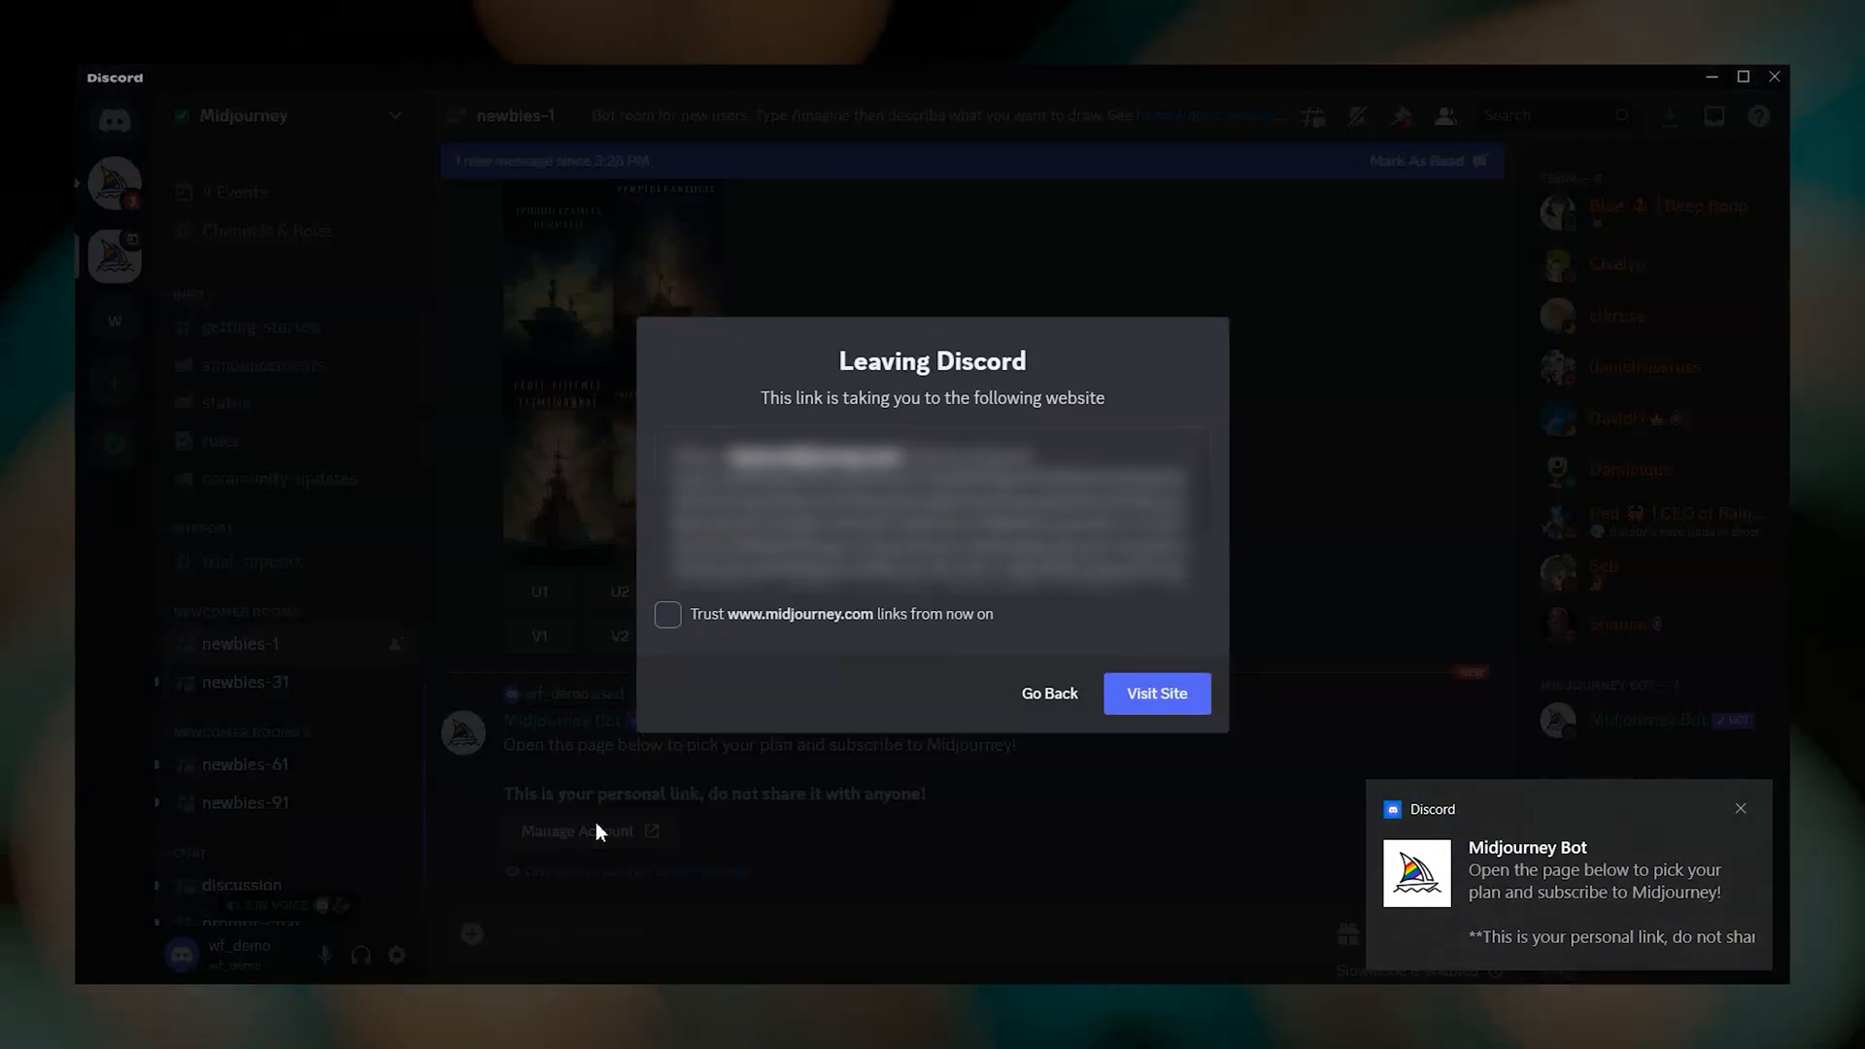
left_click(1155, 693)
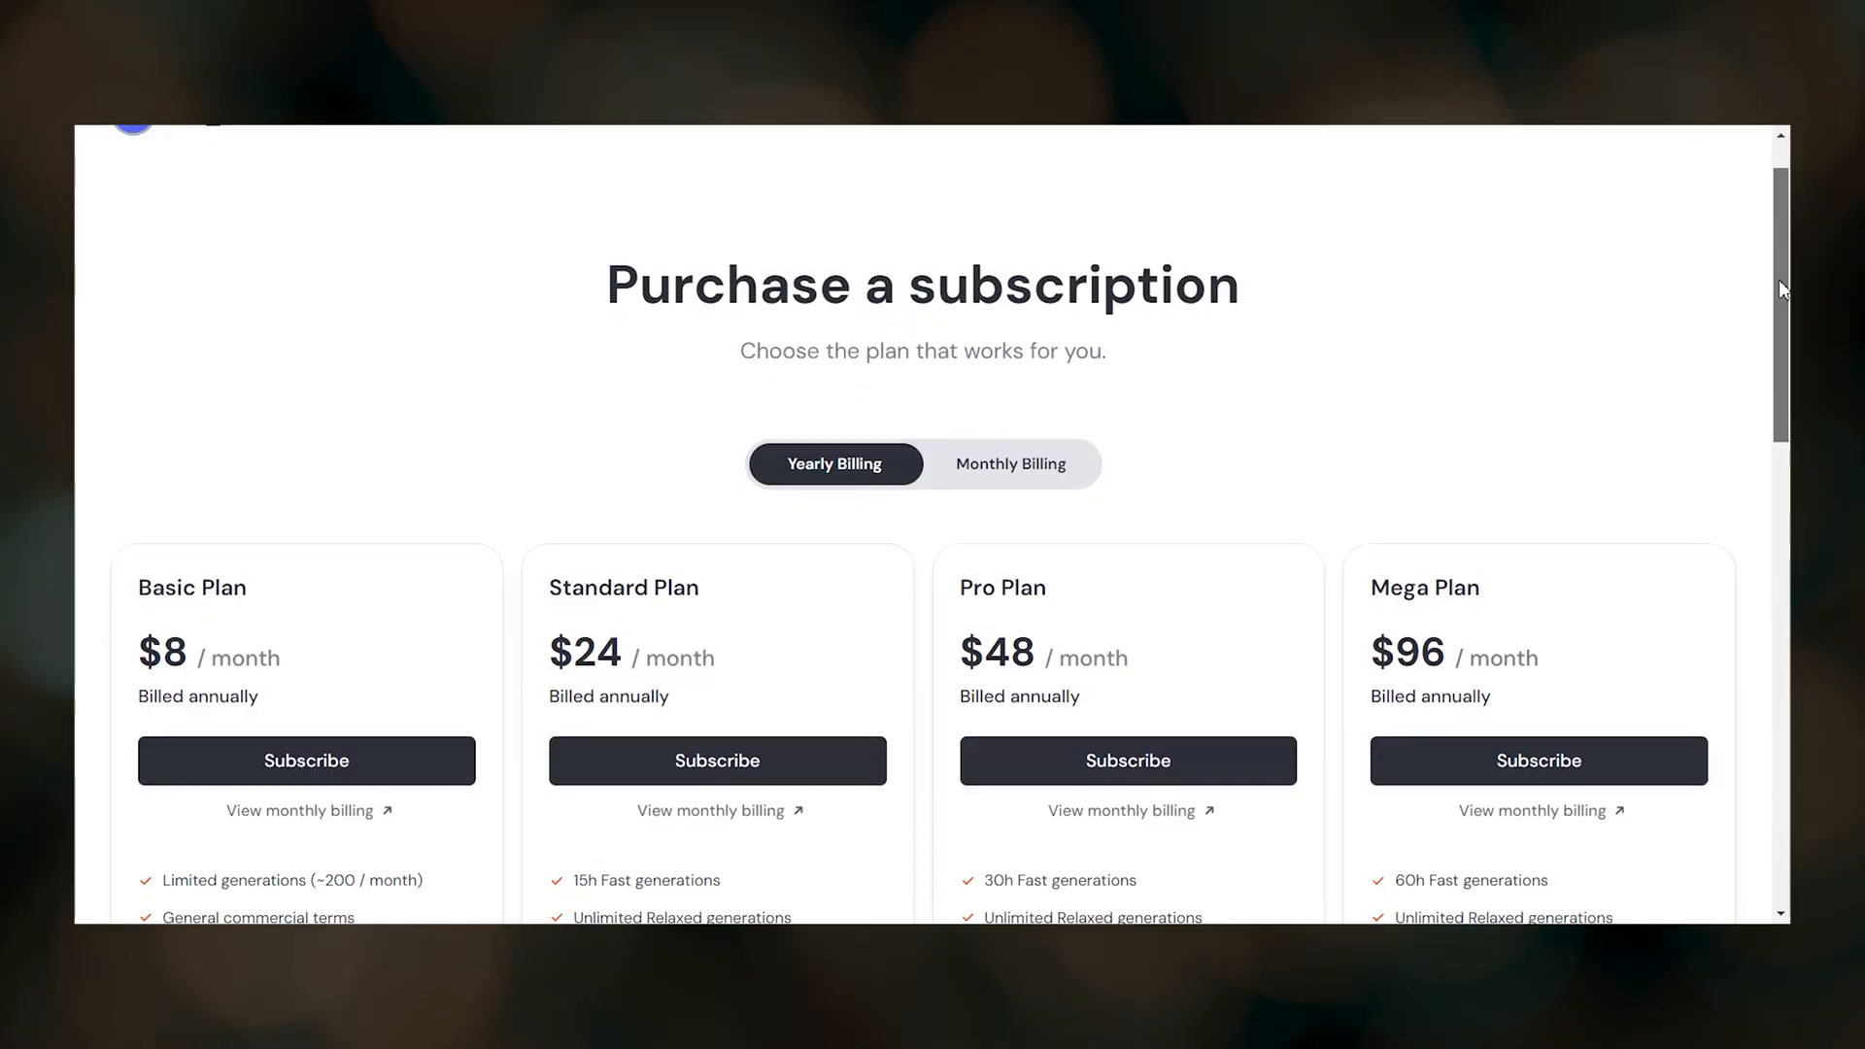
scroll("down", 3)
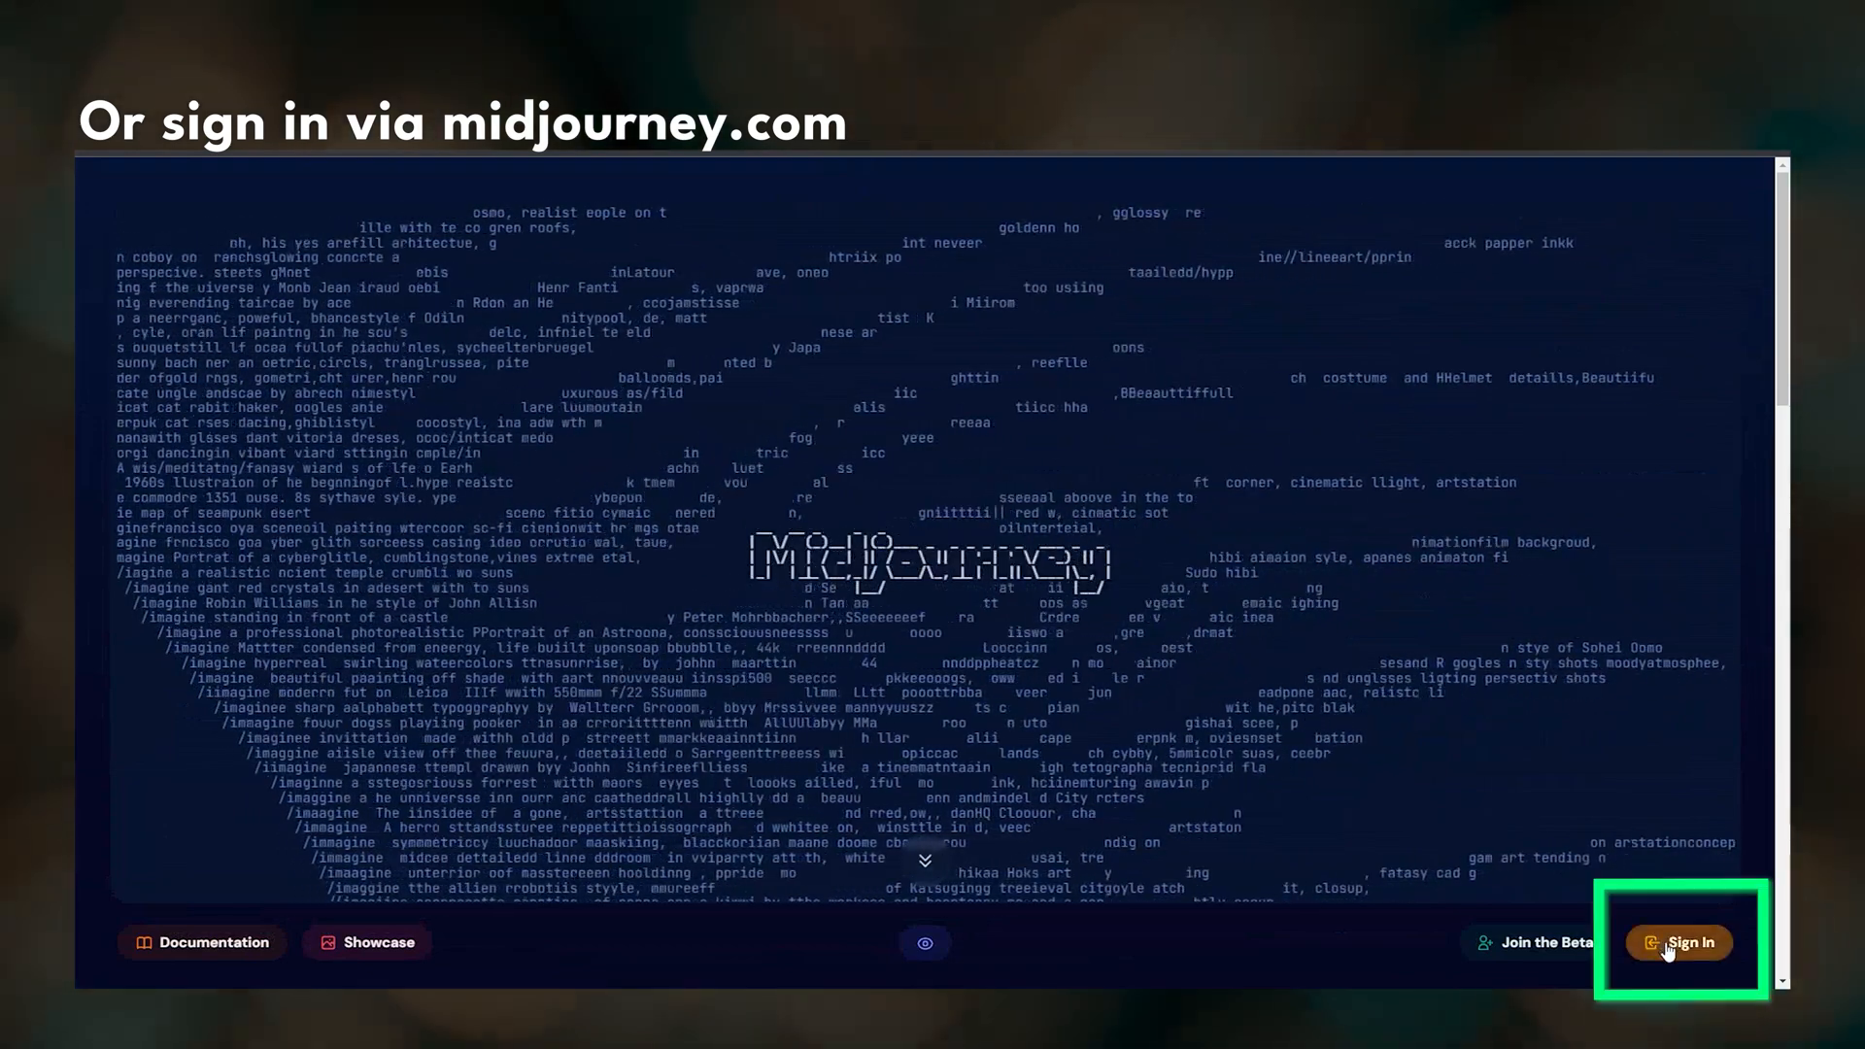
Sign in on midjourney.com, then switch plan pricing to Monthly Billing and back to Yearly
left_click(1679, 943)
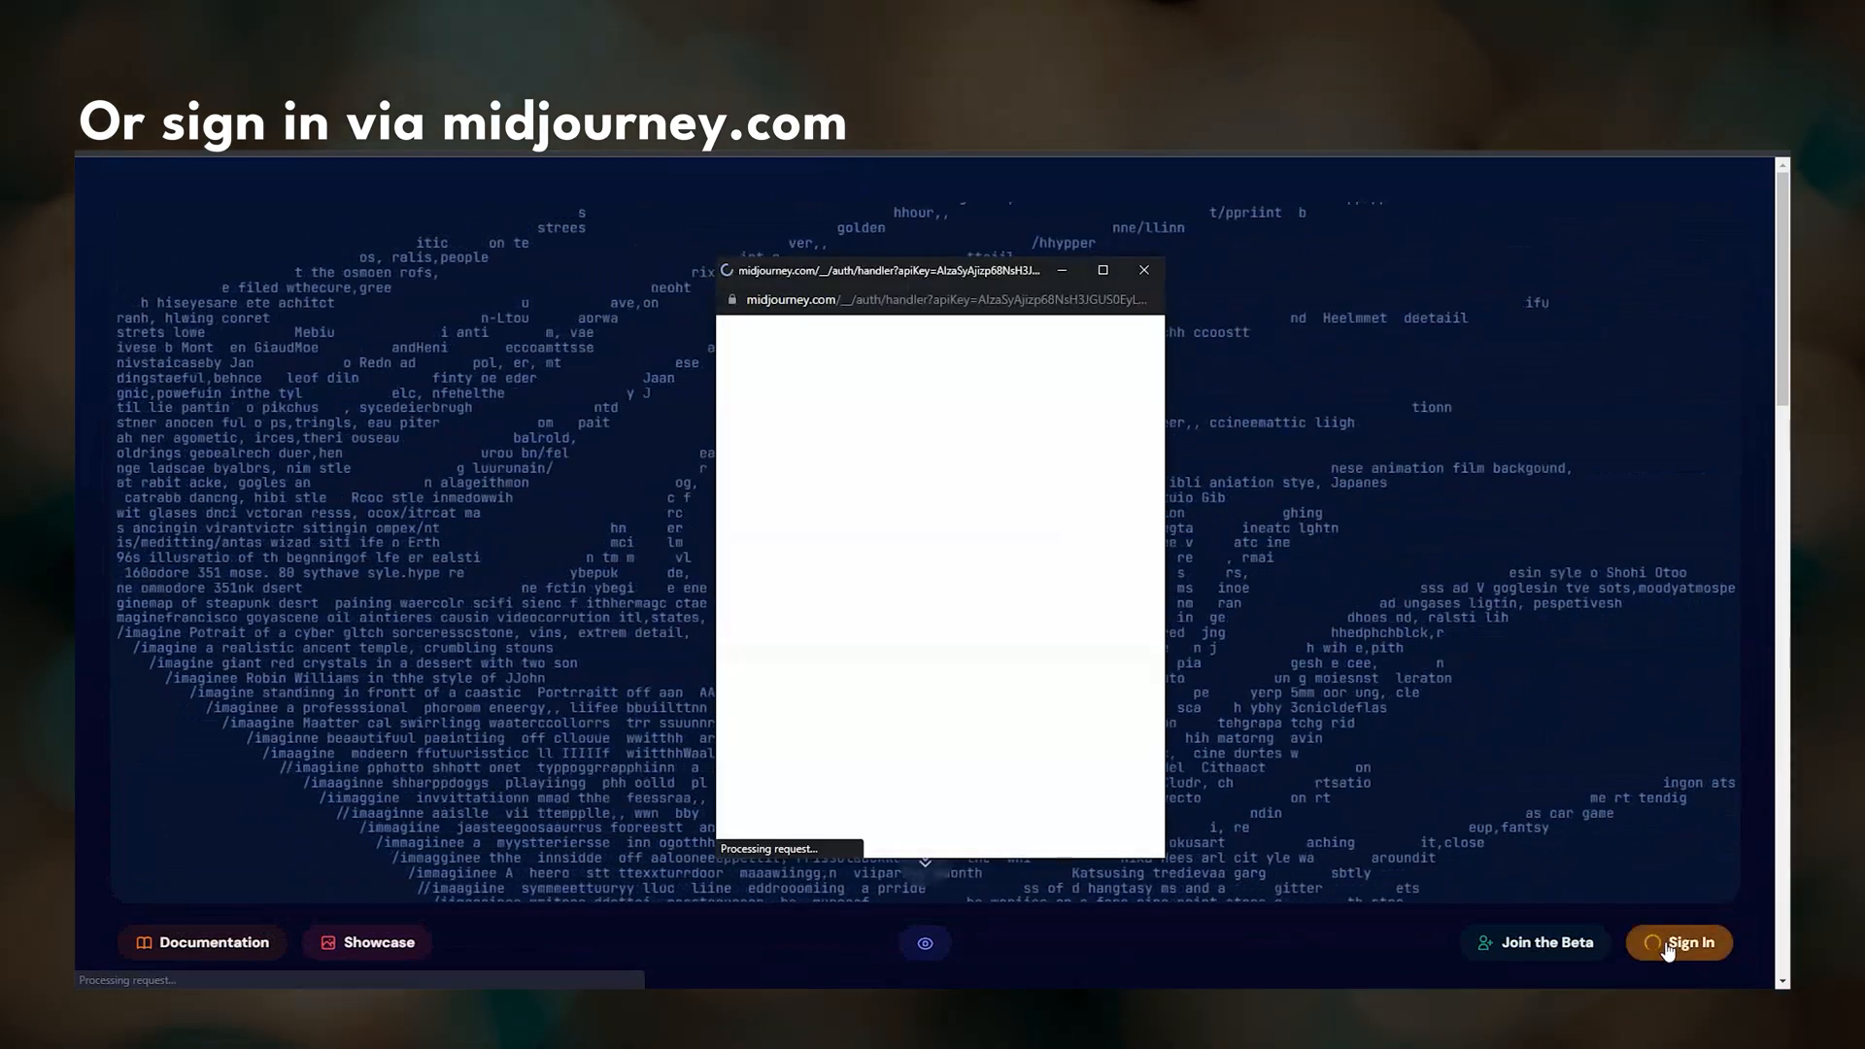
left_click(1680, 942)
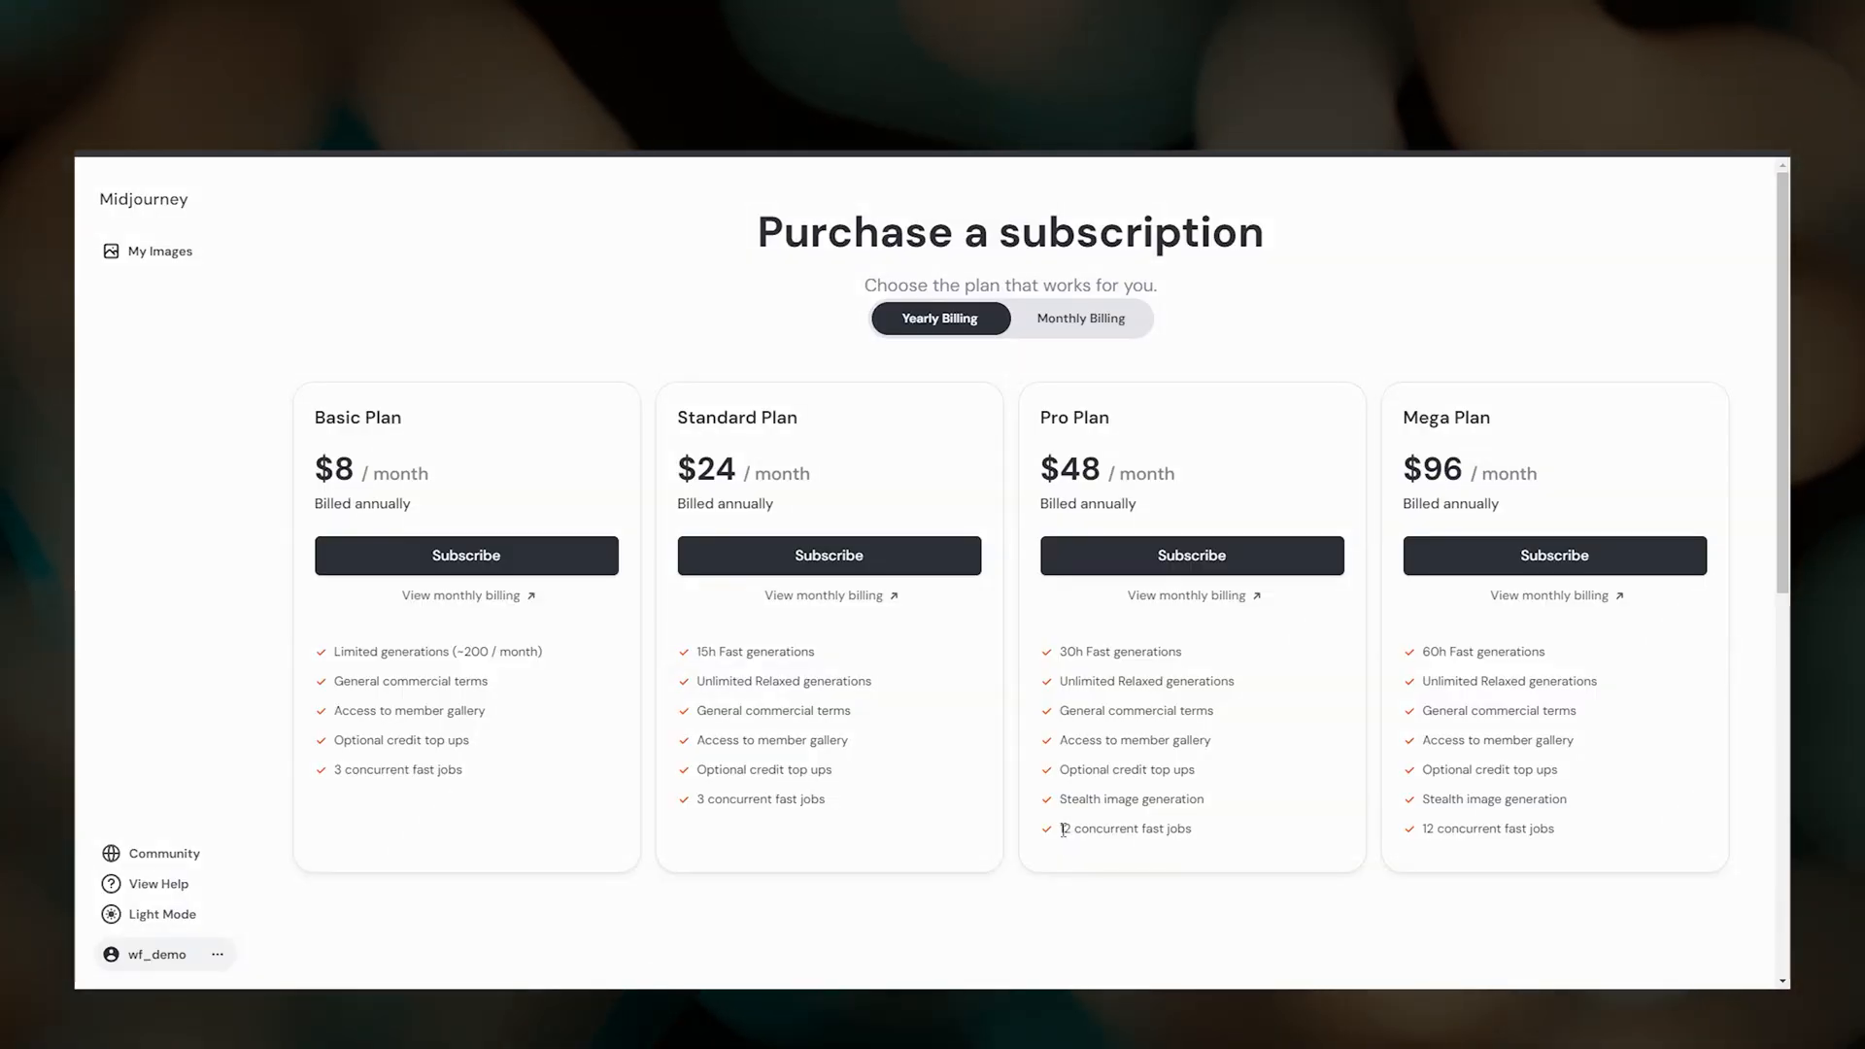
mouse_move(1141, 794)
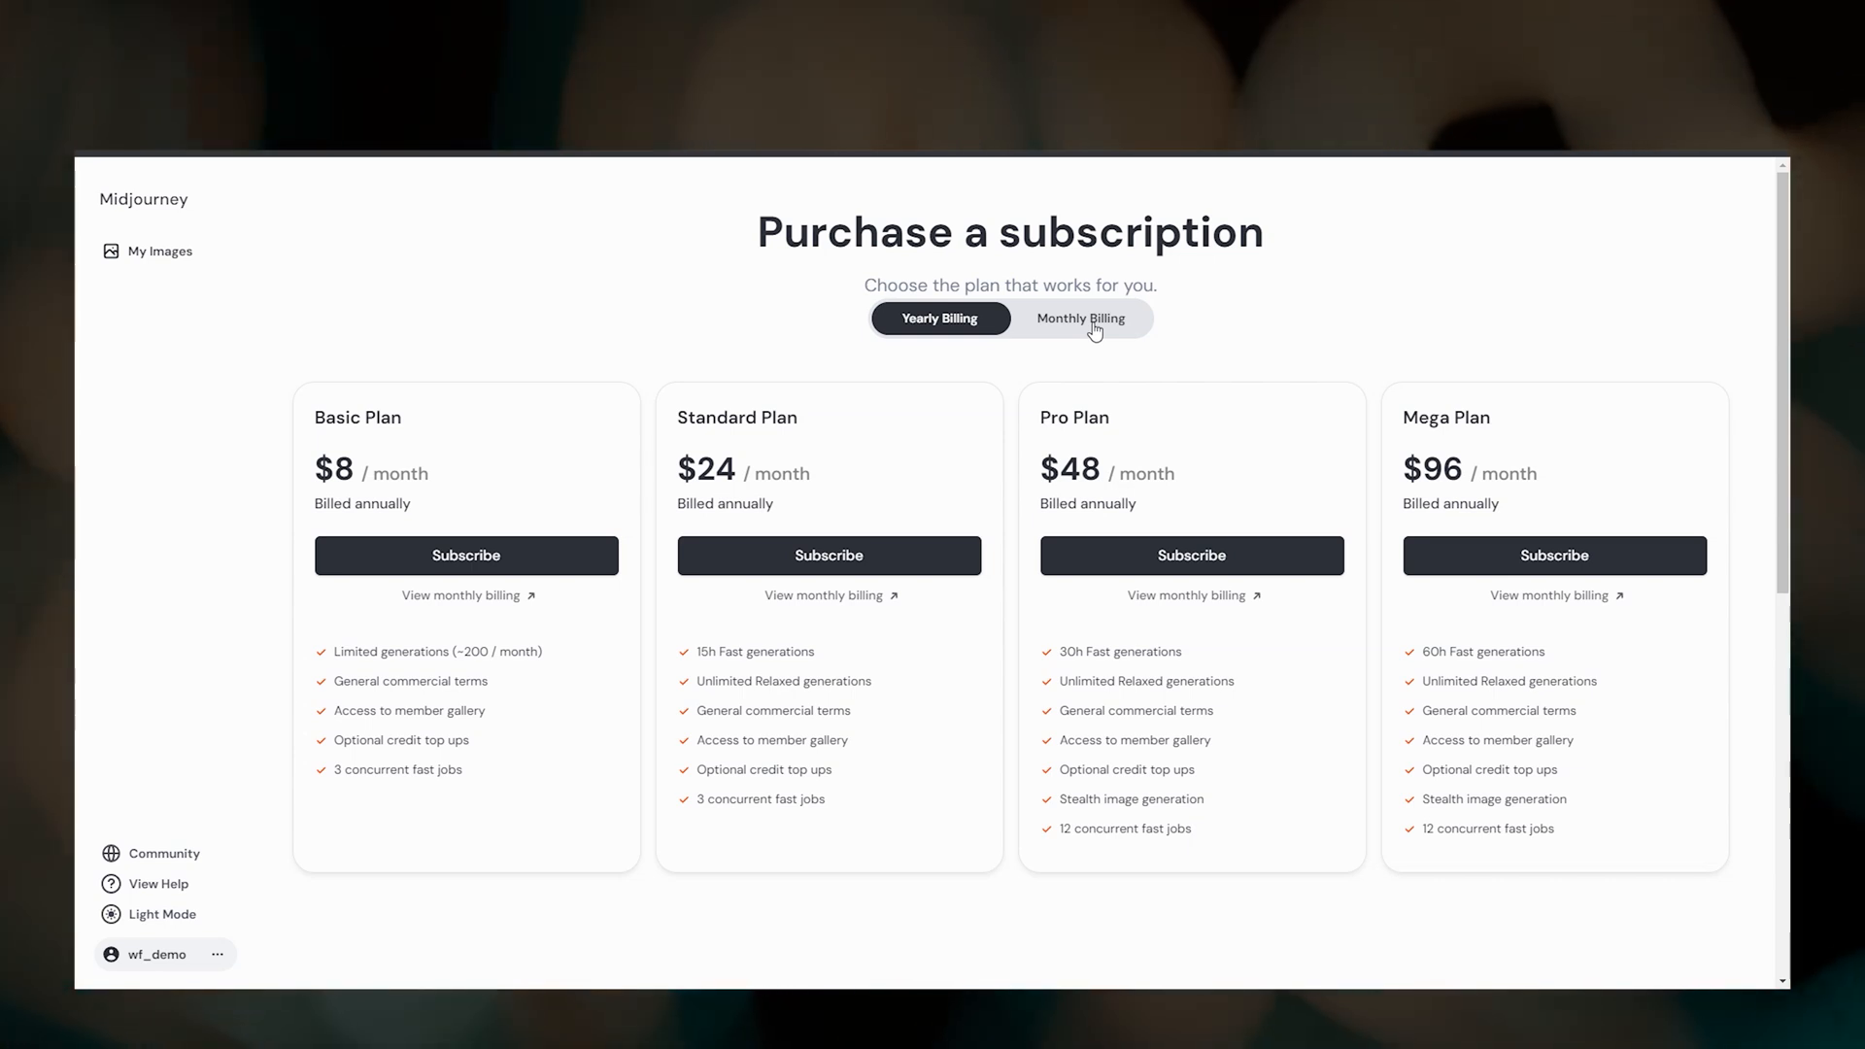
left_click(1079, 318)
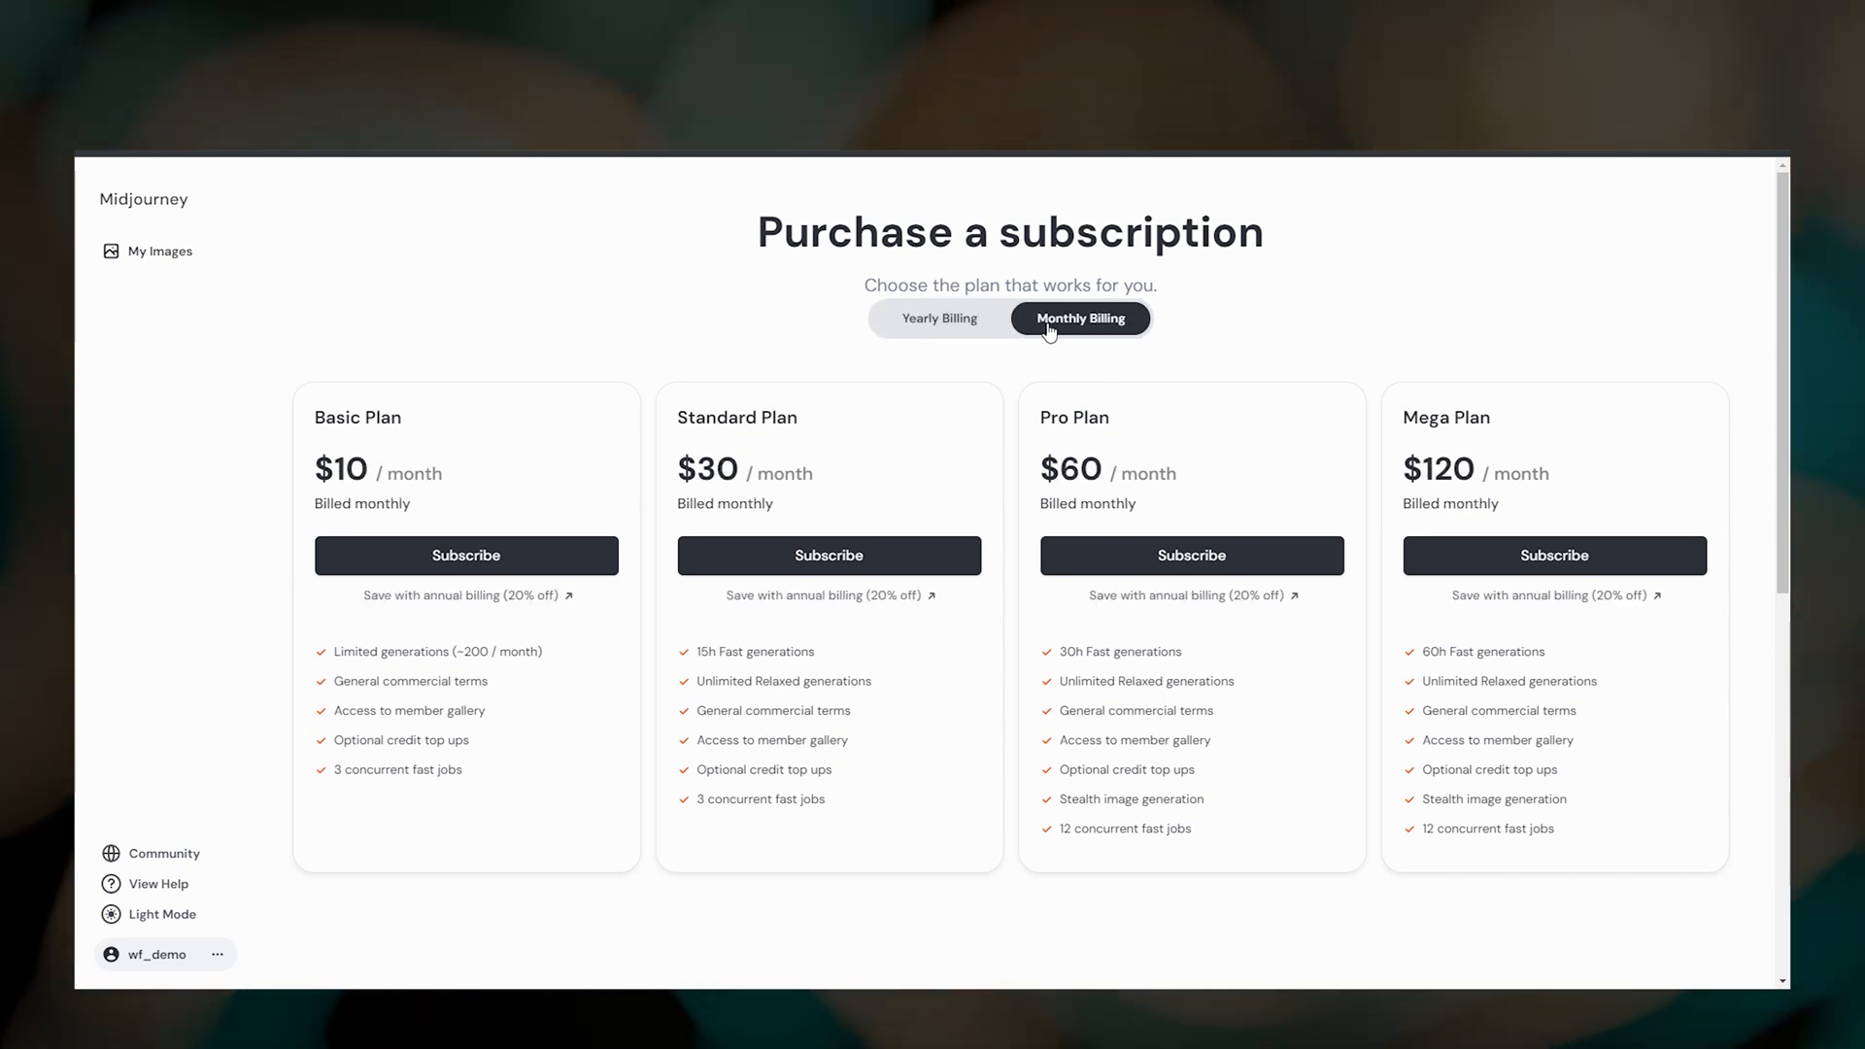
left_click(938, 317)
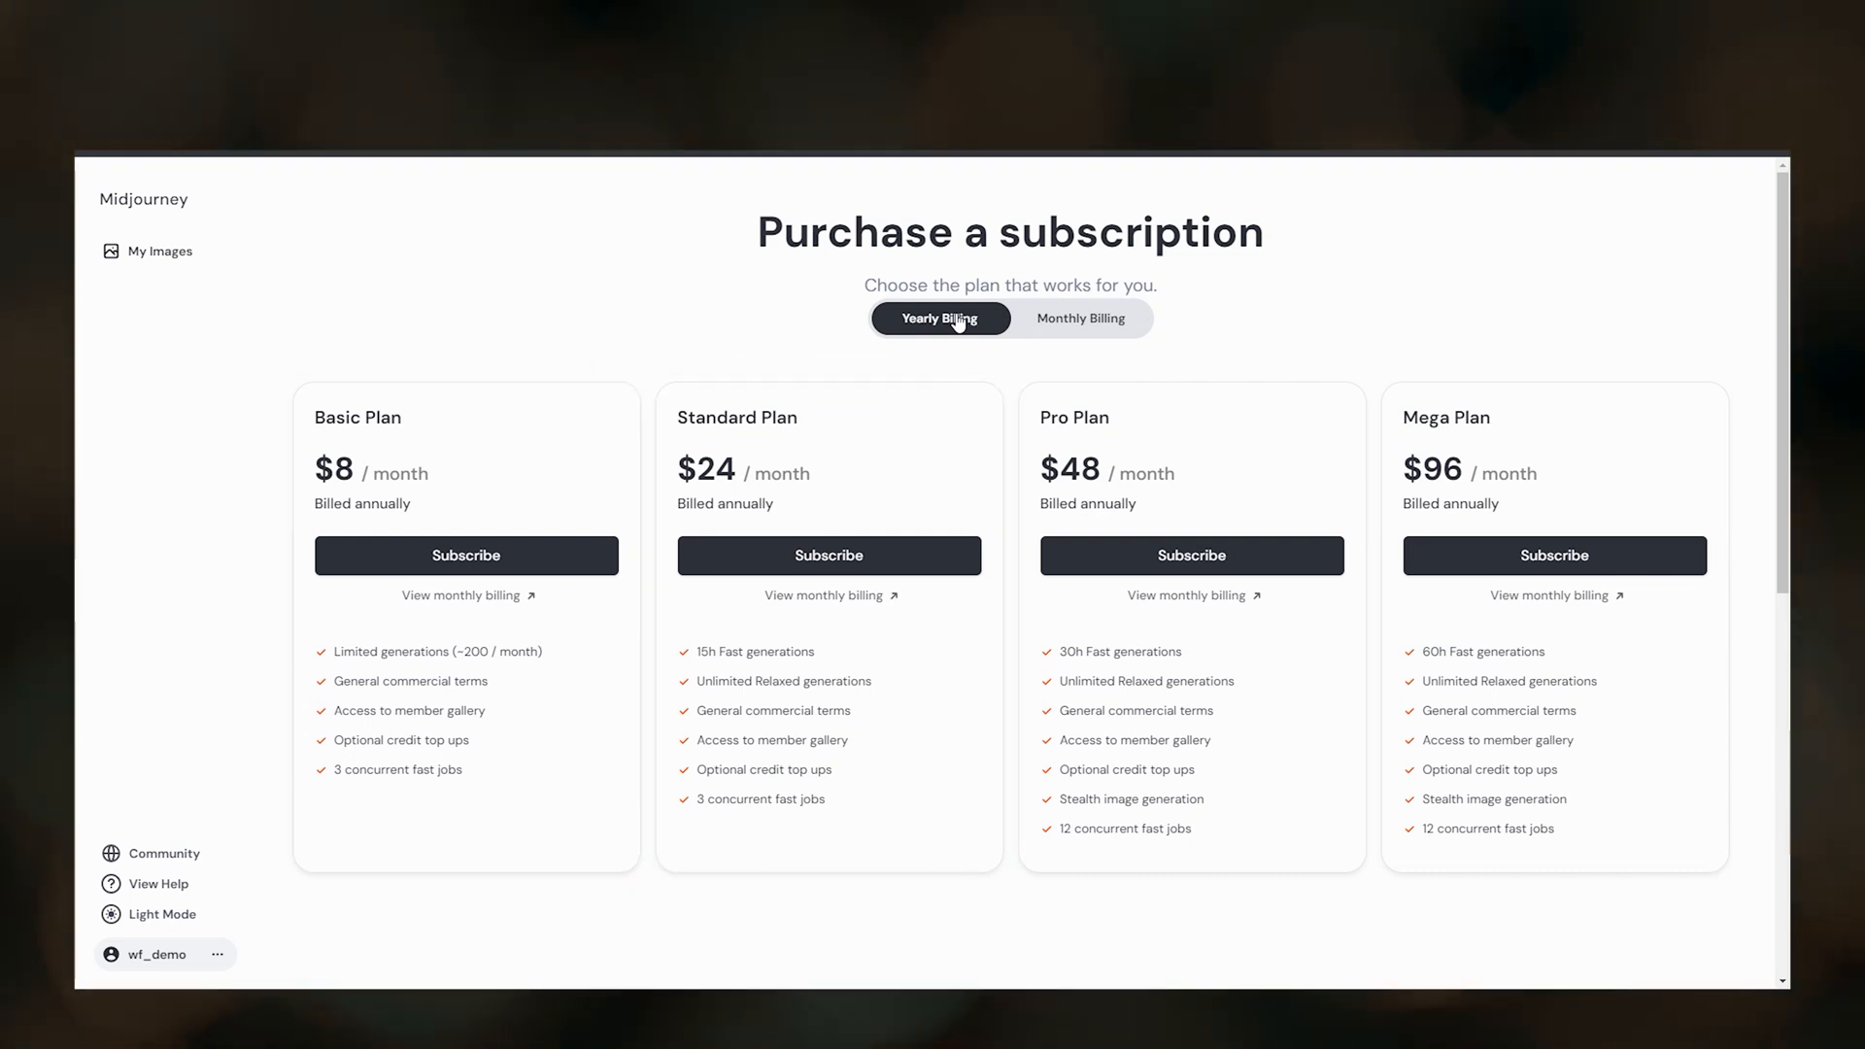
mouse_move(577, 663)
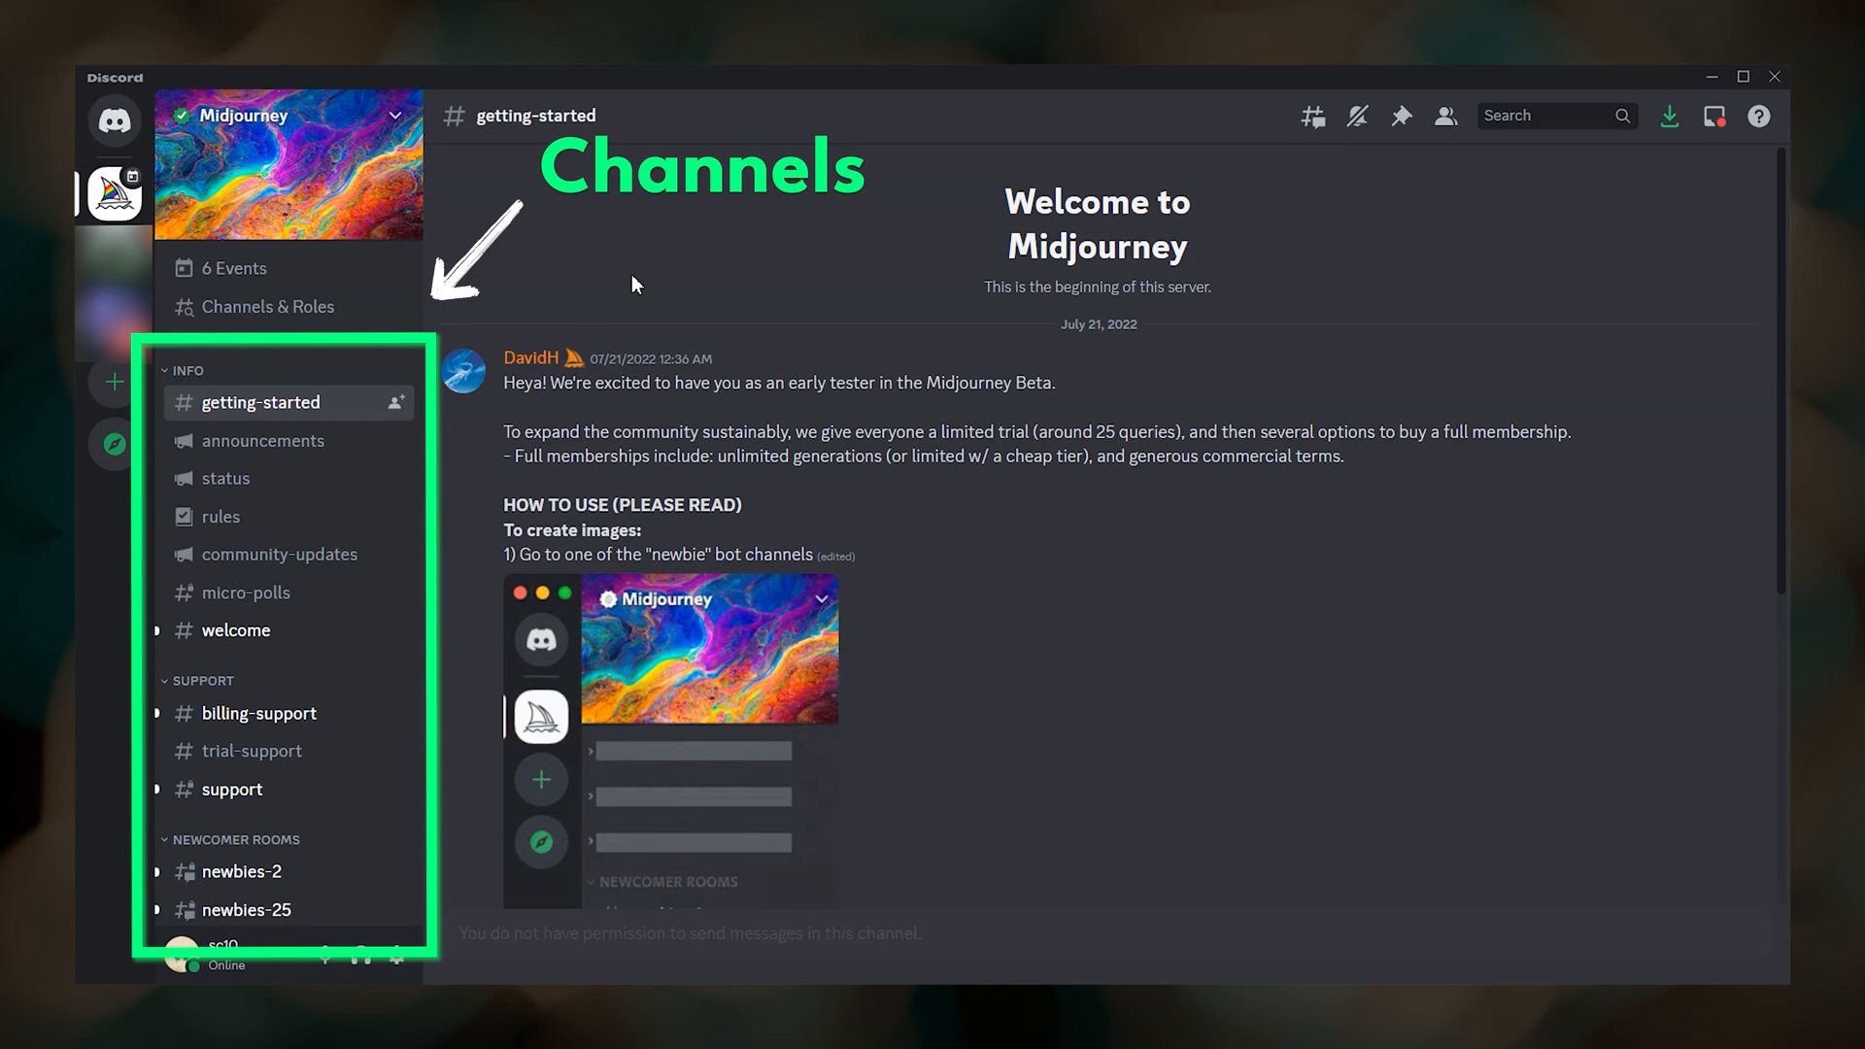
mouse_move(568, 287)
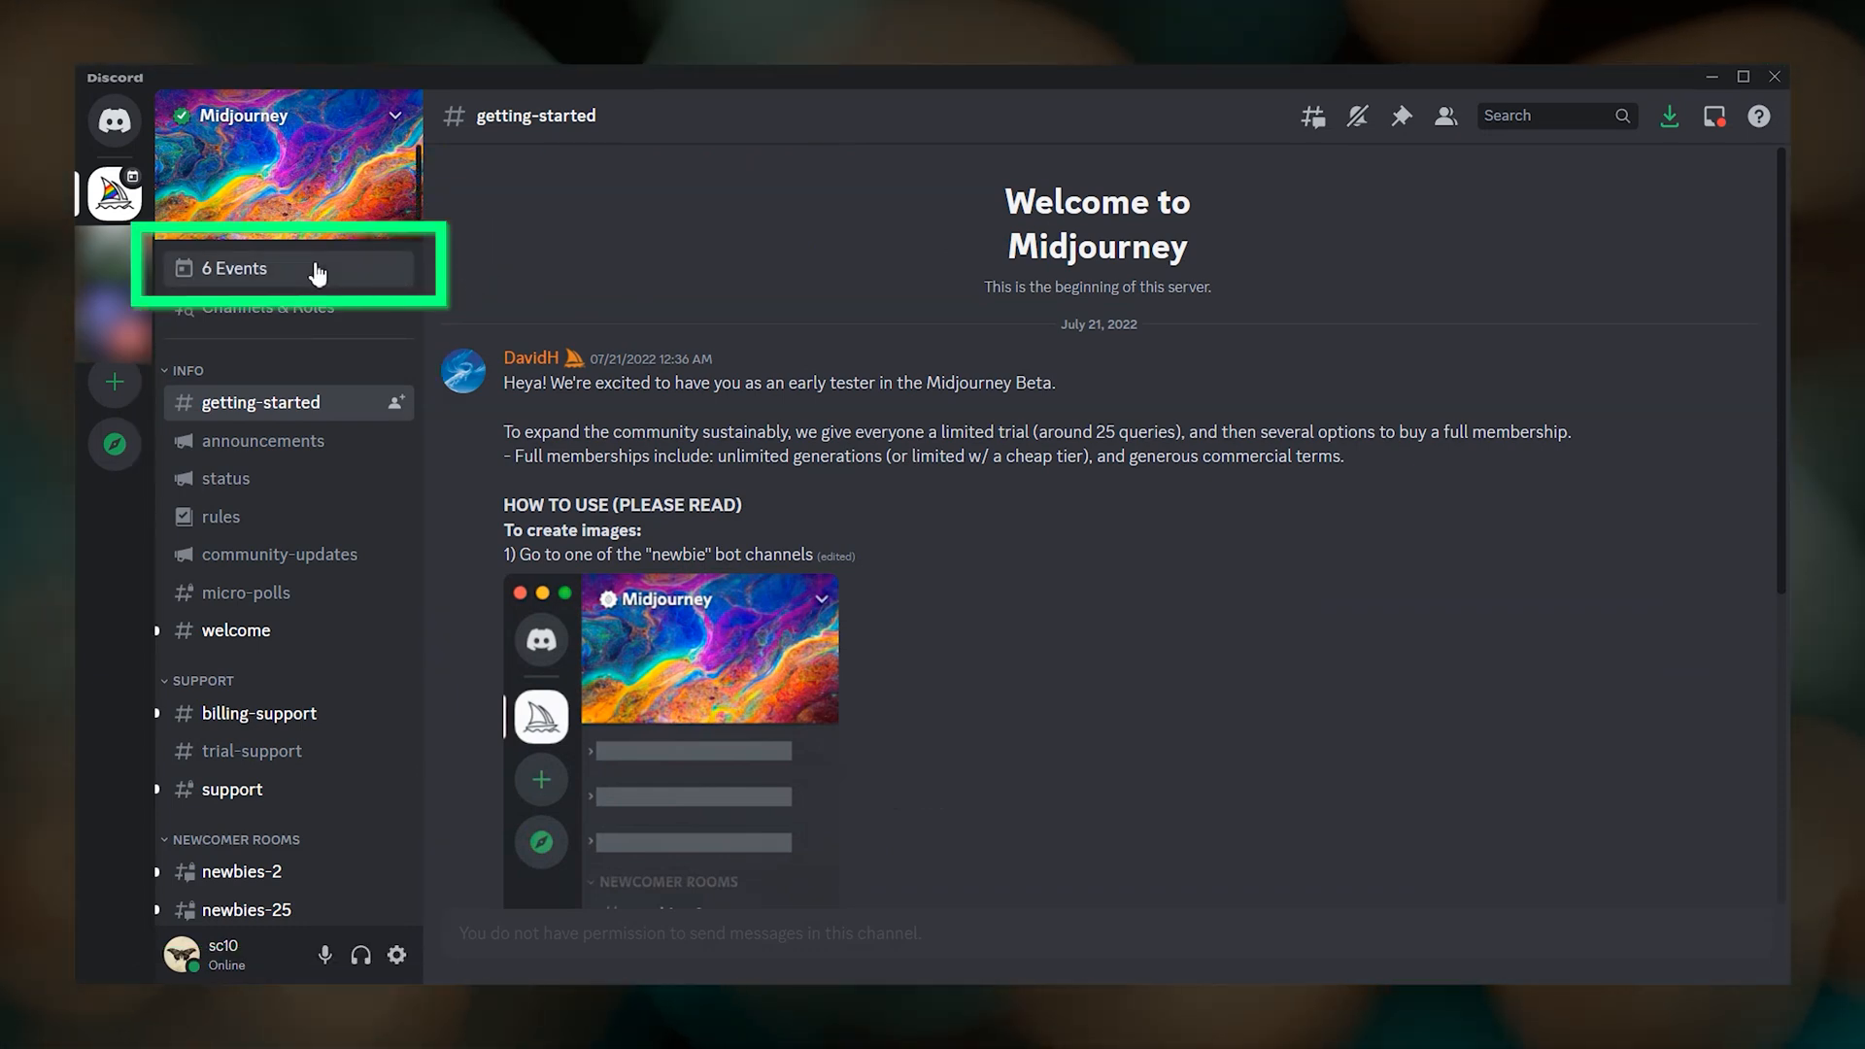
Scroll through the Midjourney server's 6 upcoming events, then close the events popup
left_click(233, 268)
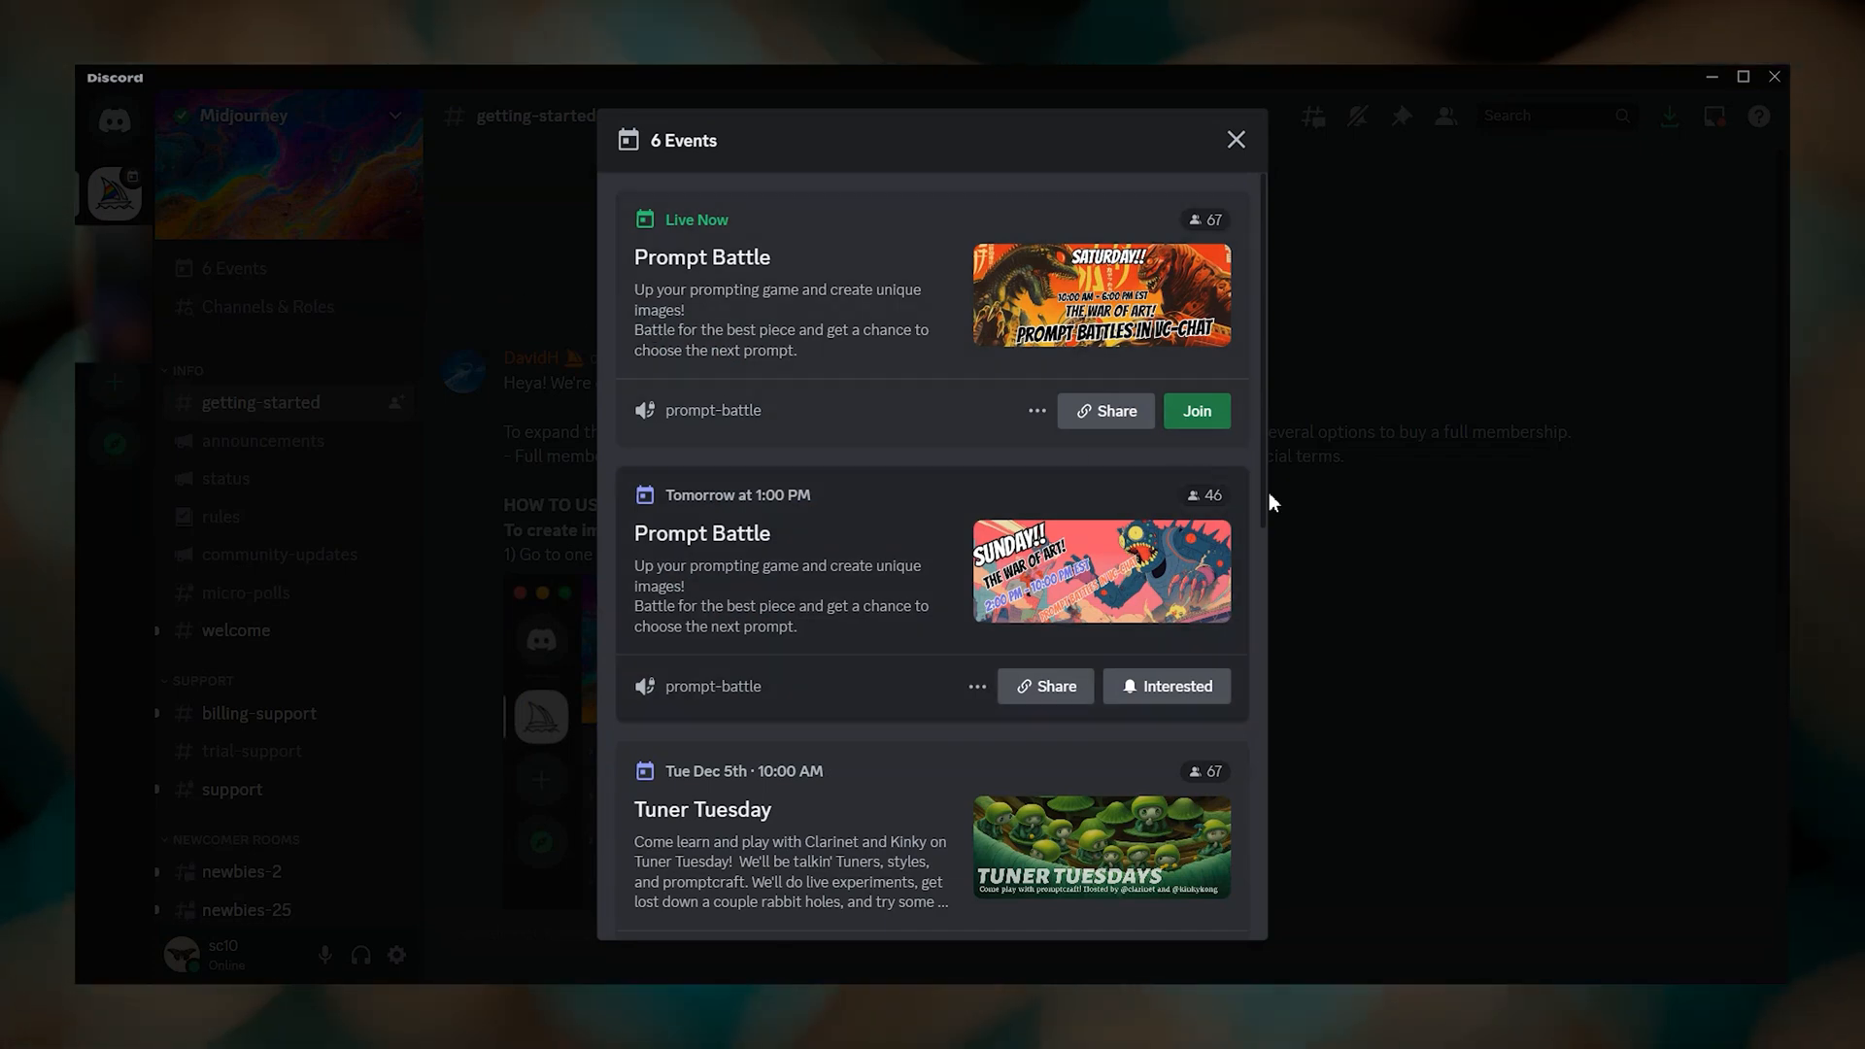
scroll("down", 3)
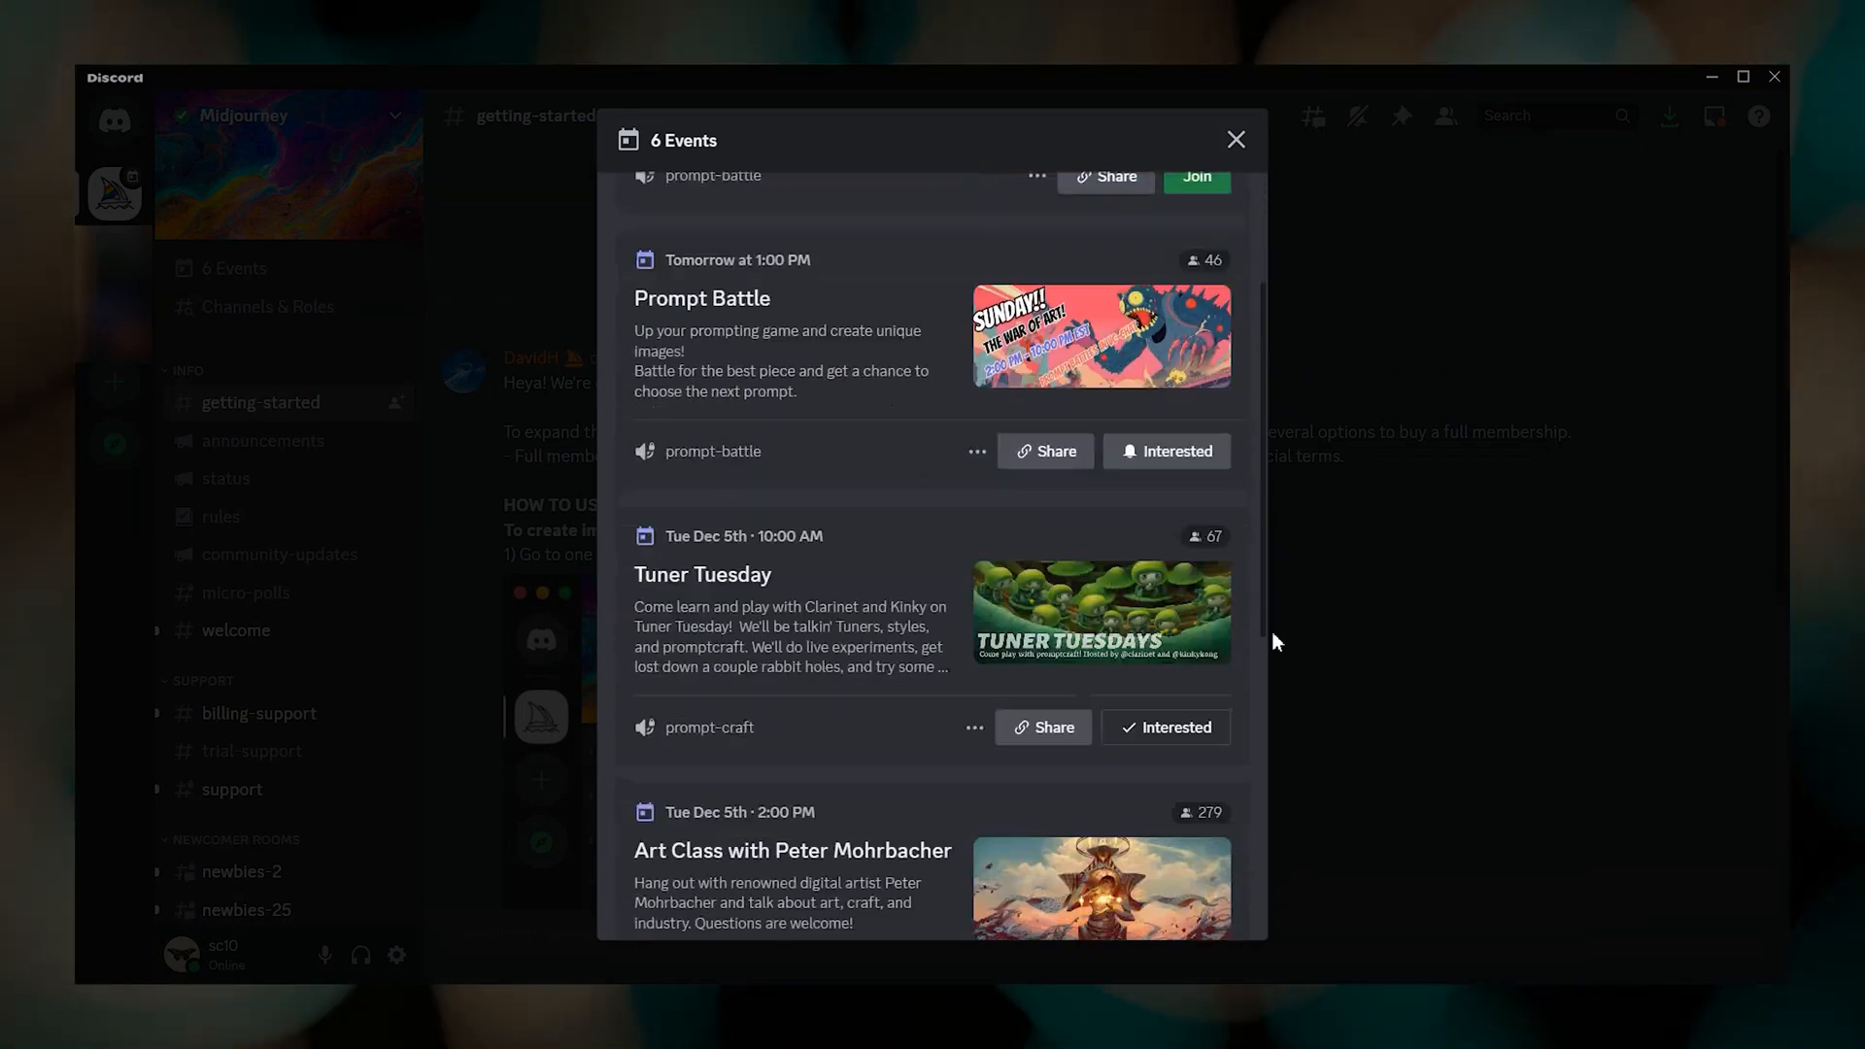
scroll("down", 3)
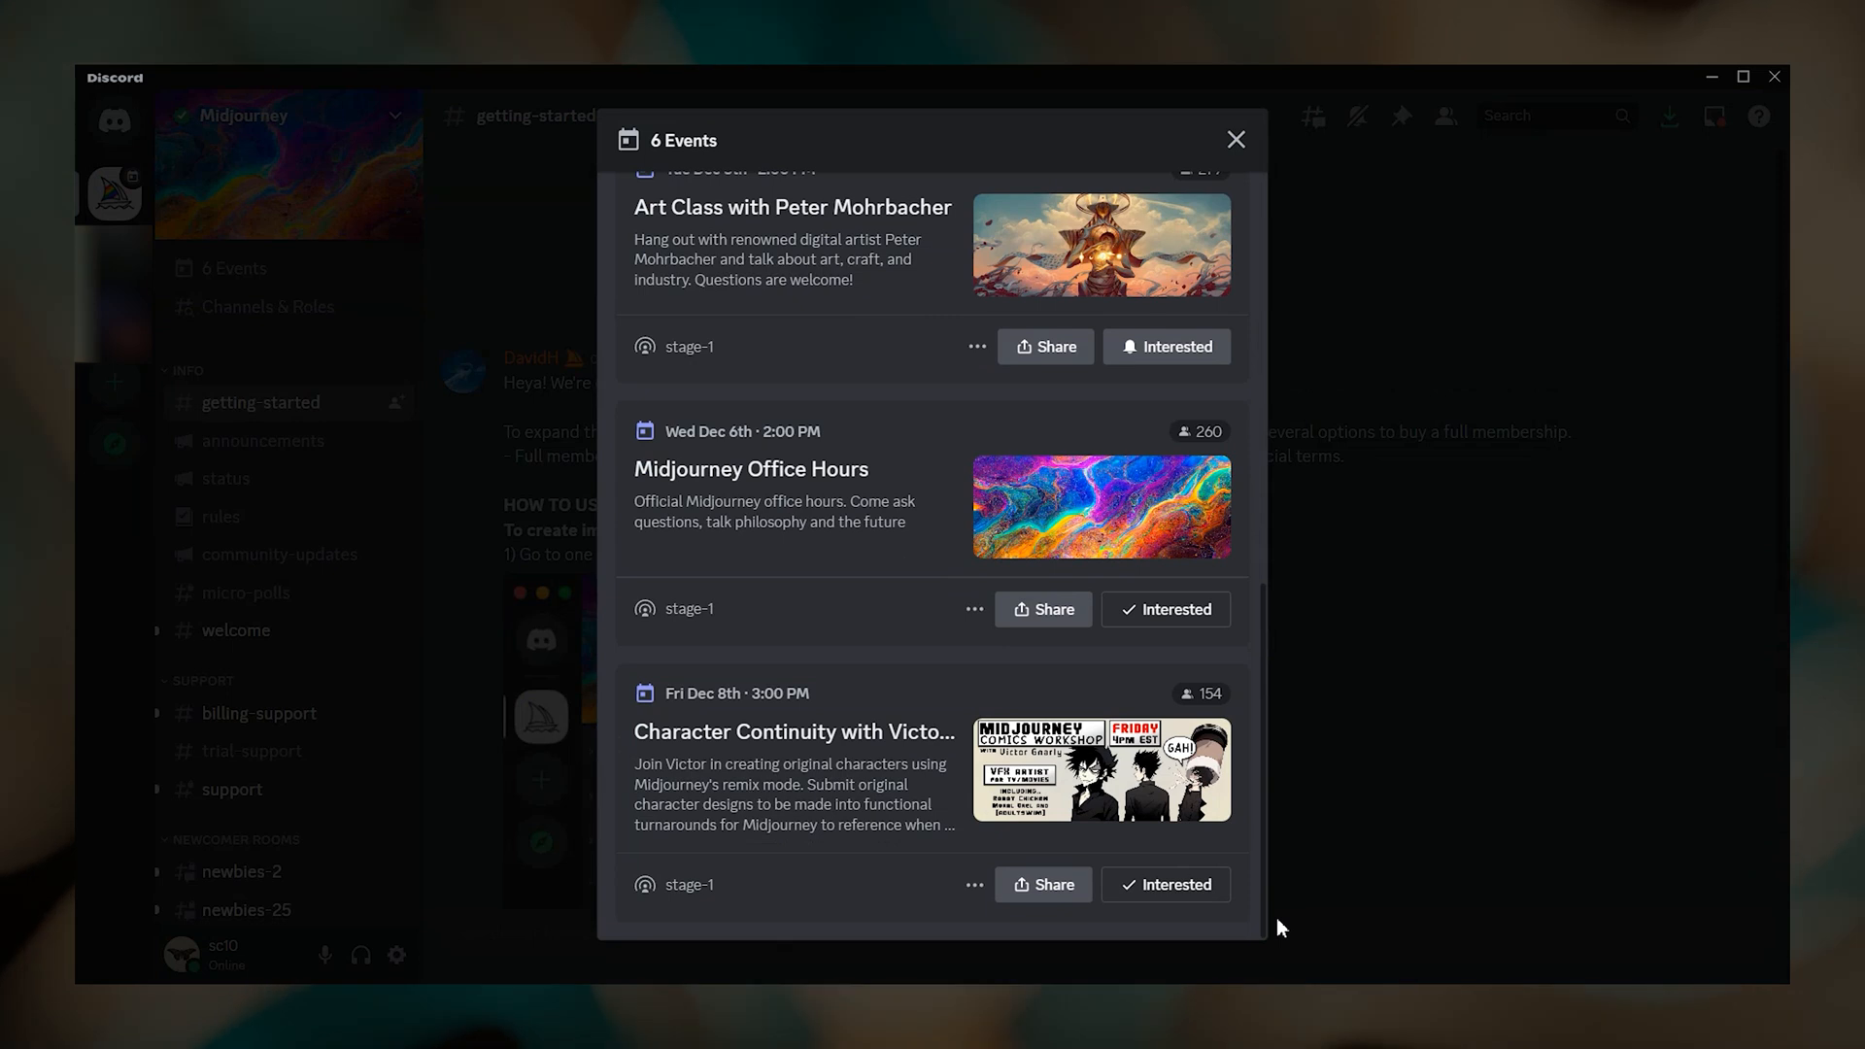
left_click(1175, 609)
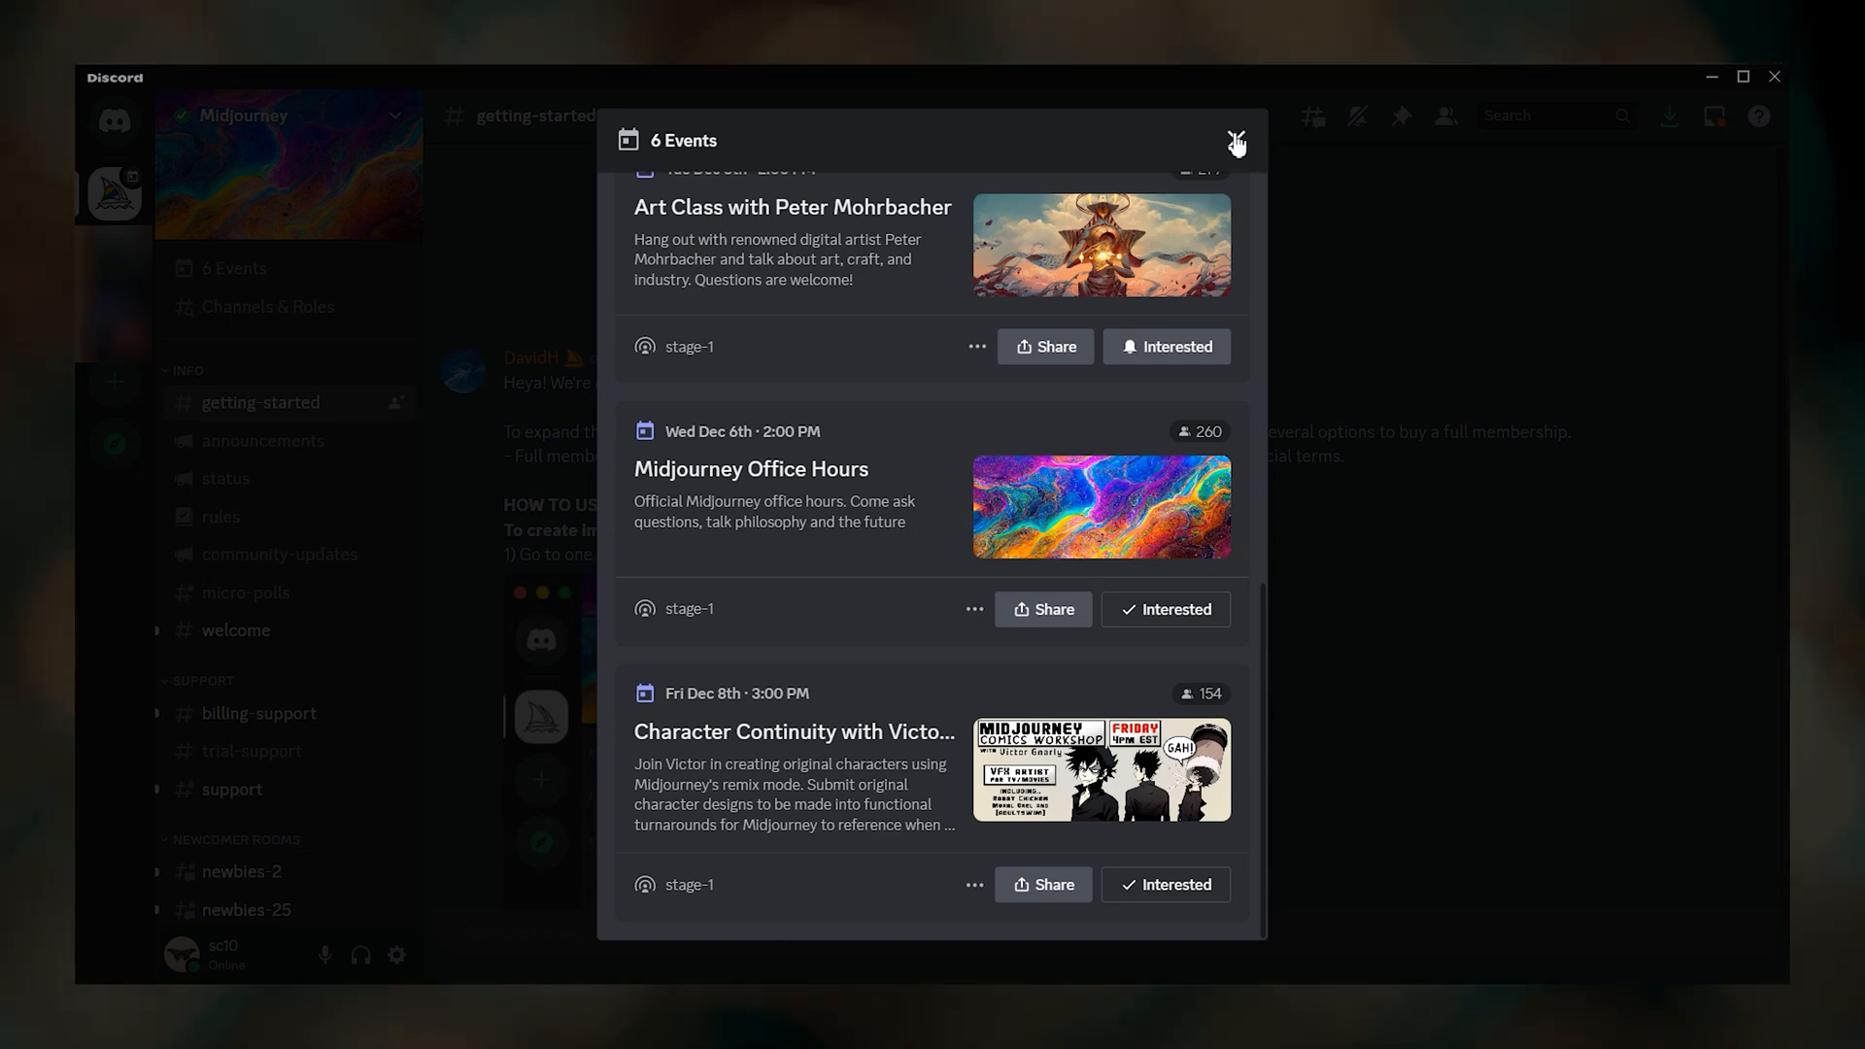
left_click(1236, 139)
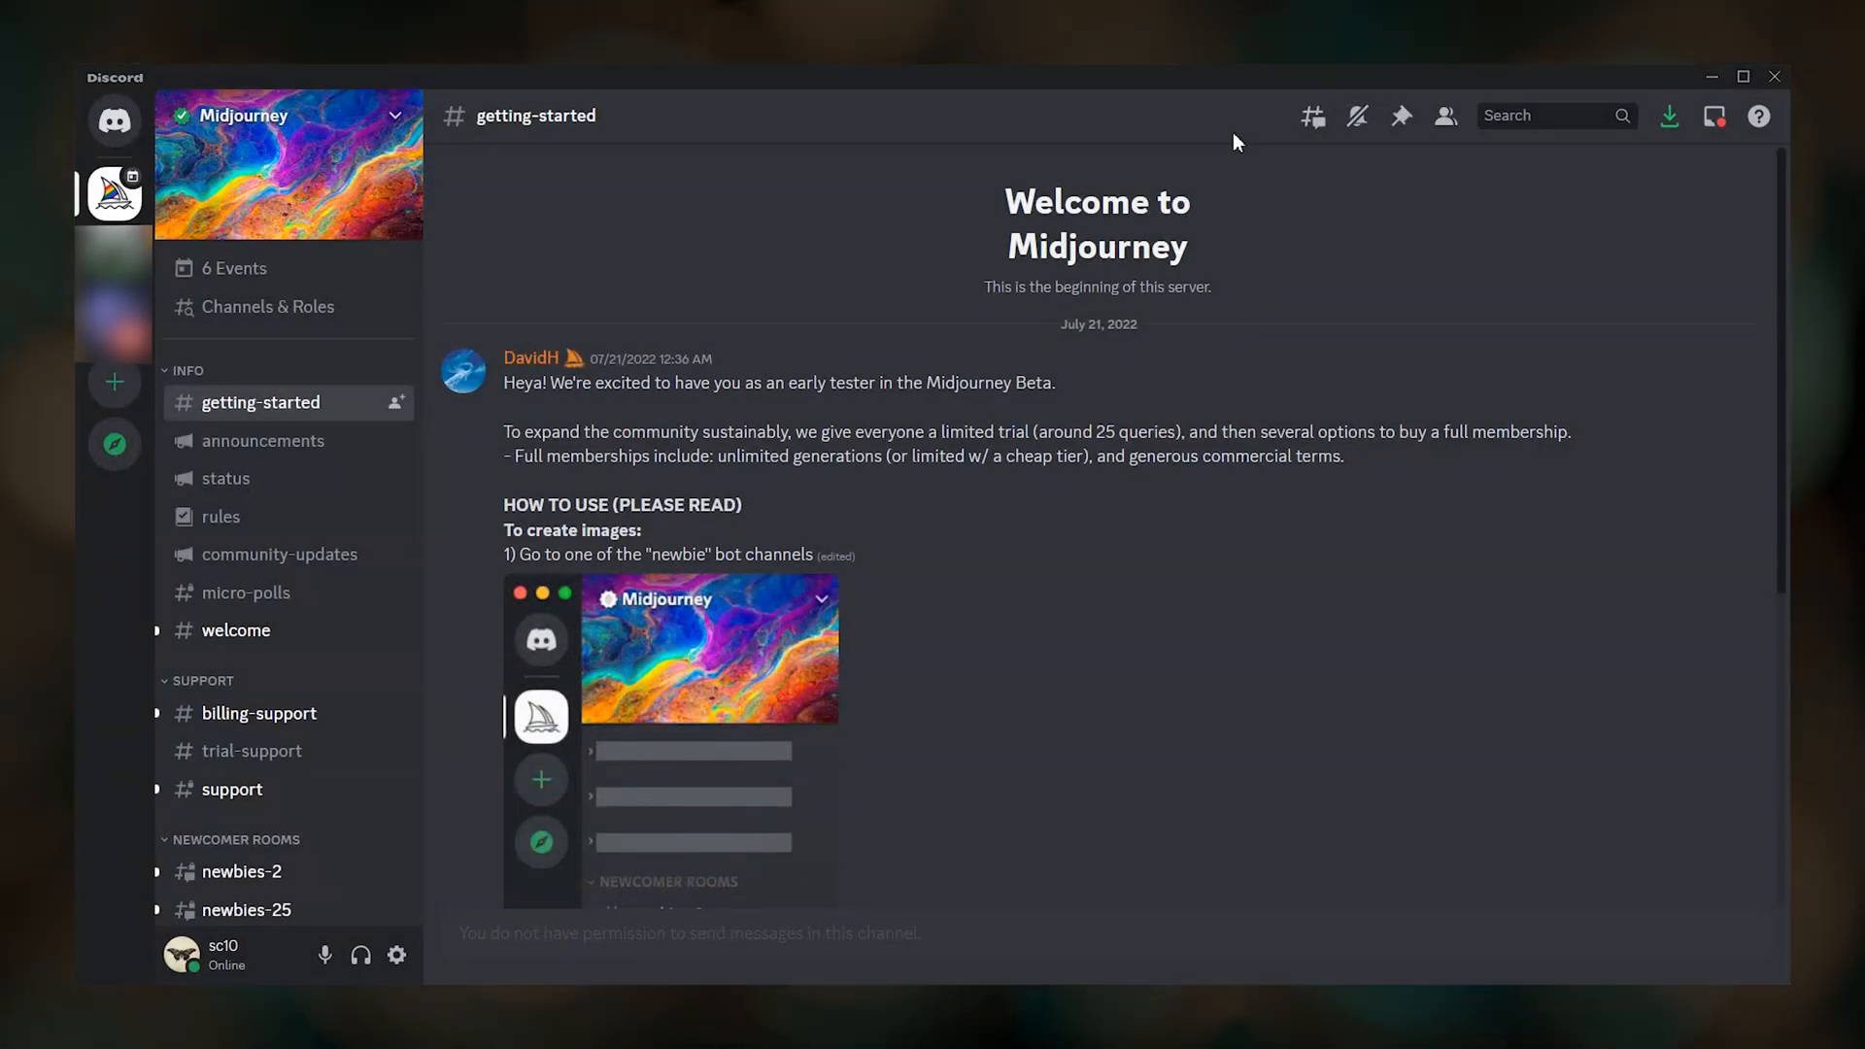
mouse_move(264, 440)
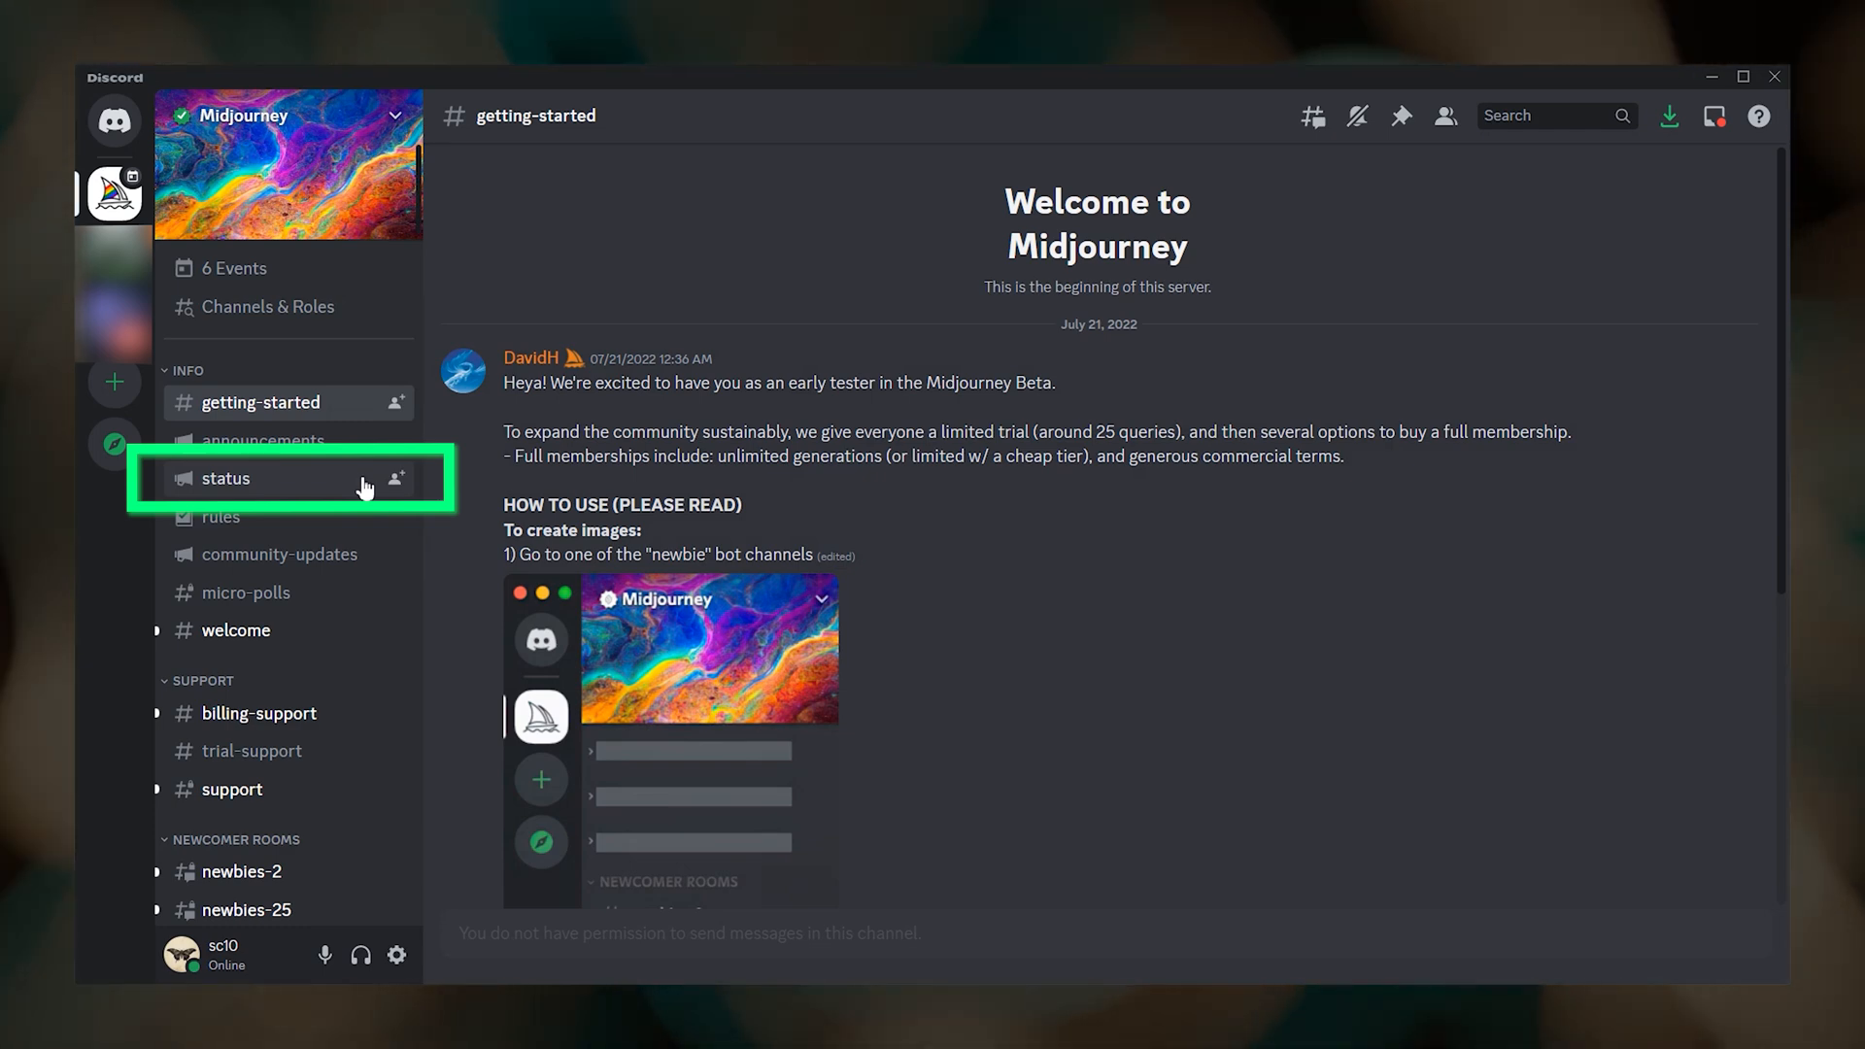
left_click(225, 478)
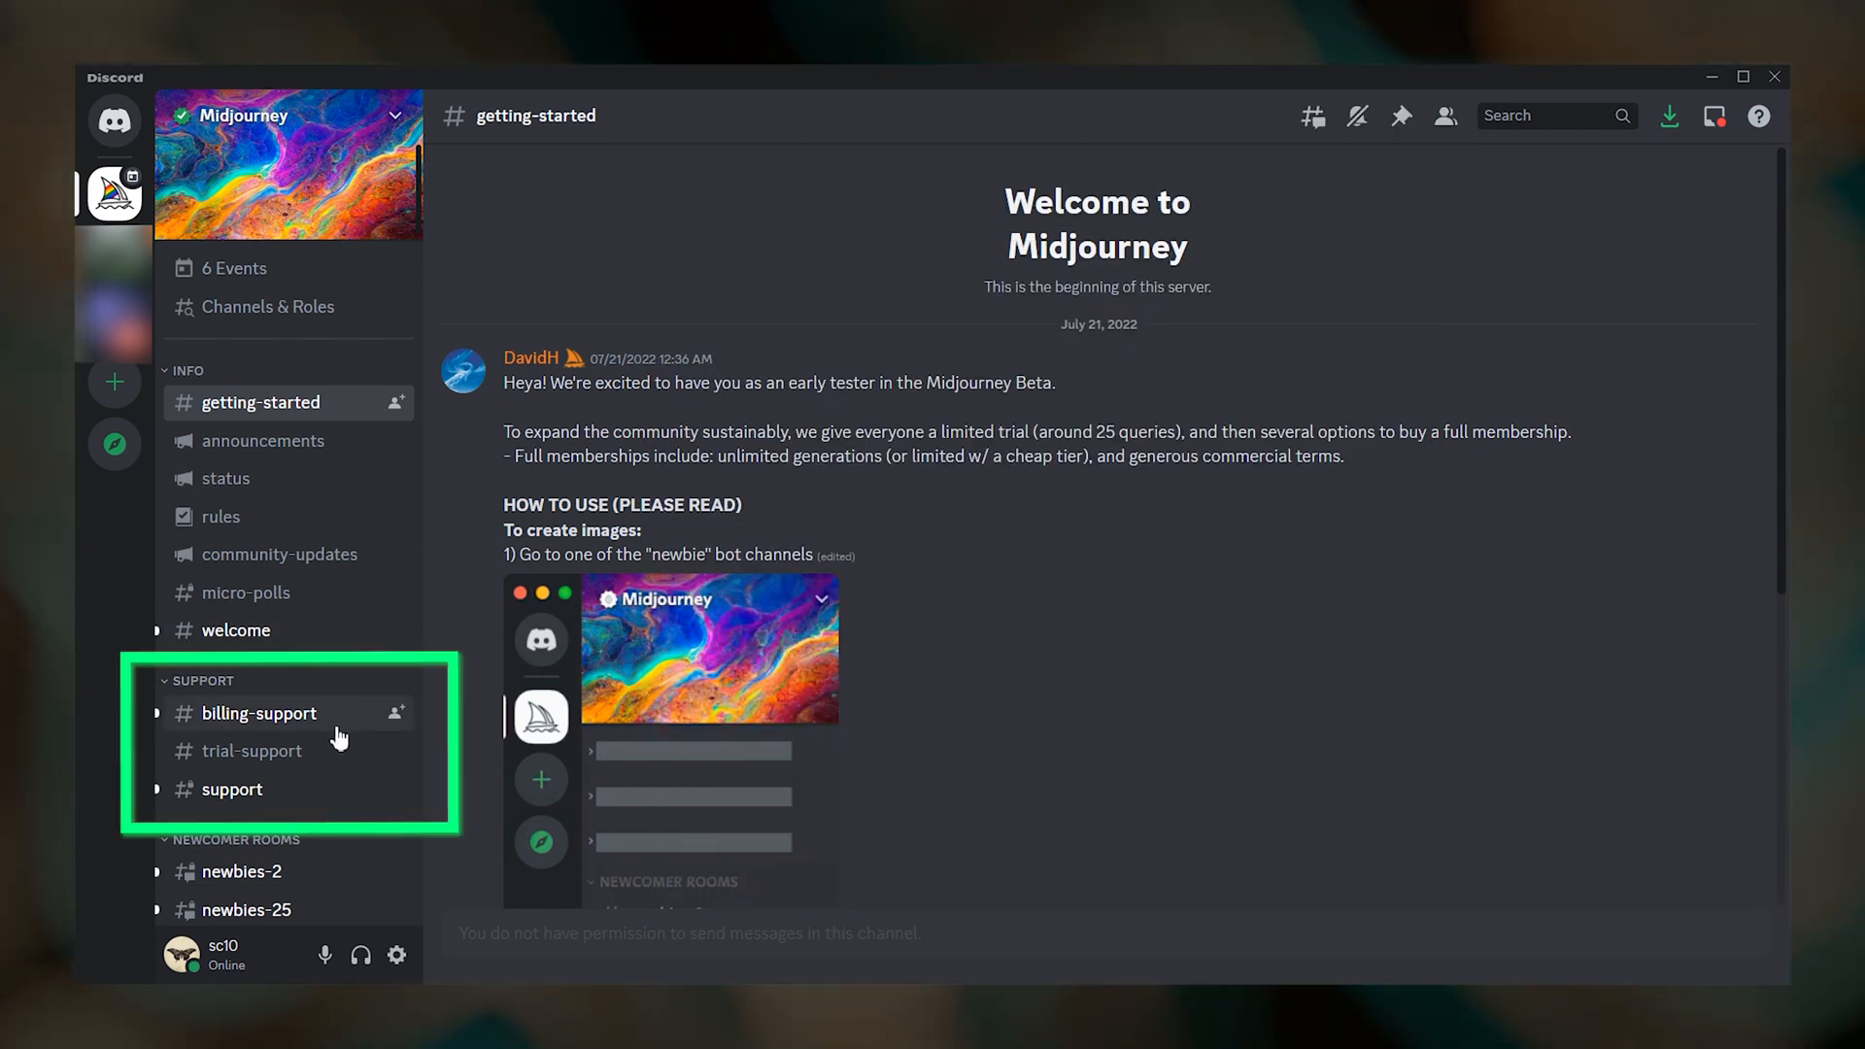
scroll("down", 3)
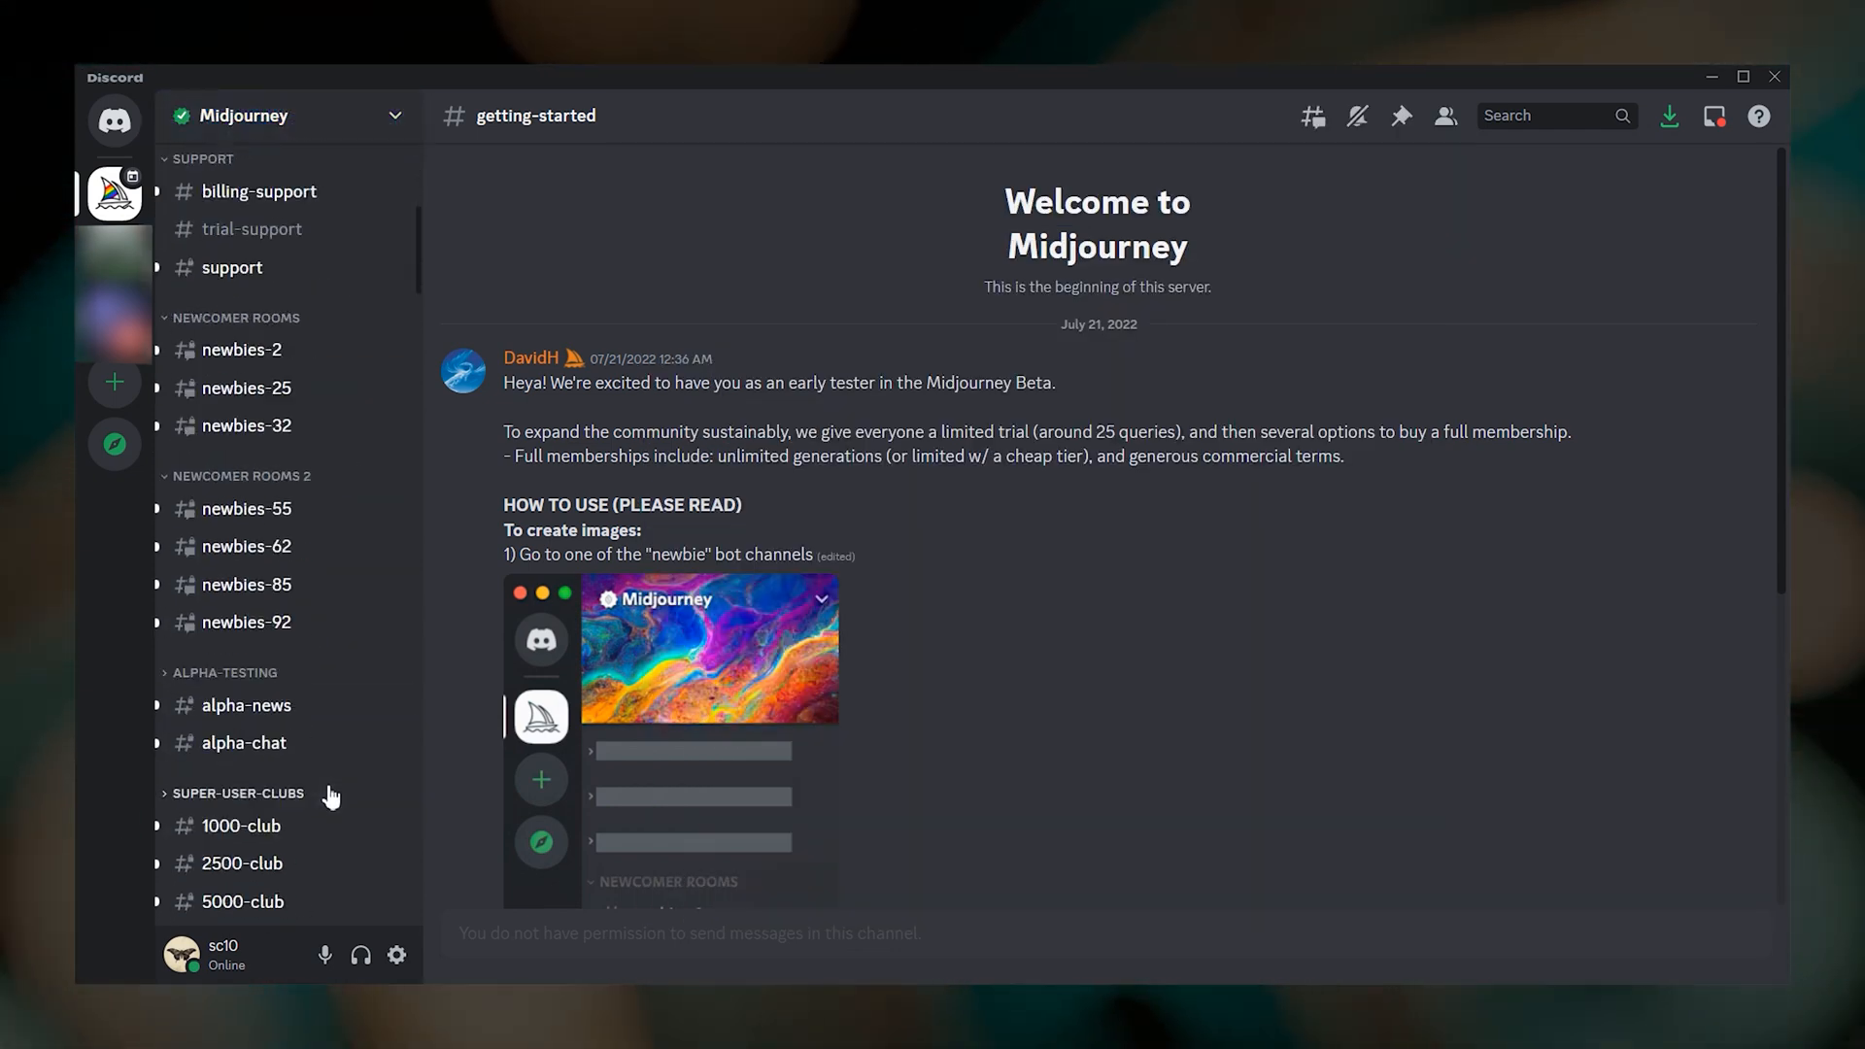
scroll("down", 3)
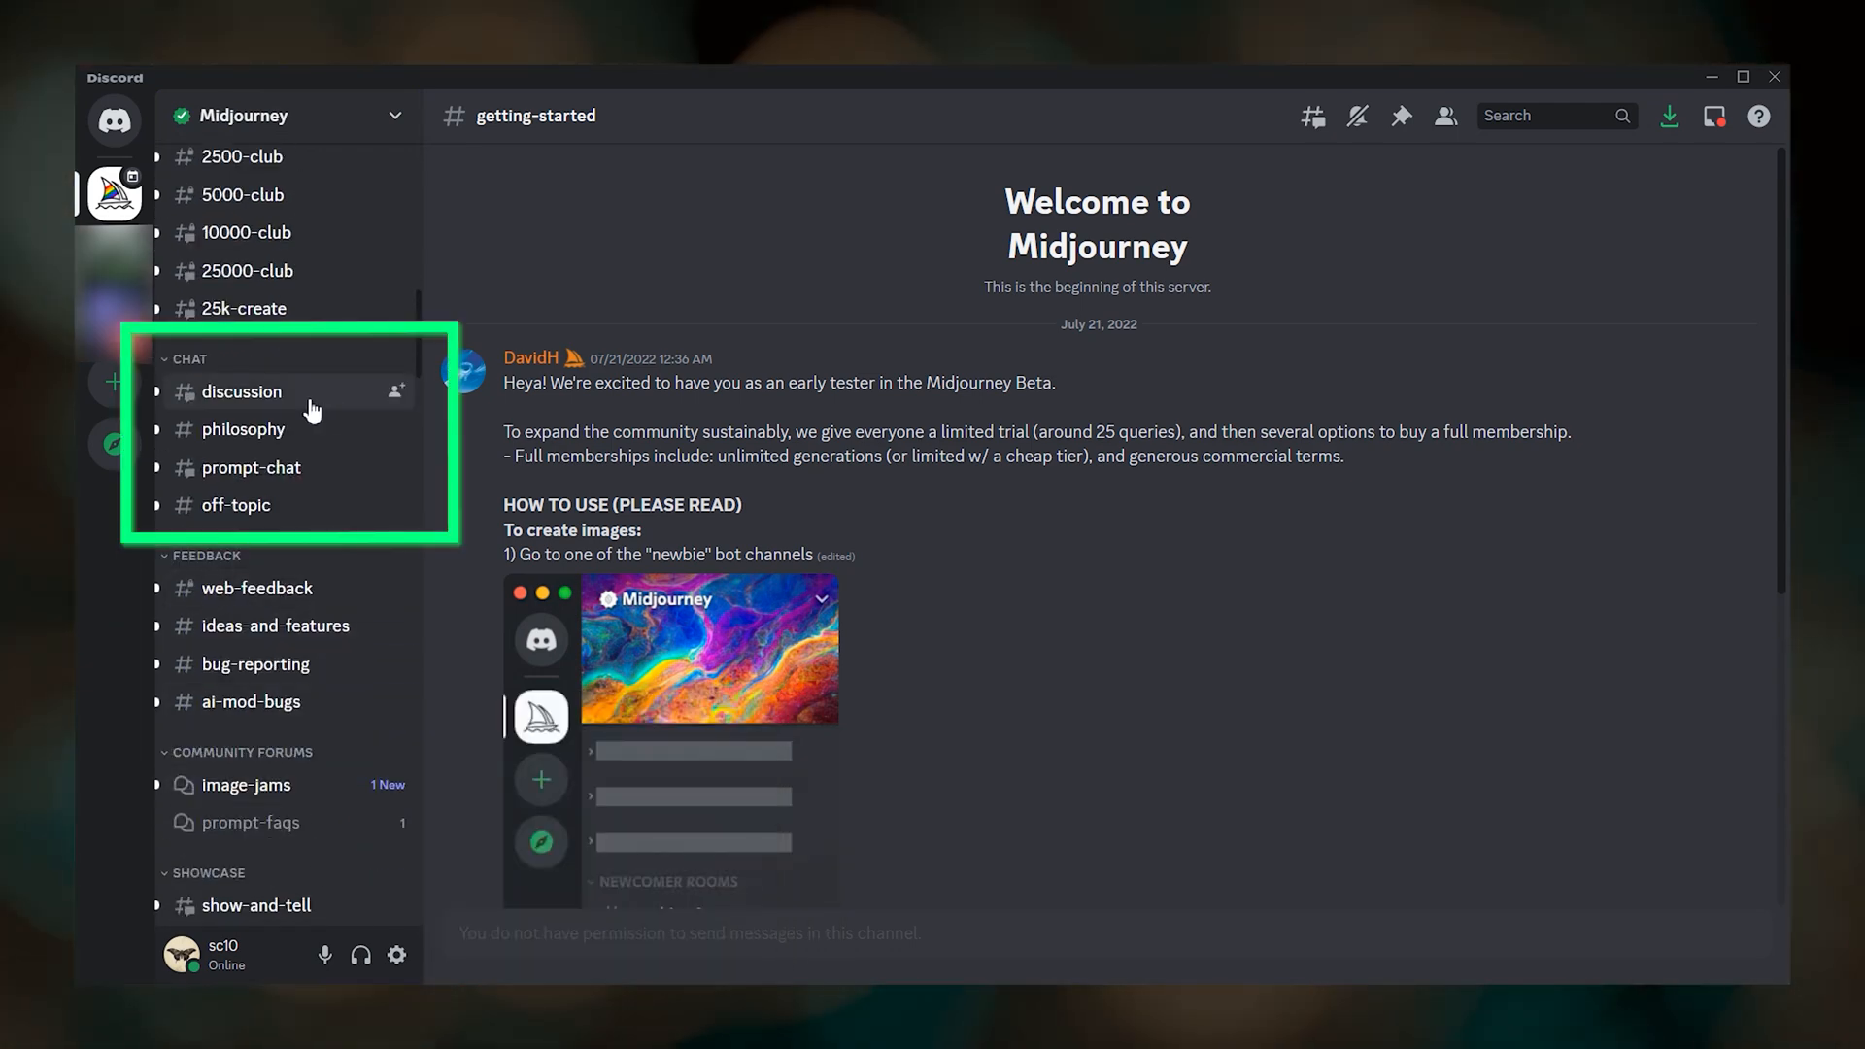
scroll("down", 3)
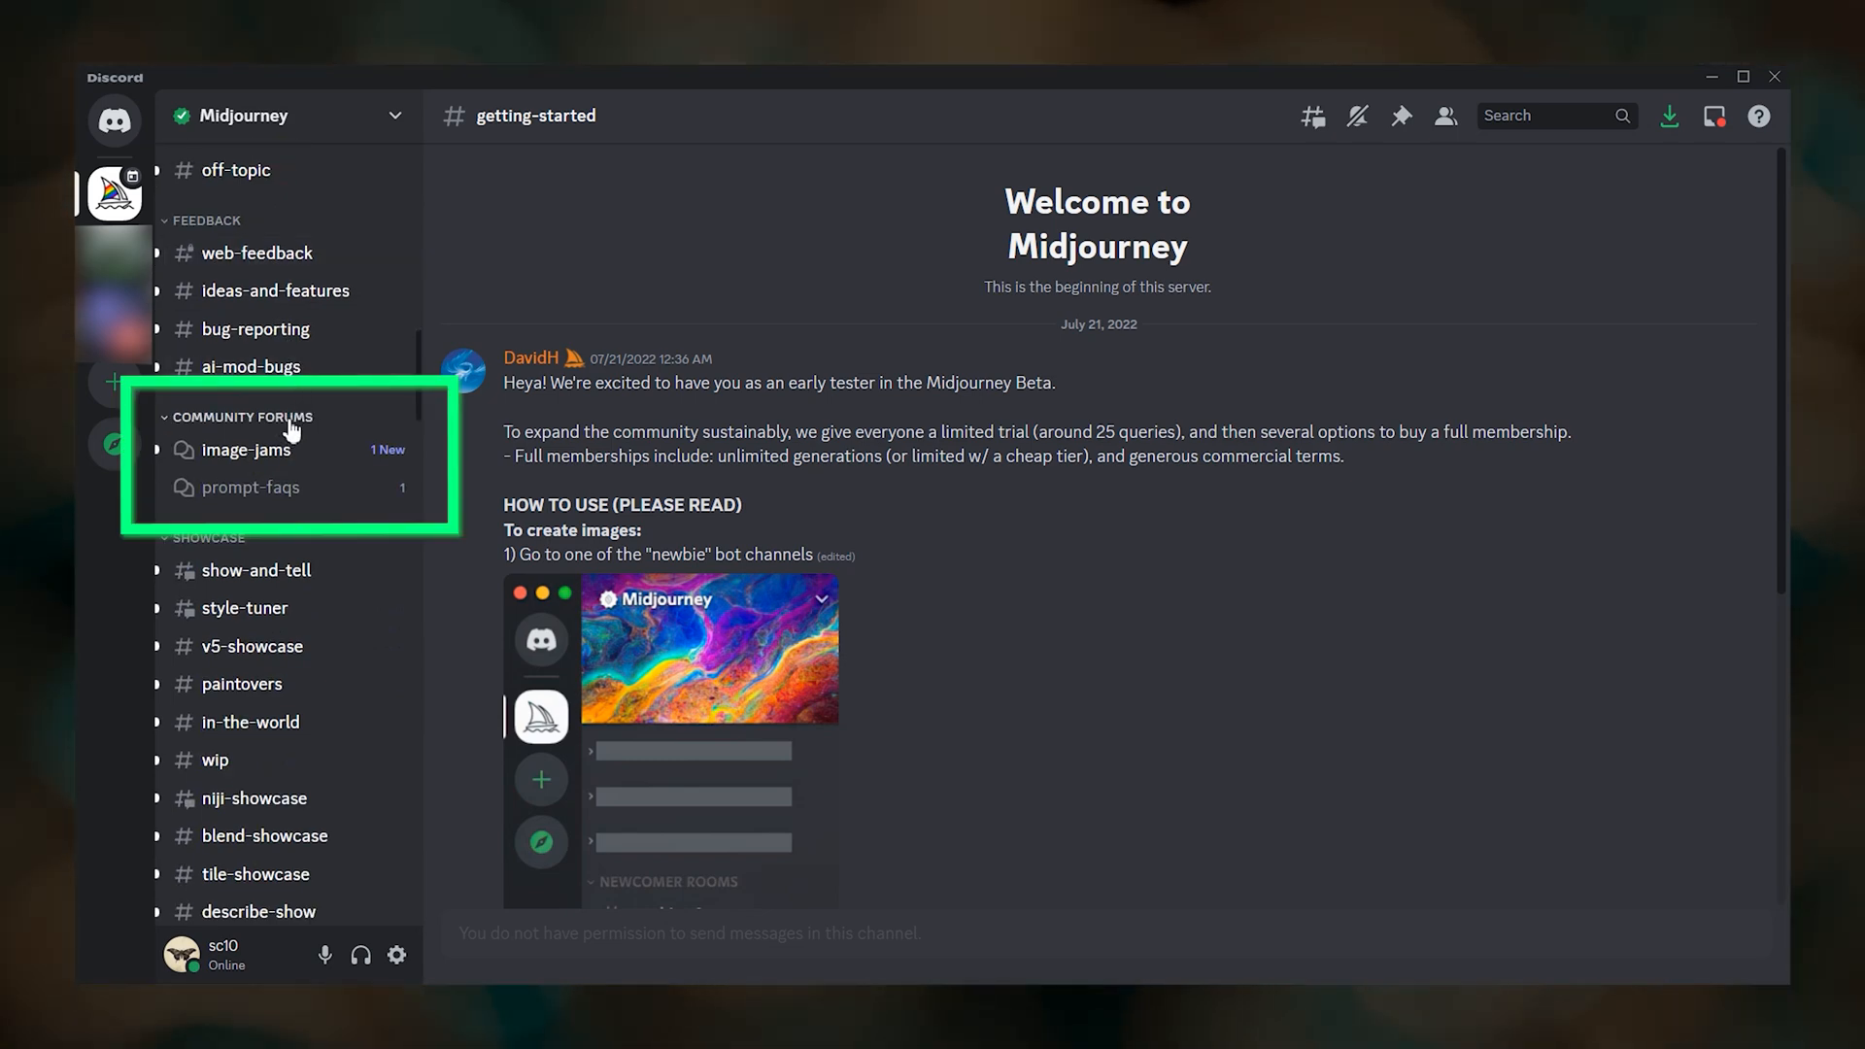
scroll("down", 3)
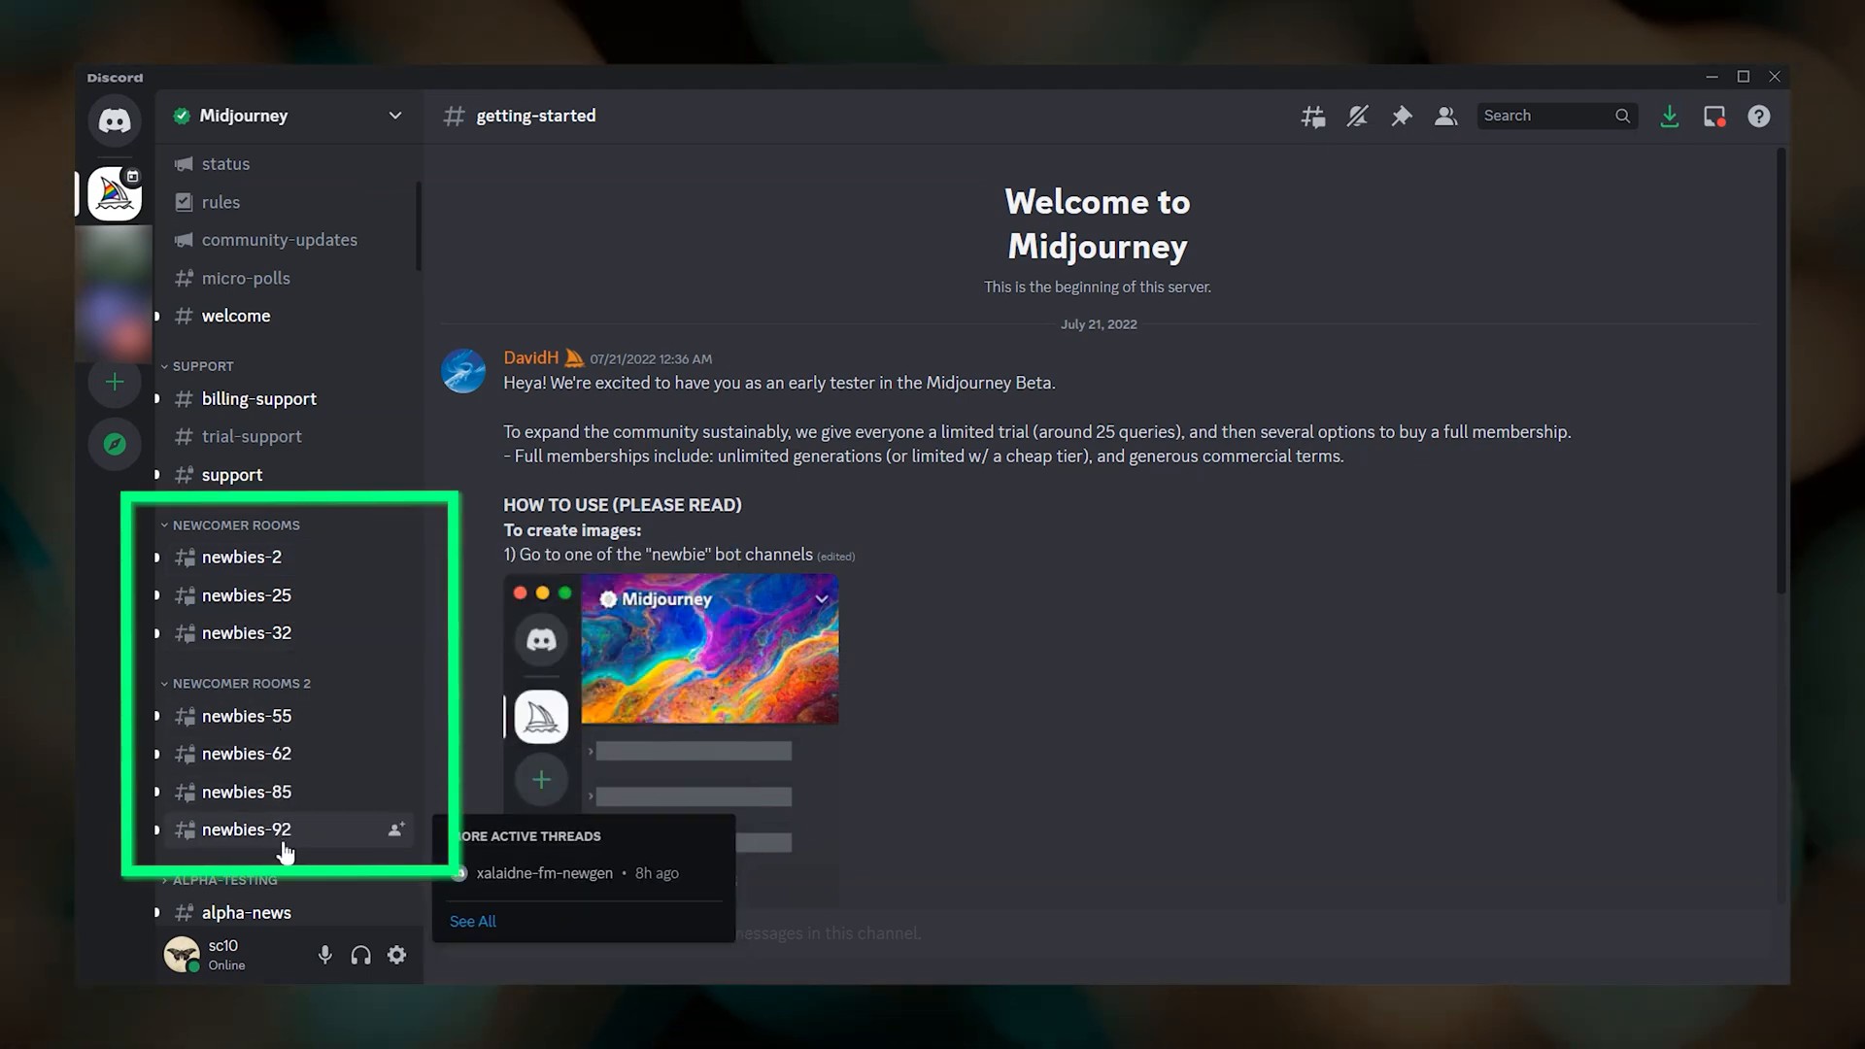
scroll("down", 3)
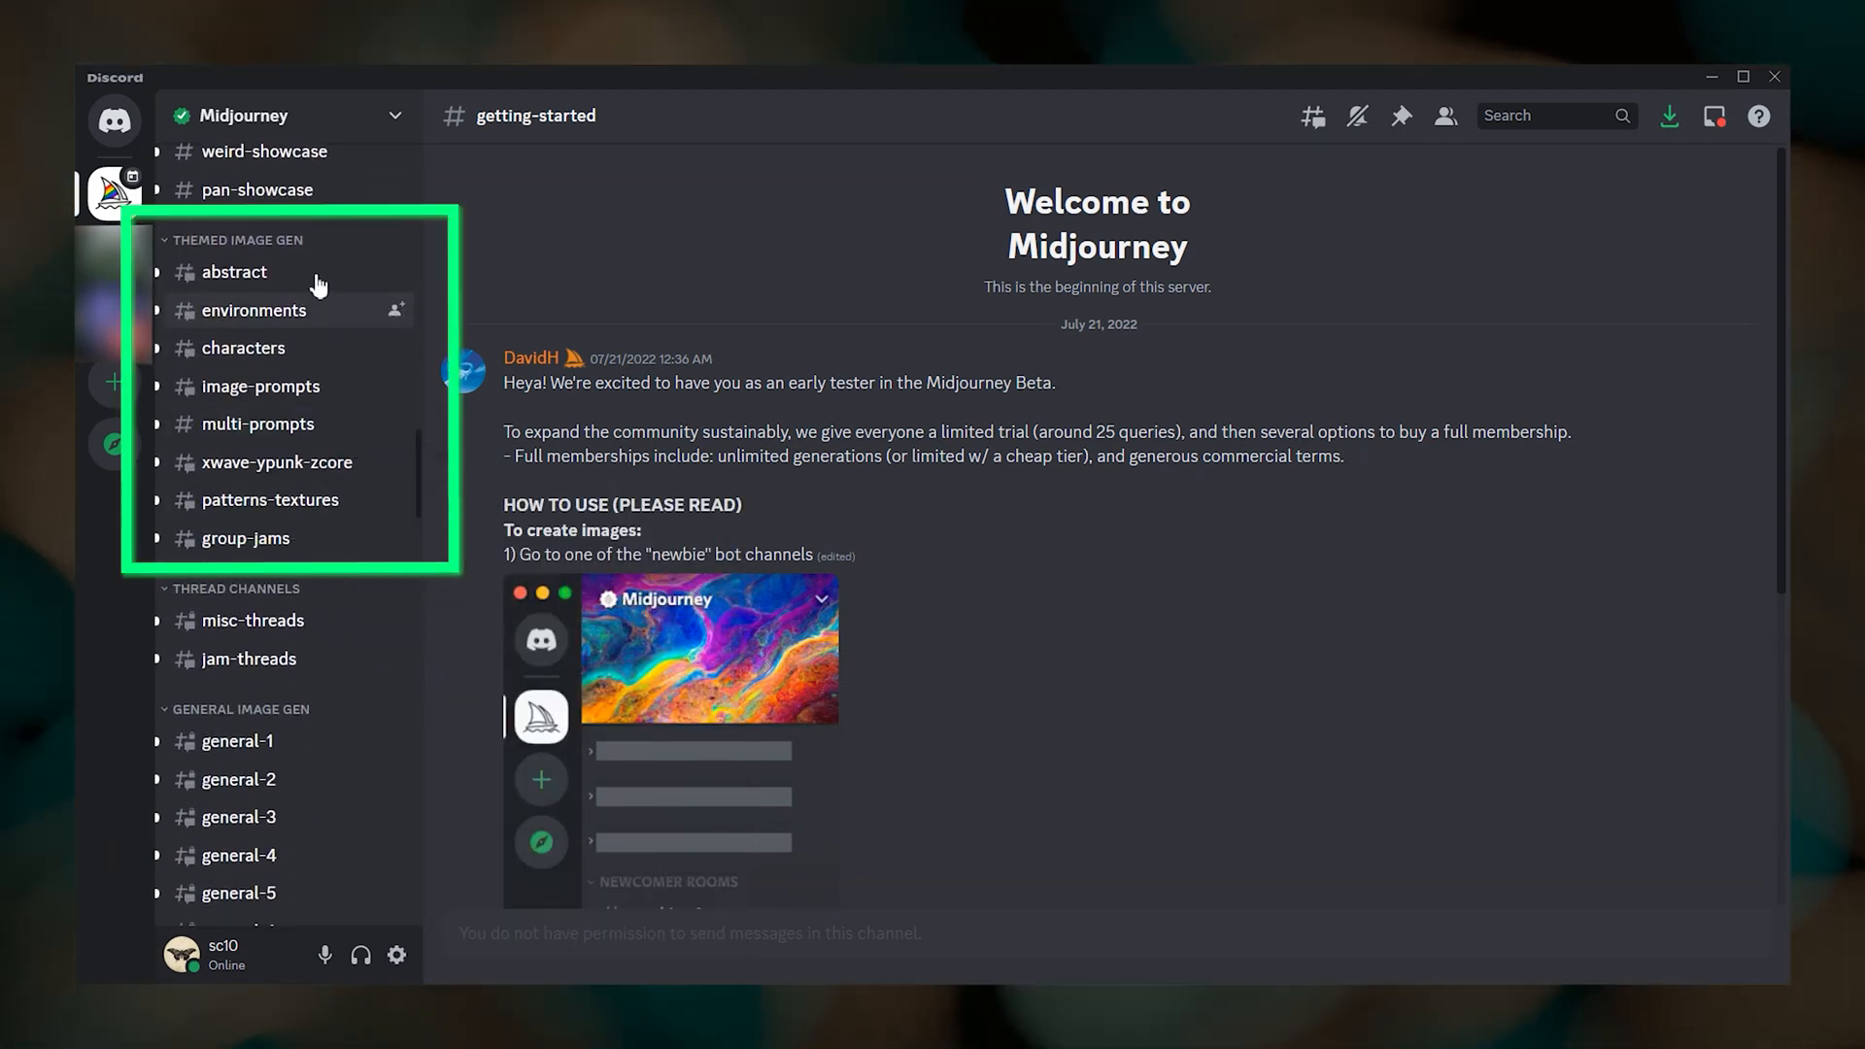
scroll("down", 3)
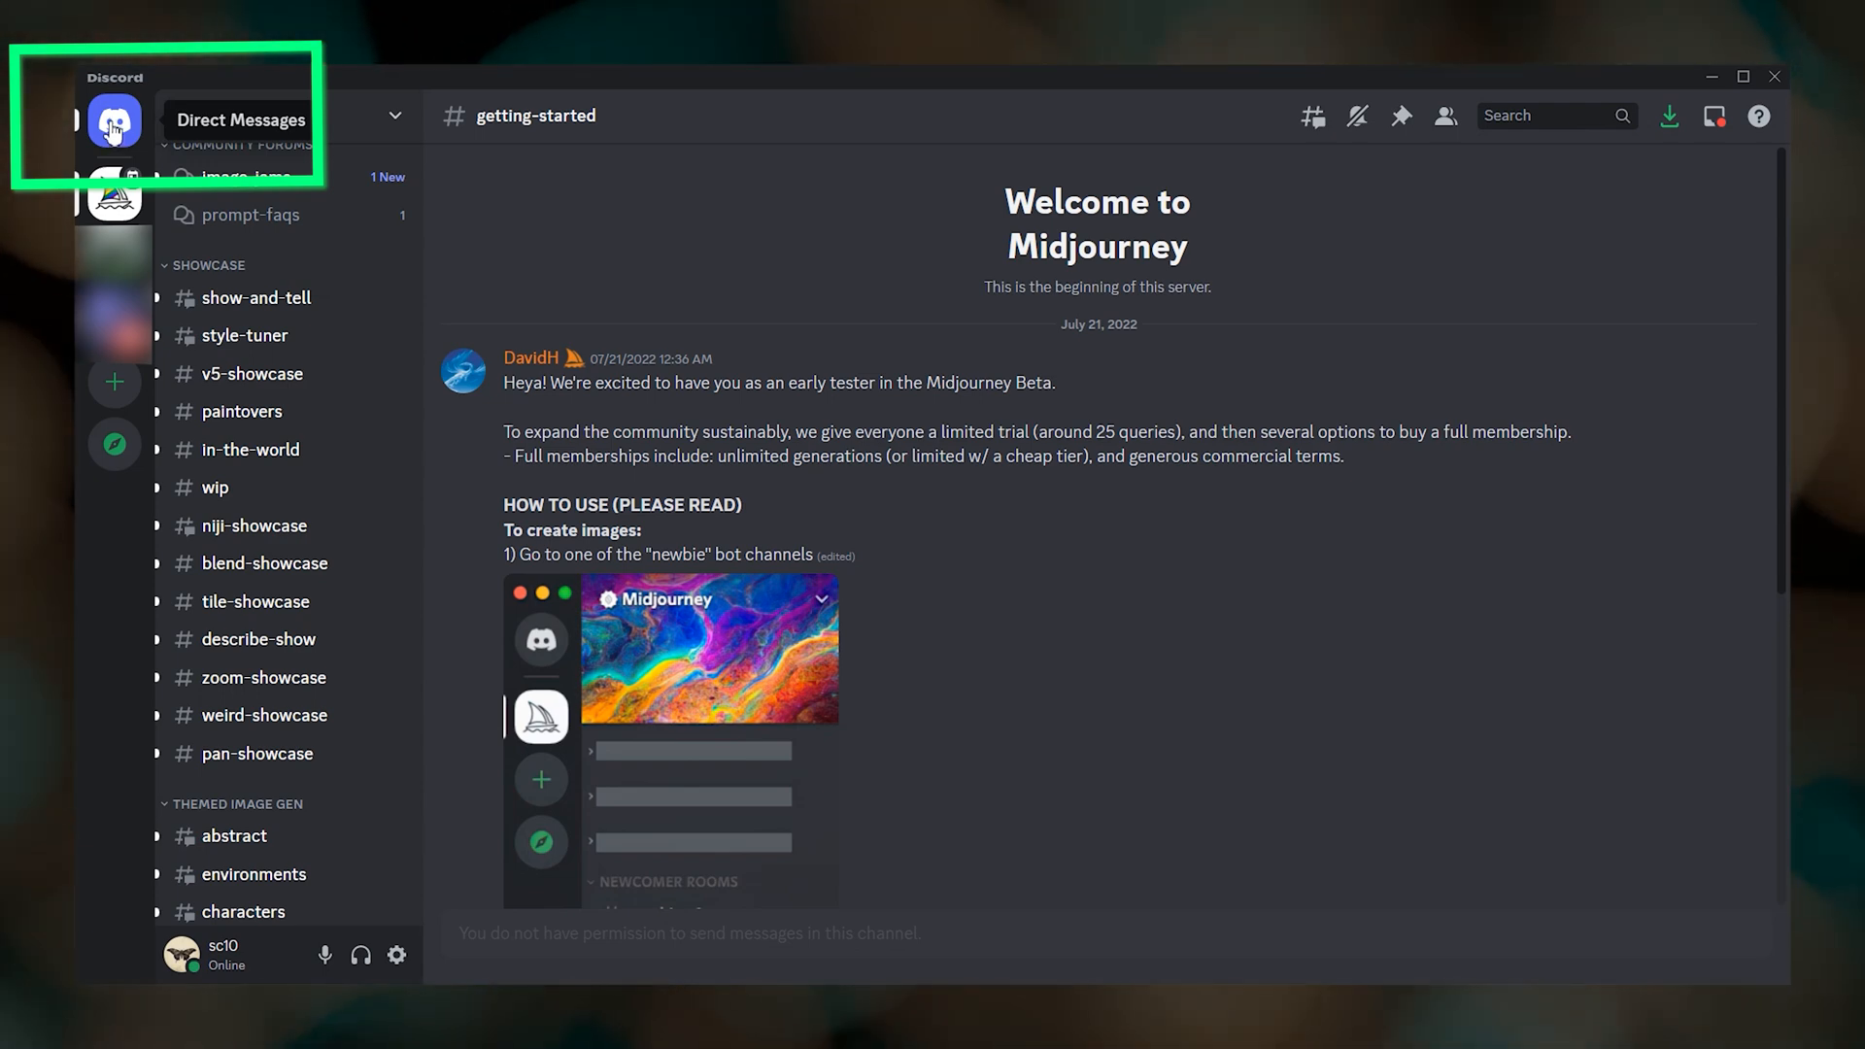
left_click(242, 536)
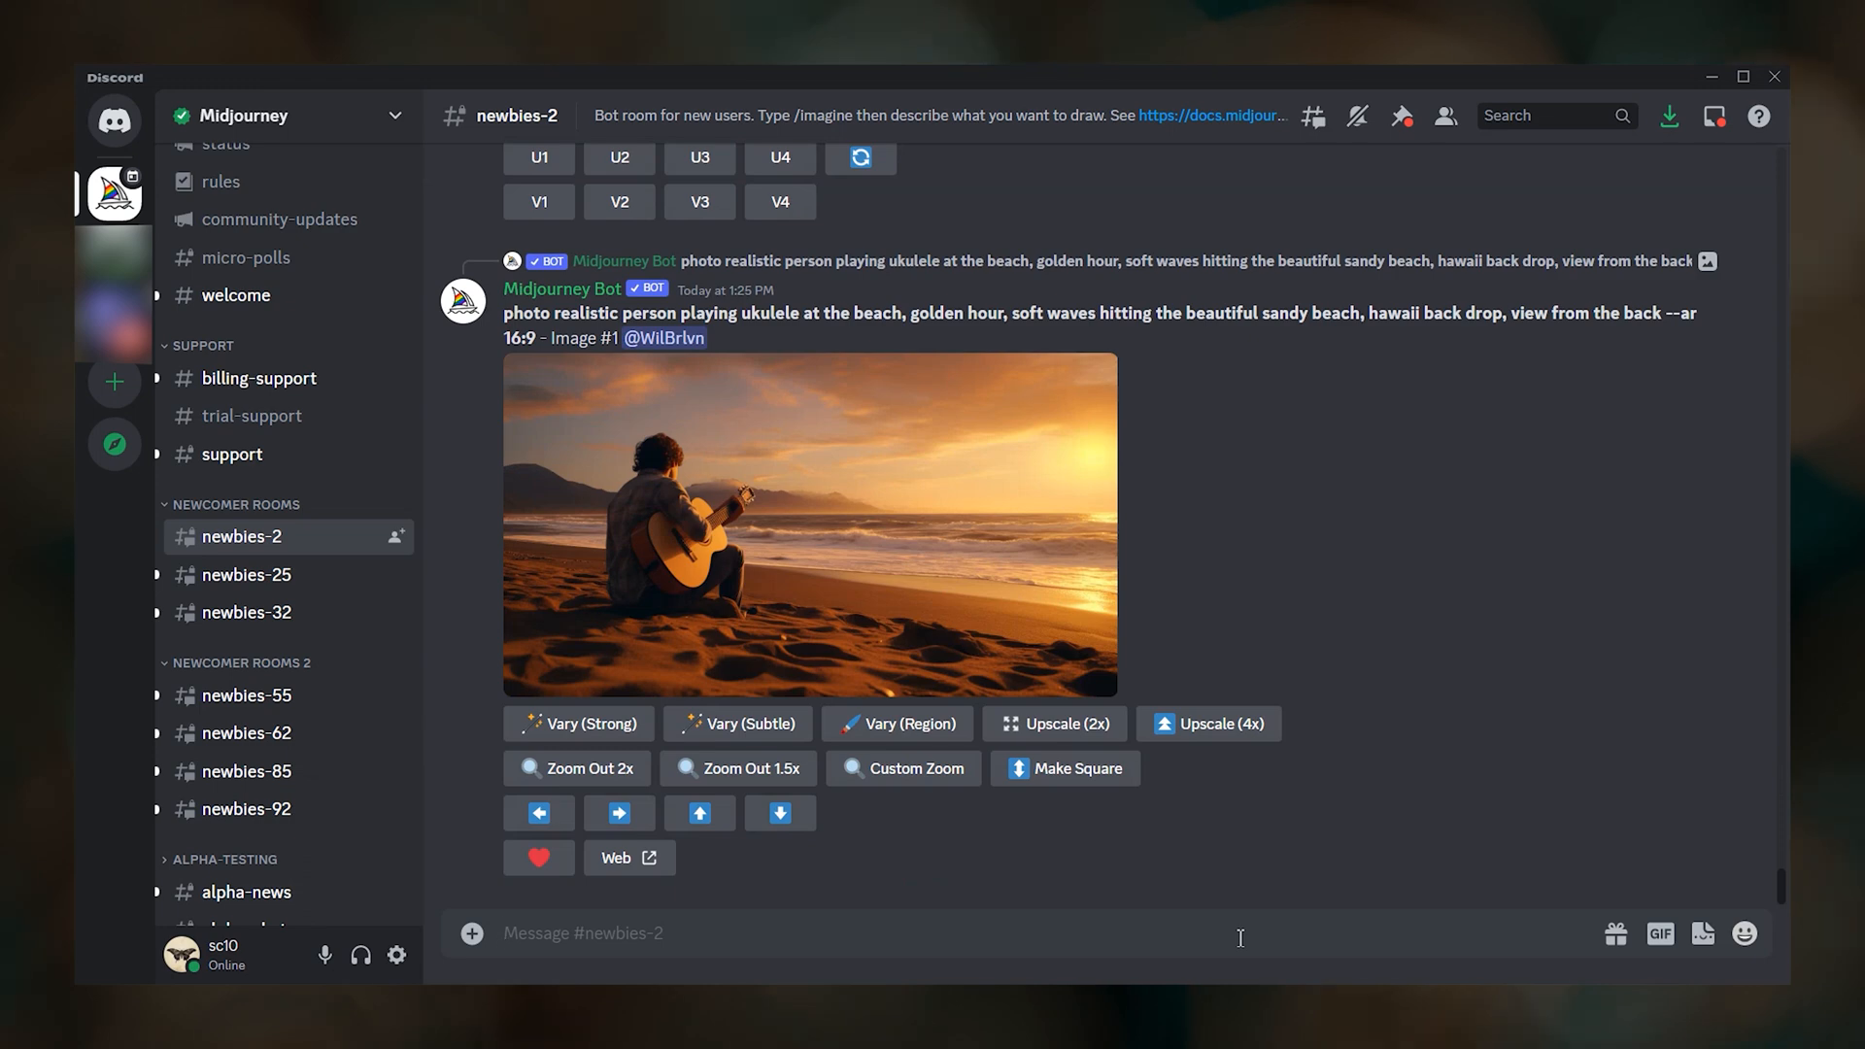
In #newbies-2, send /imagine with a 'cute cat' prompt, then begin the next slash command
type("/")
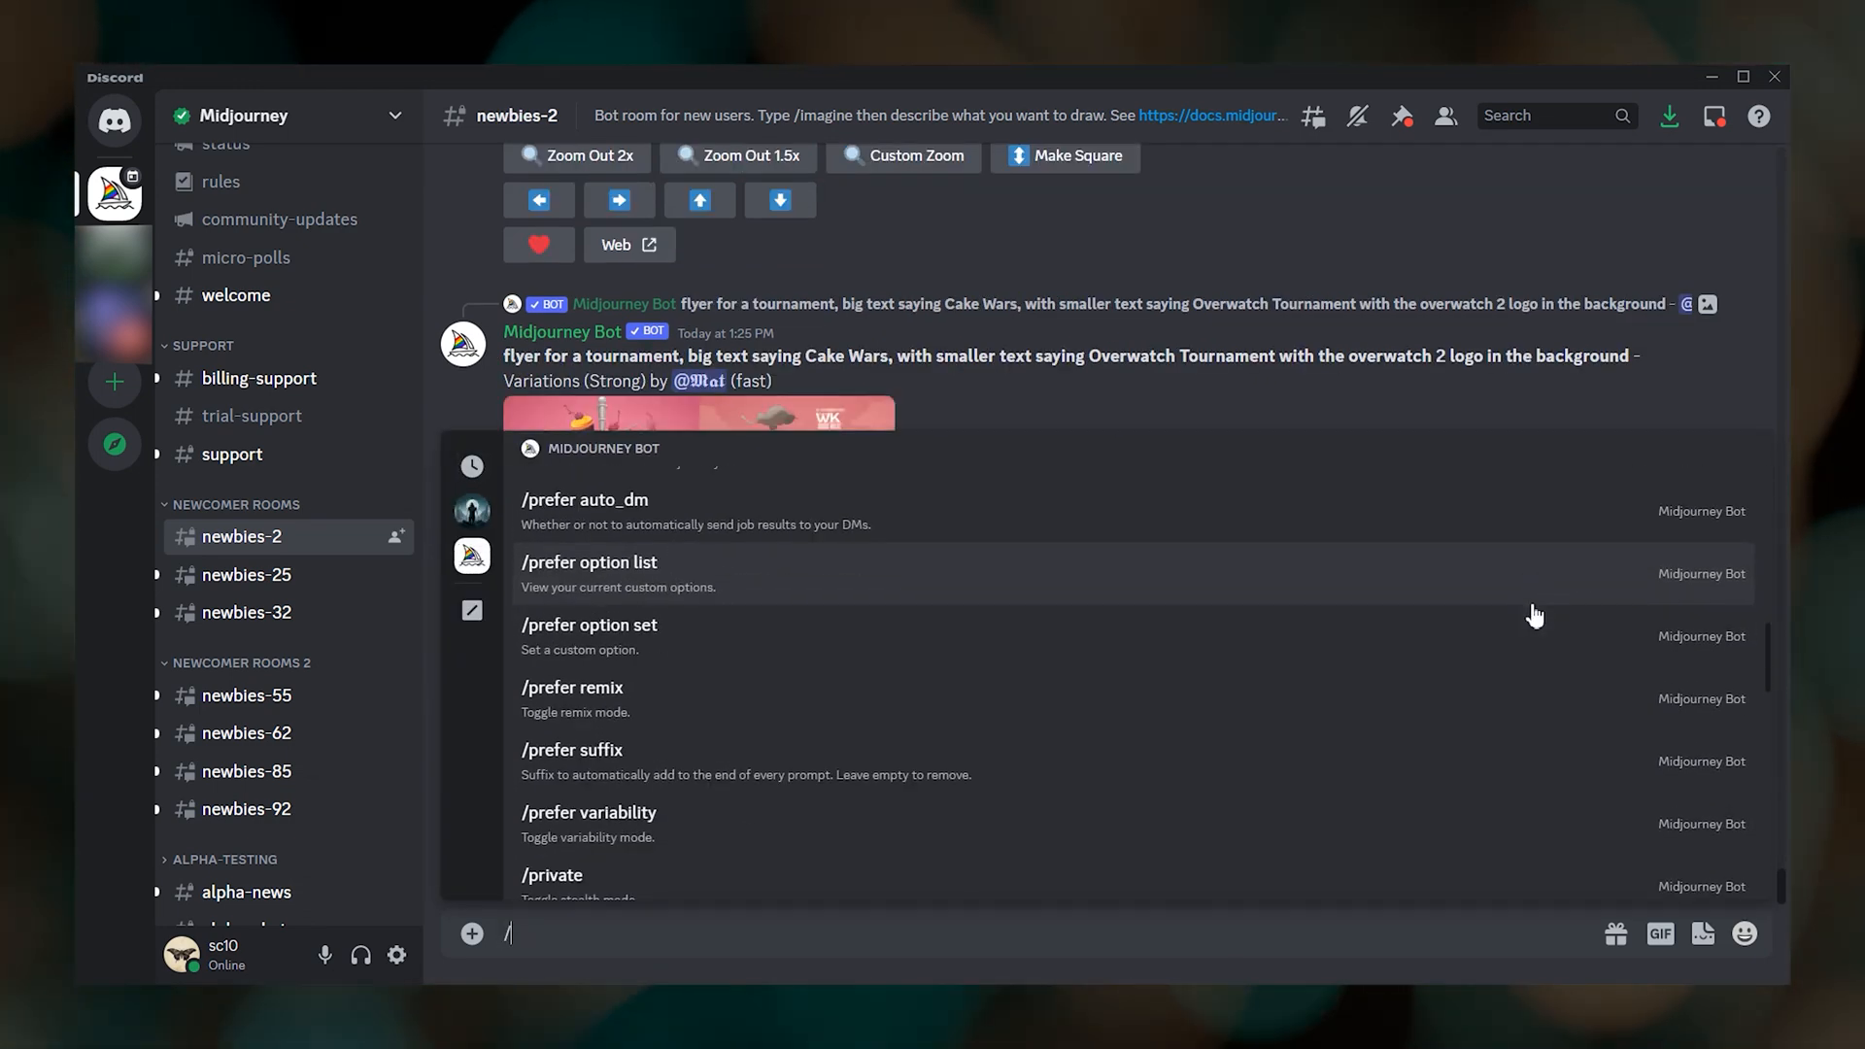
type("imagine prompt")
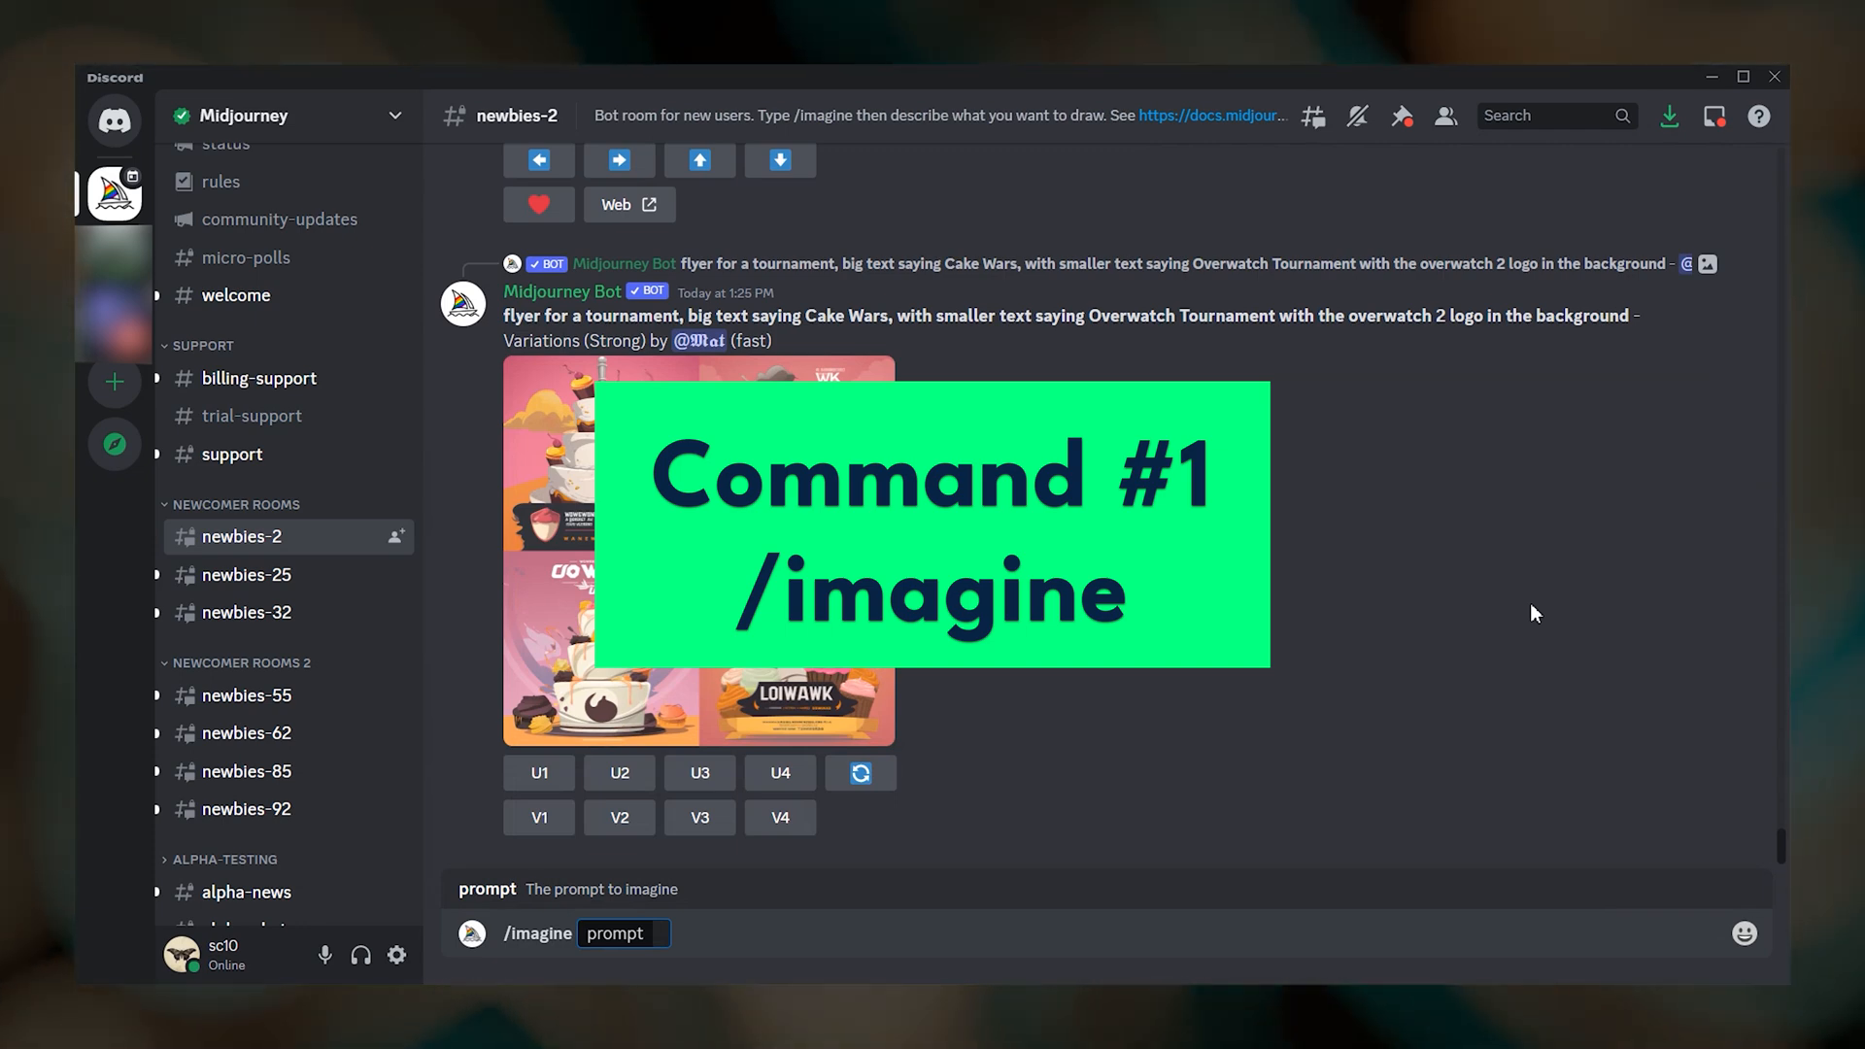
type("cute ca")
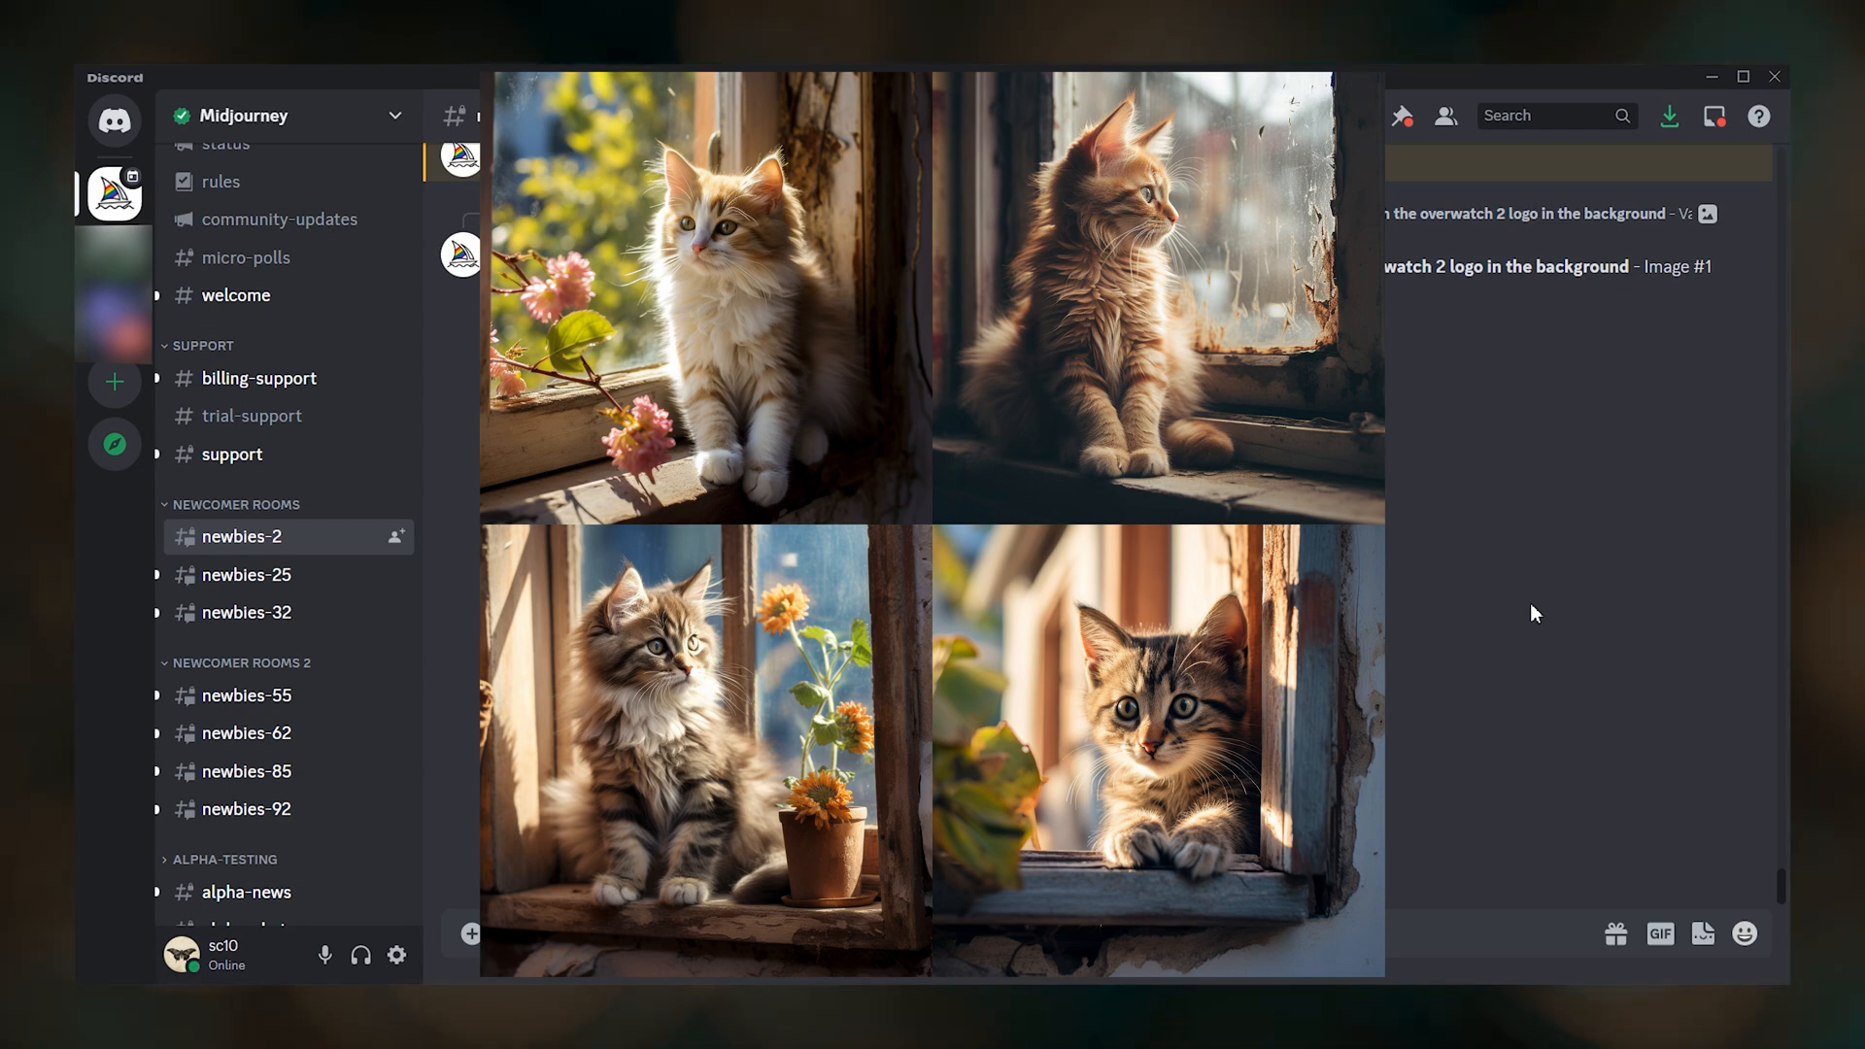
type("/info")
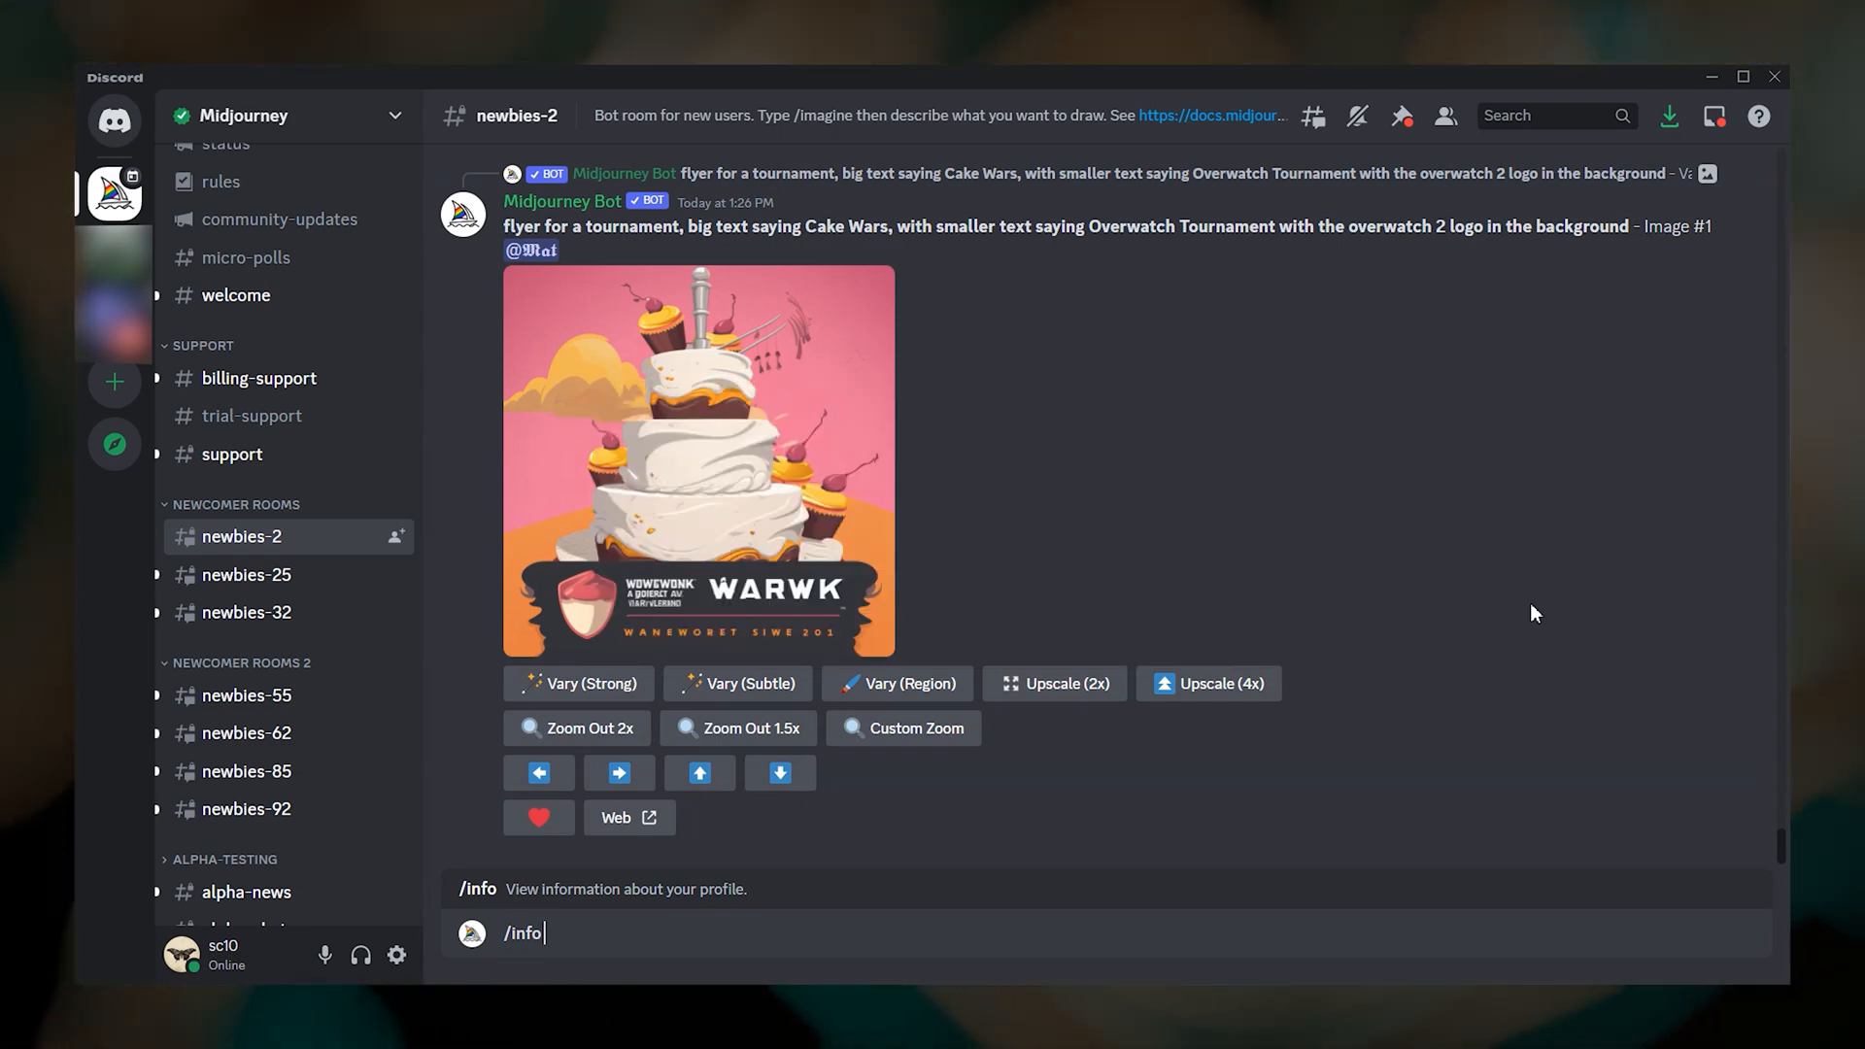
Run /info to view subscription and usage details, then start typing /settings
key("Enter")
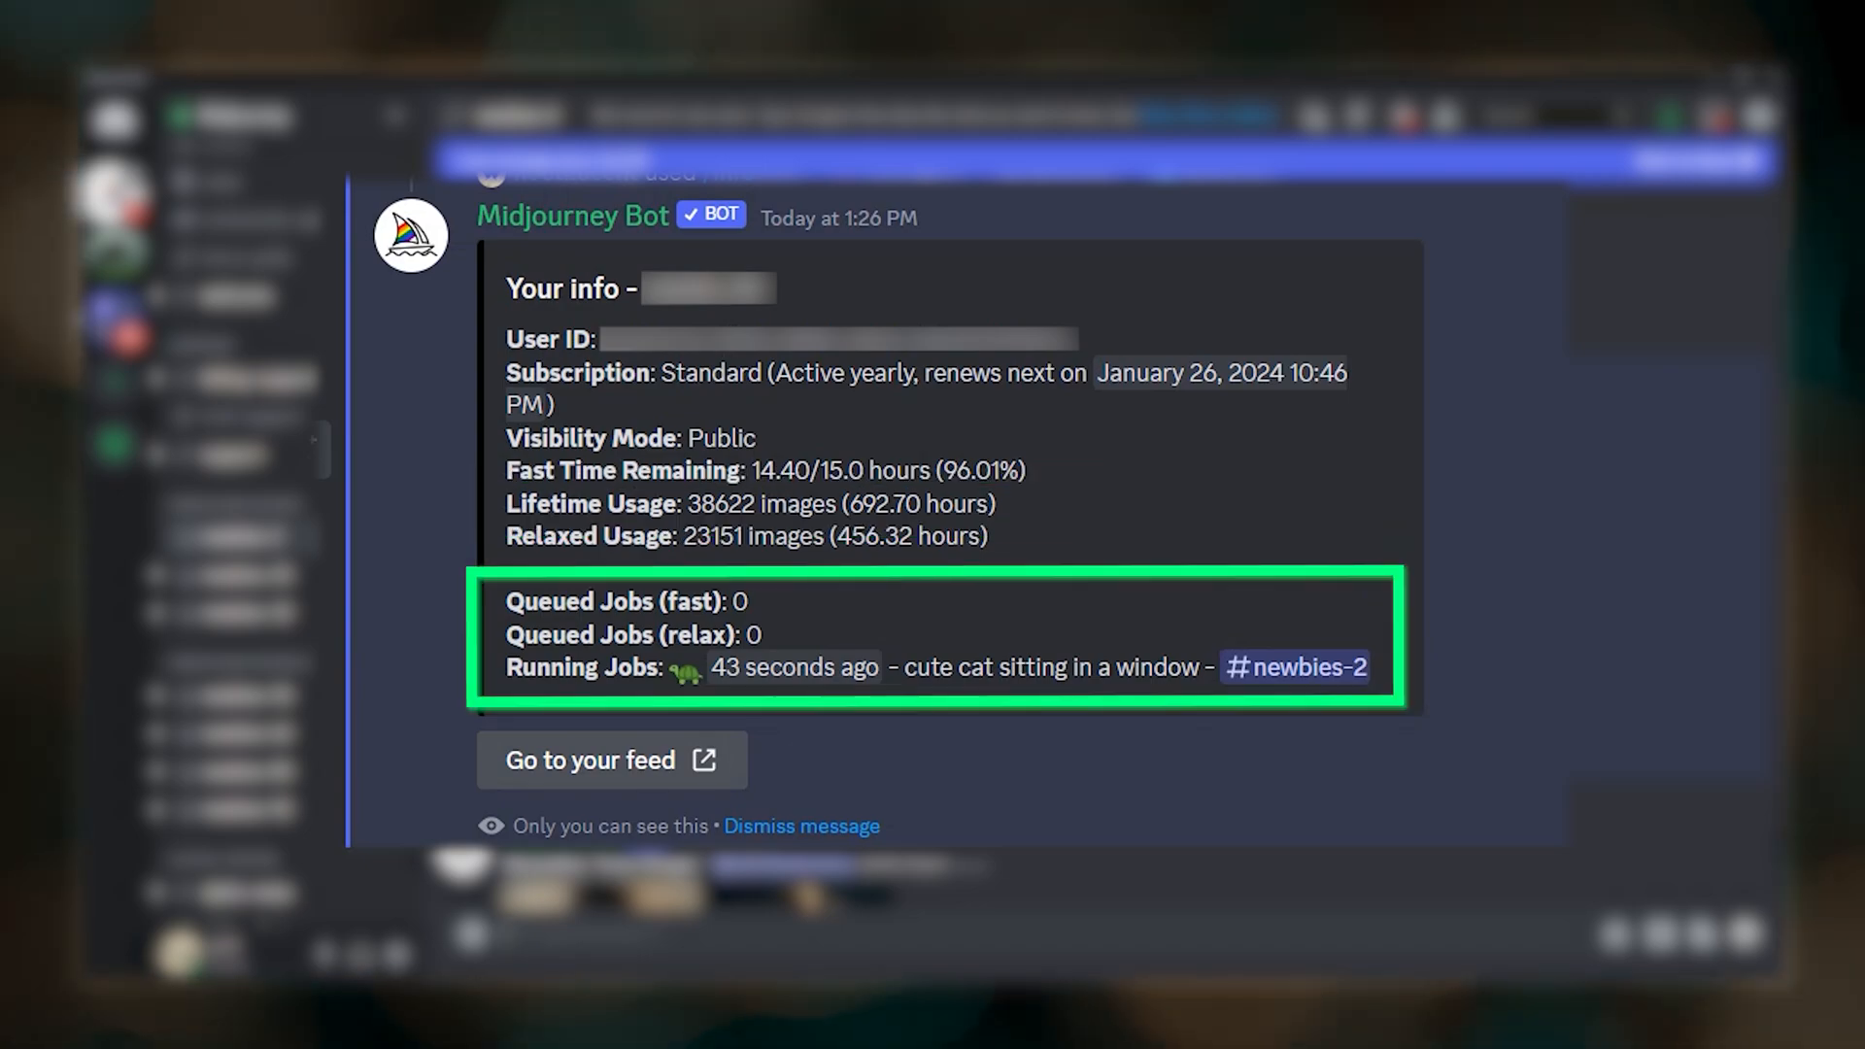
type("/se")
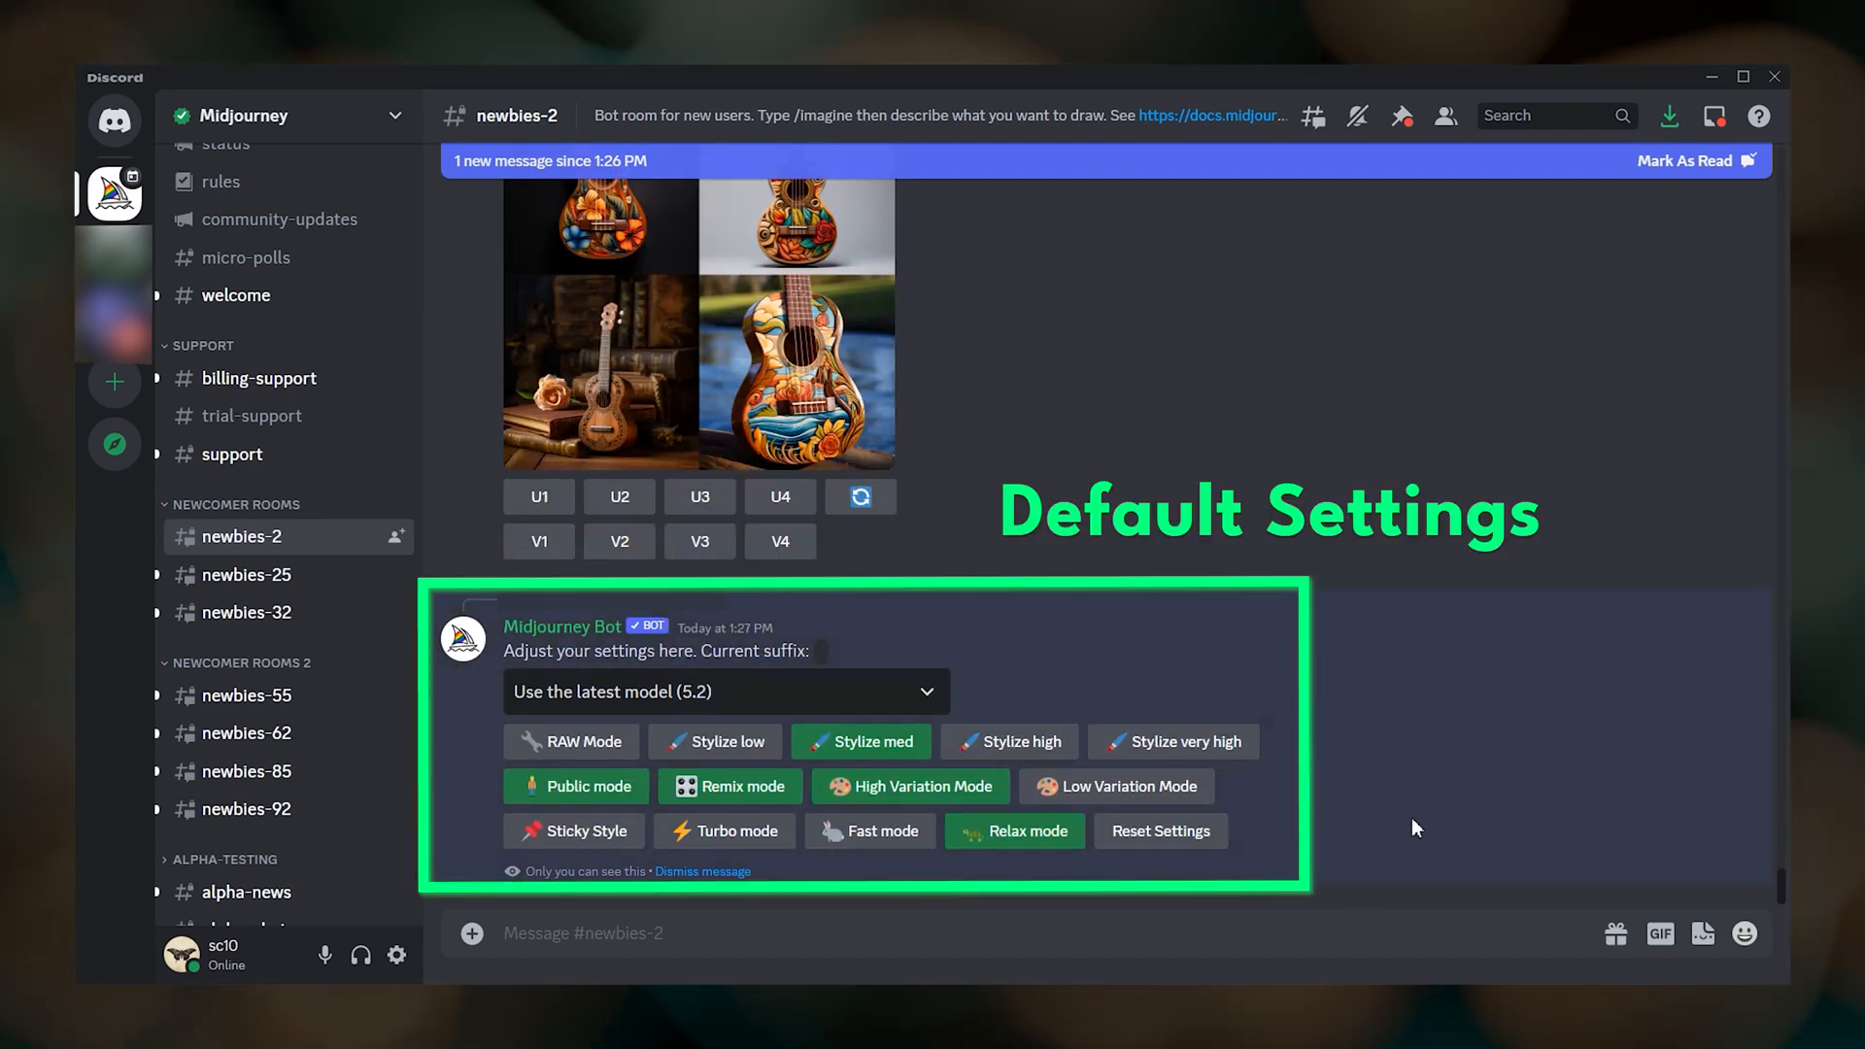
mouse_move(1166, 711)
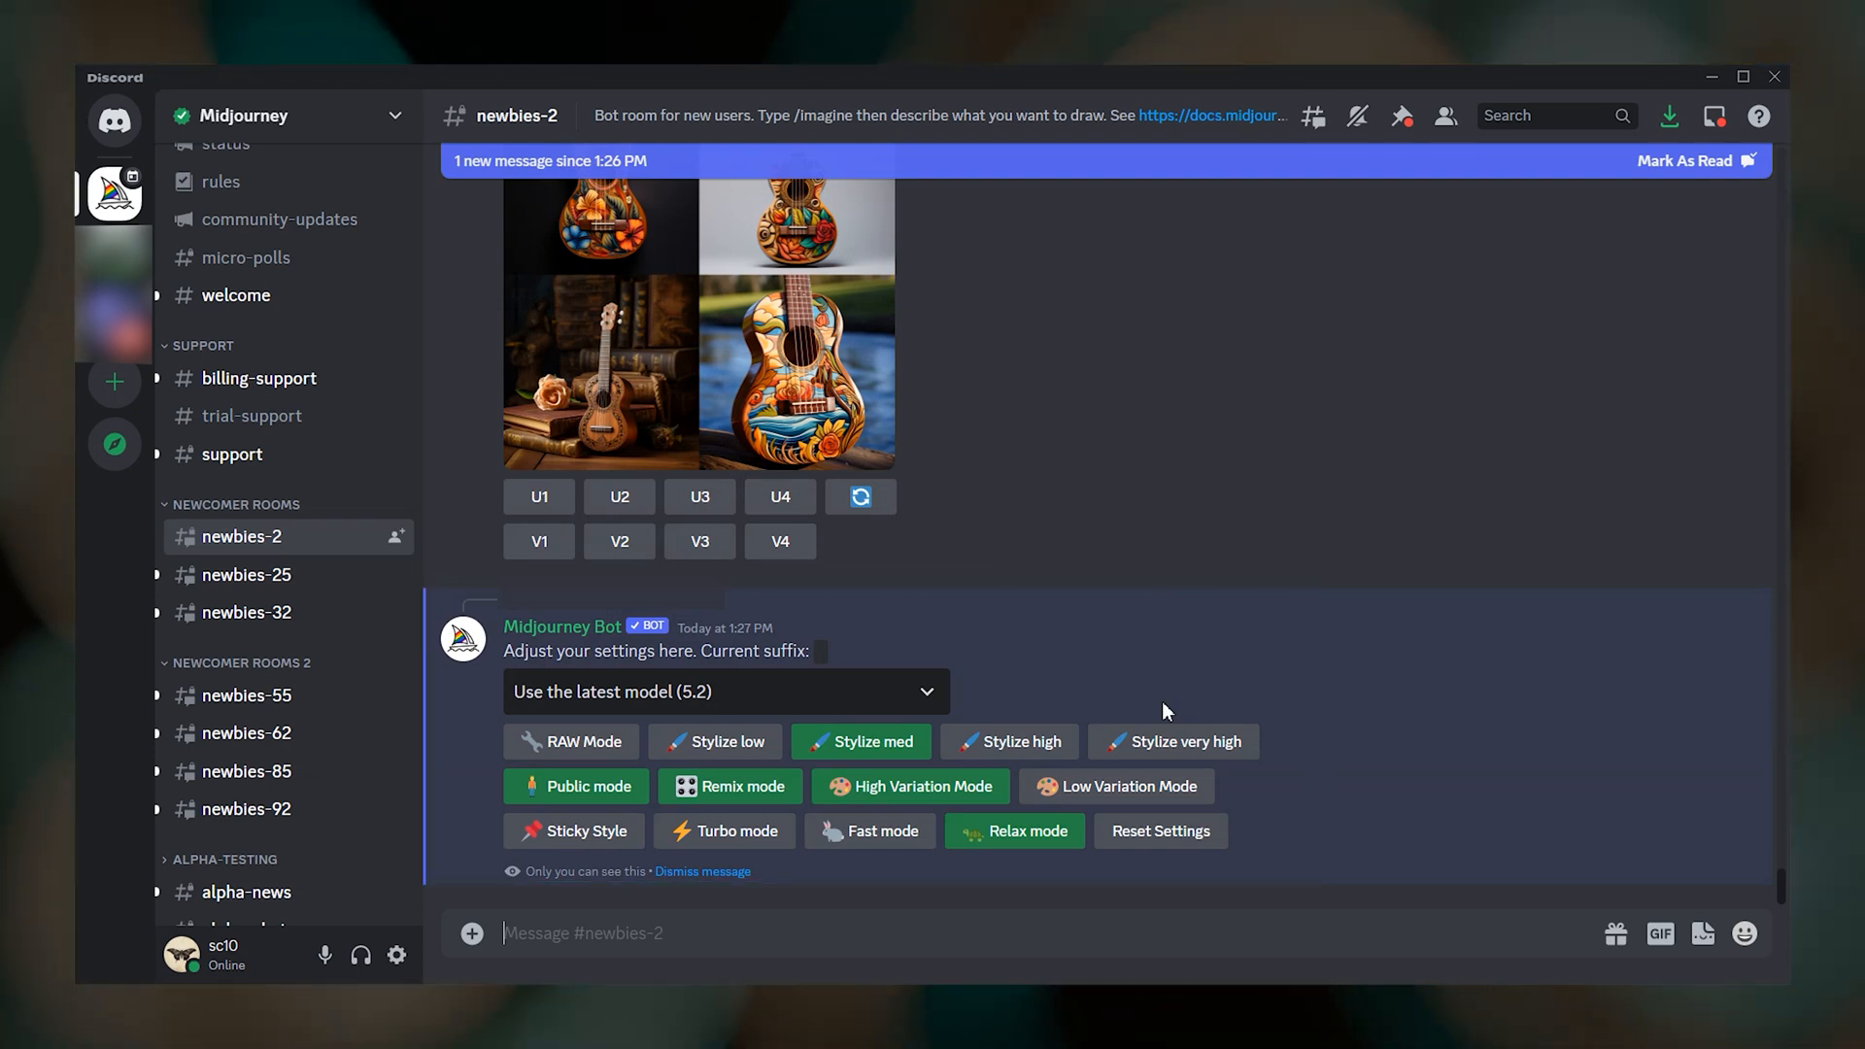
Open and close the settings model version dropdown, reviewing options like Niji Model V5
left_click(725, 691)
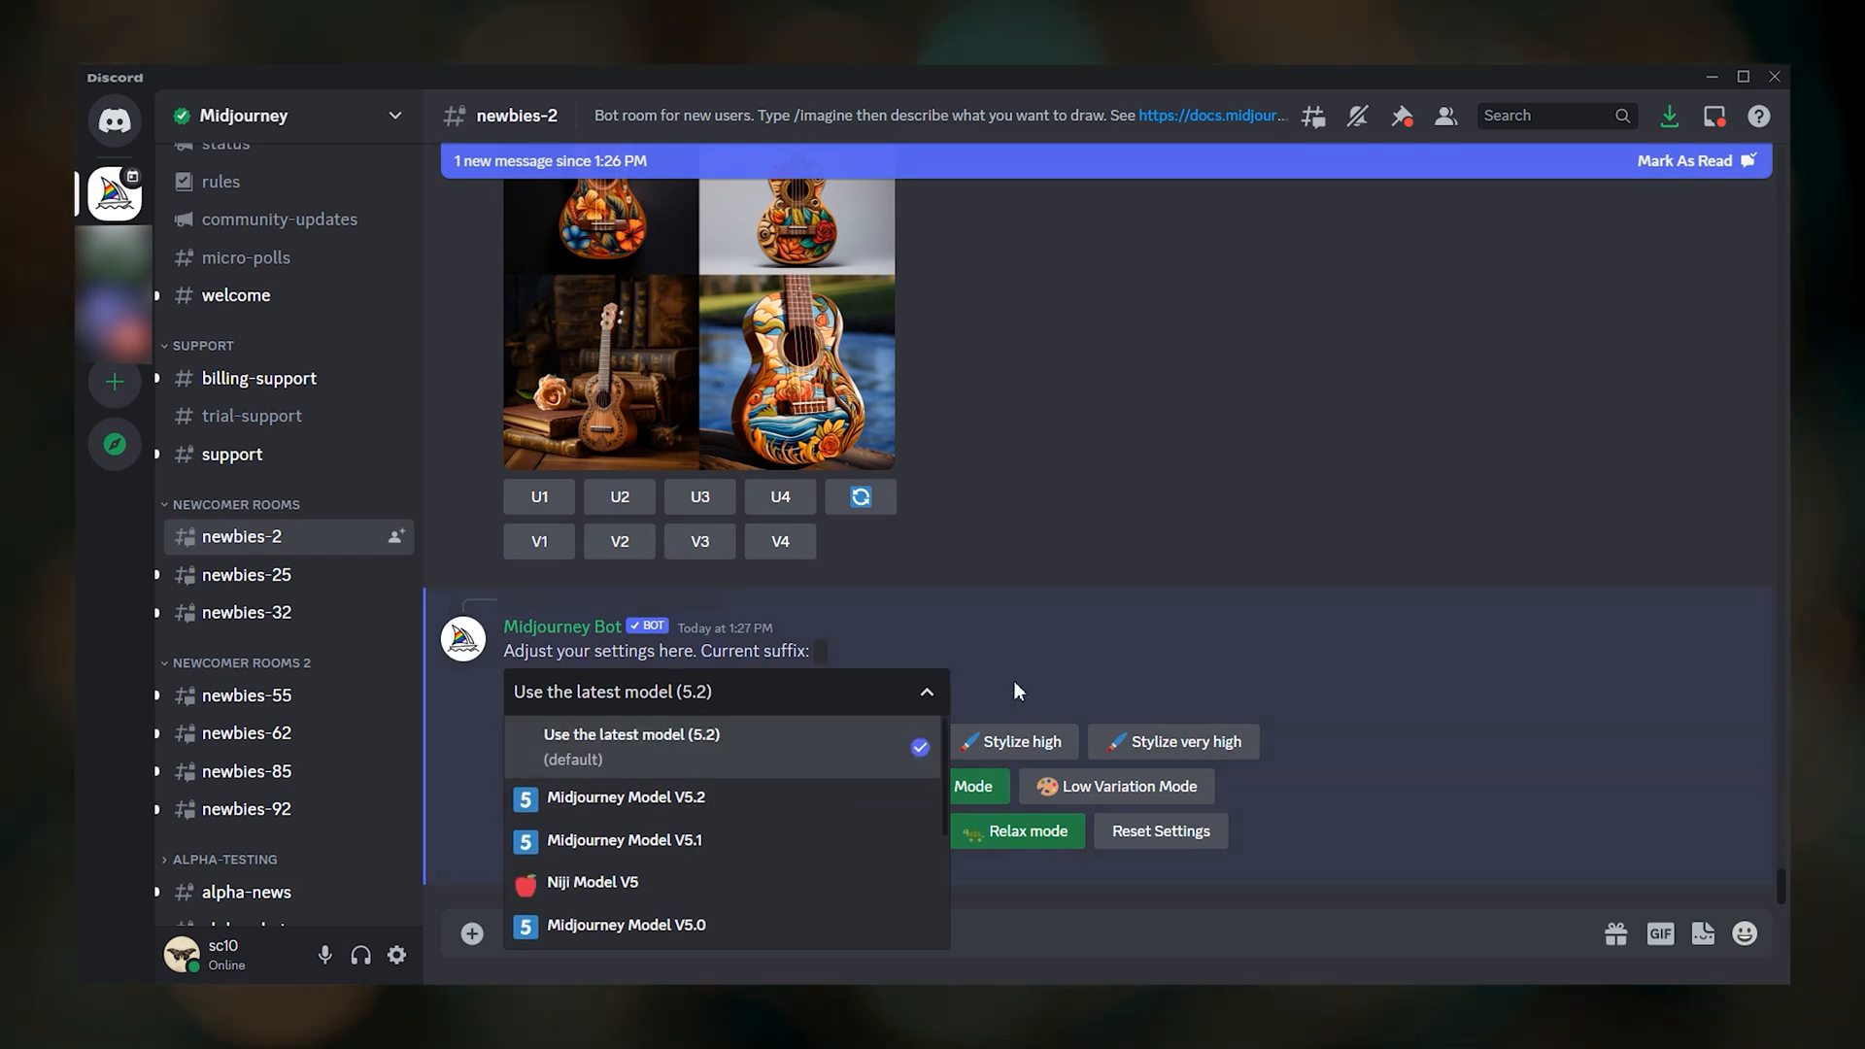
left_click(725, 691)
type("/")
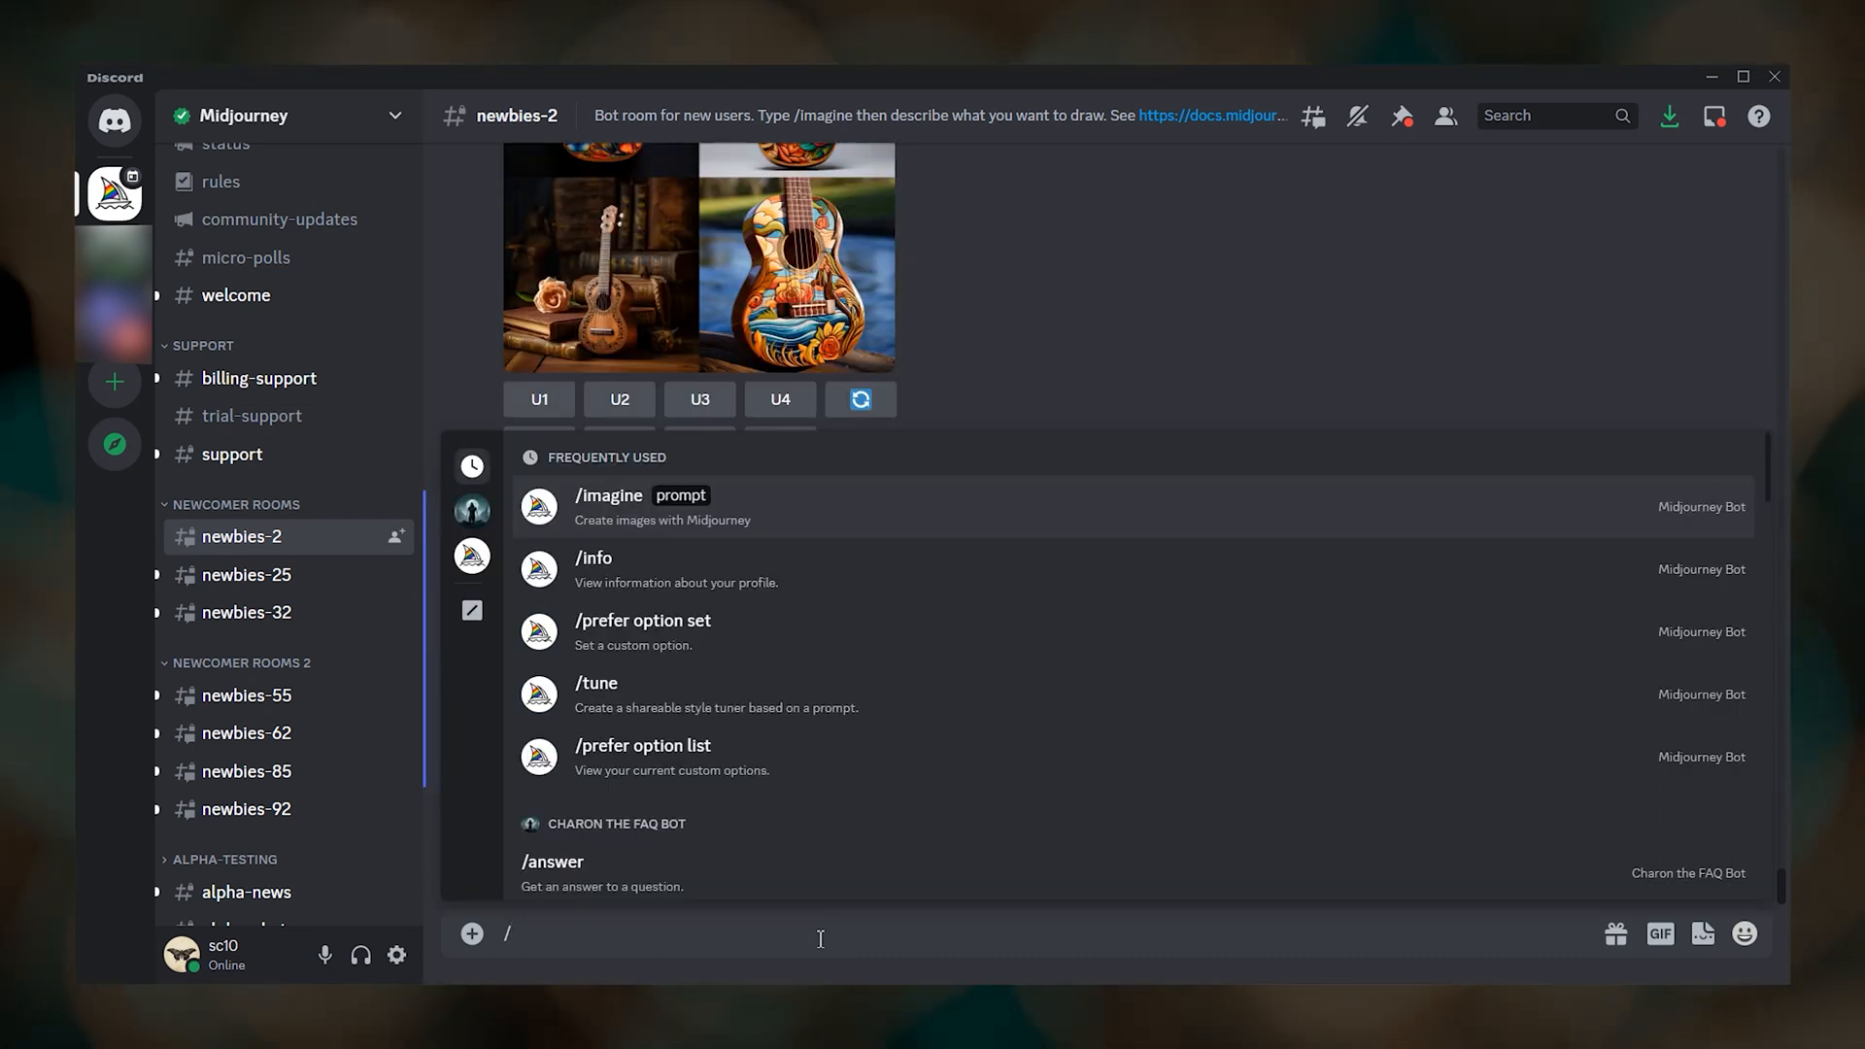
Run /relax, then /fast, and type /subscribe into the message box
type("relax")
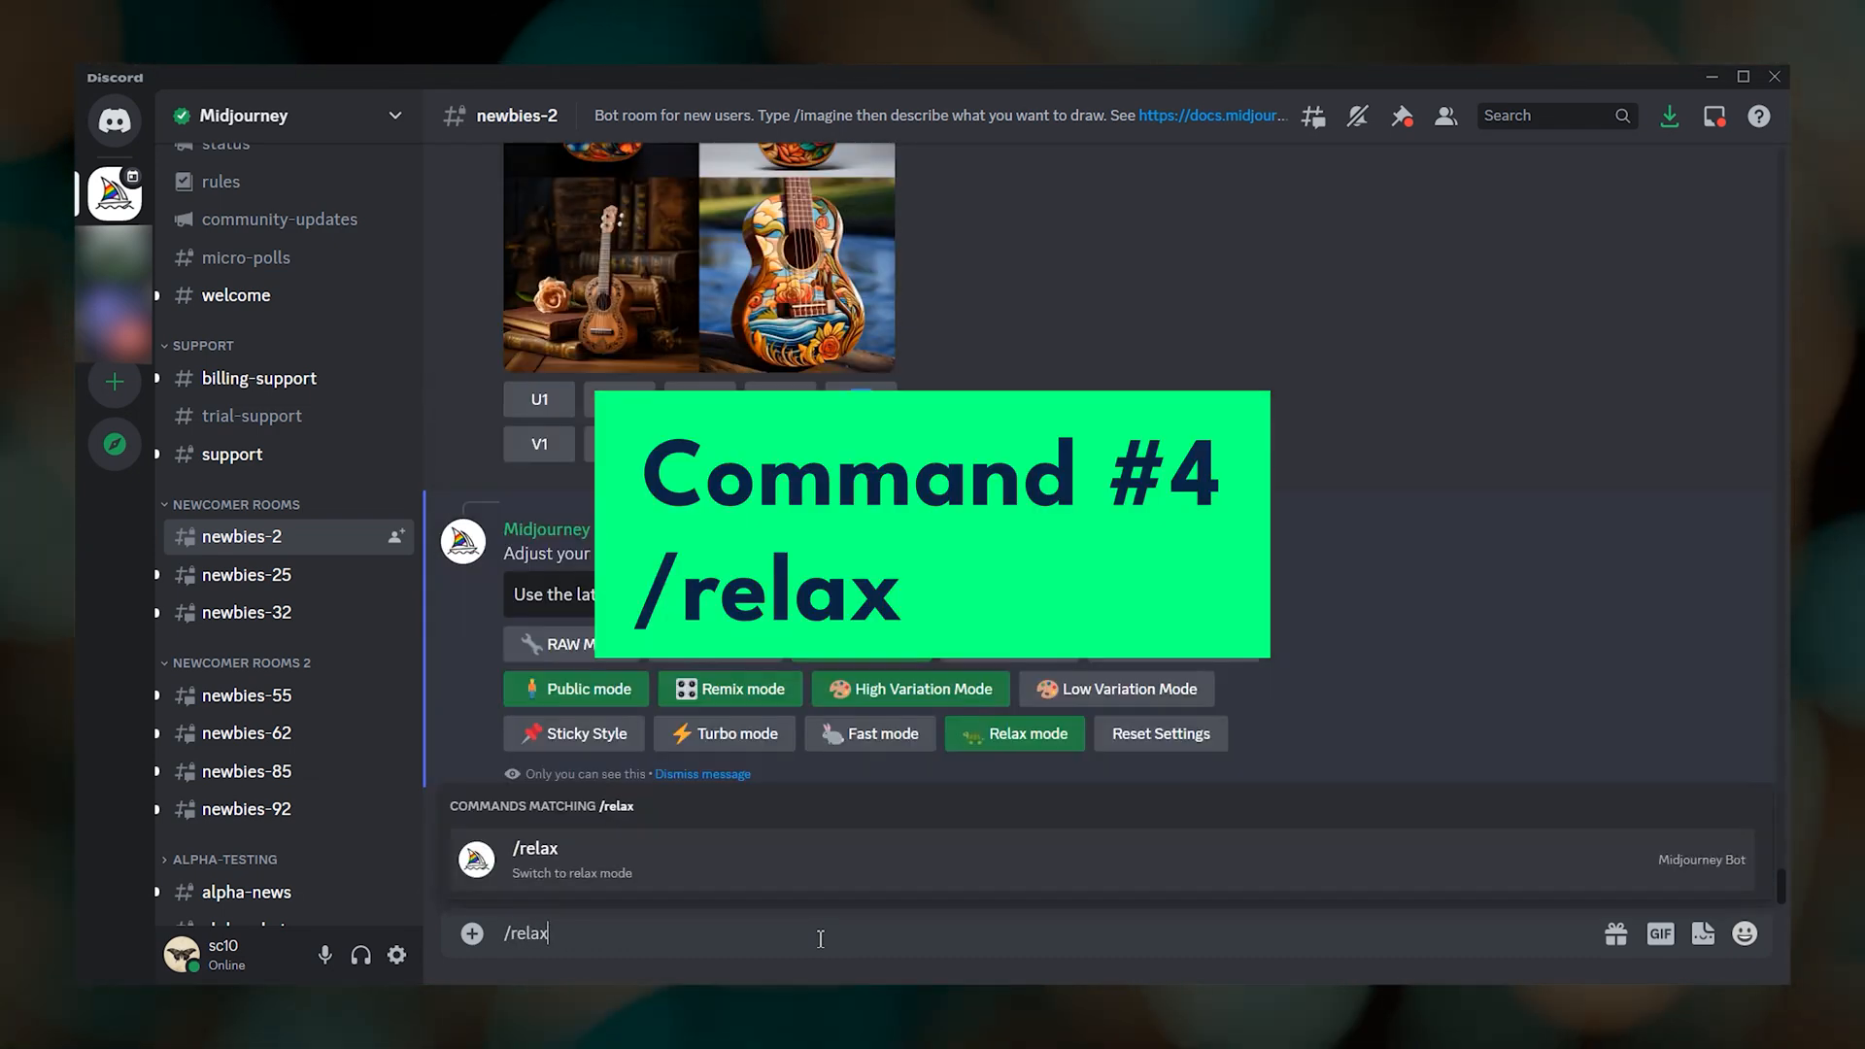
key("Enter")
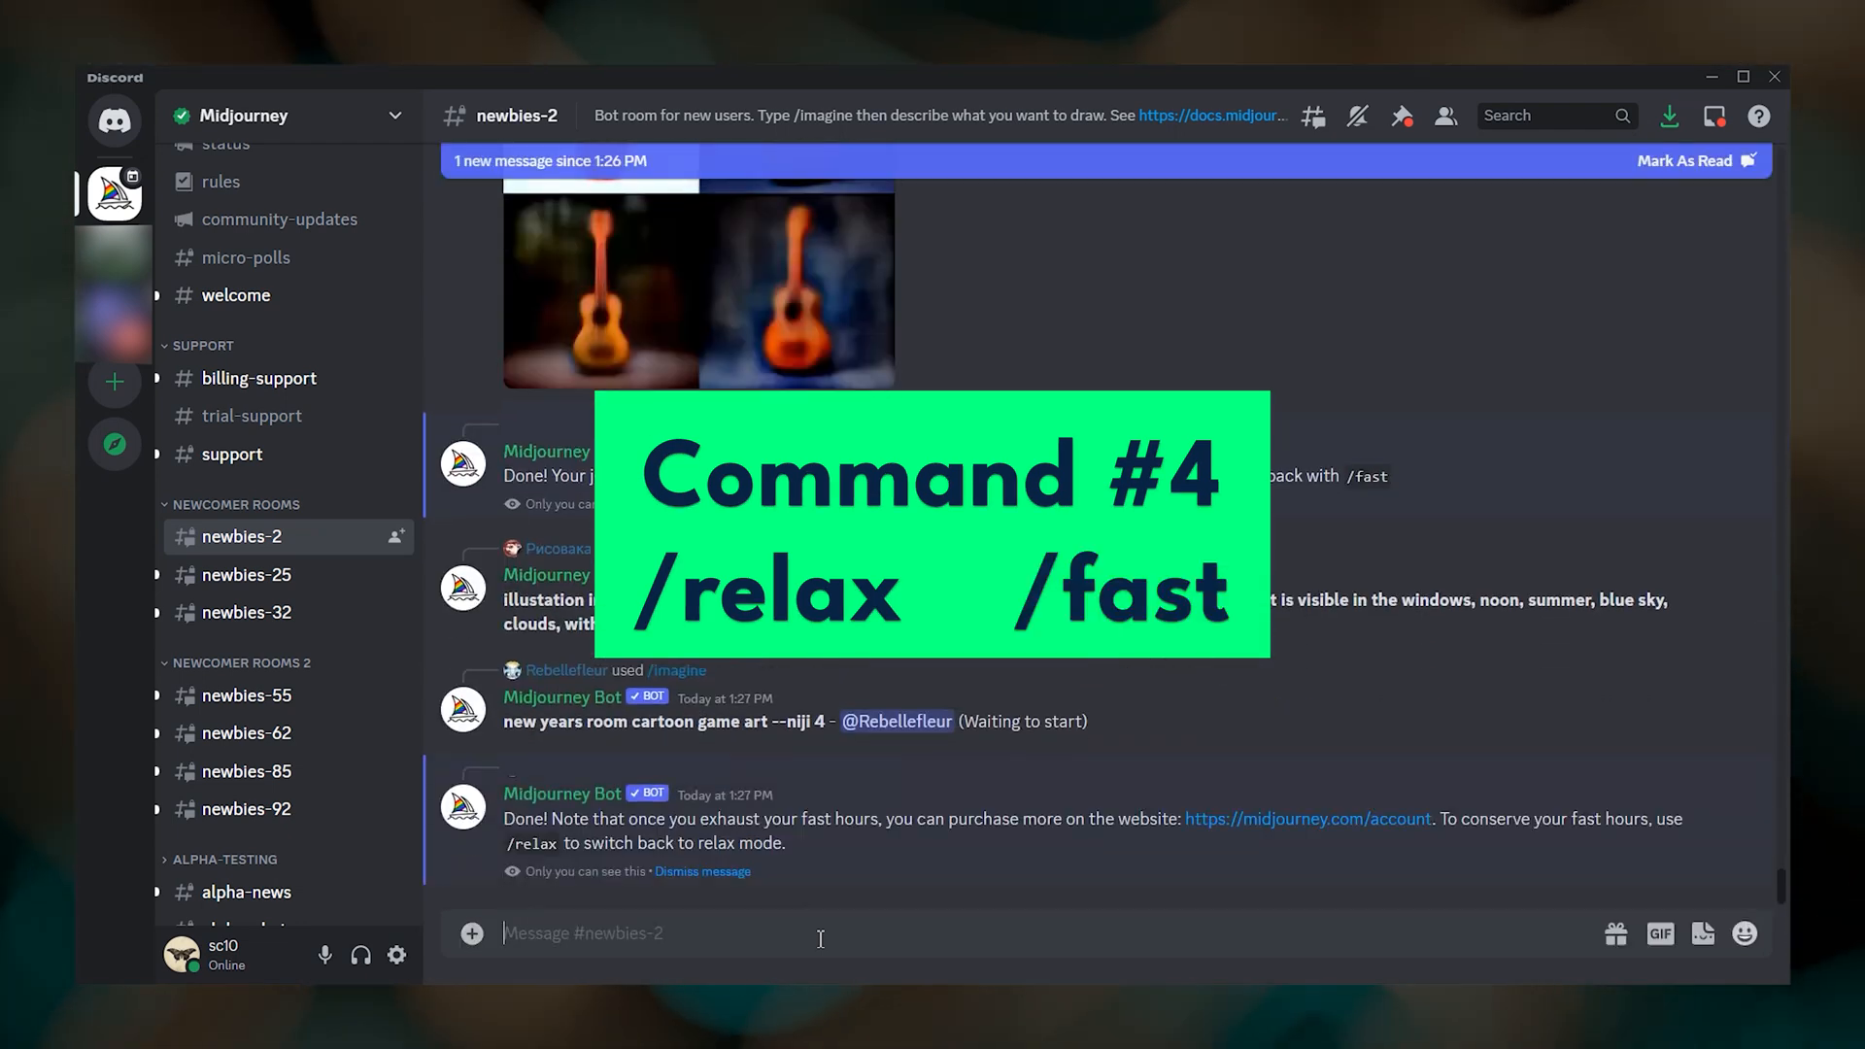
type("/subsc")
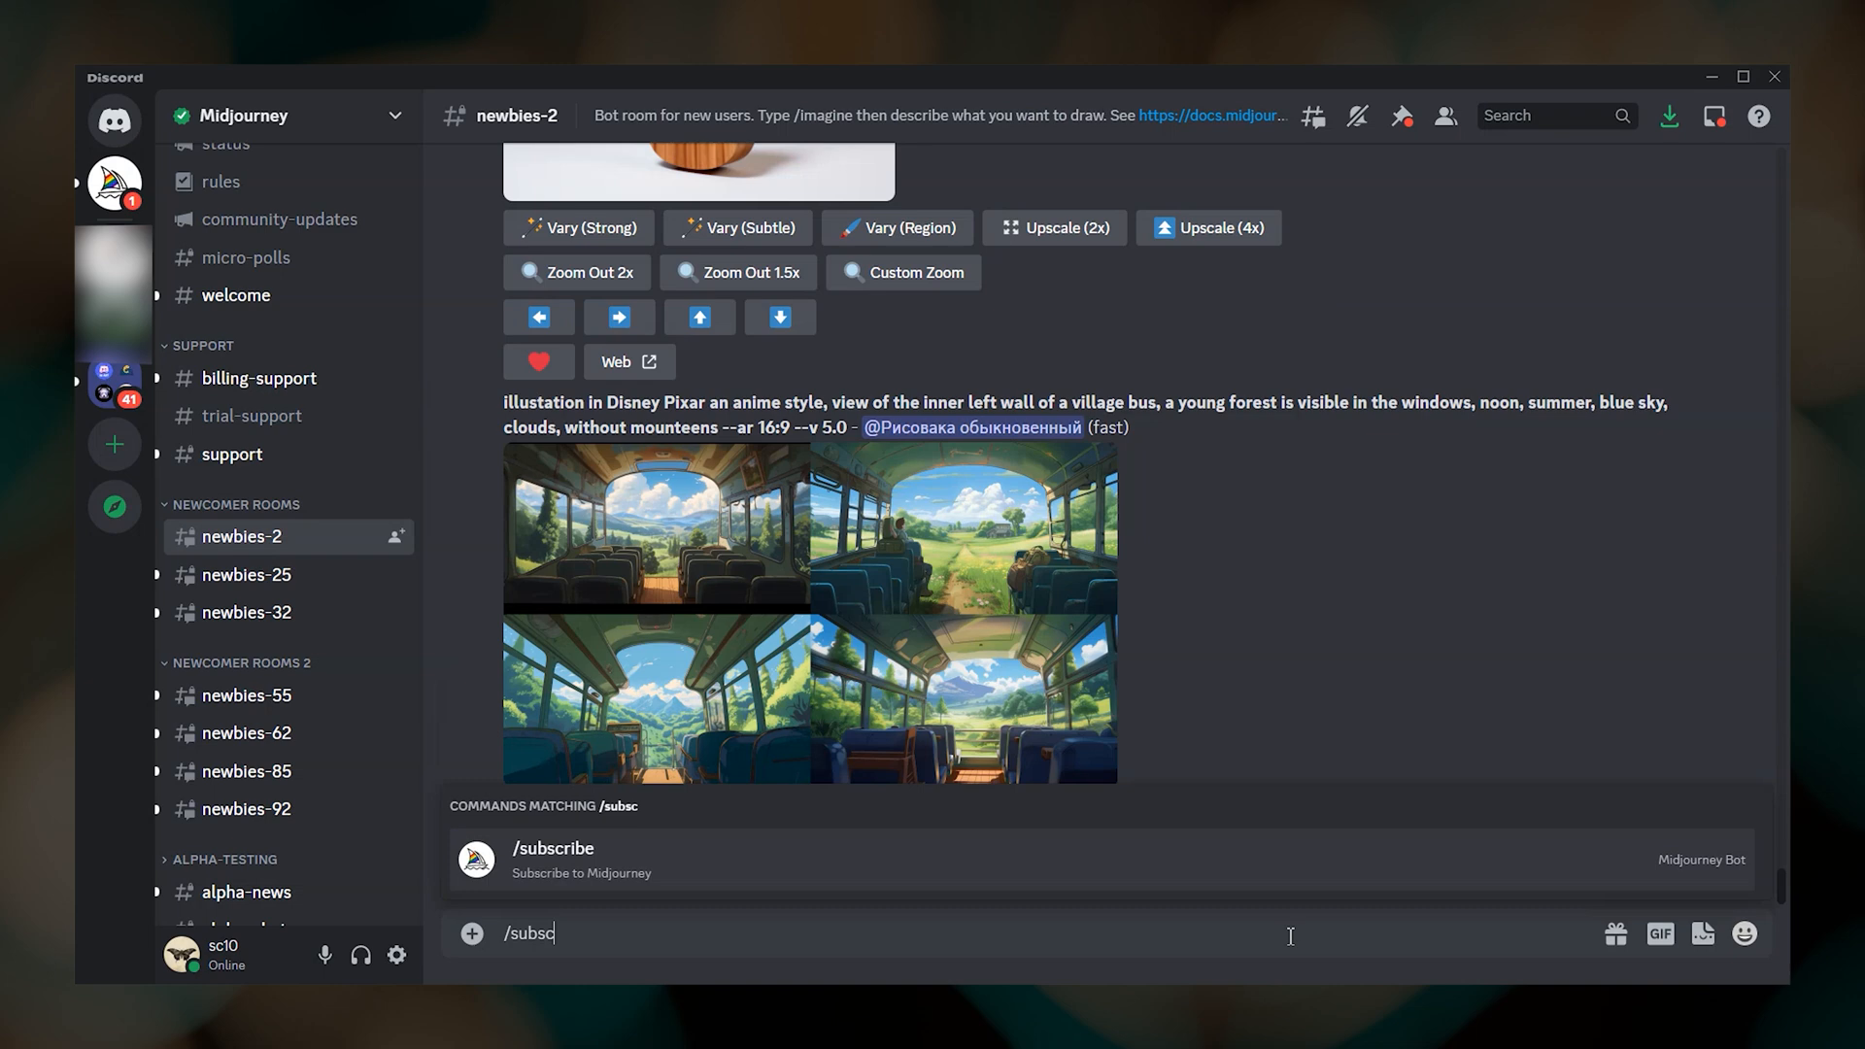
type("ribe")
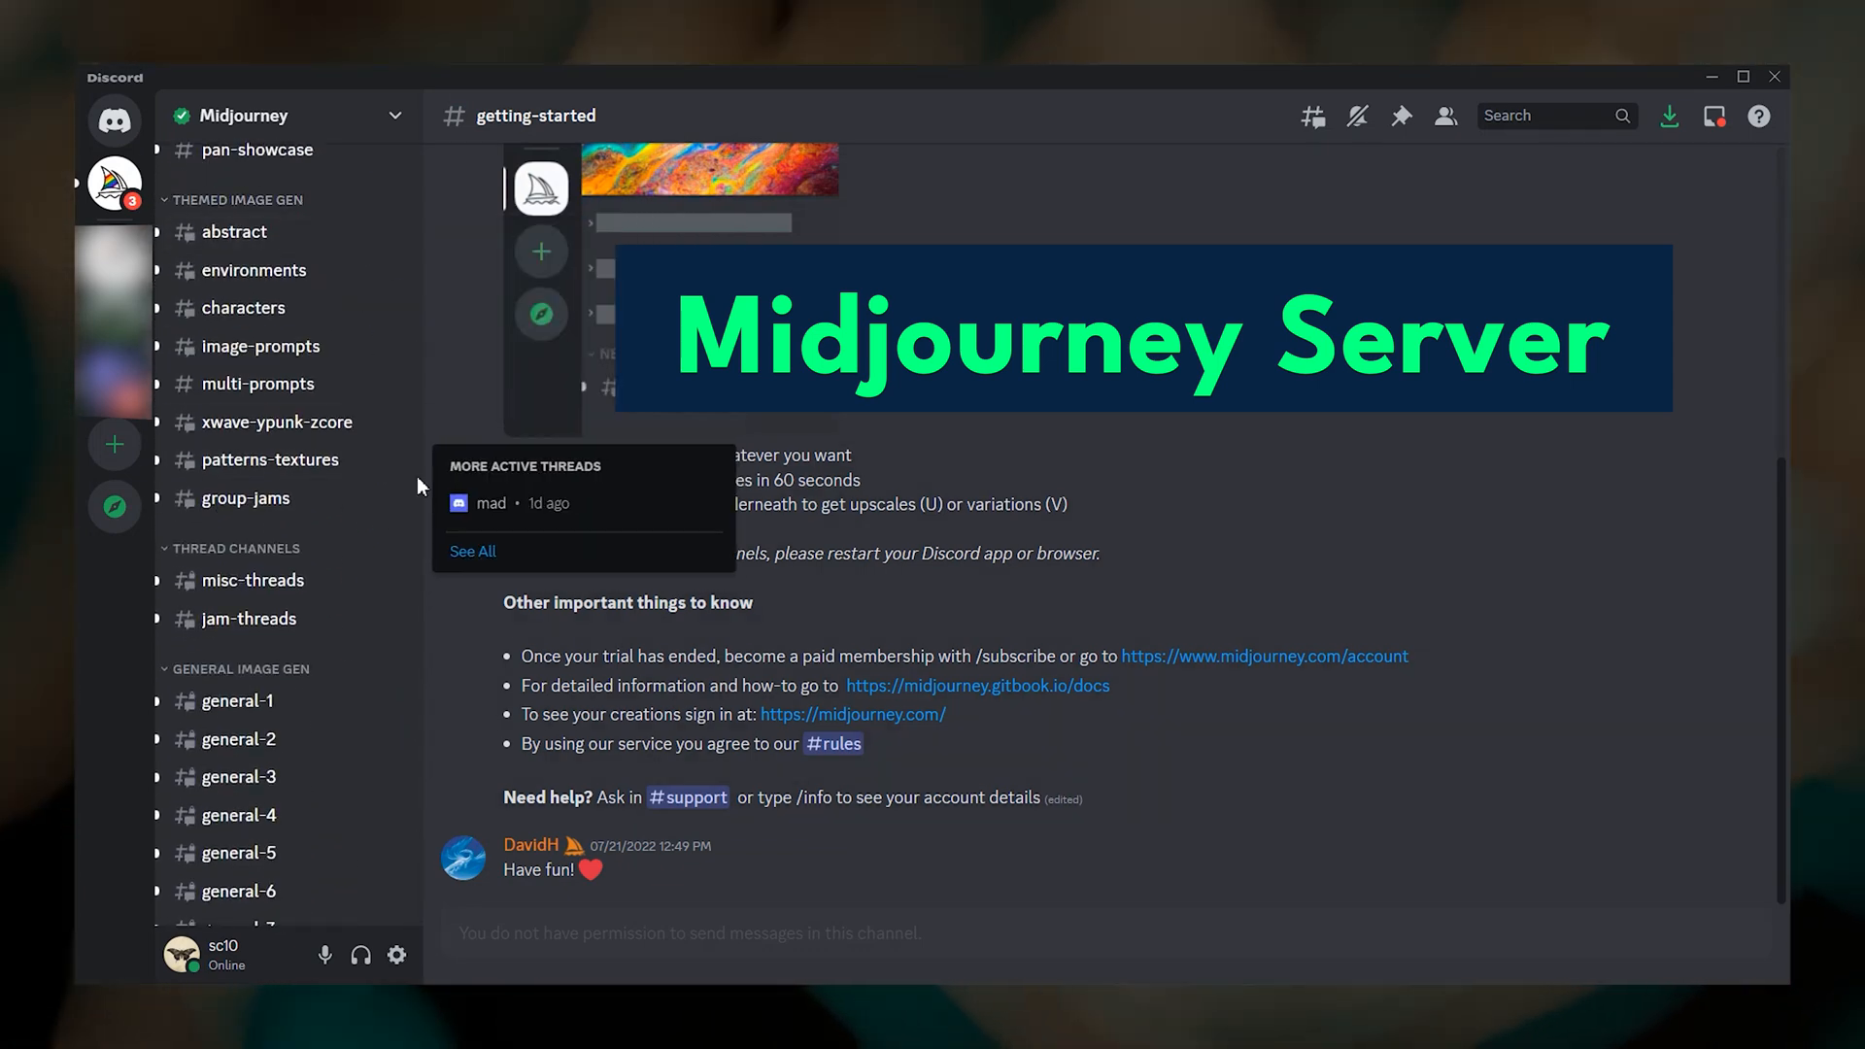
Open #general-17 and enter the /imagine prompt 'cozy fireplace in a coffee shop'
scroll("down", 3)
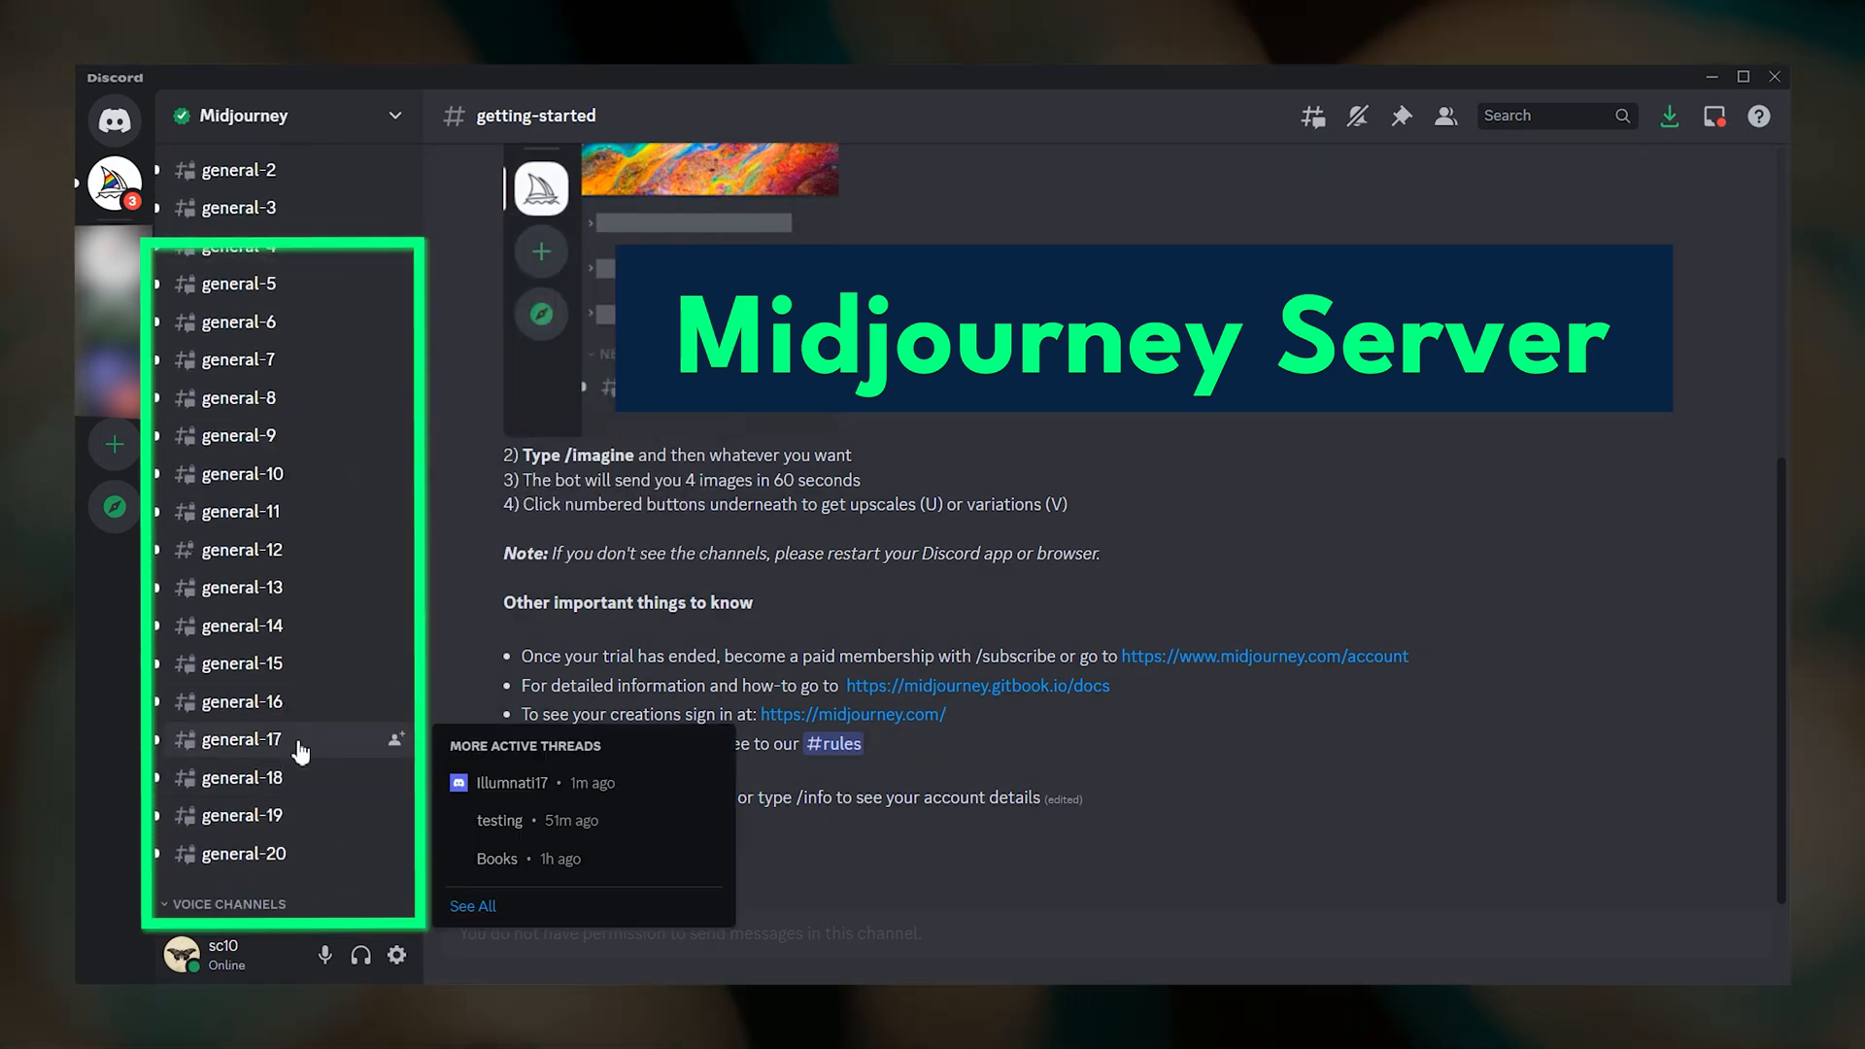
left_click(242, 739)
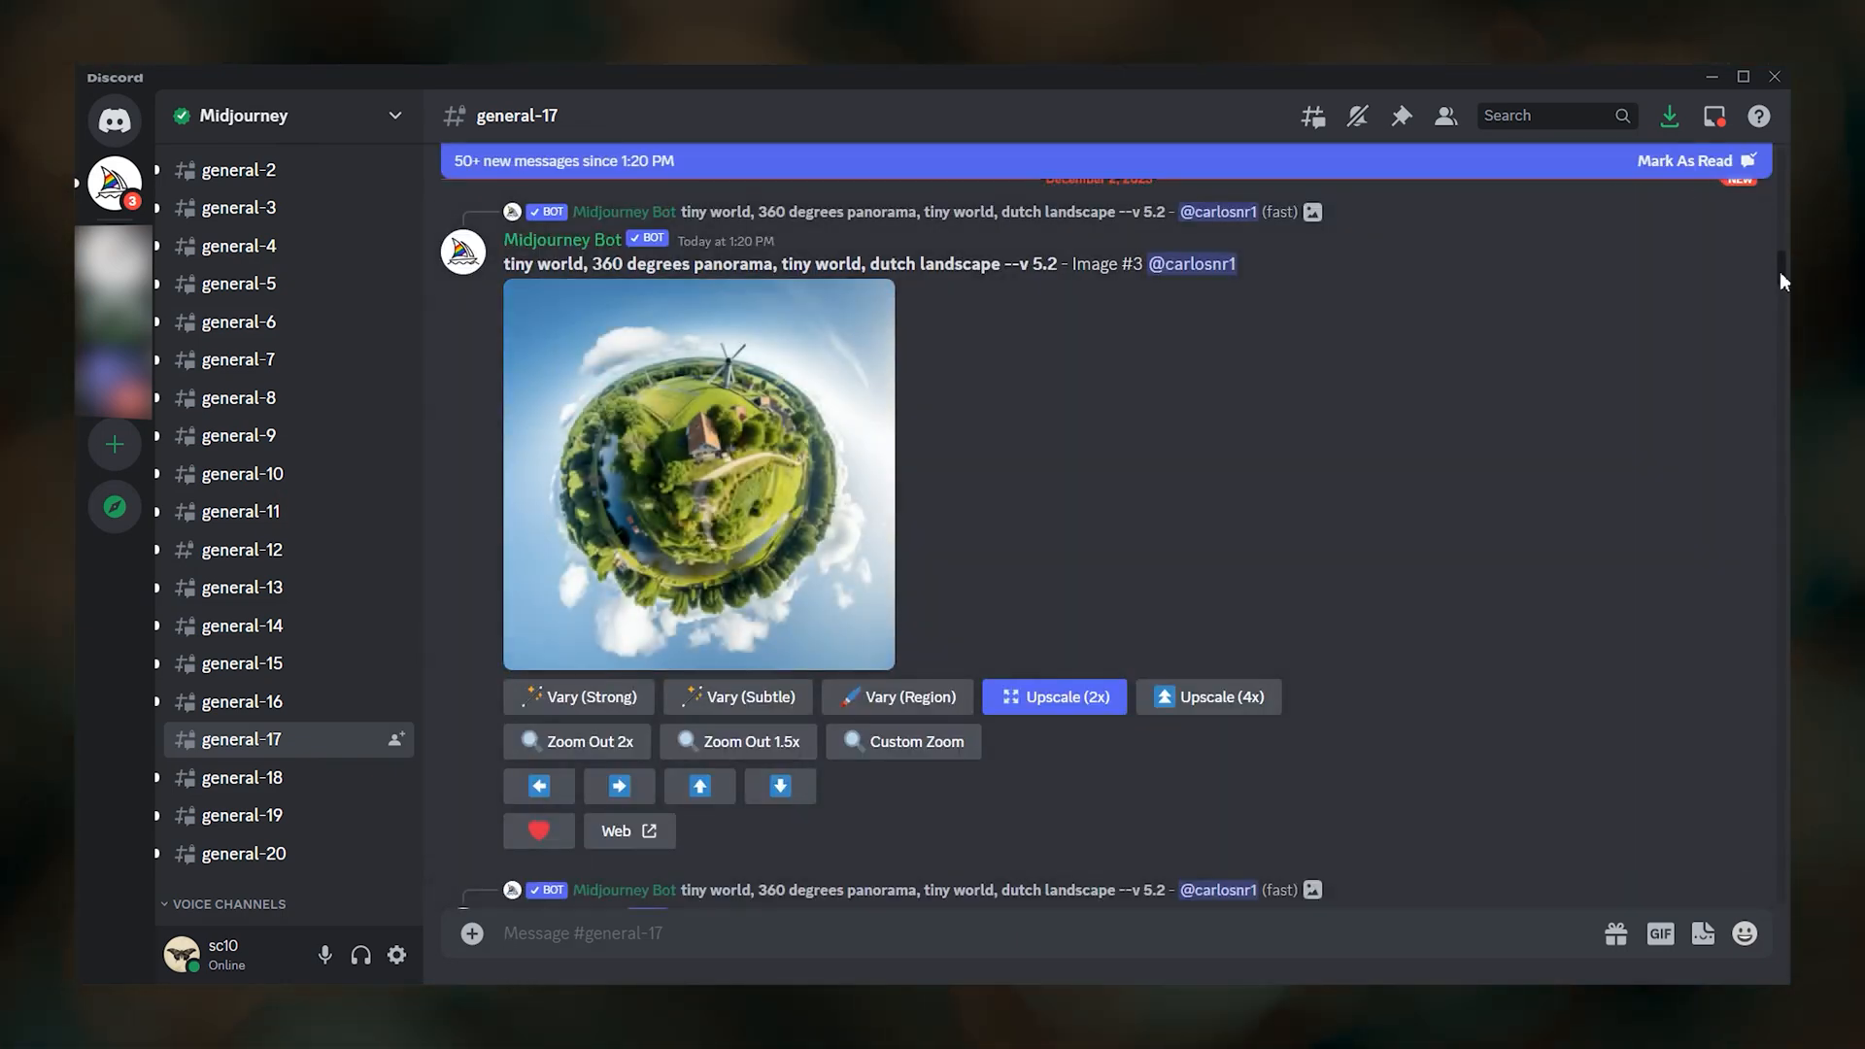
scroll("down", 3)
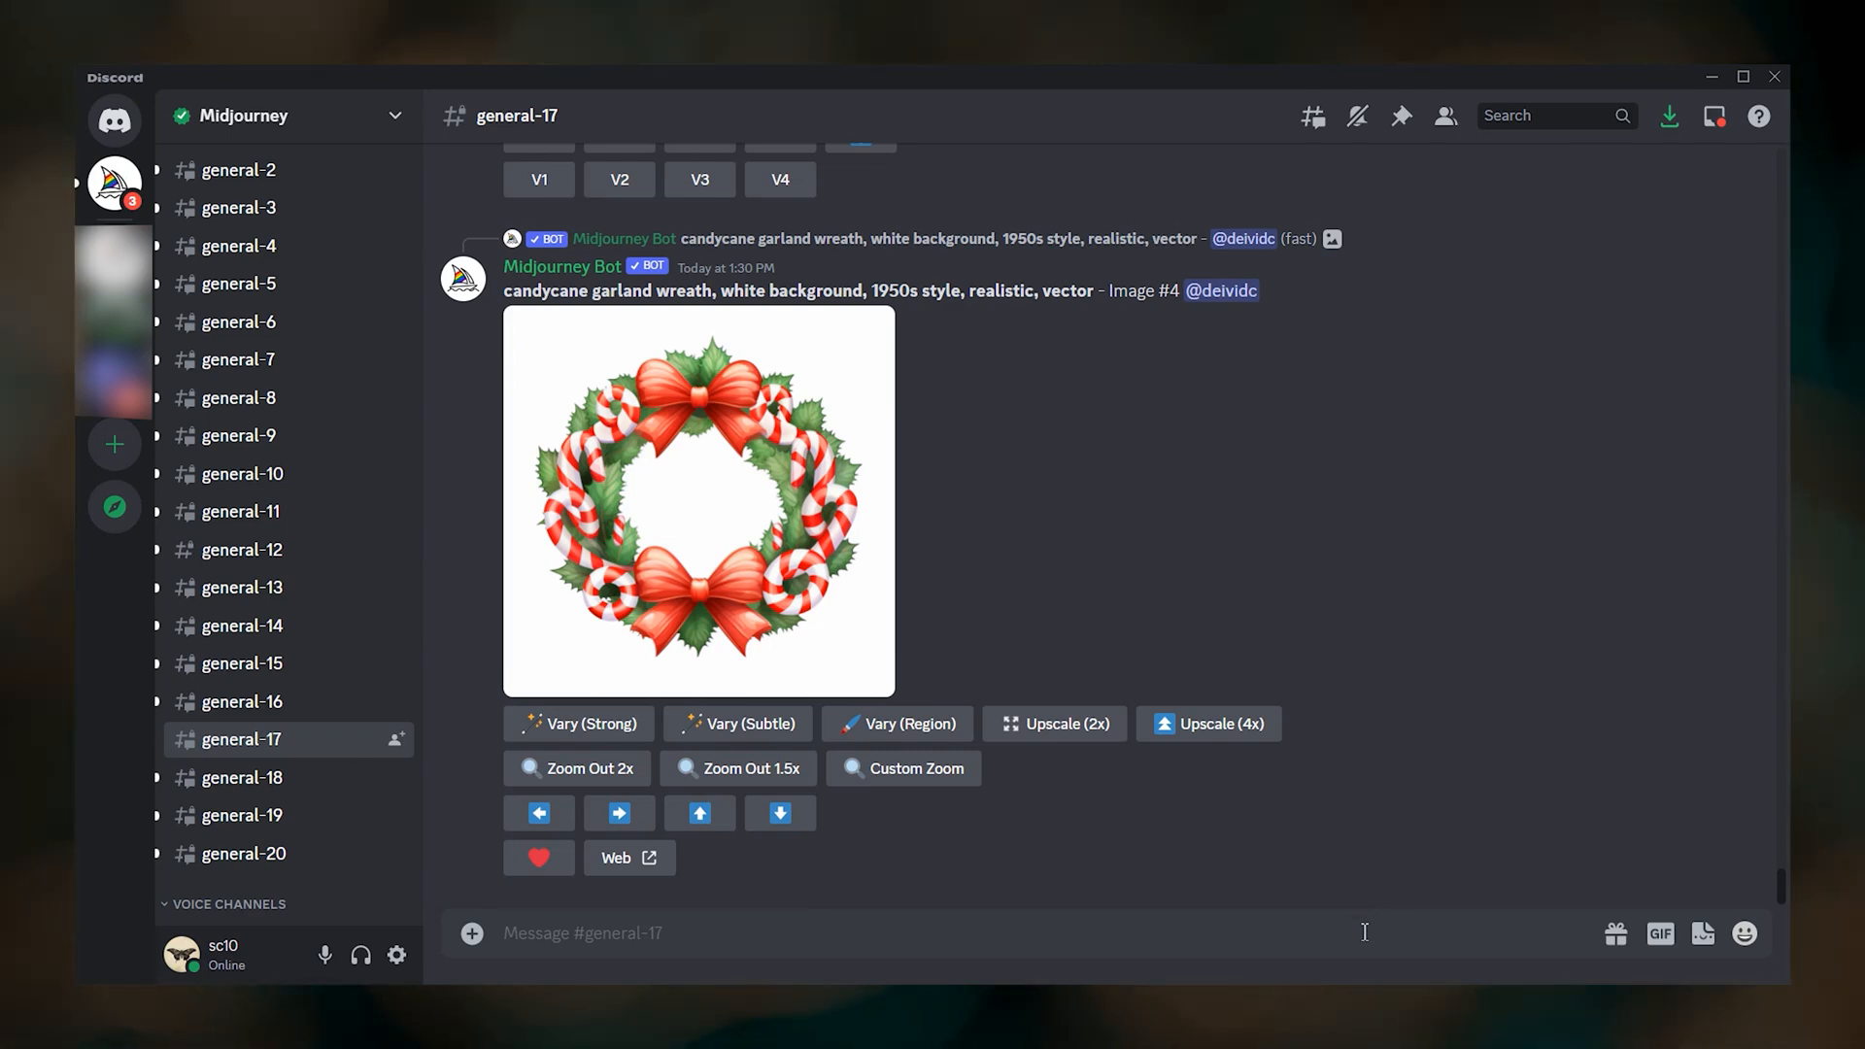
mouse_move(1394, 913)
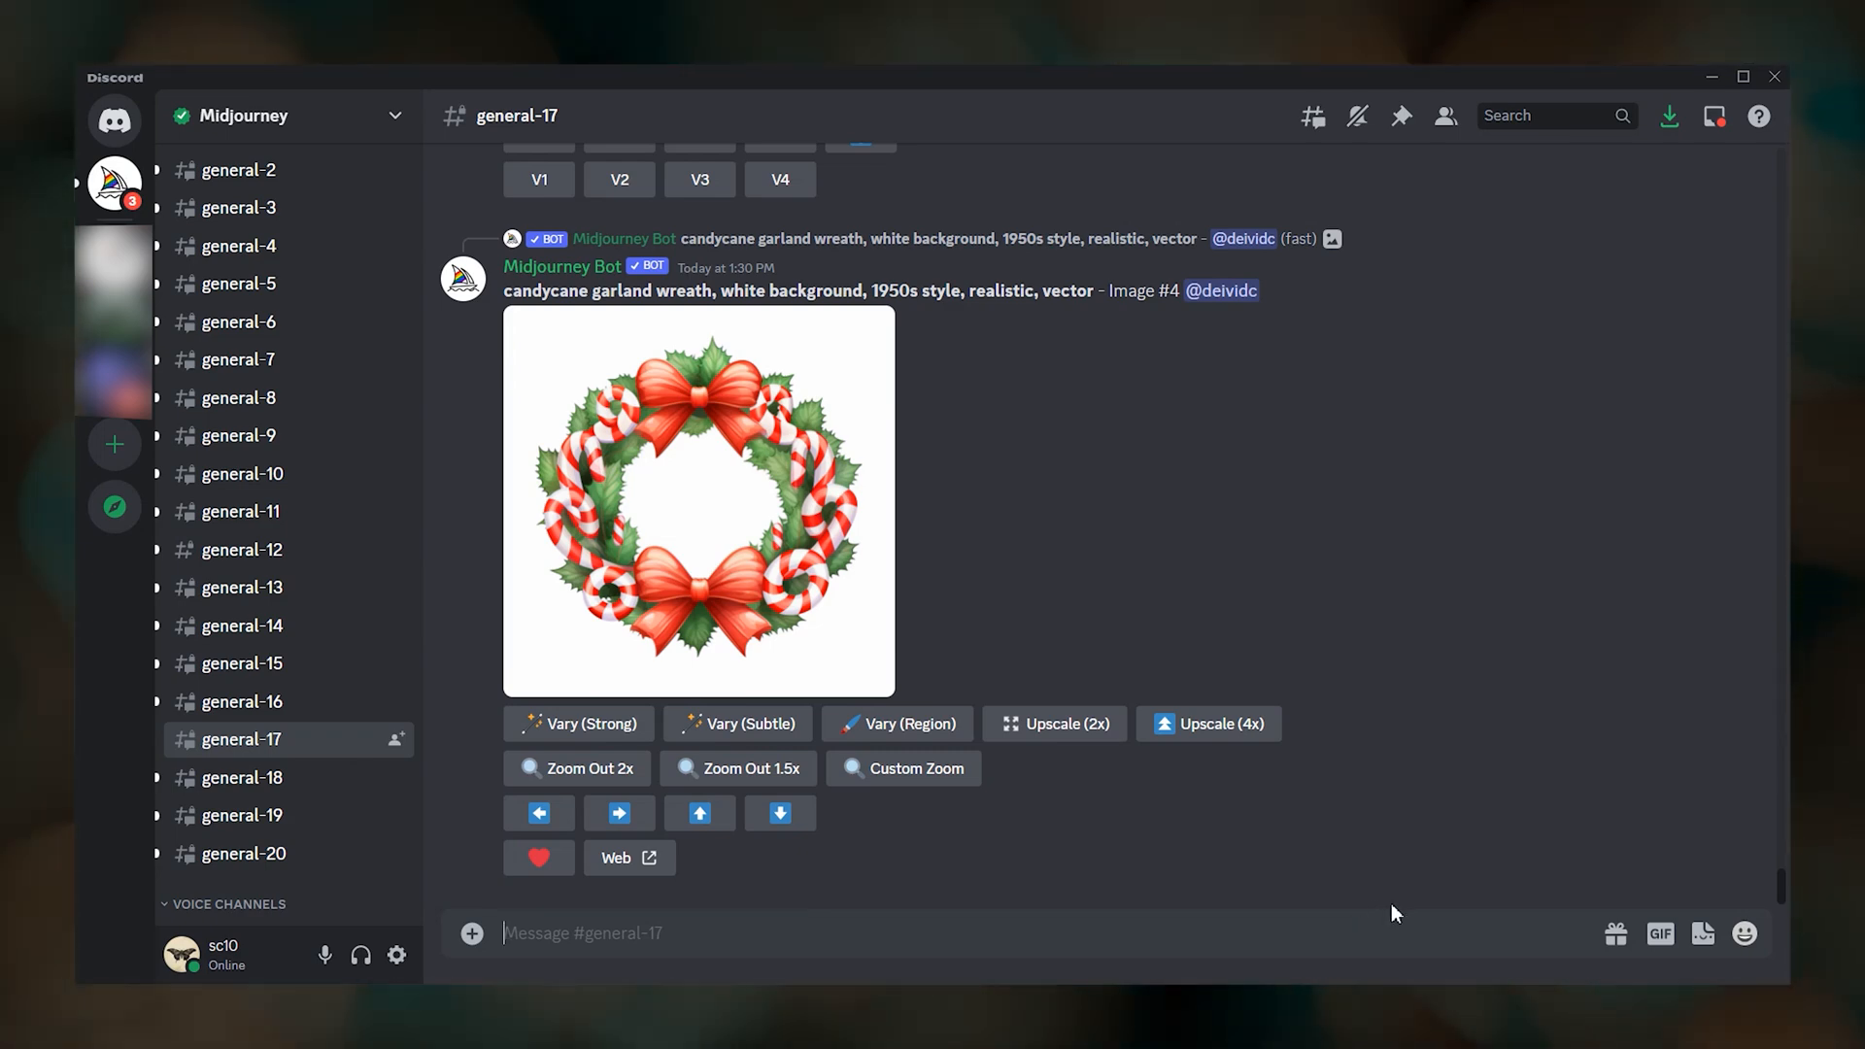
type("/imagine")
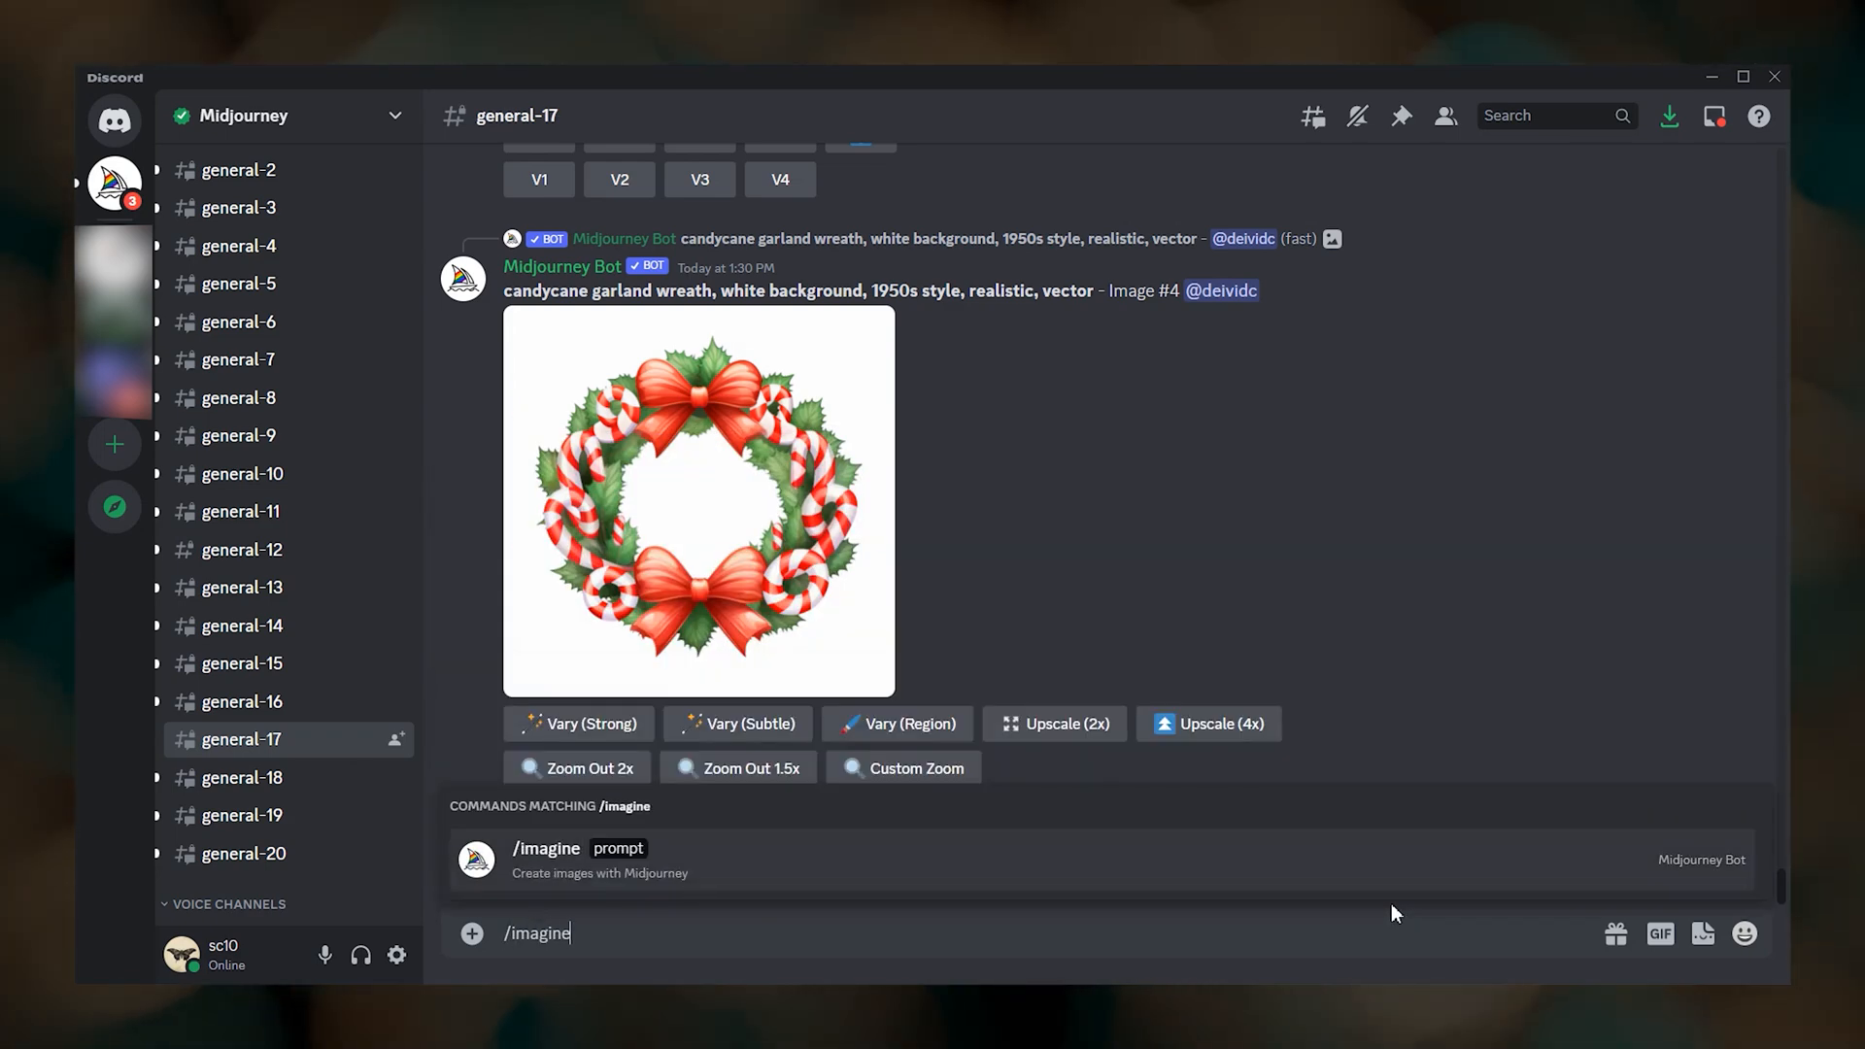
type("cozy fireplace")
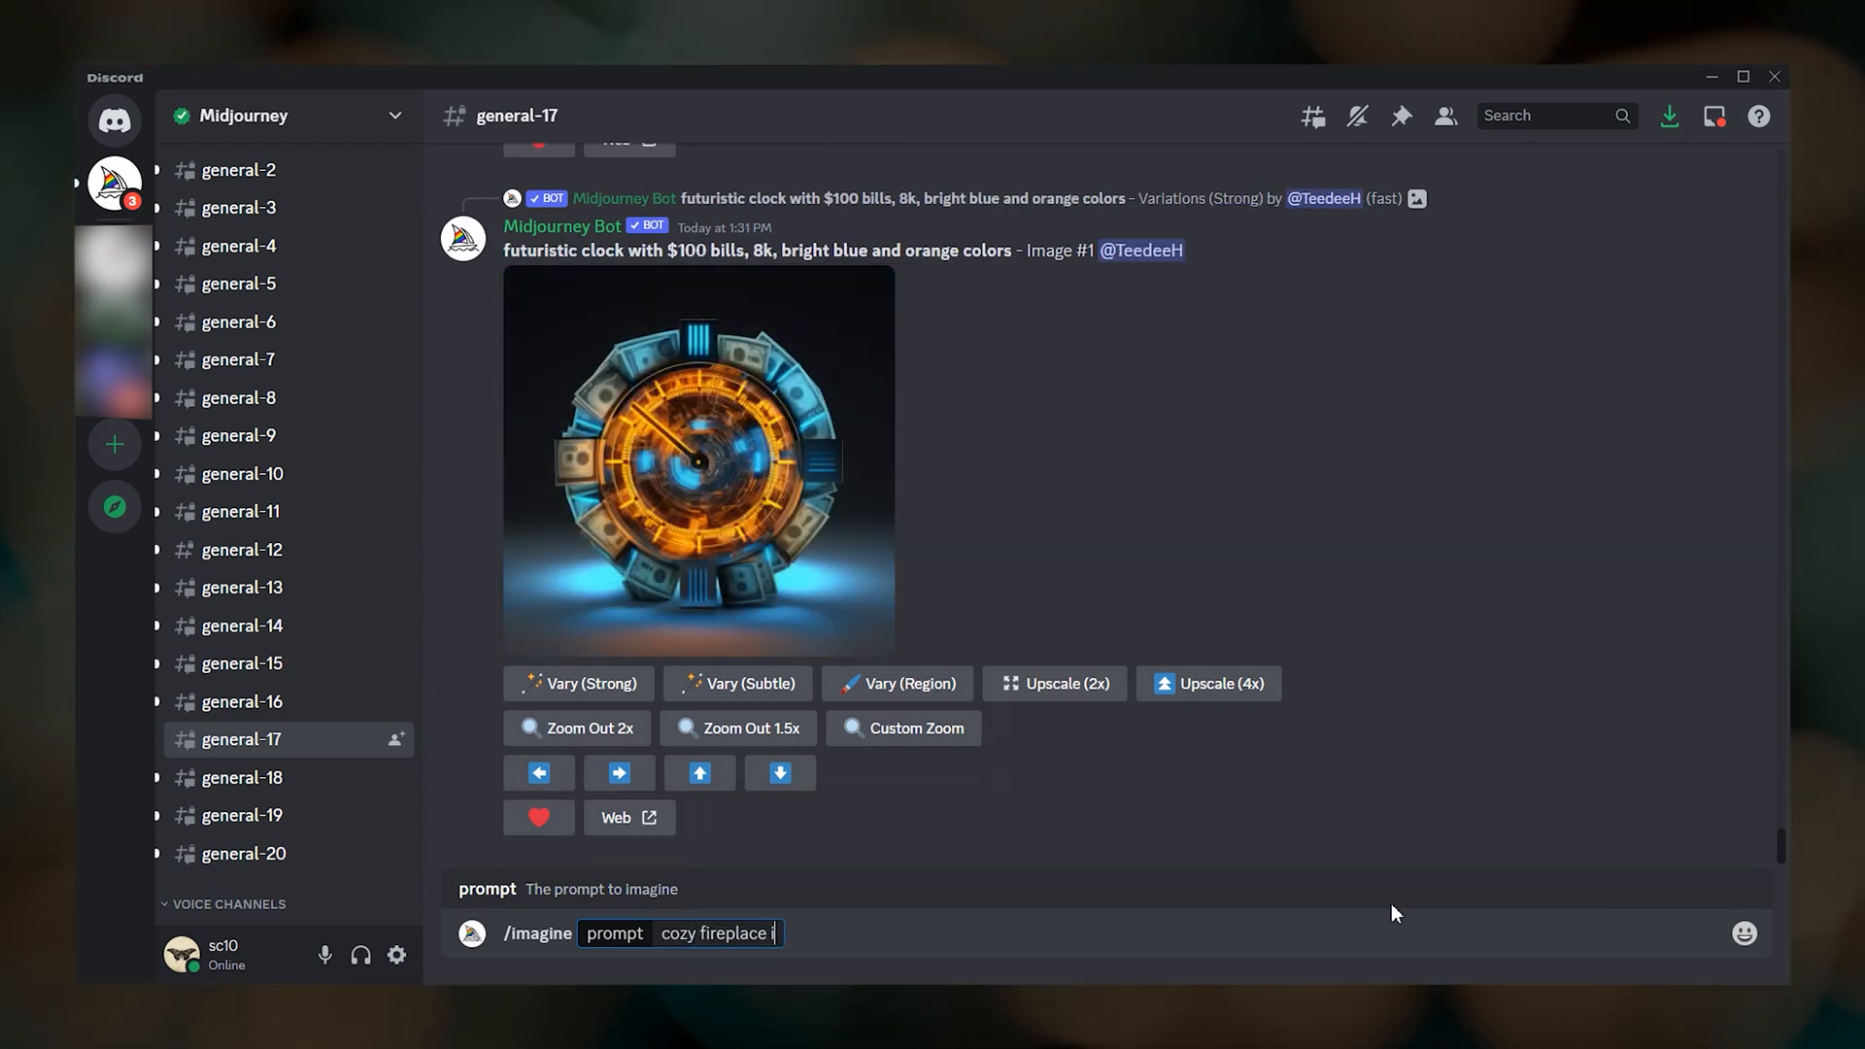
type("in a coffee shop")
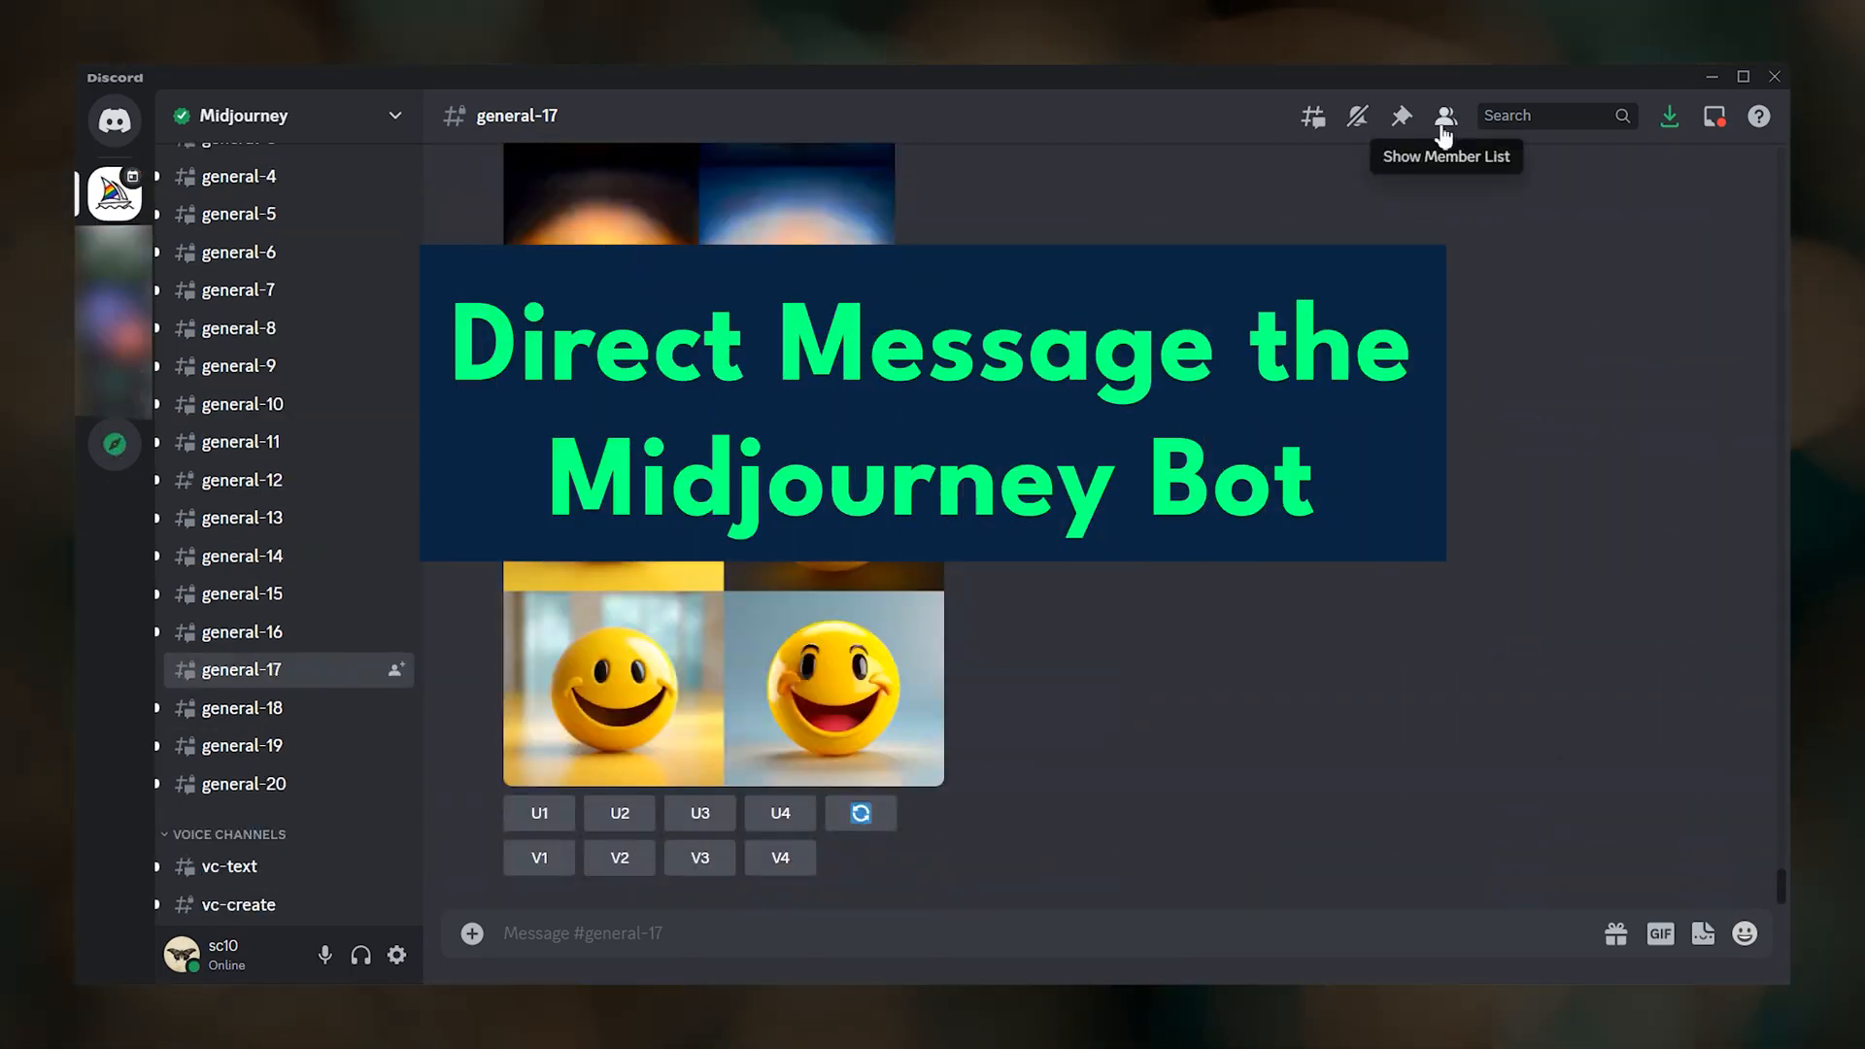
Start a direct message with Midjourney Bot from the member list and focus the message box
left_click(1445, 116)
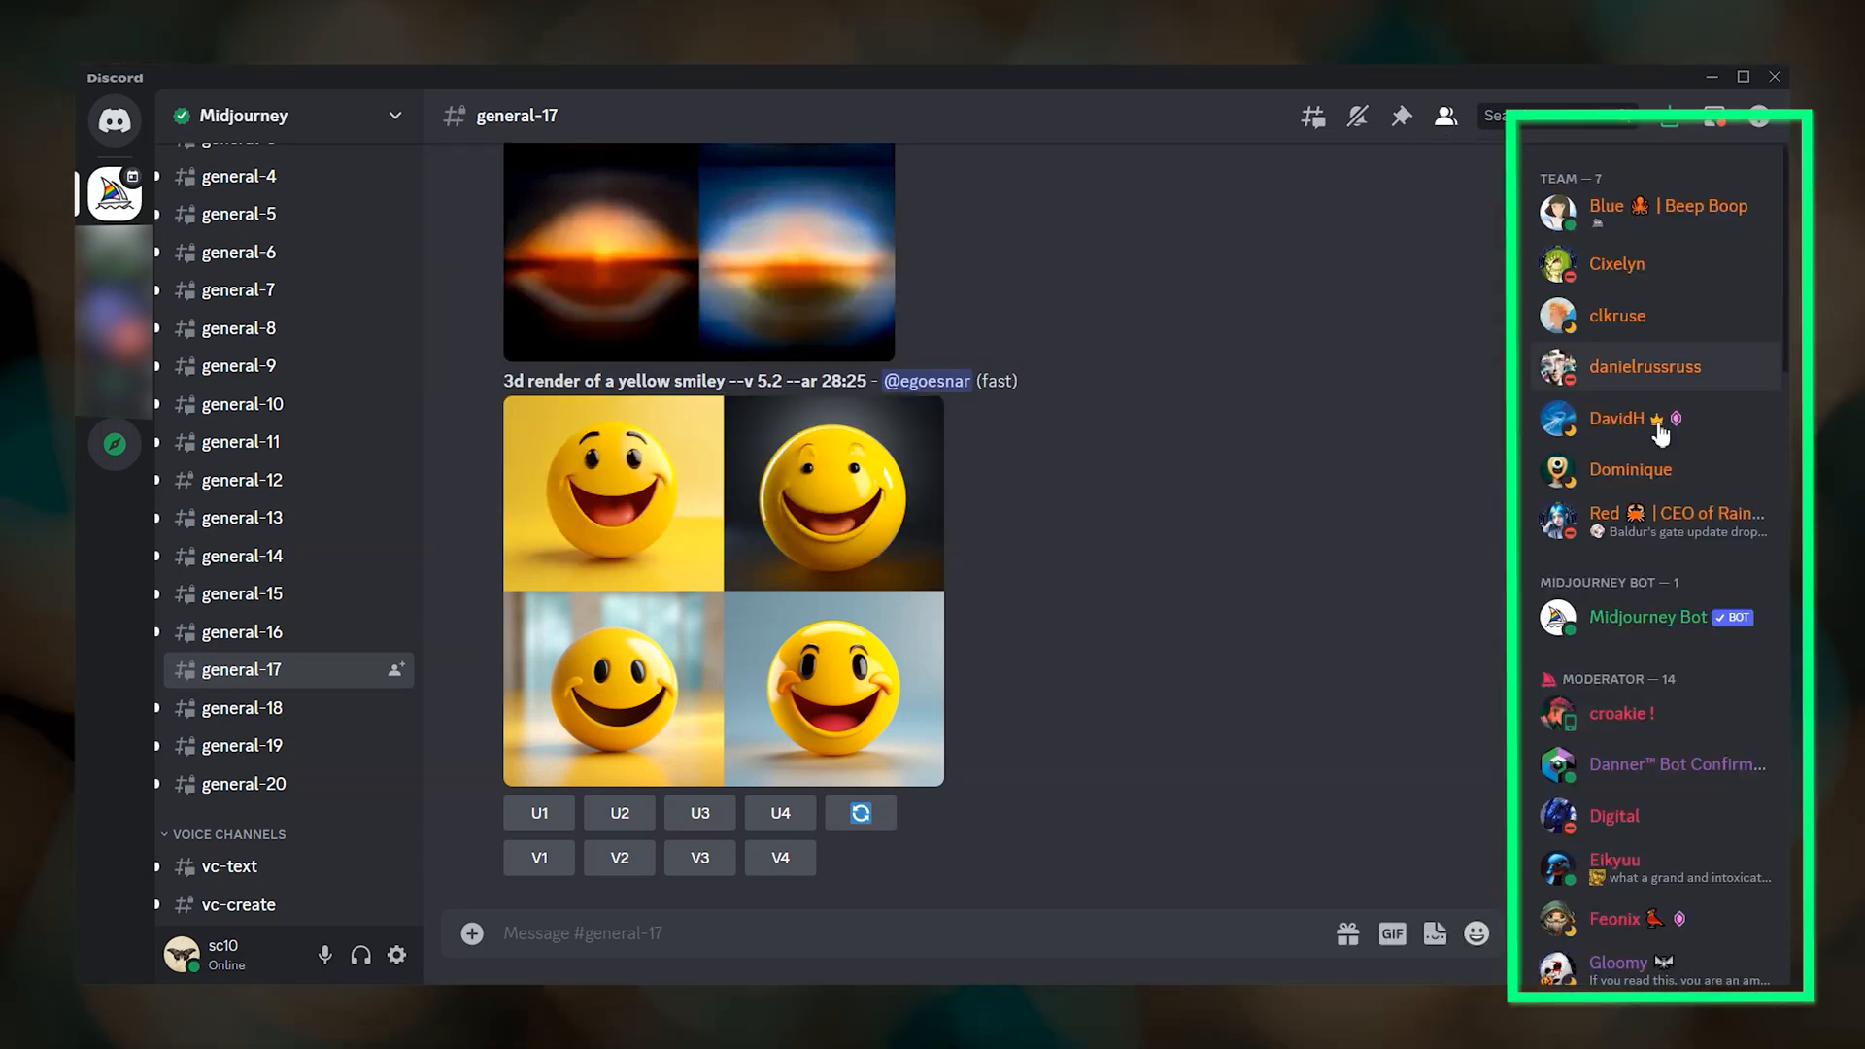
scroll("down", 3)
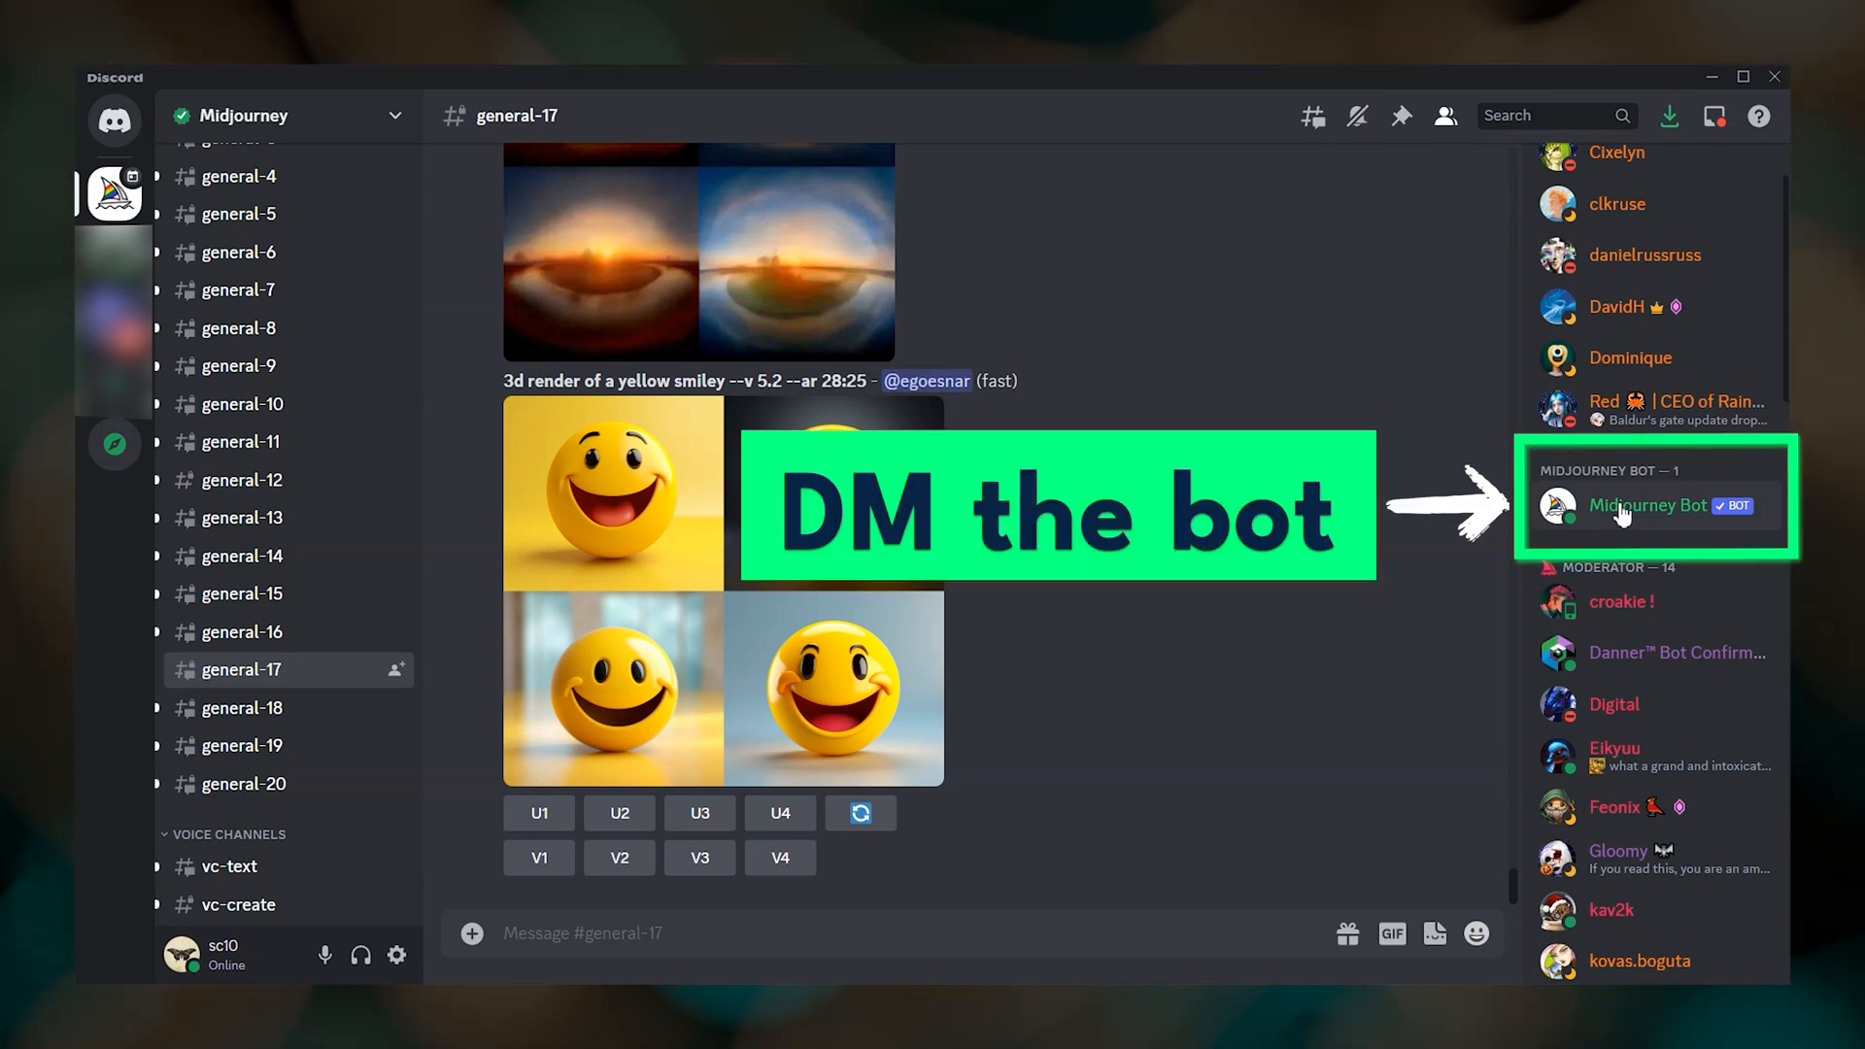
right_click(1648, 506)
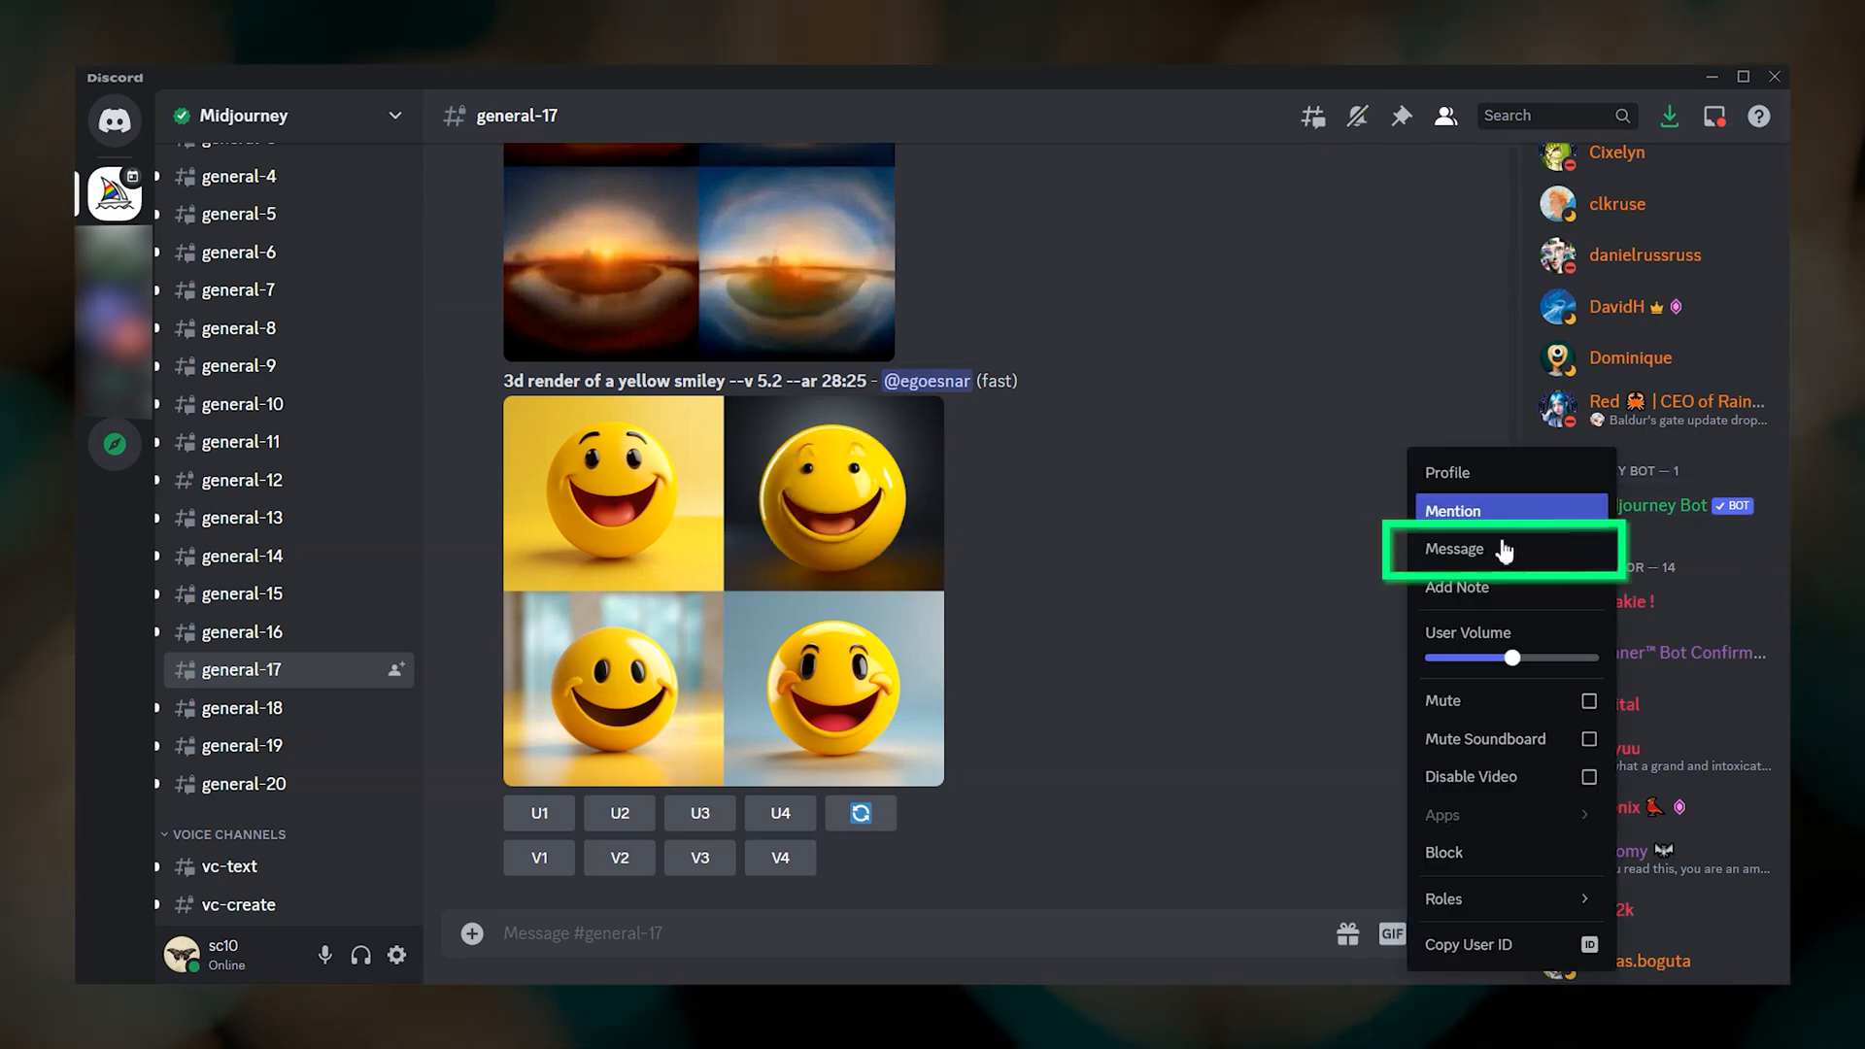
left_click(1453, 548)
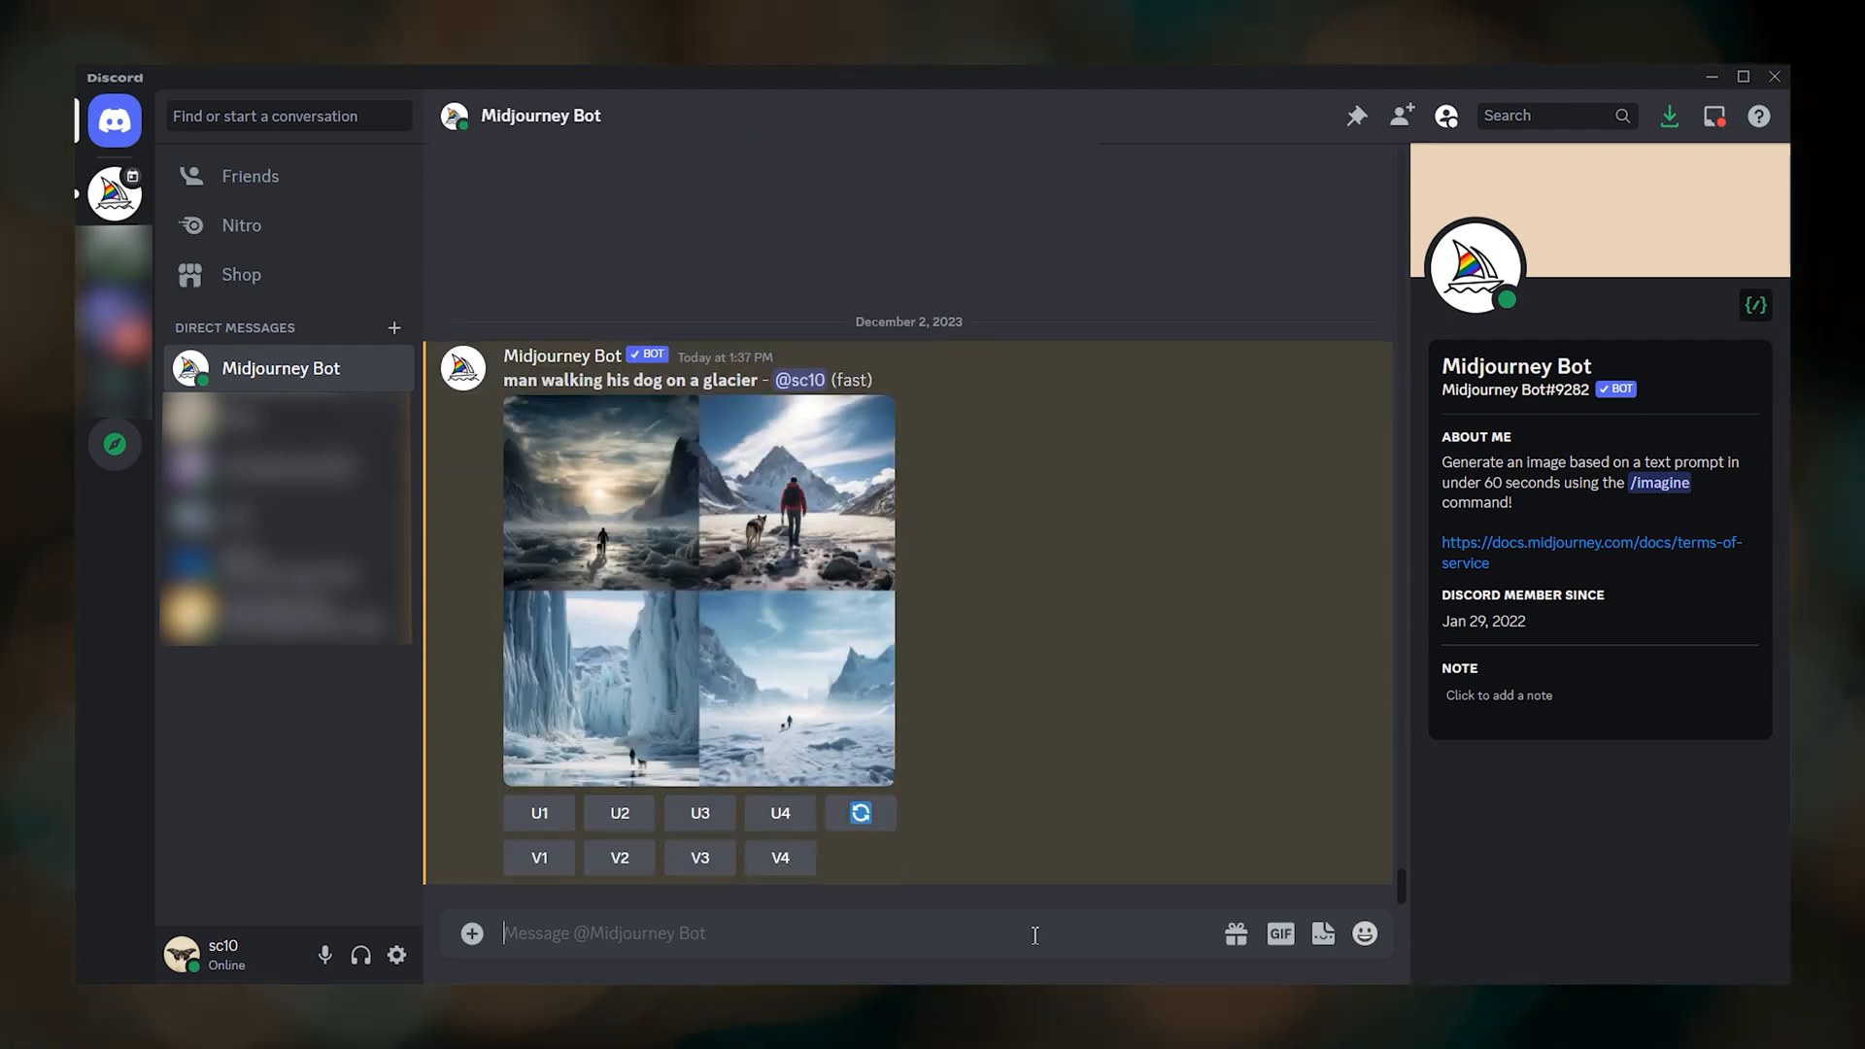
left_click(113, 192)
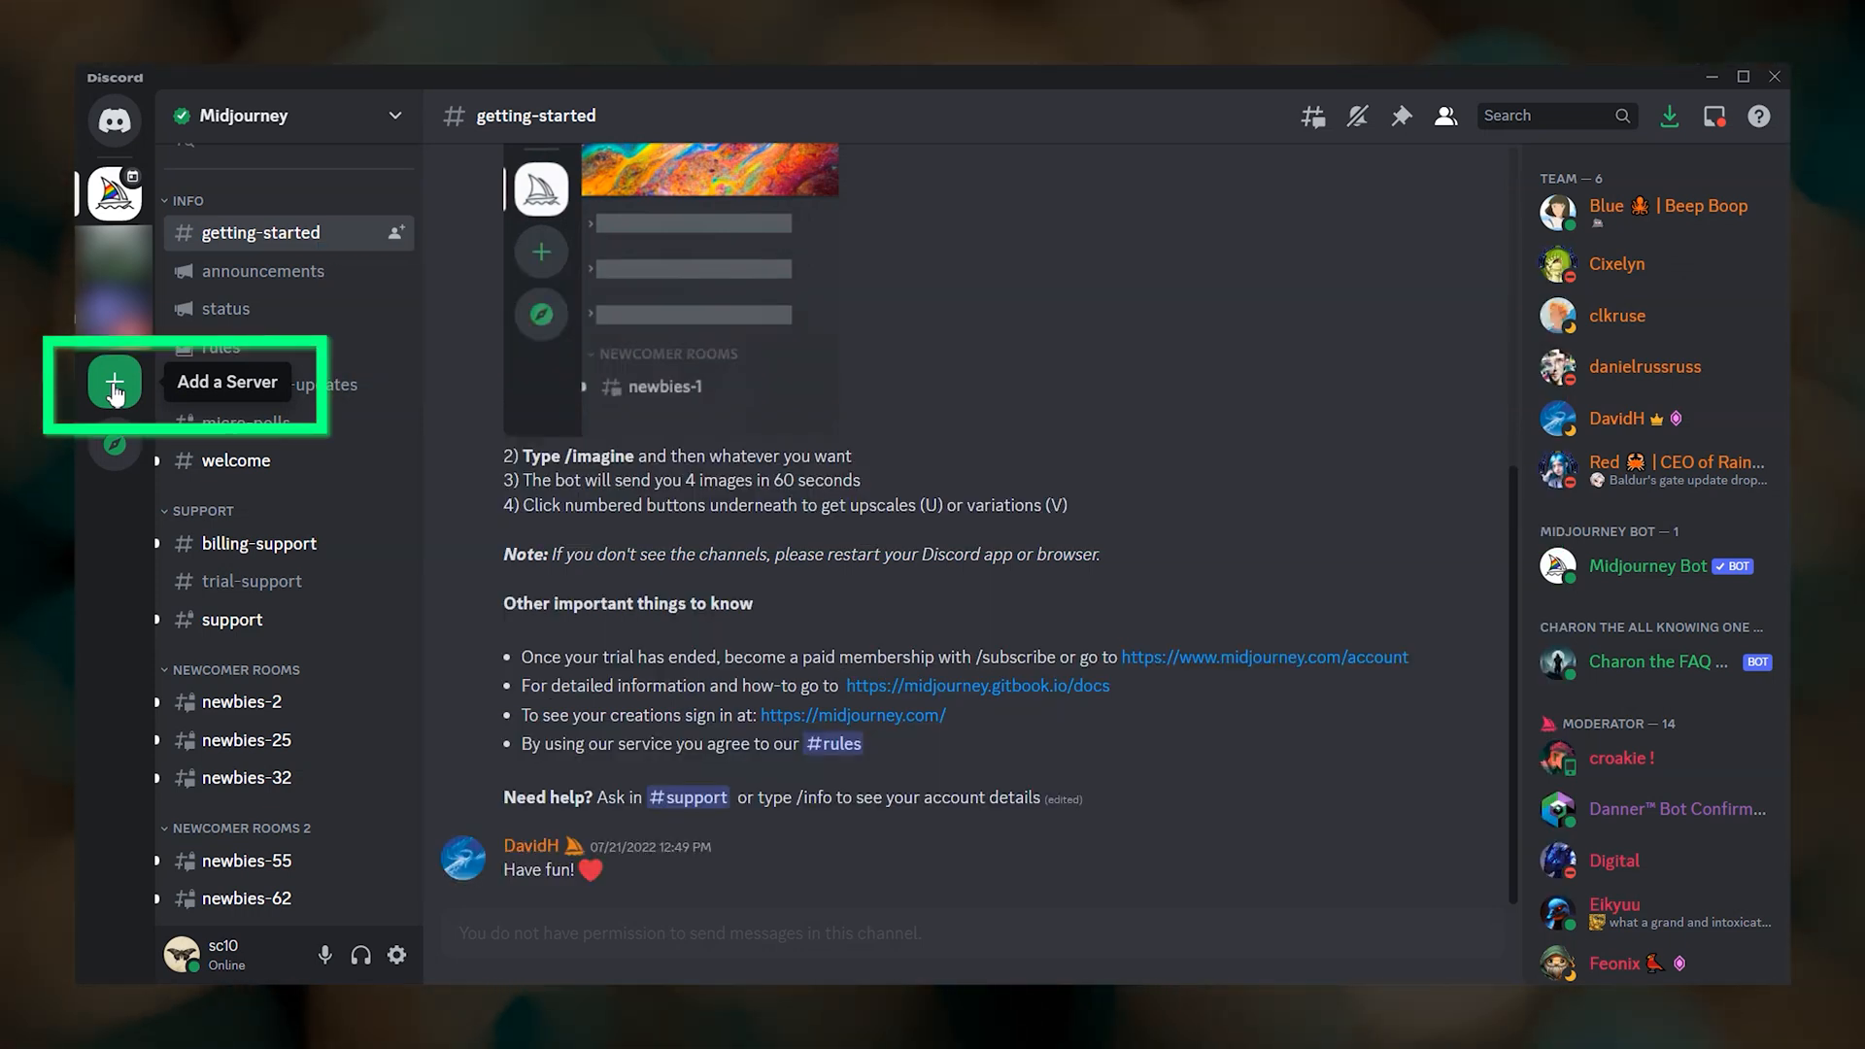
Create a server from scratch, without a template, named hello_world
left_click(115, 383)
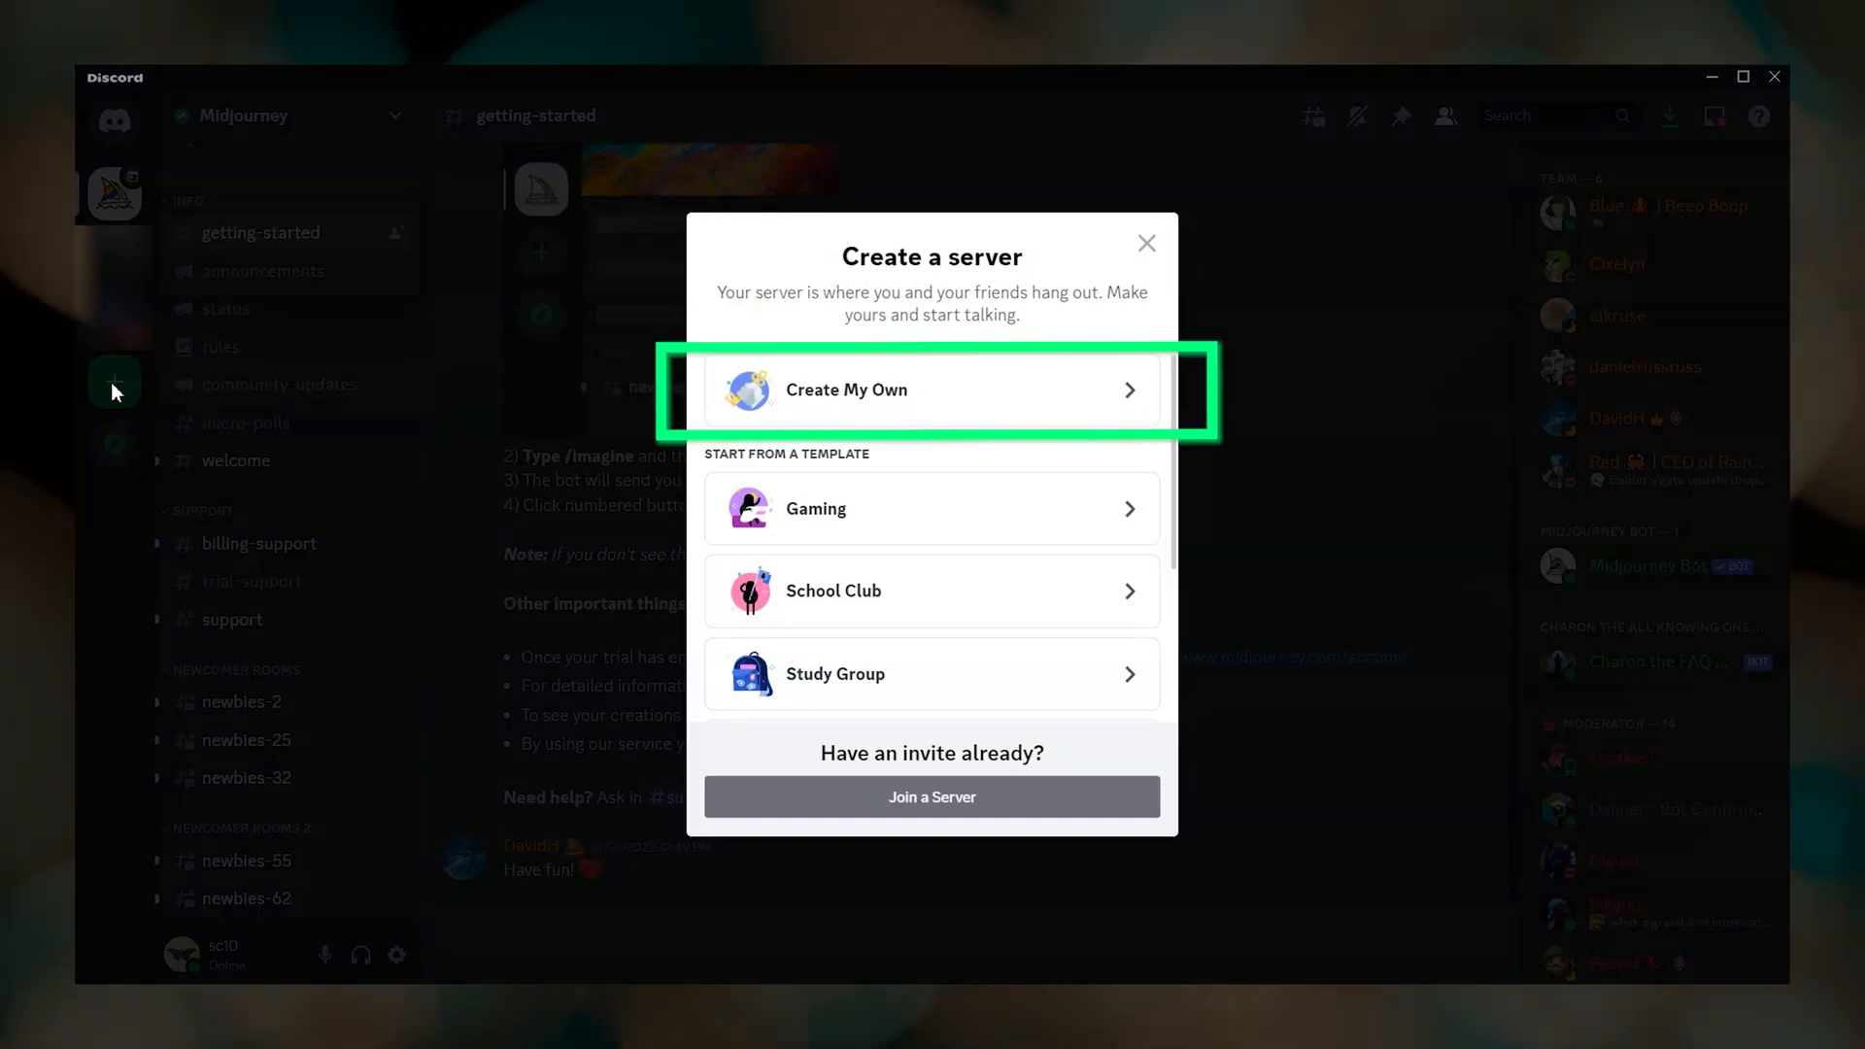
mouse_move(1013, 394)
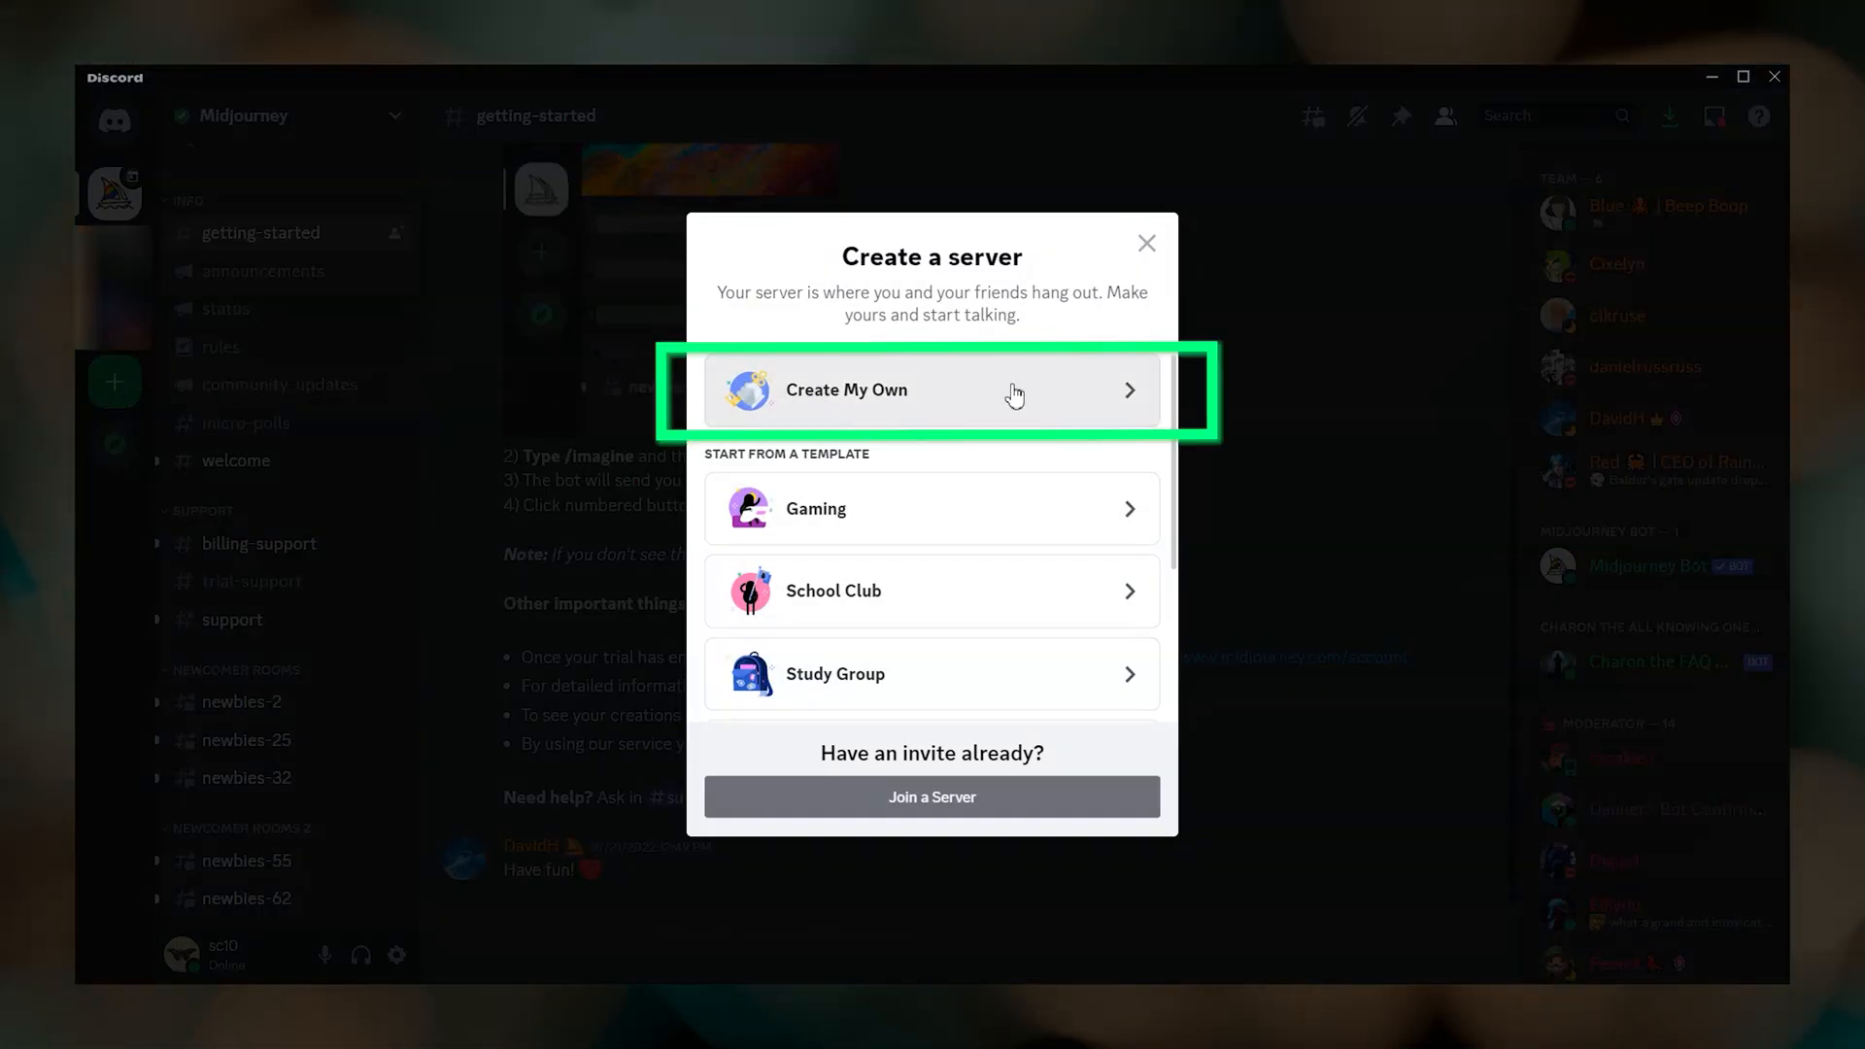
left_click(932, 391)
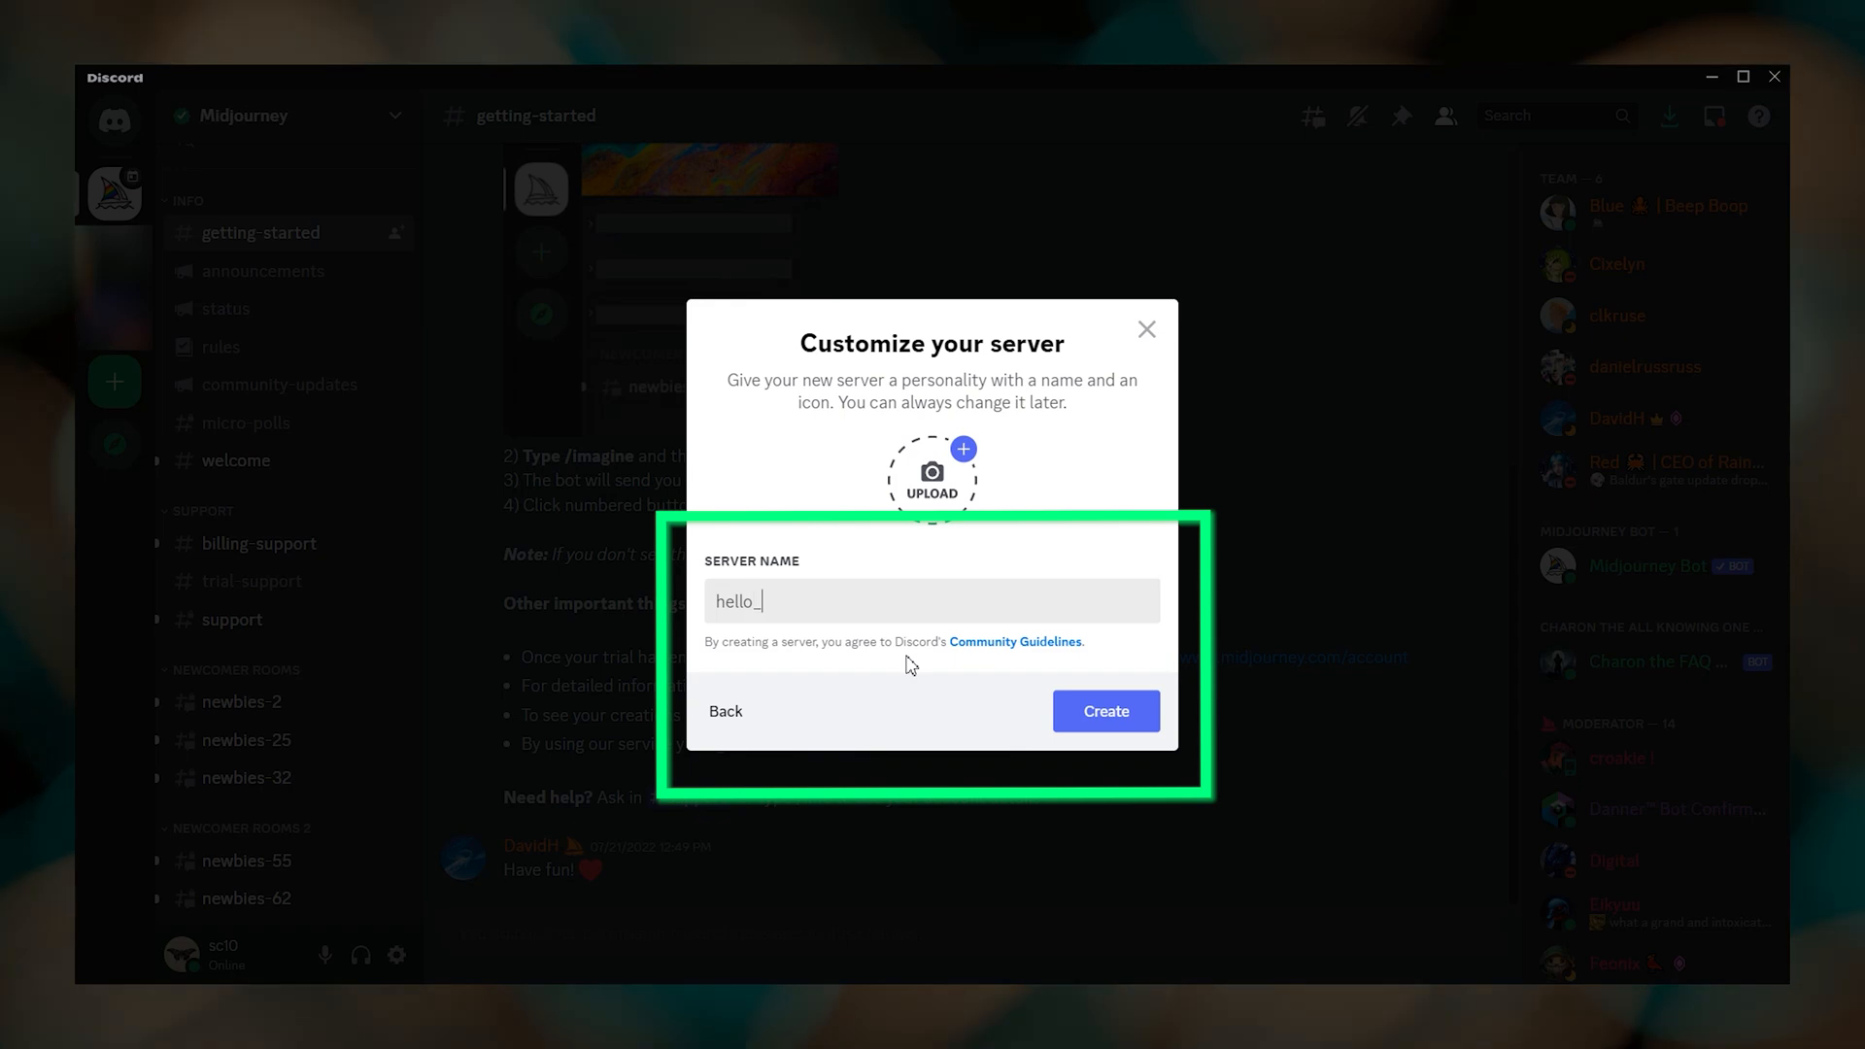
type("world")
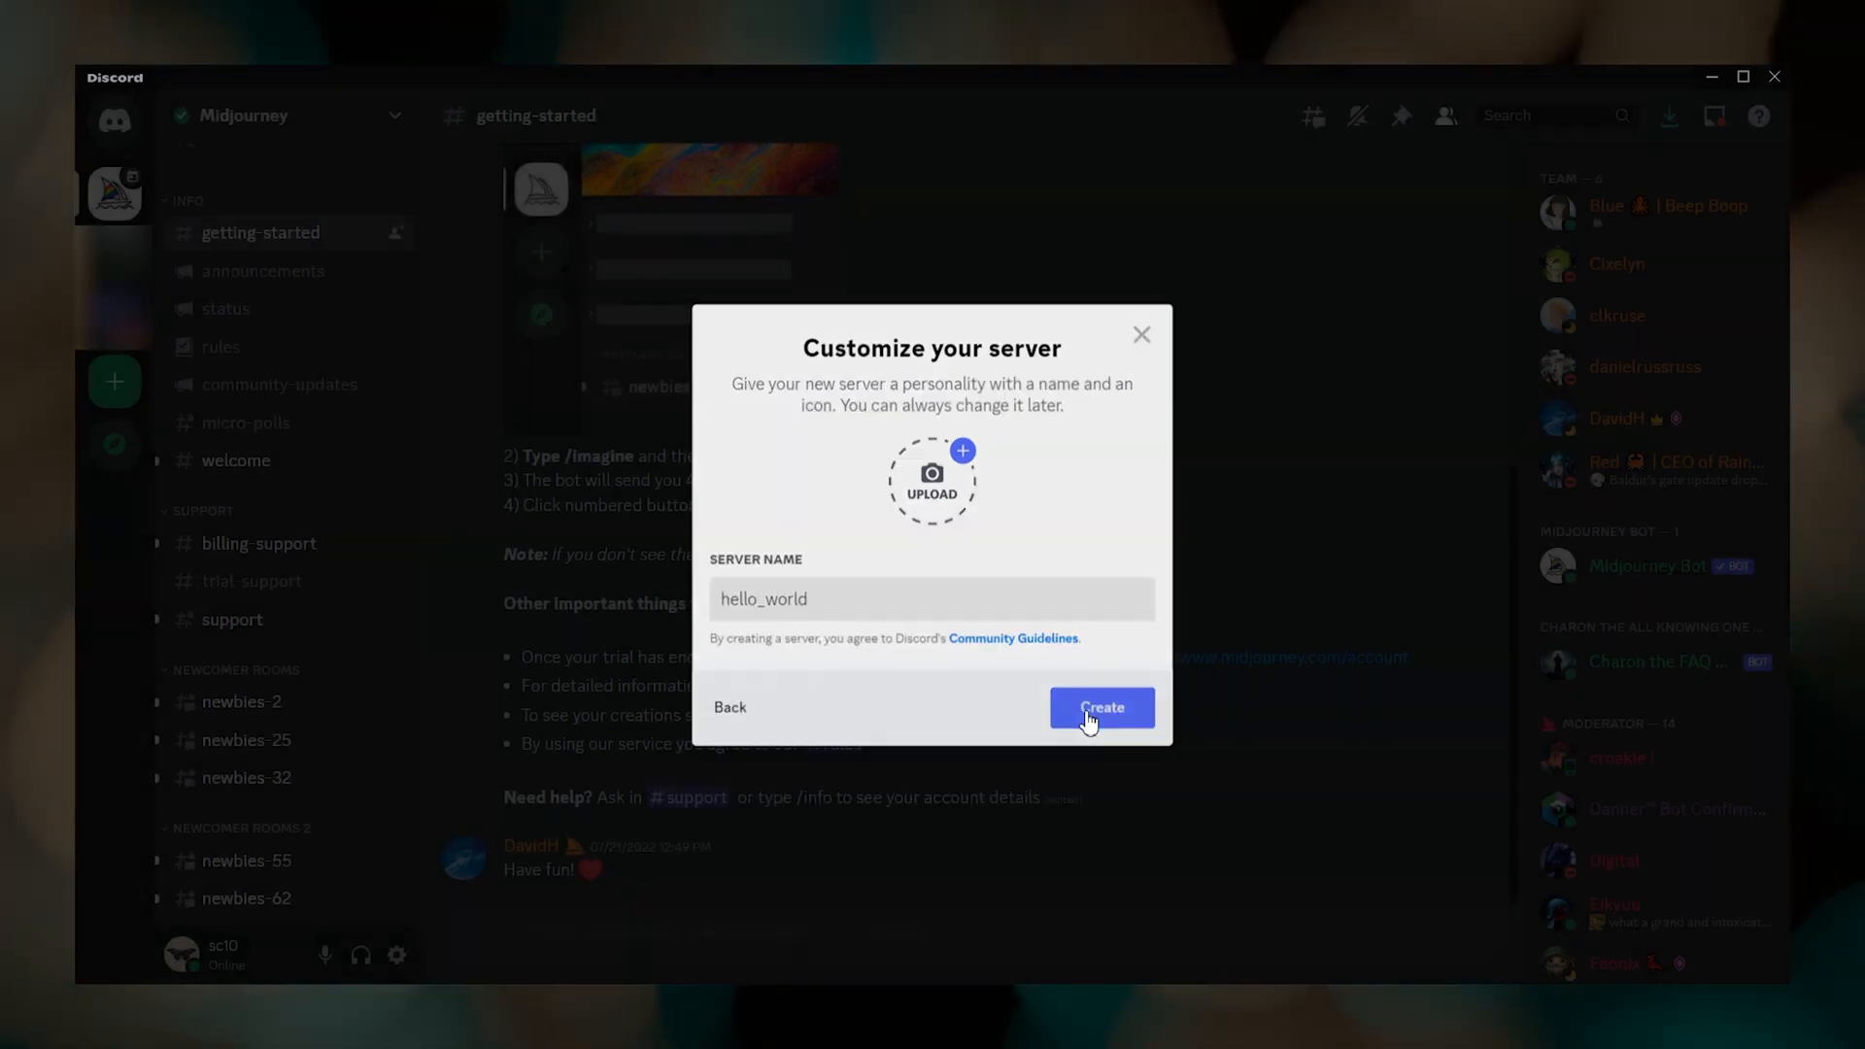
left_click(1099, 707)
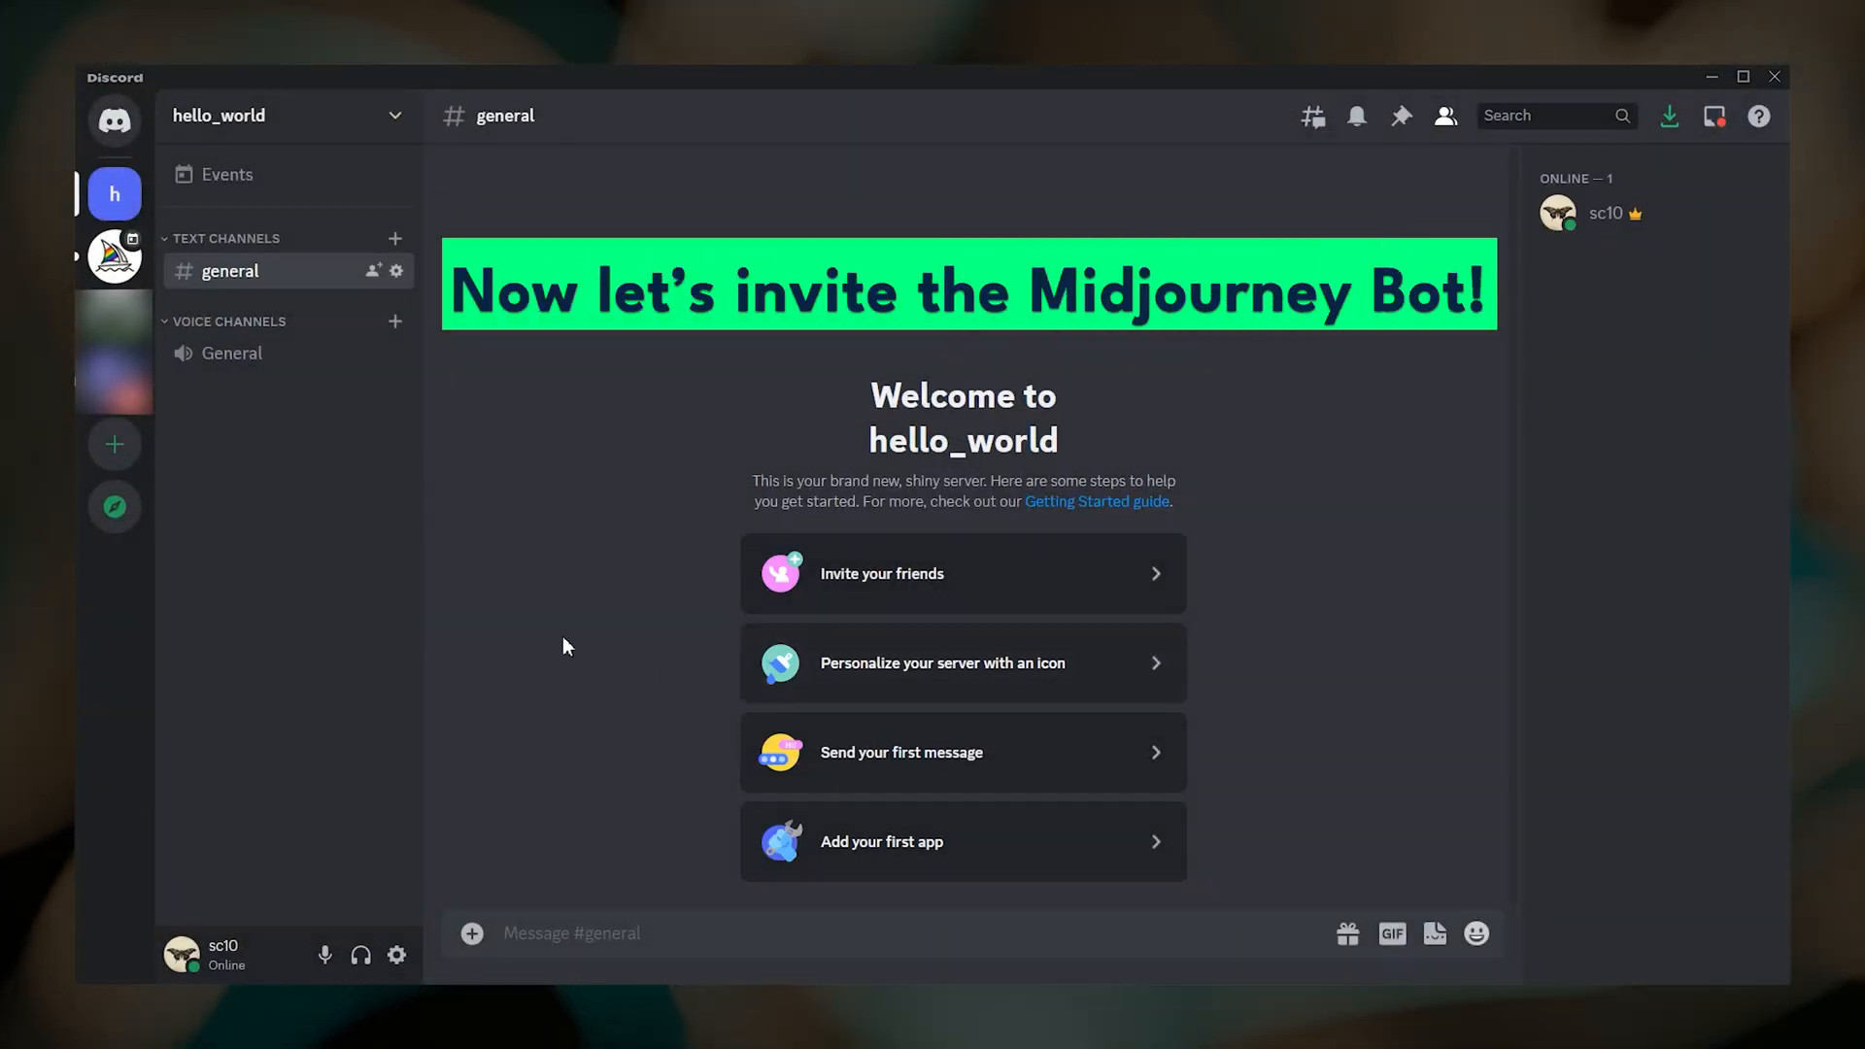
Authorize Midjourney Bot from its profile into hello_world, then go to its channel-1 message box
left_click(115, 259)
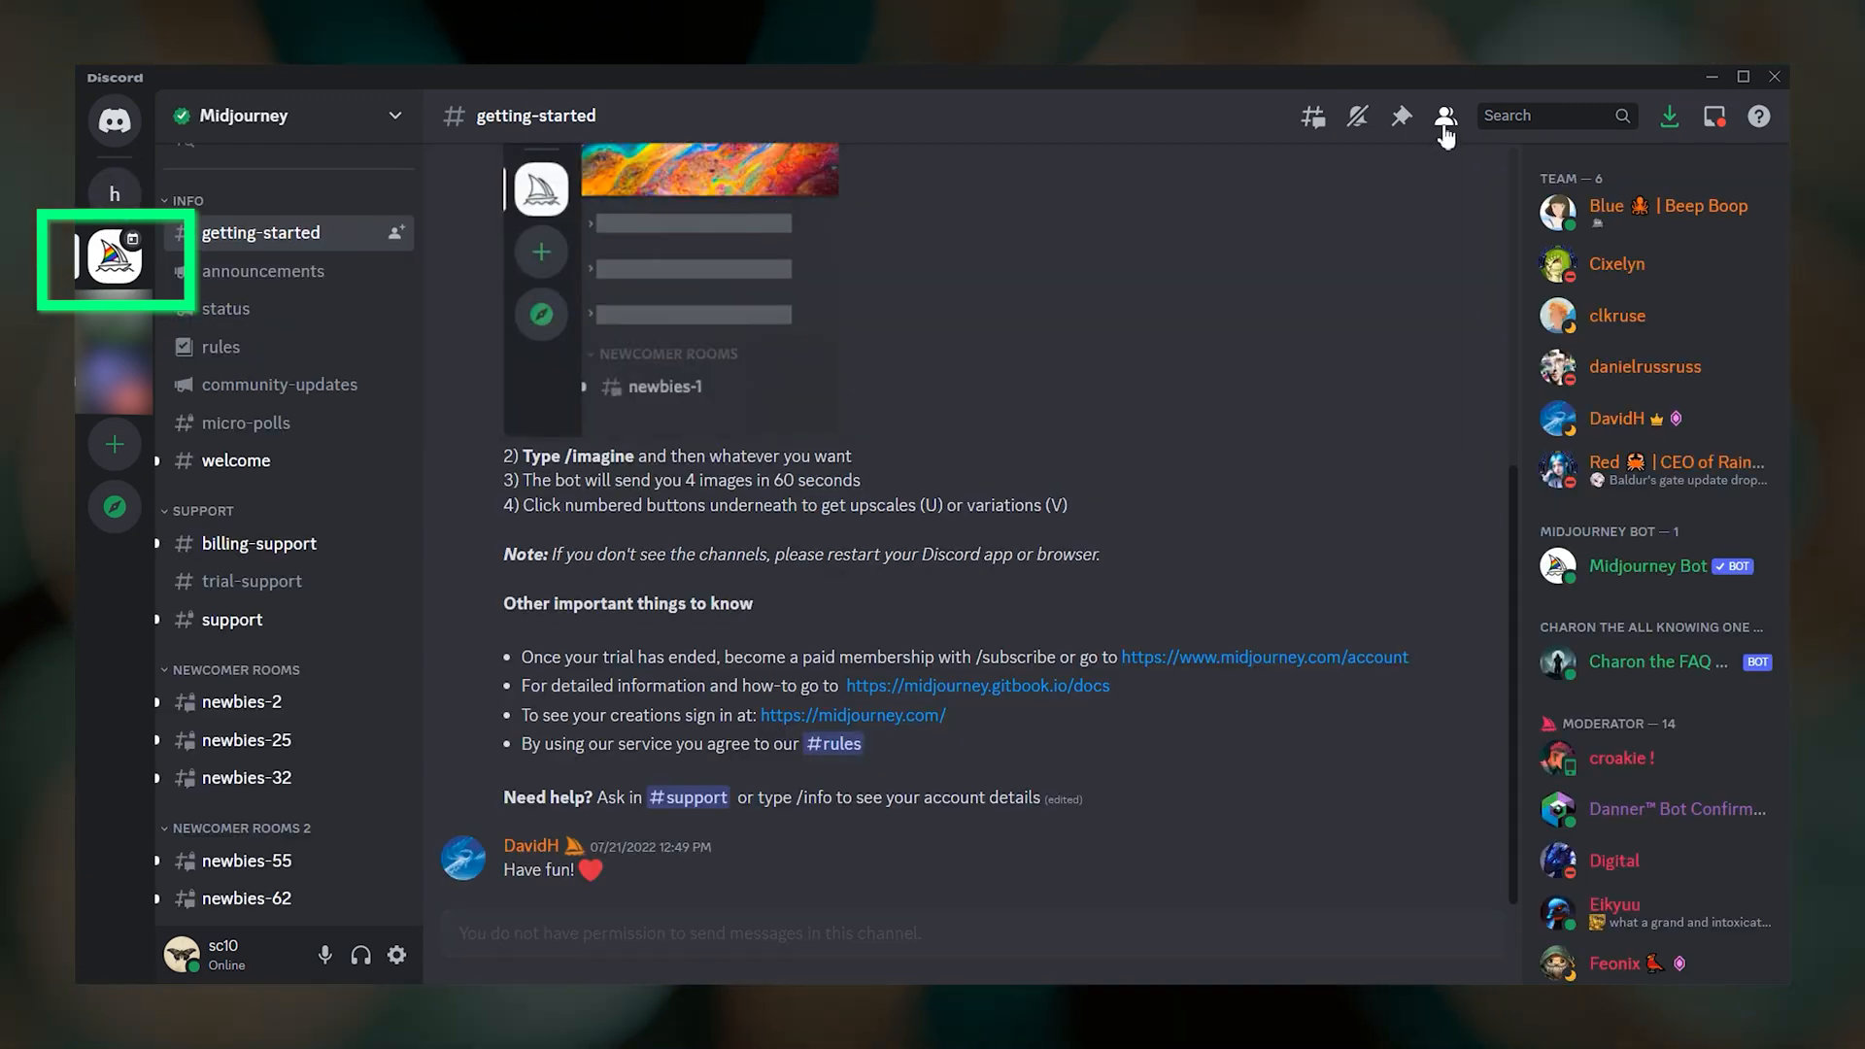
right_click(1649, 566)
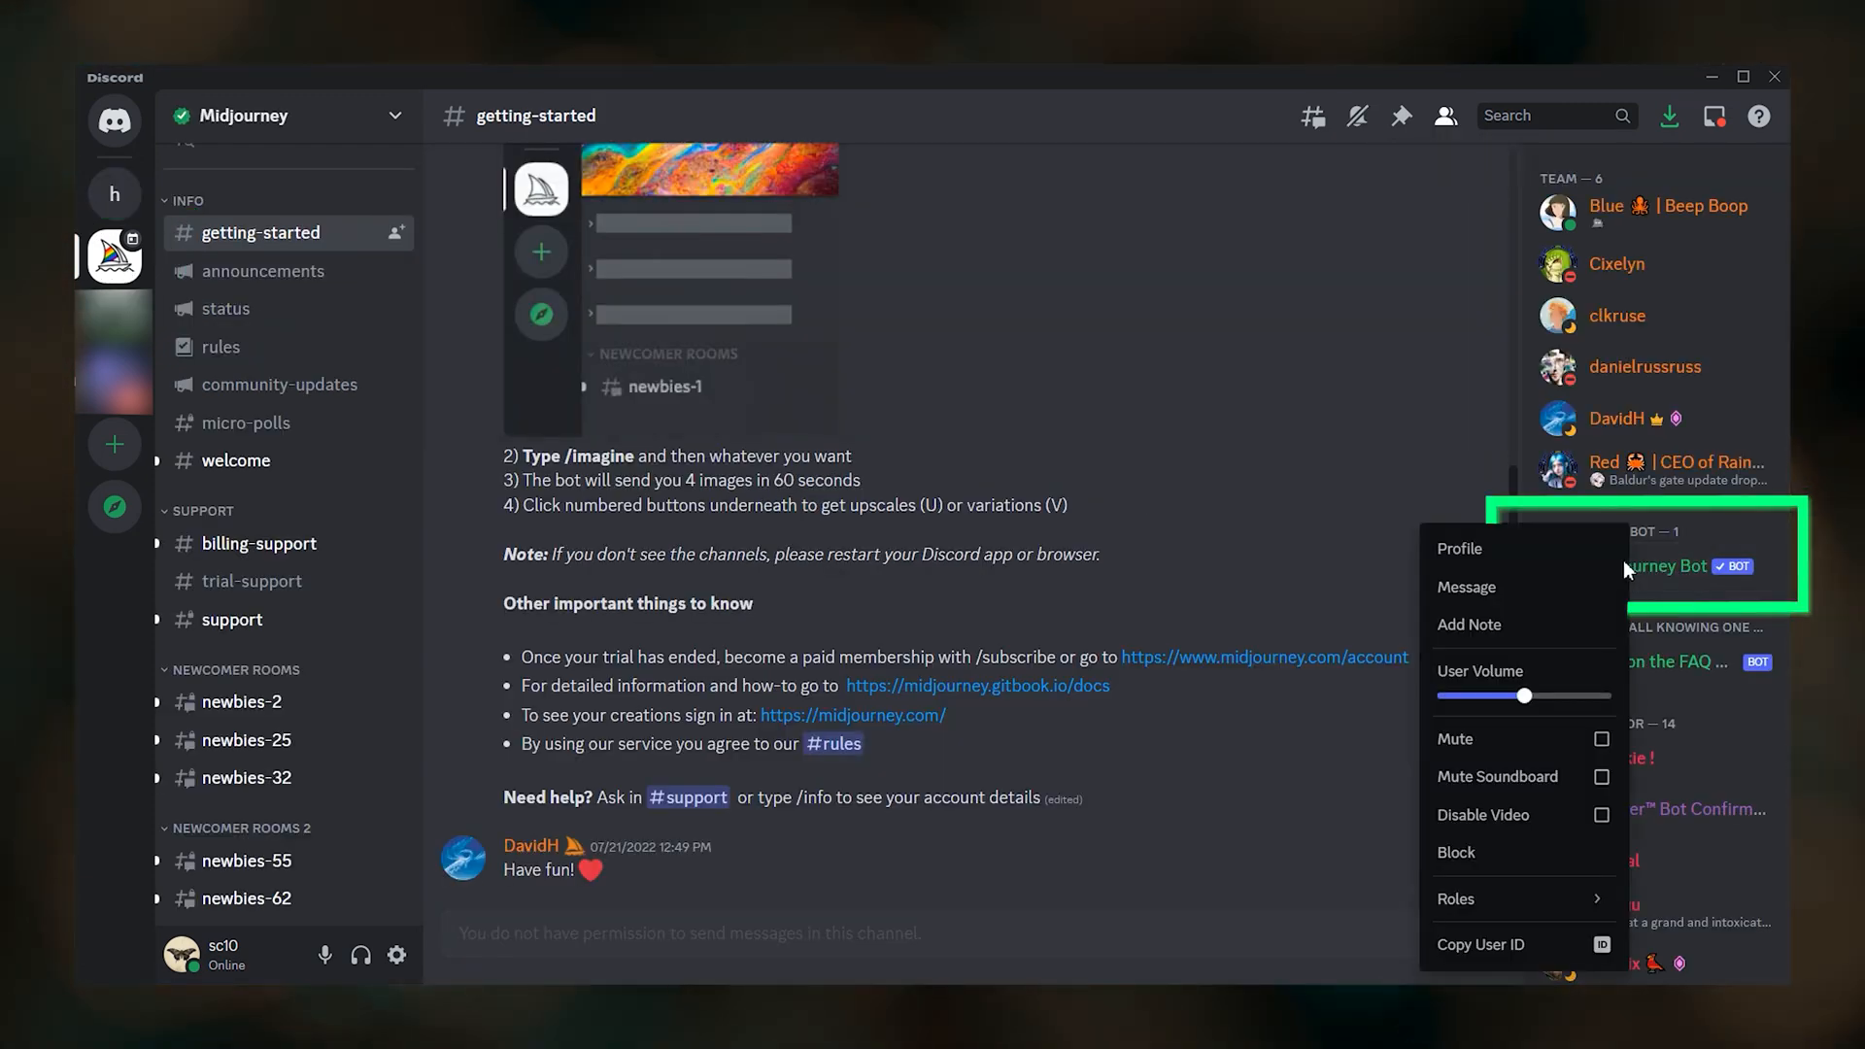
left_click(1459, 548)
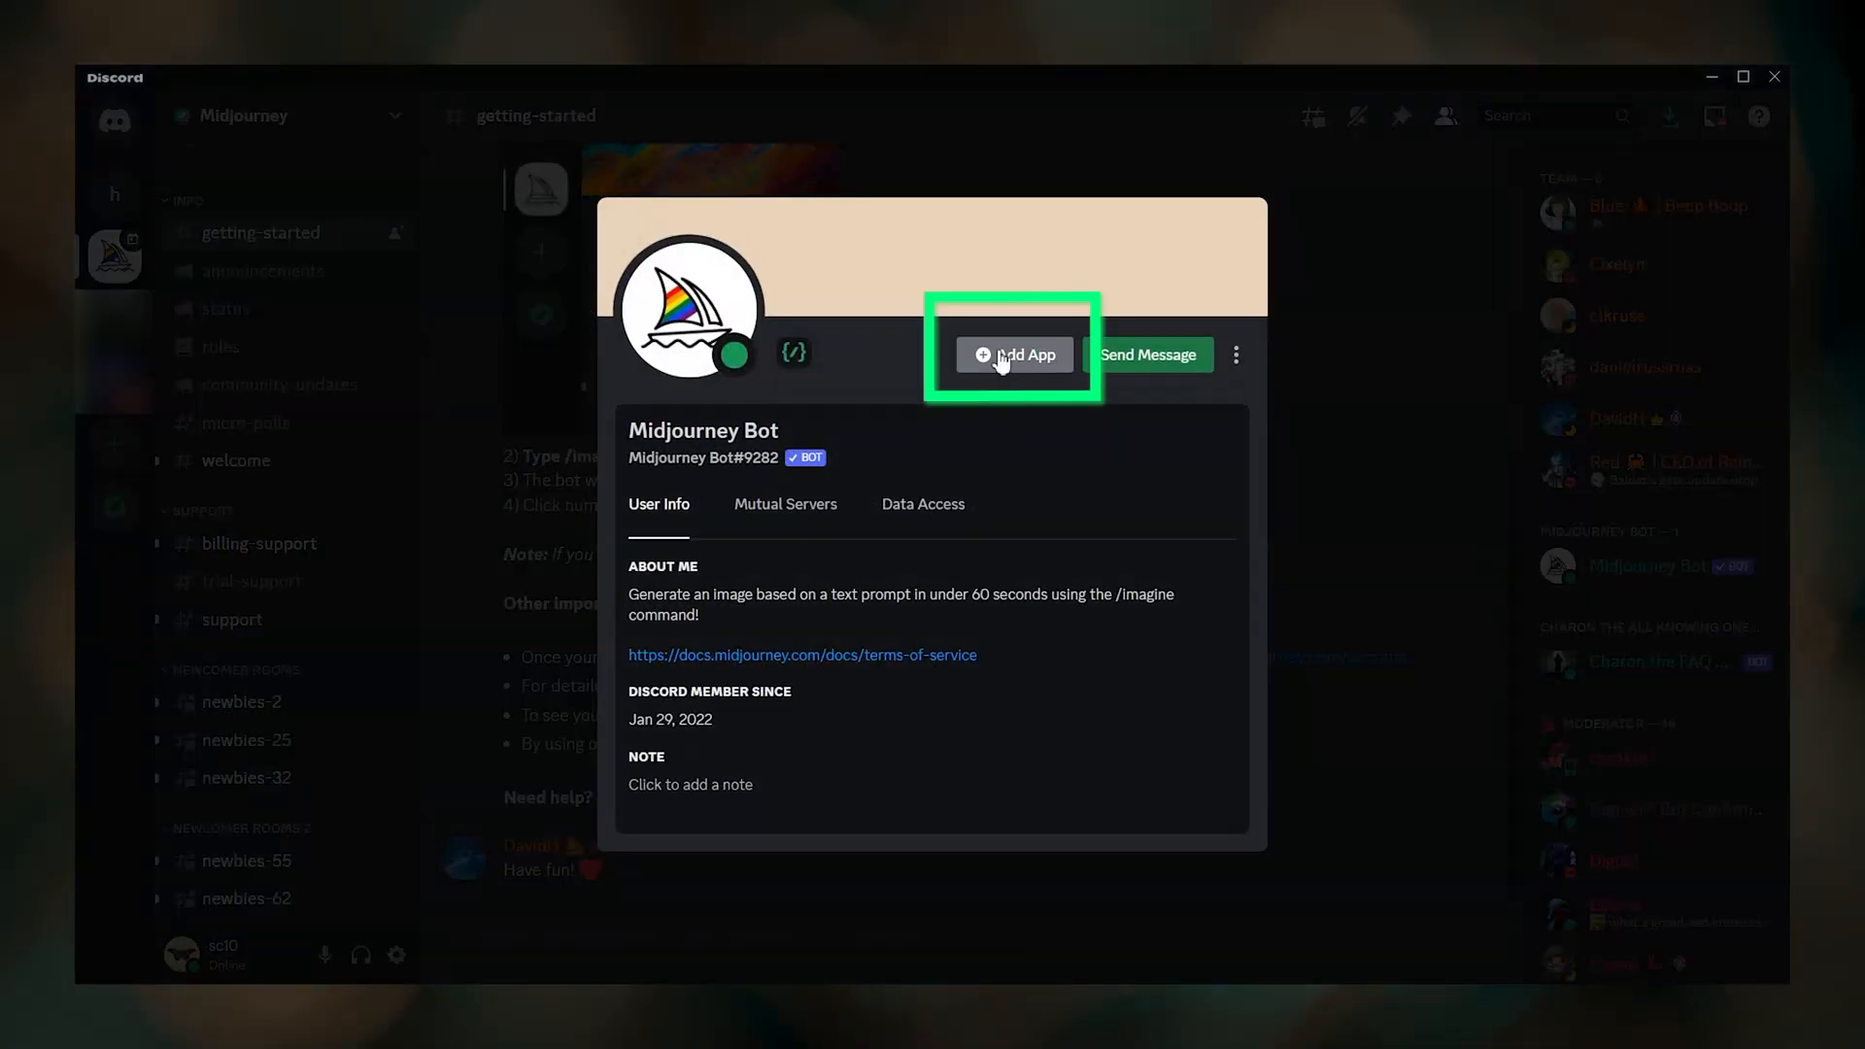
left_click(1014, 355)
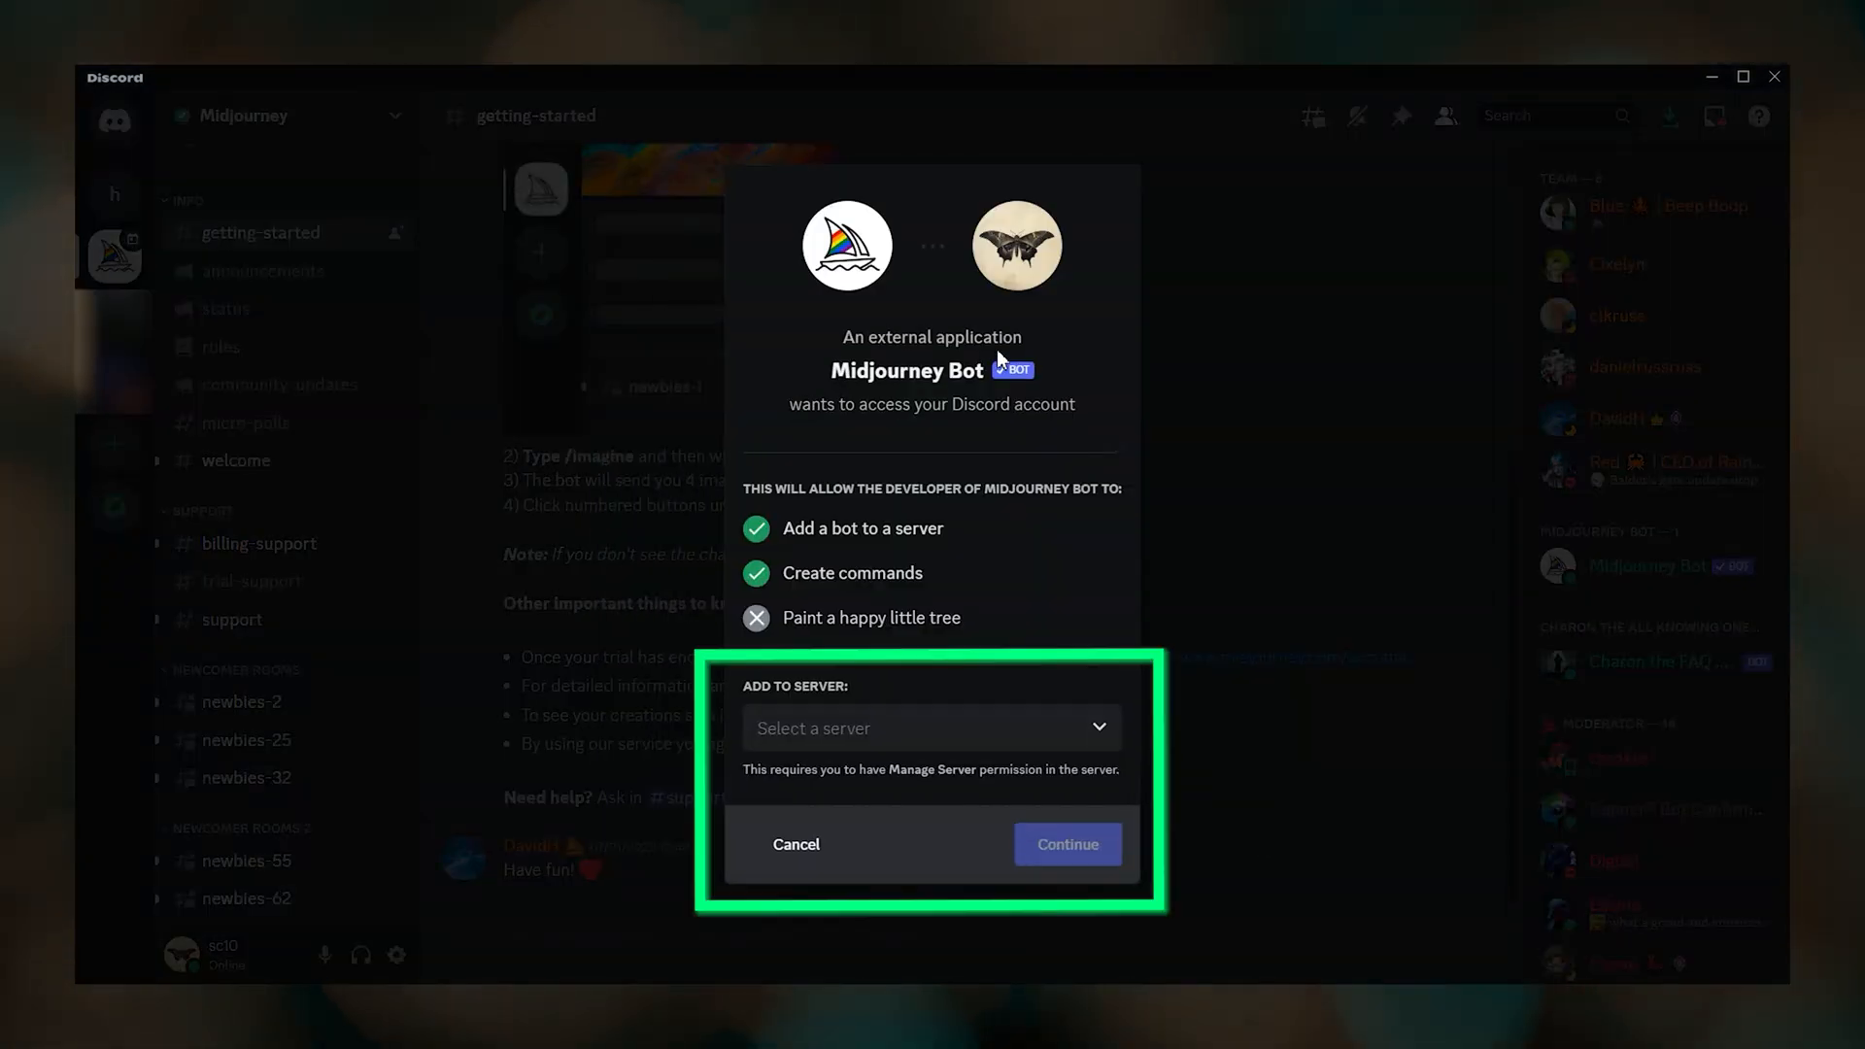
left_click(931, 728)
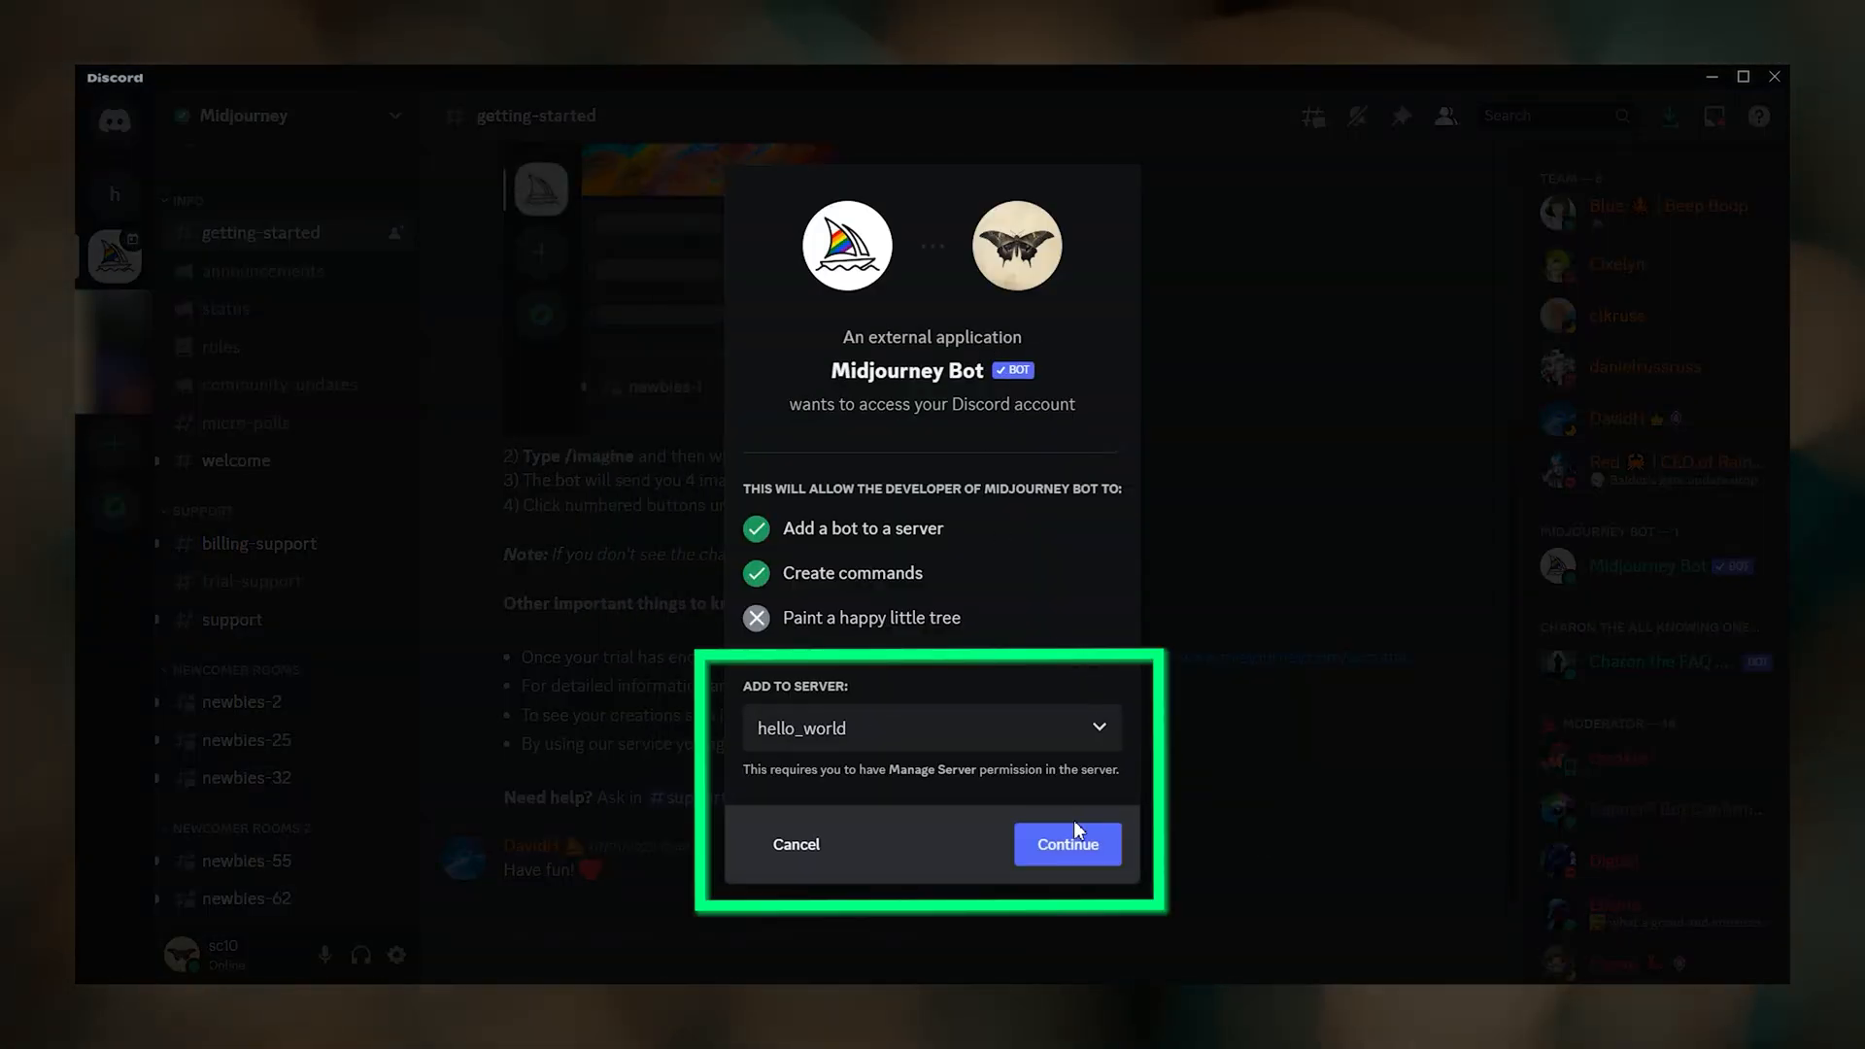
left_click(1065, 843)
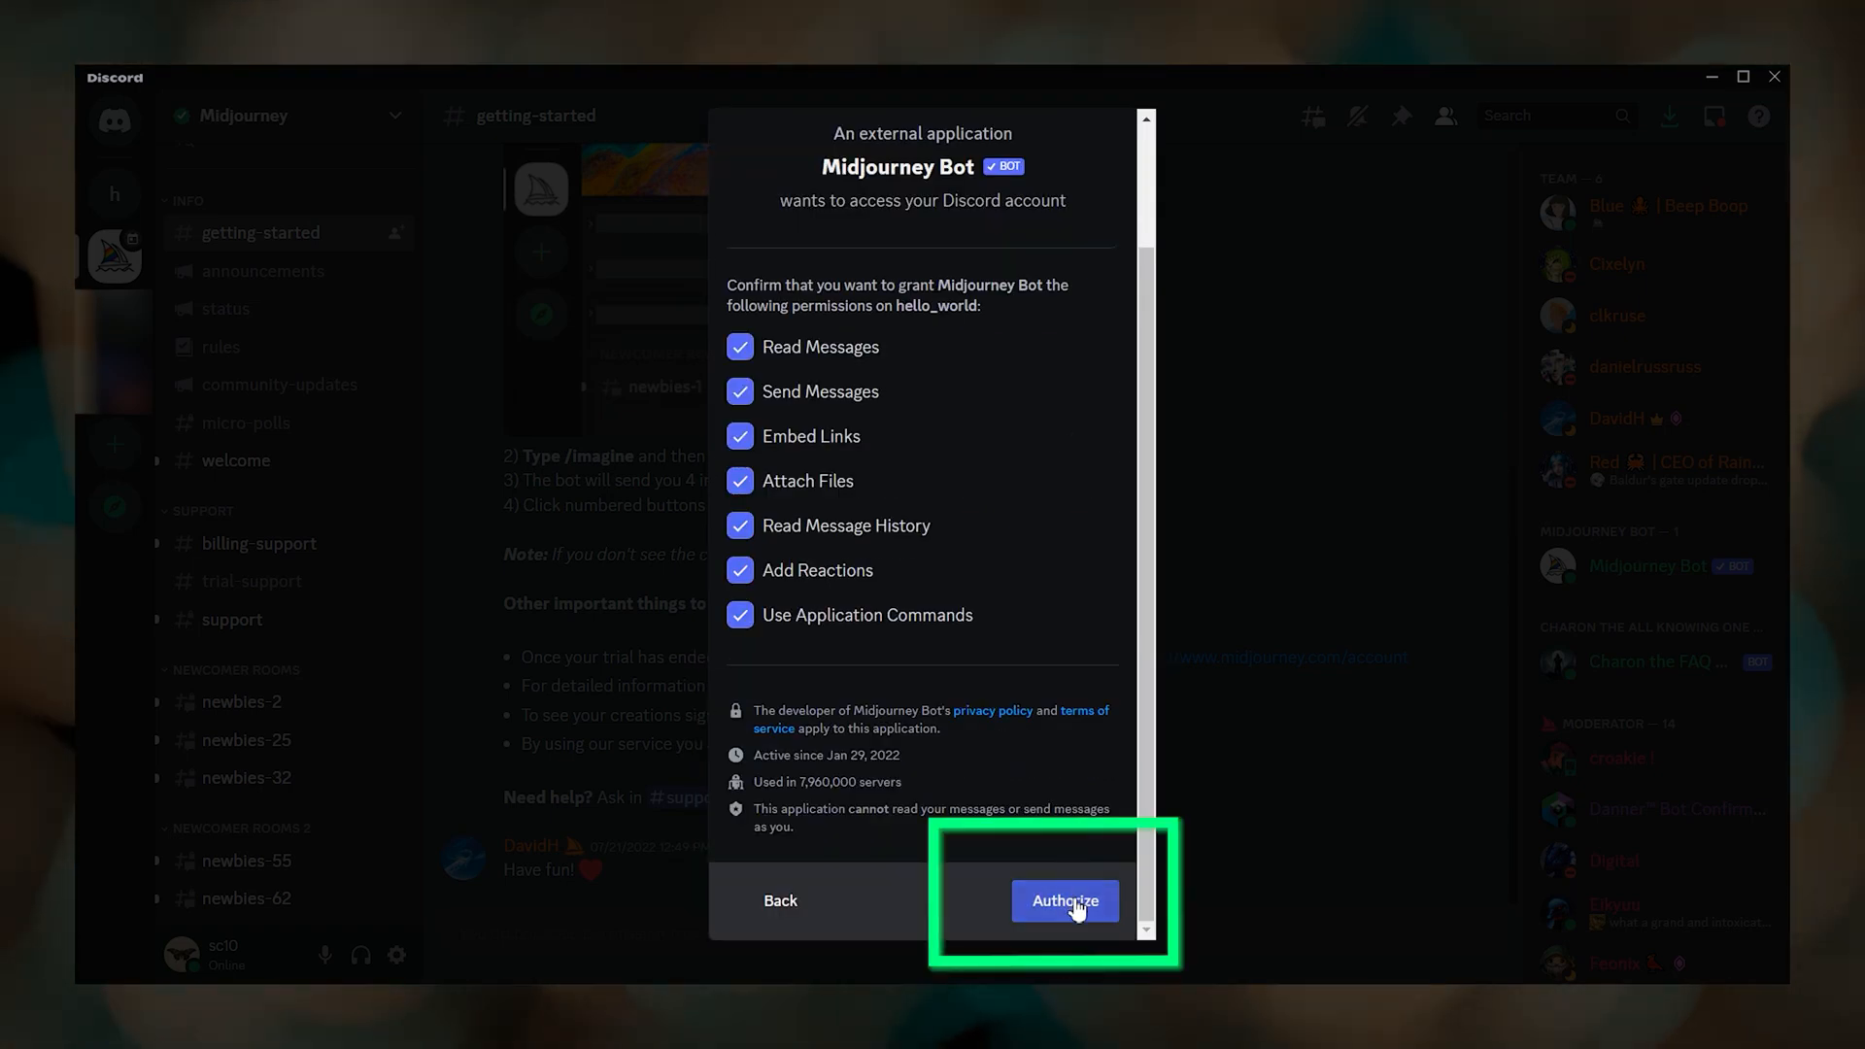
left_click(1064, 900)
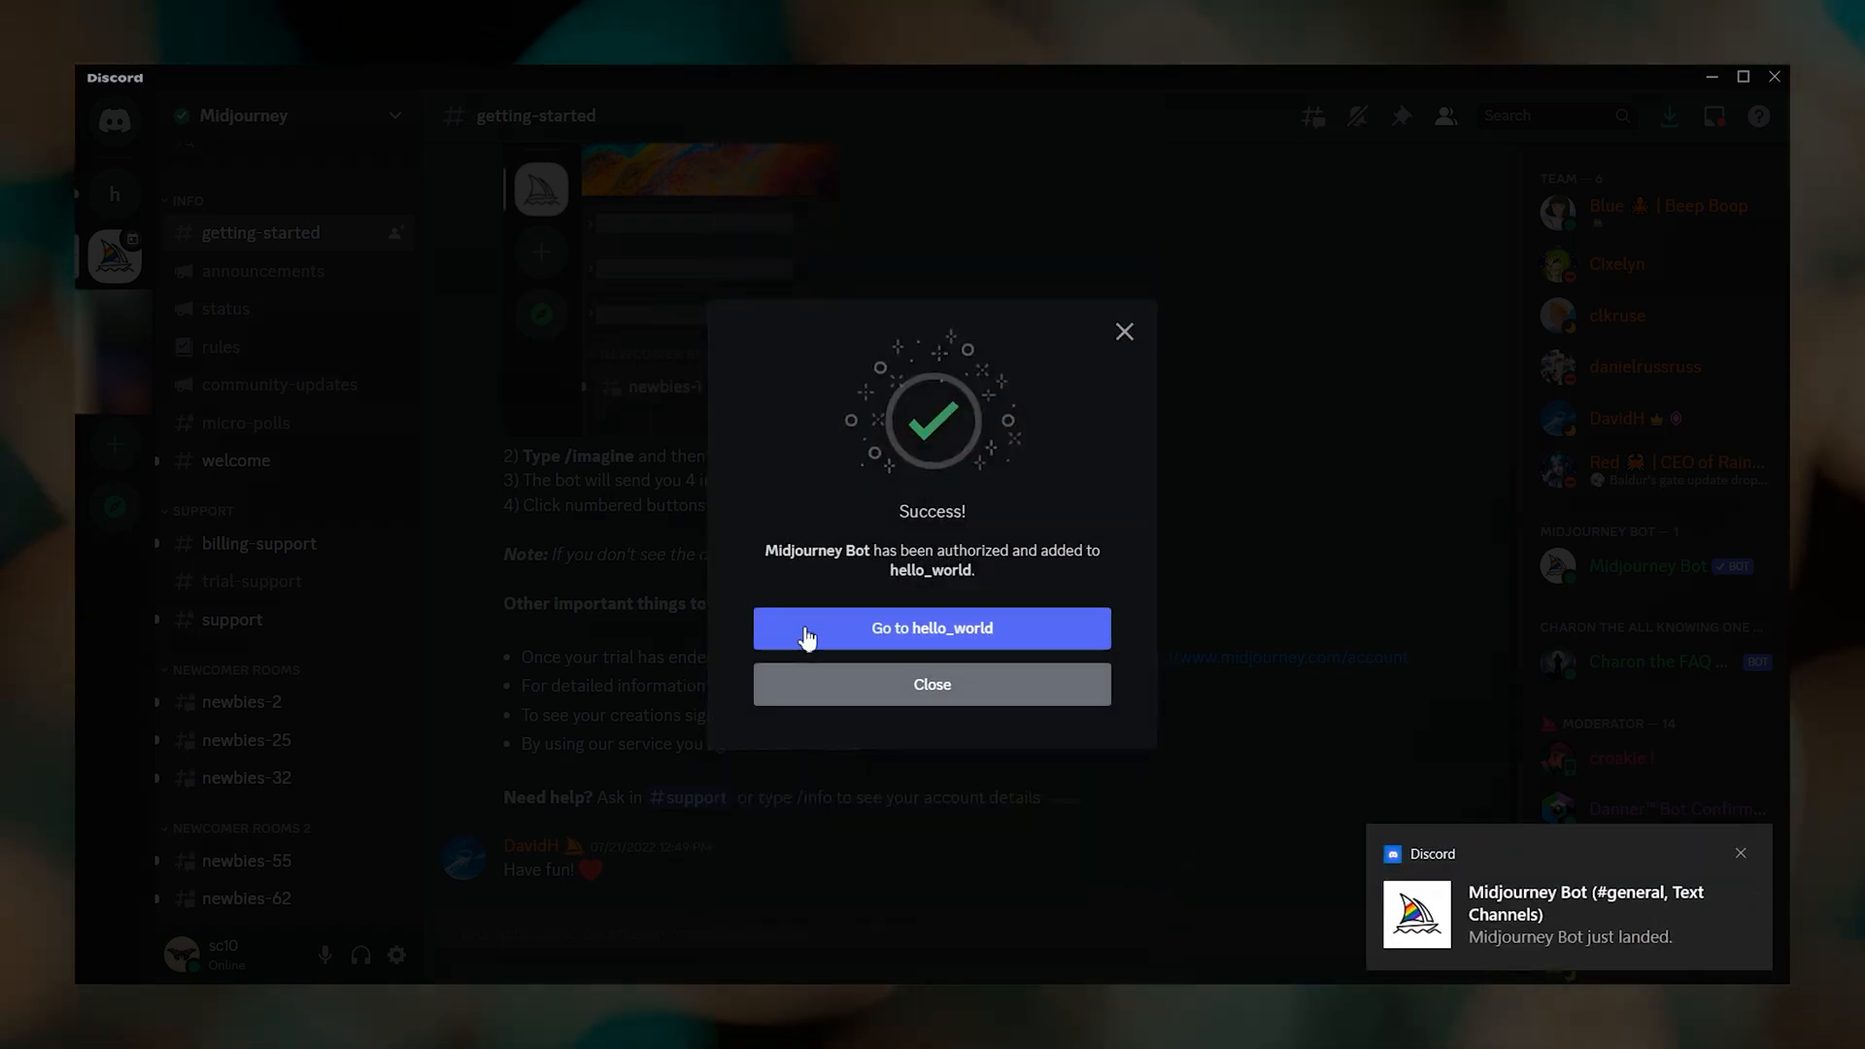
left_click(931, 629)
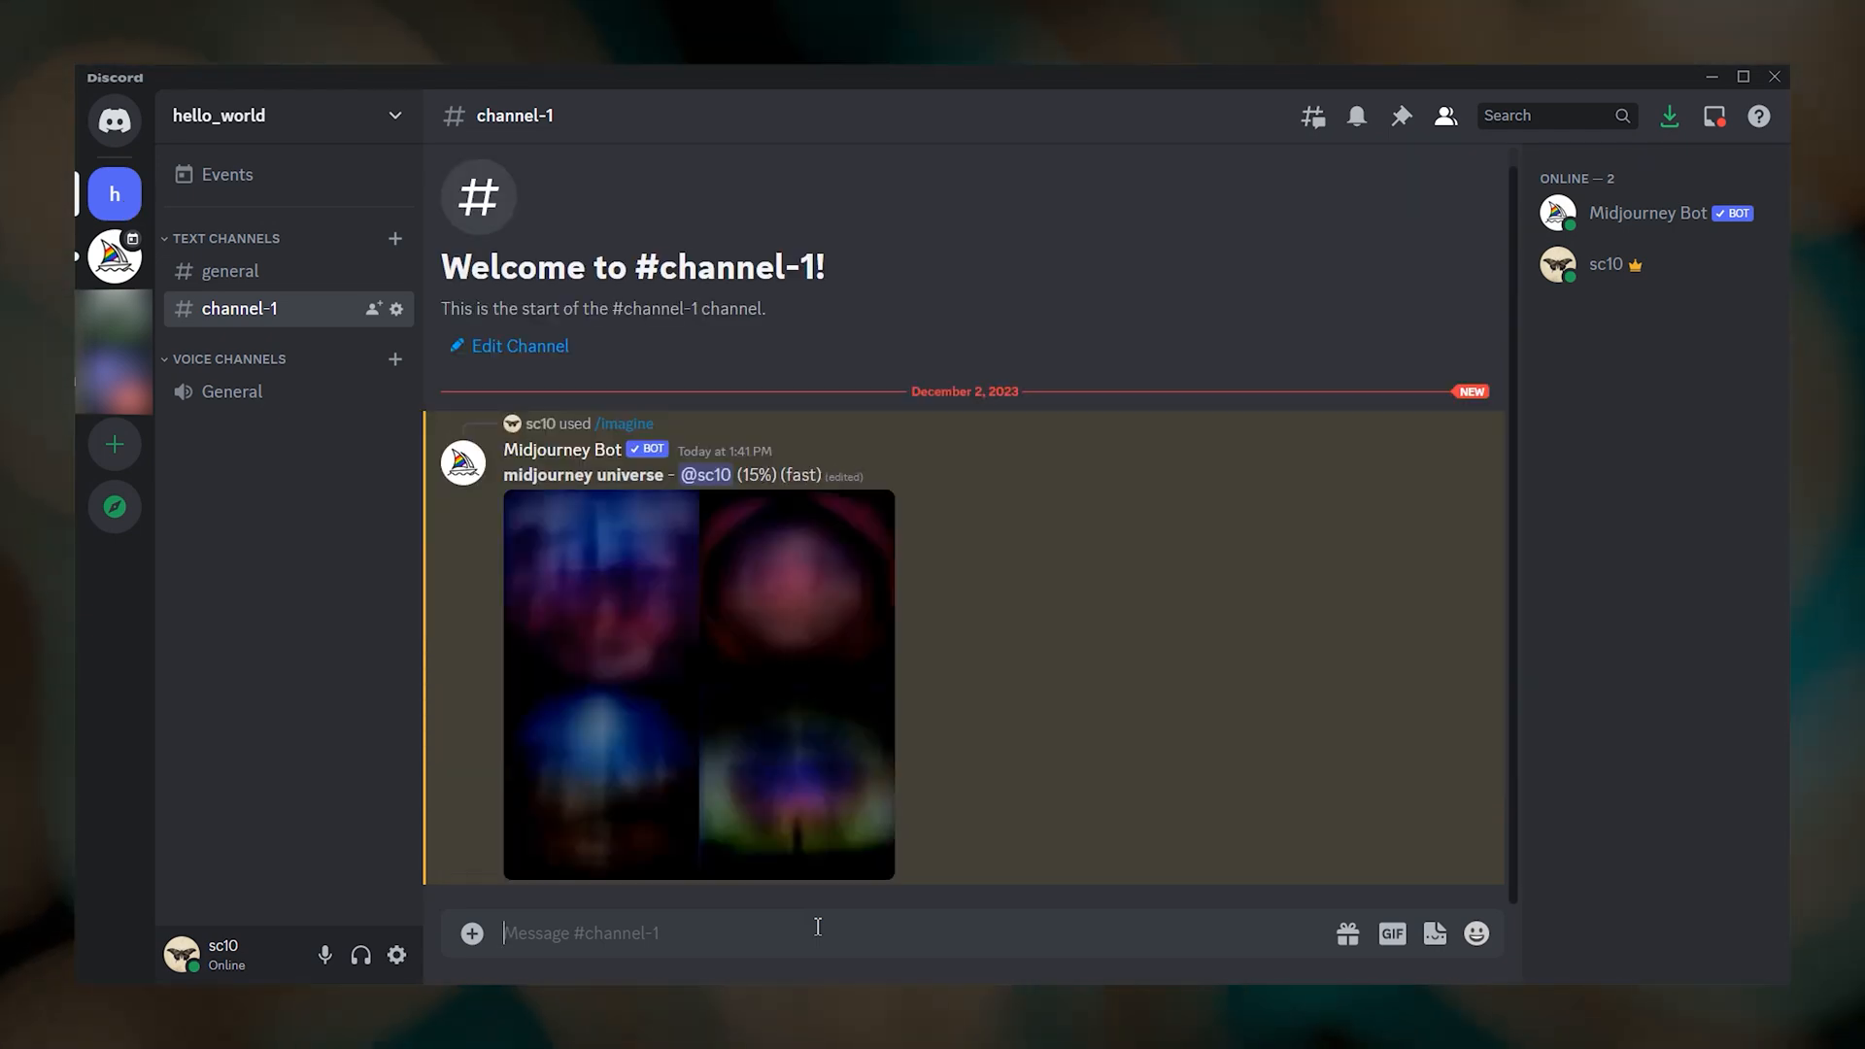
left_click(698, 684)
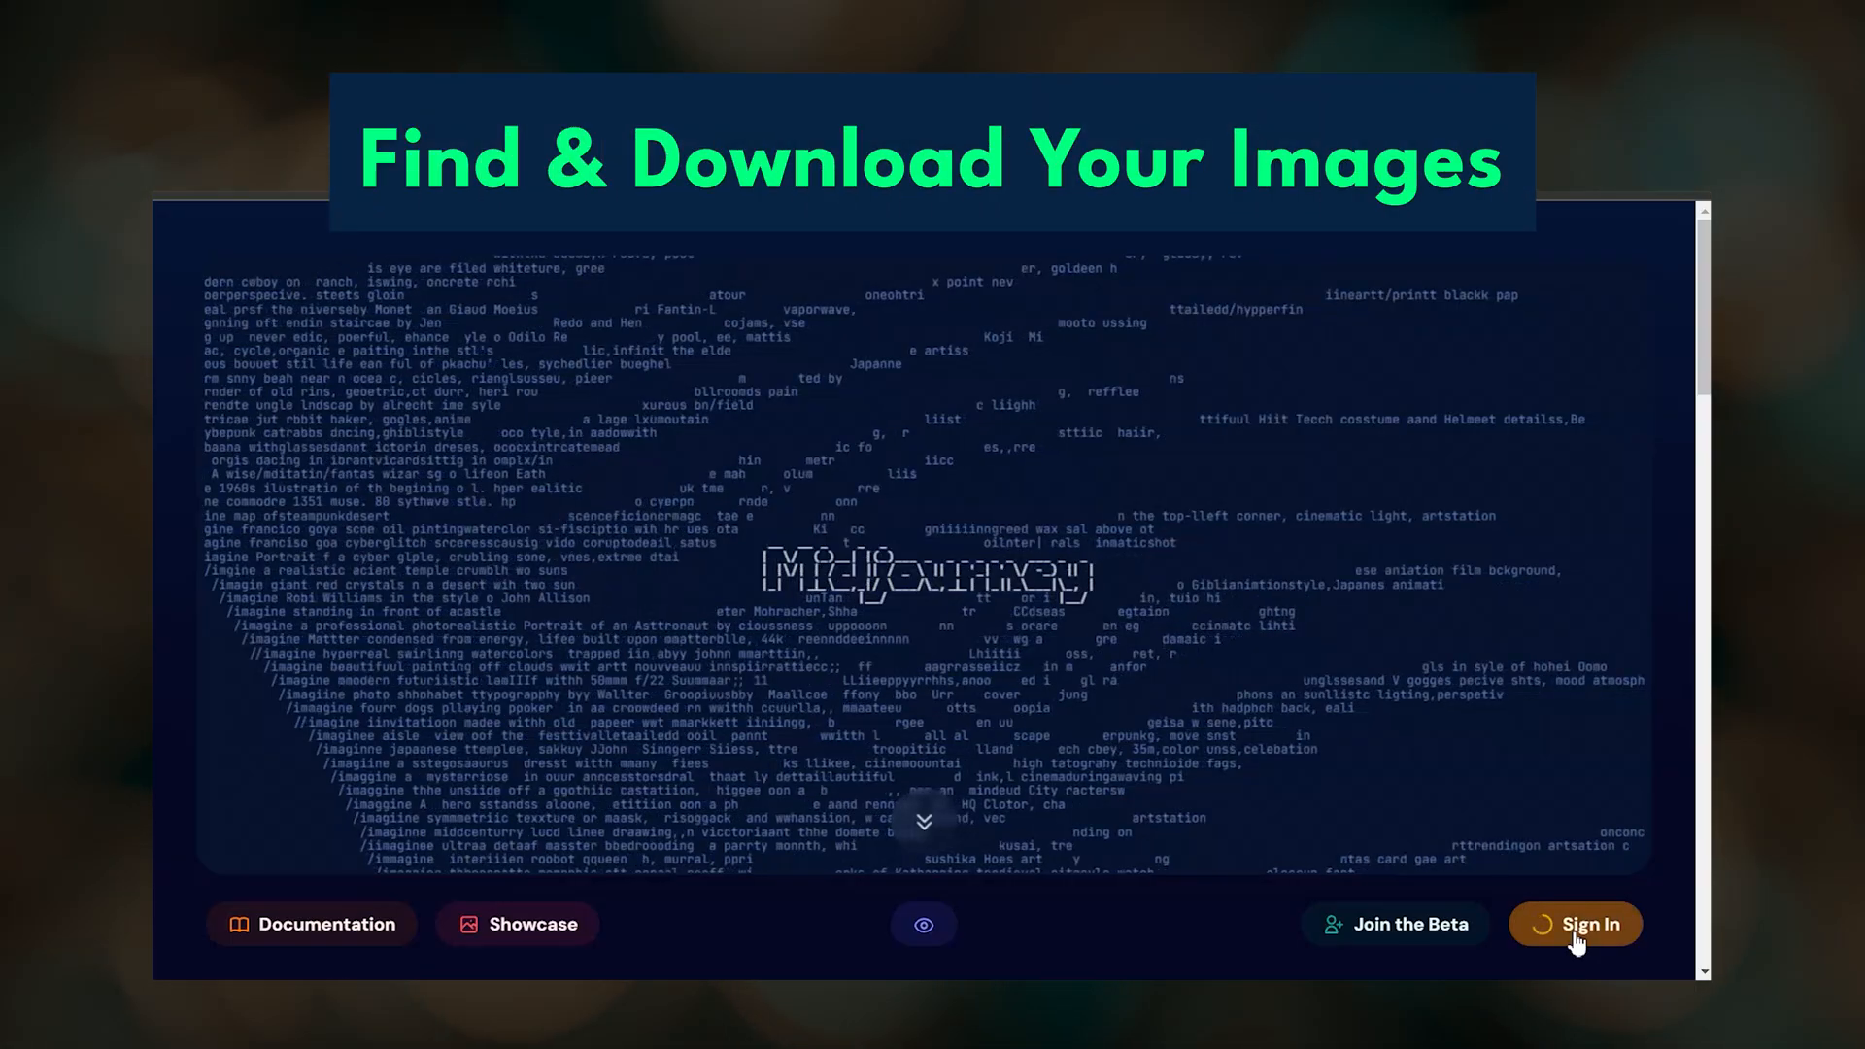
Sign in to the Midjourney website and scroll through the Explore feed
left_click(1575, 924)
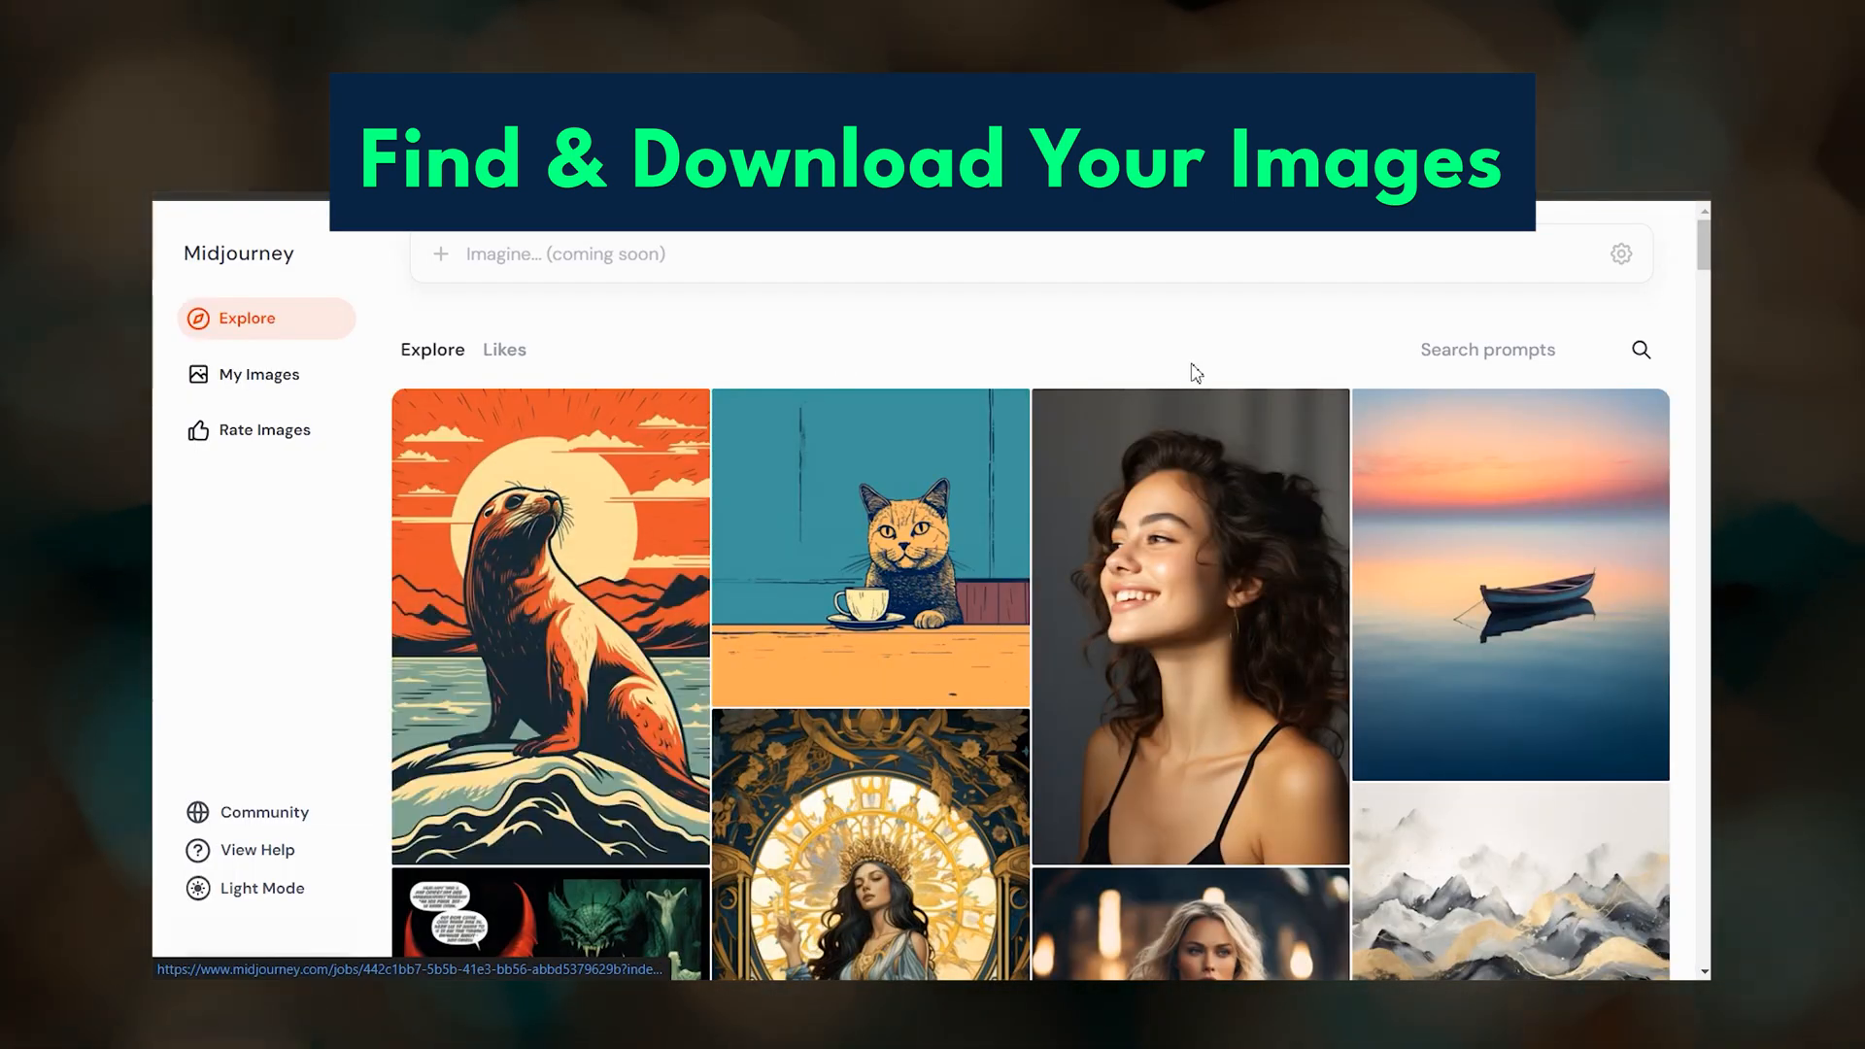
scroll("down", 3)
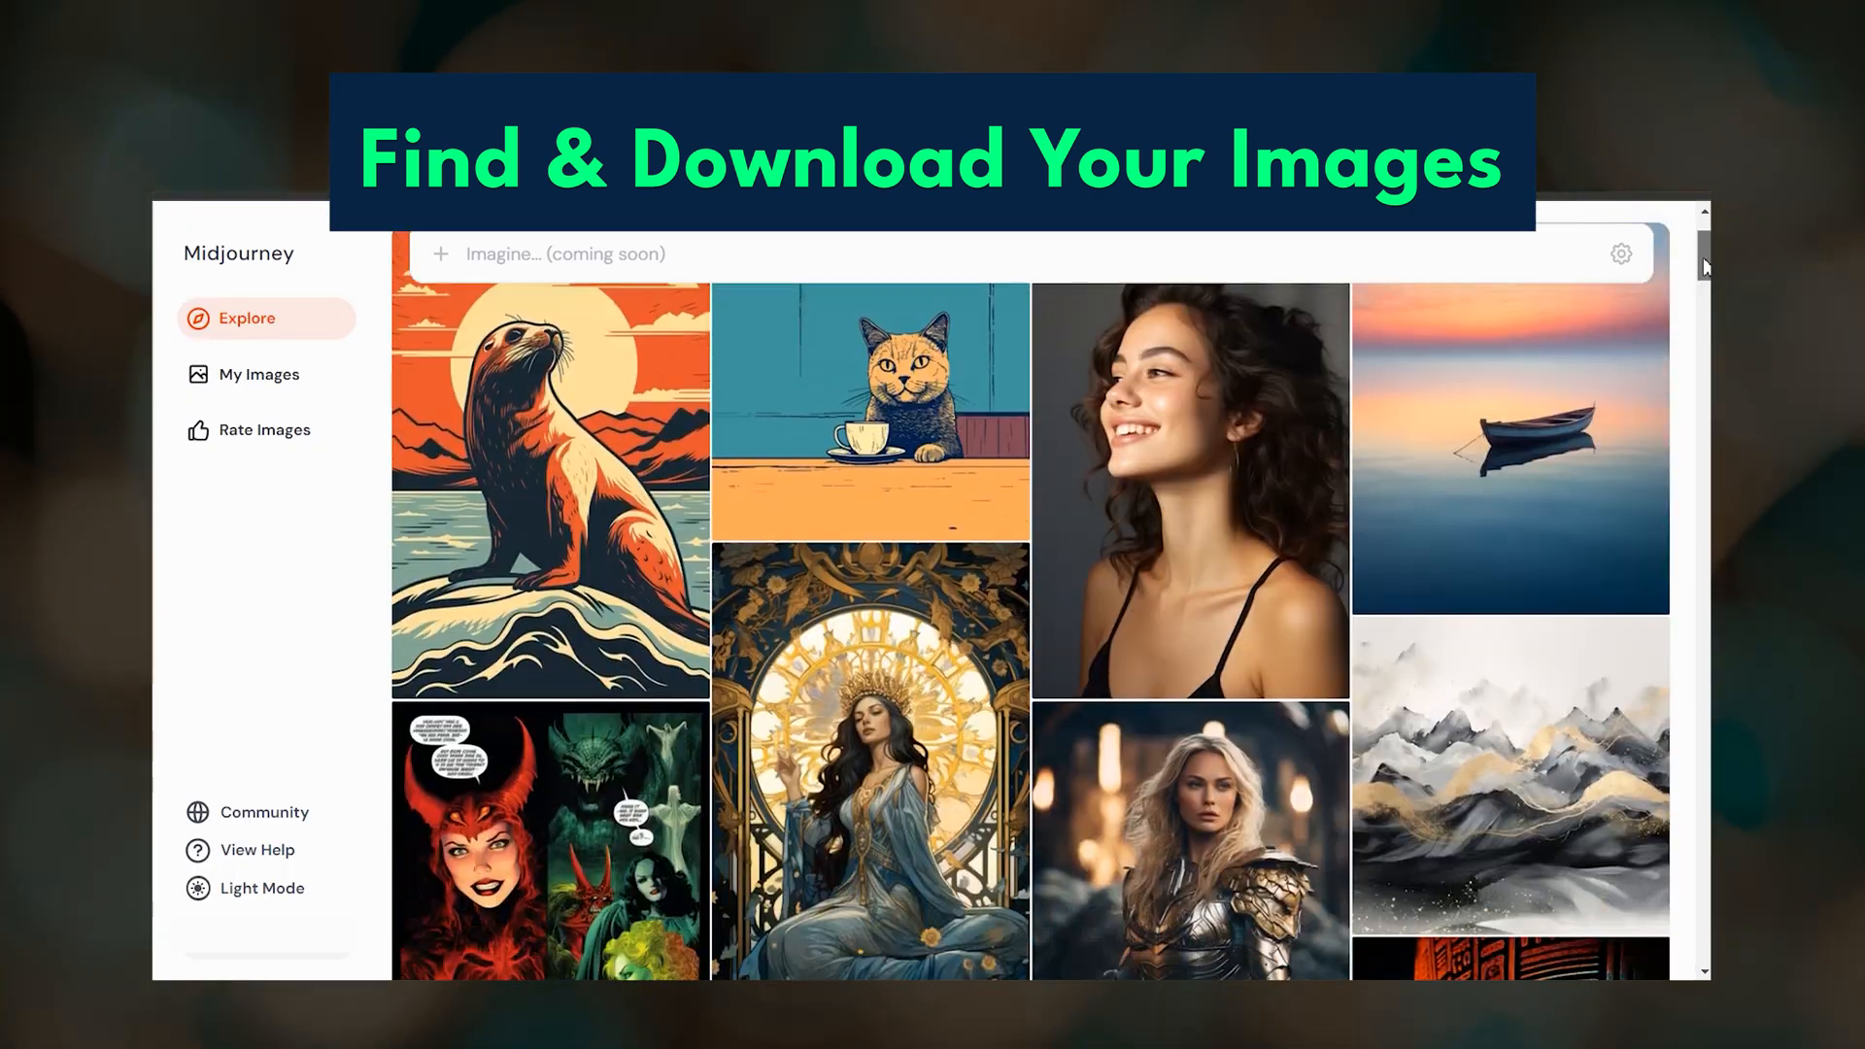
scroll("down", 3)
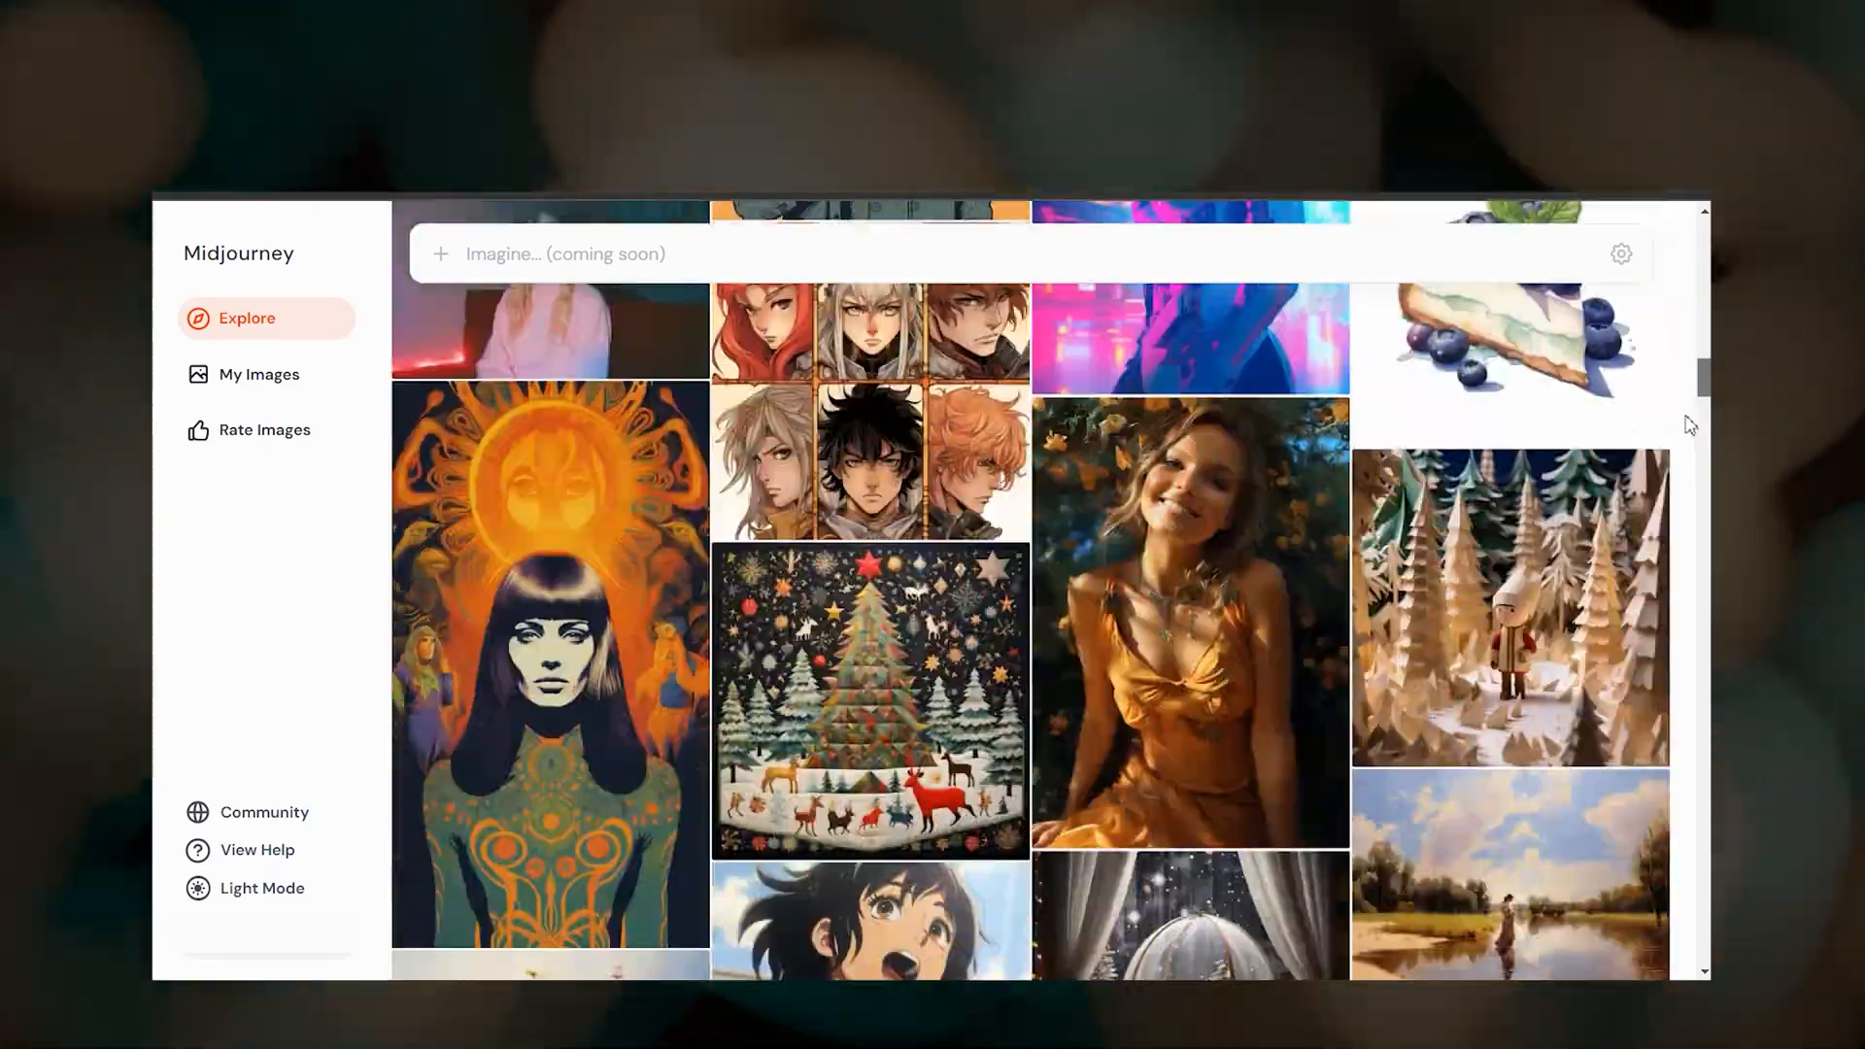
scroll("down", 3)
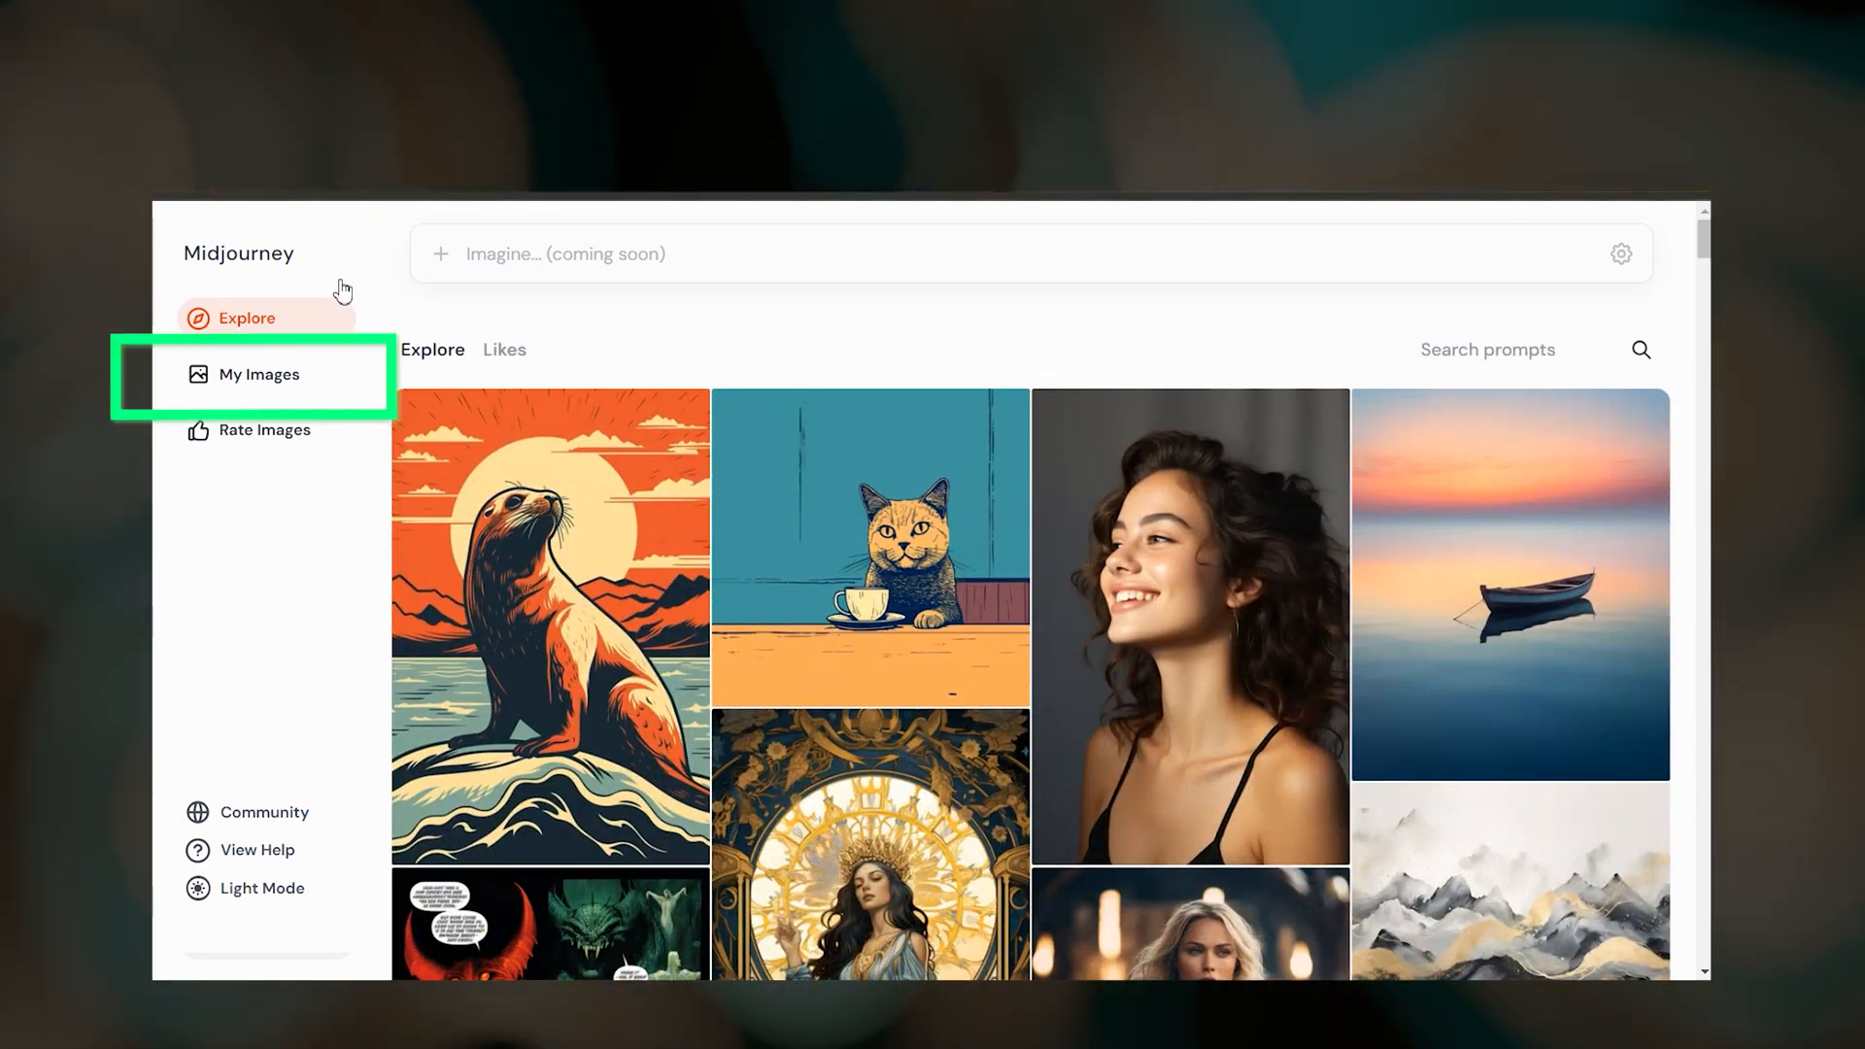
View the Midjourney universe image in My Images, then go to Rate Images
left_click(258, 373)
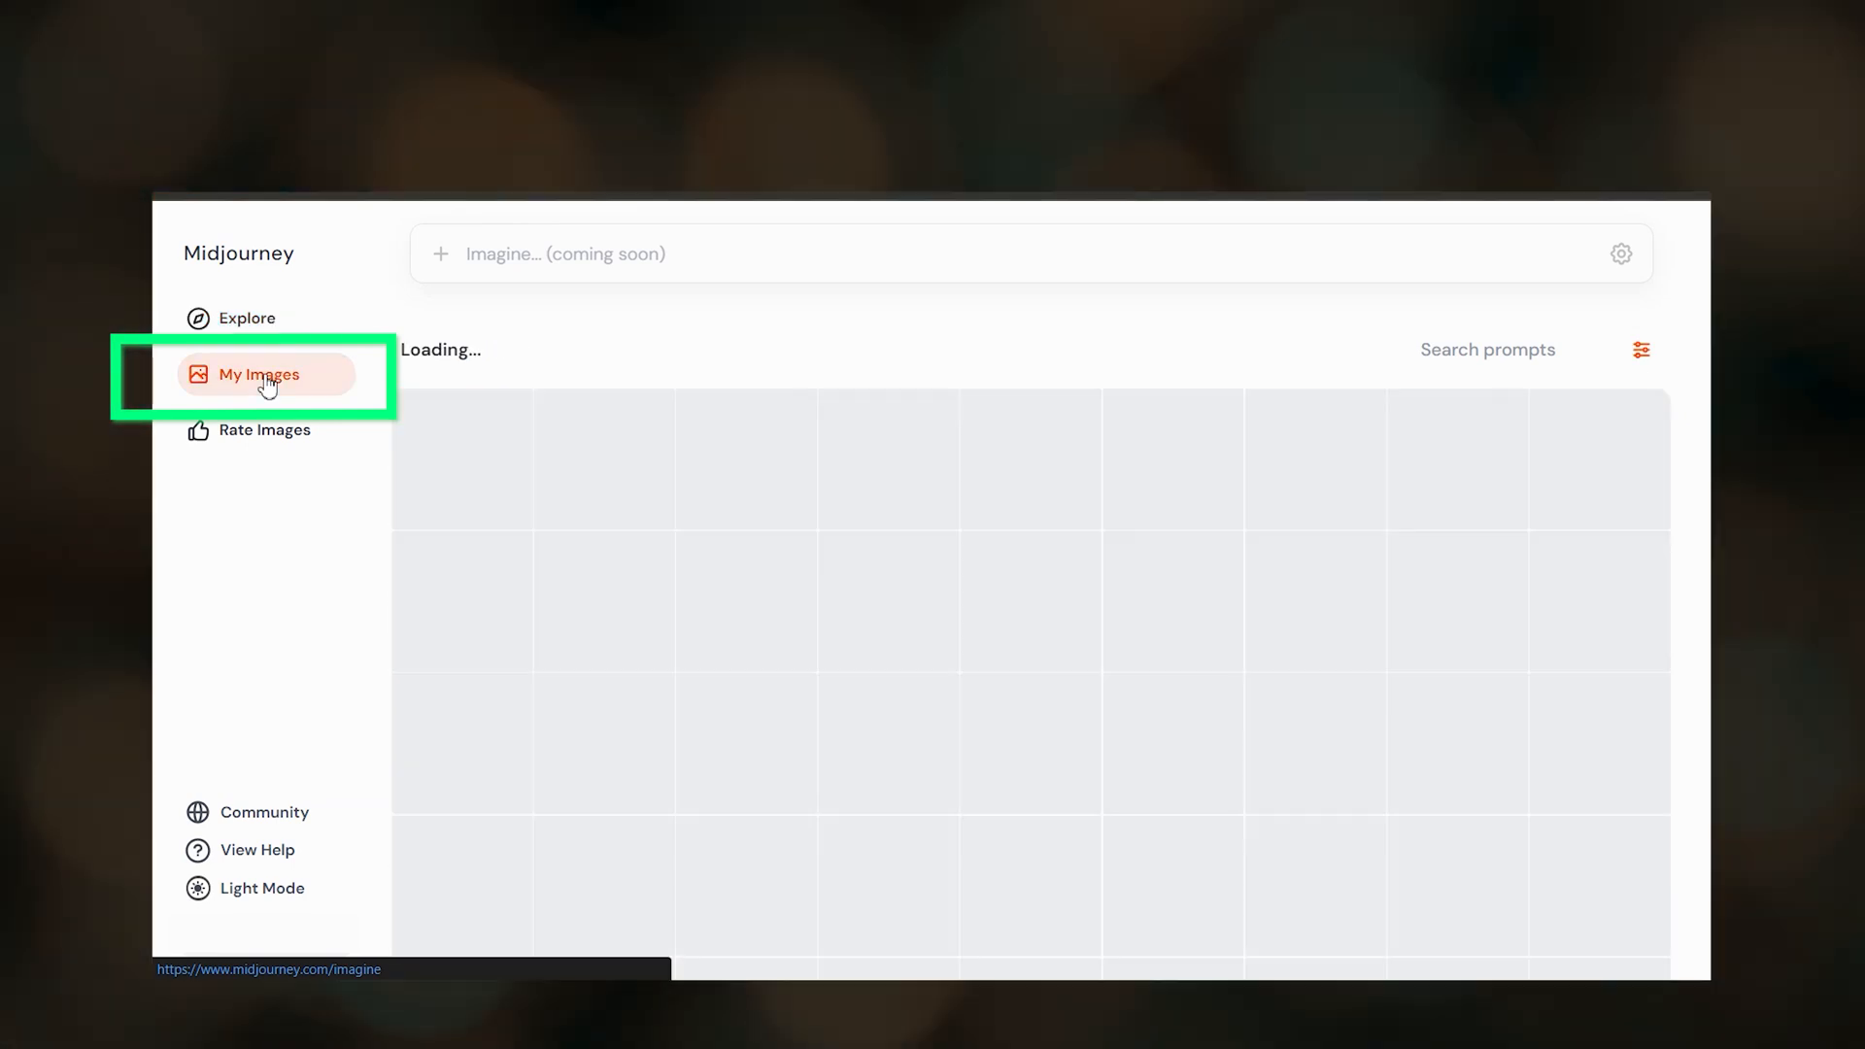
left_click(265, 373)
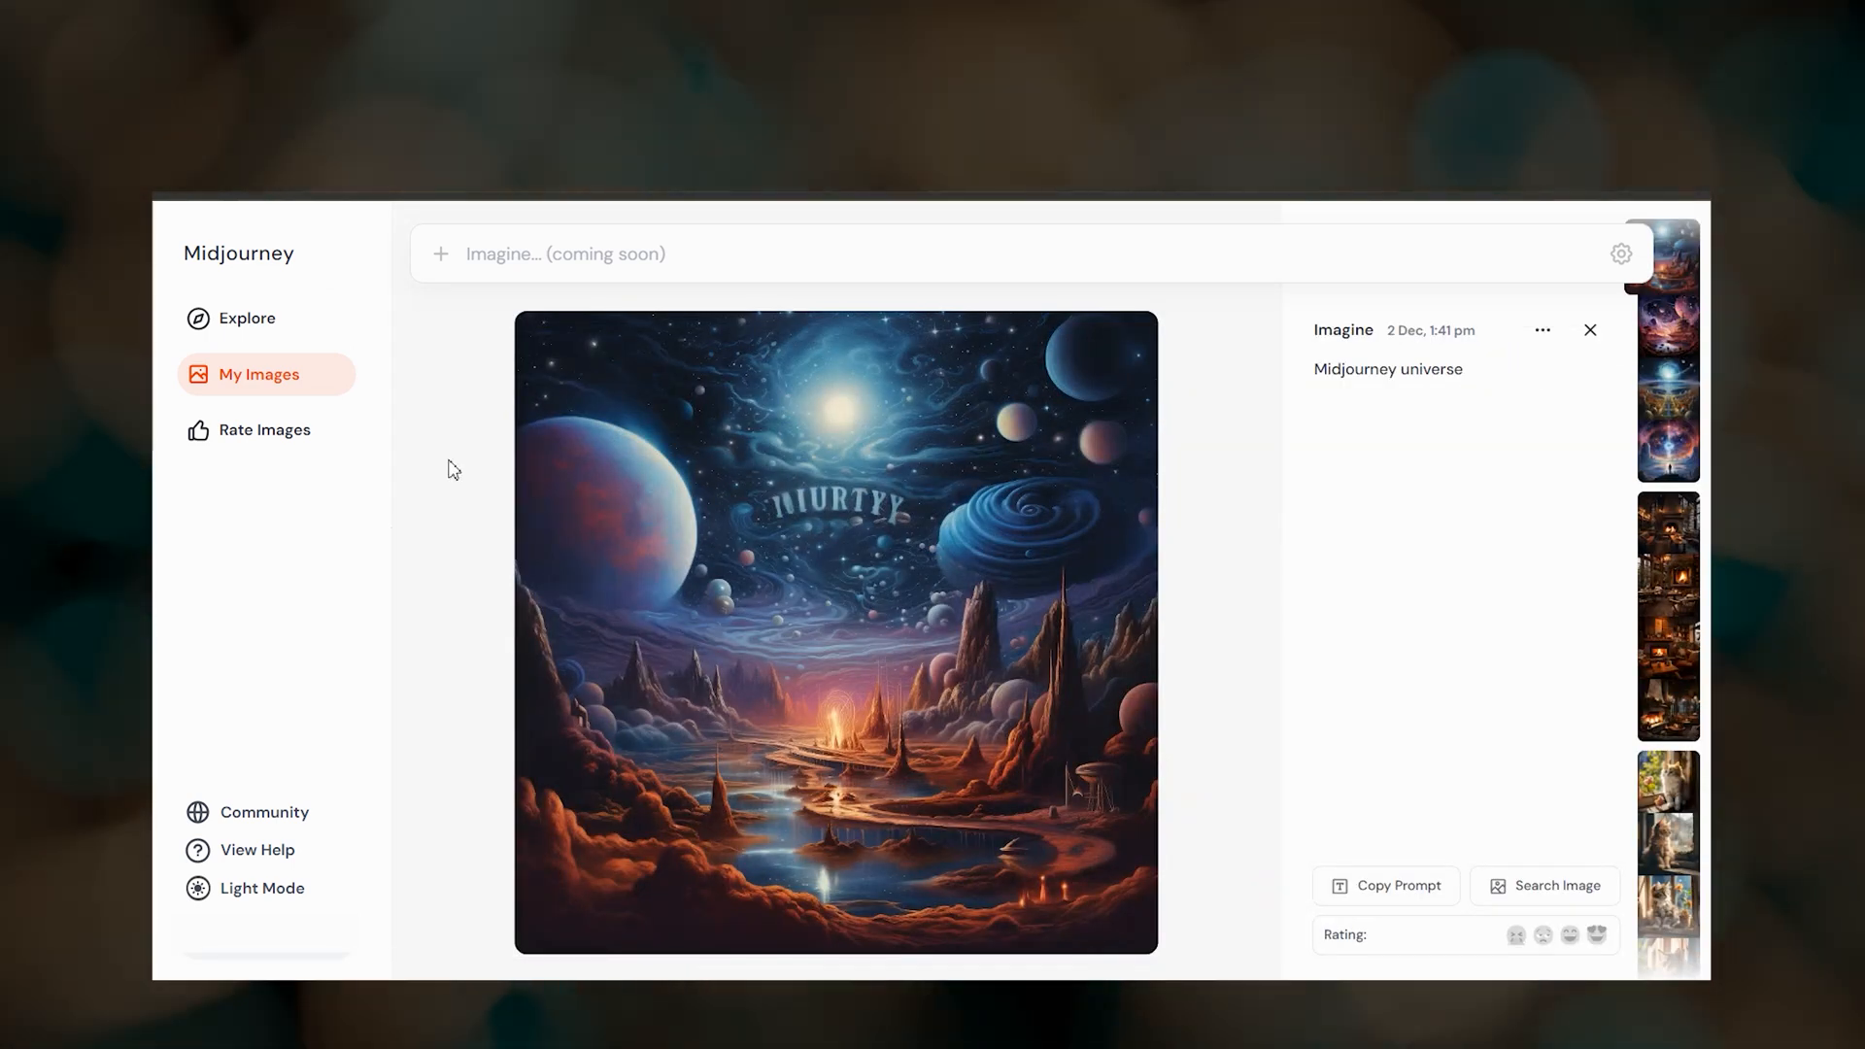
left_click(1591, 330)
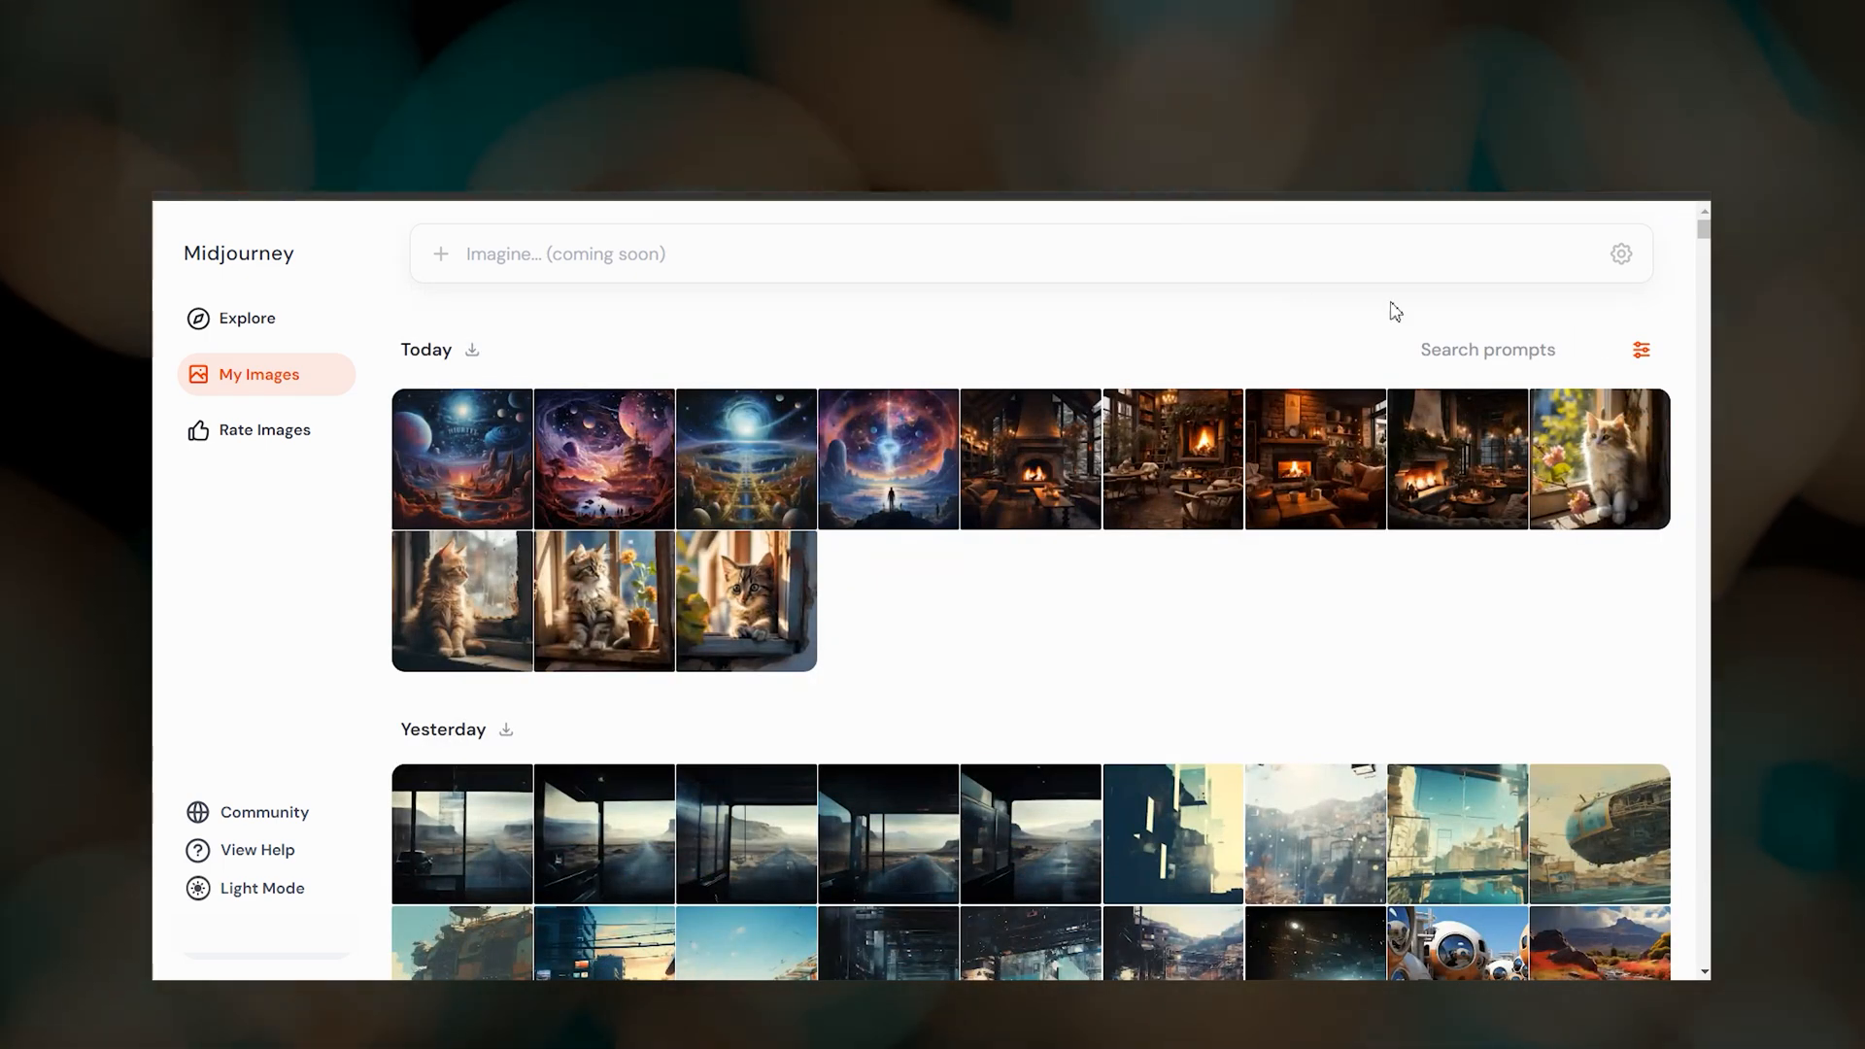
mouse_move(630, 312)
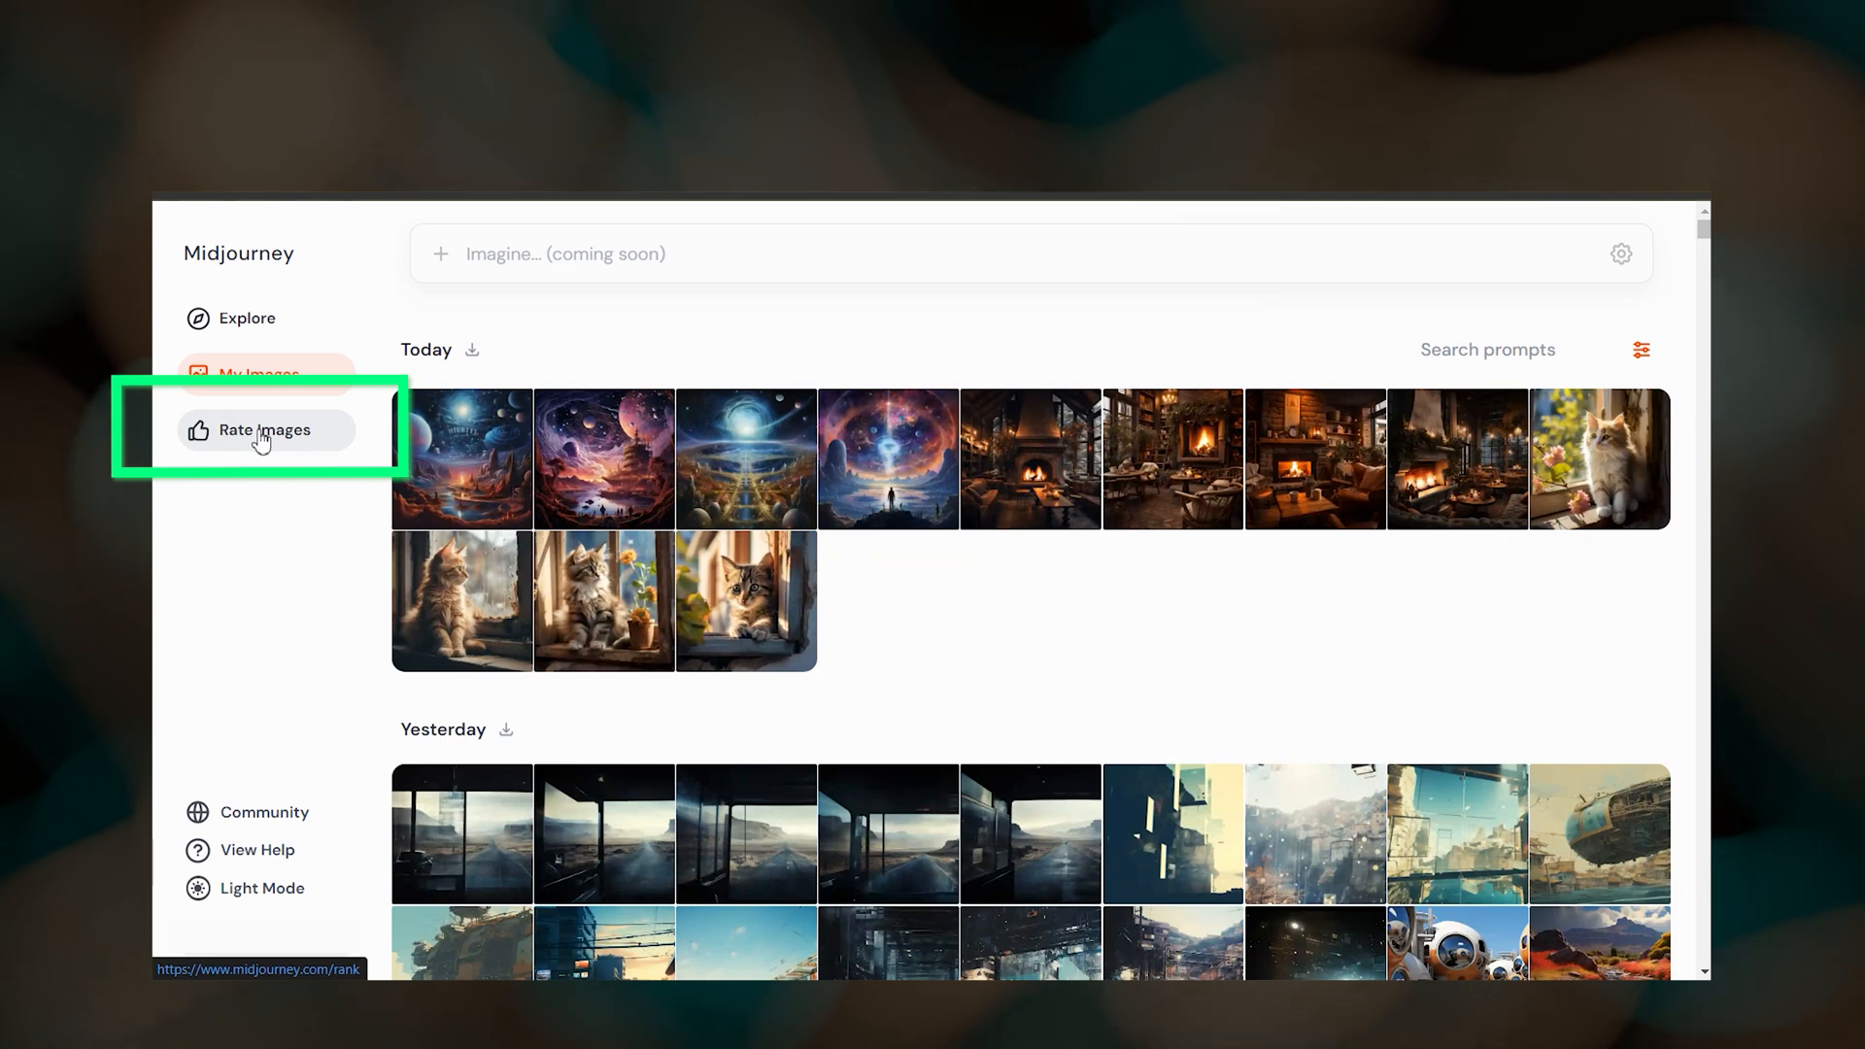
left_click(264, 429)
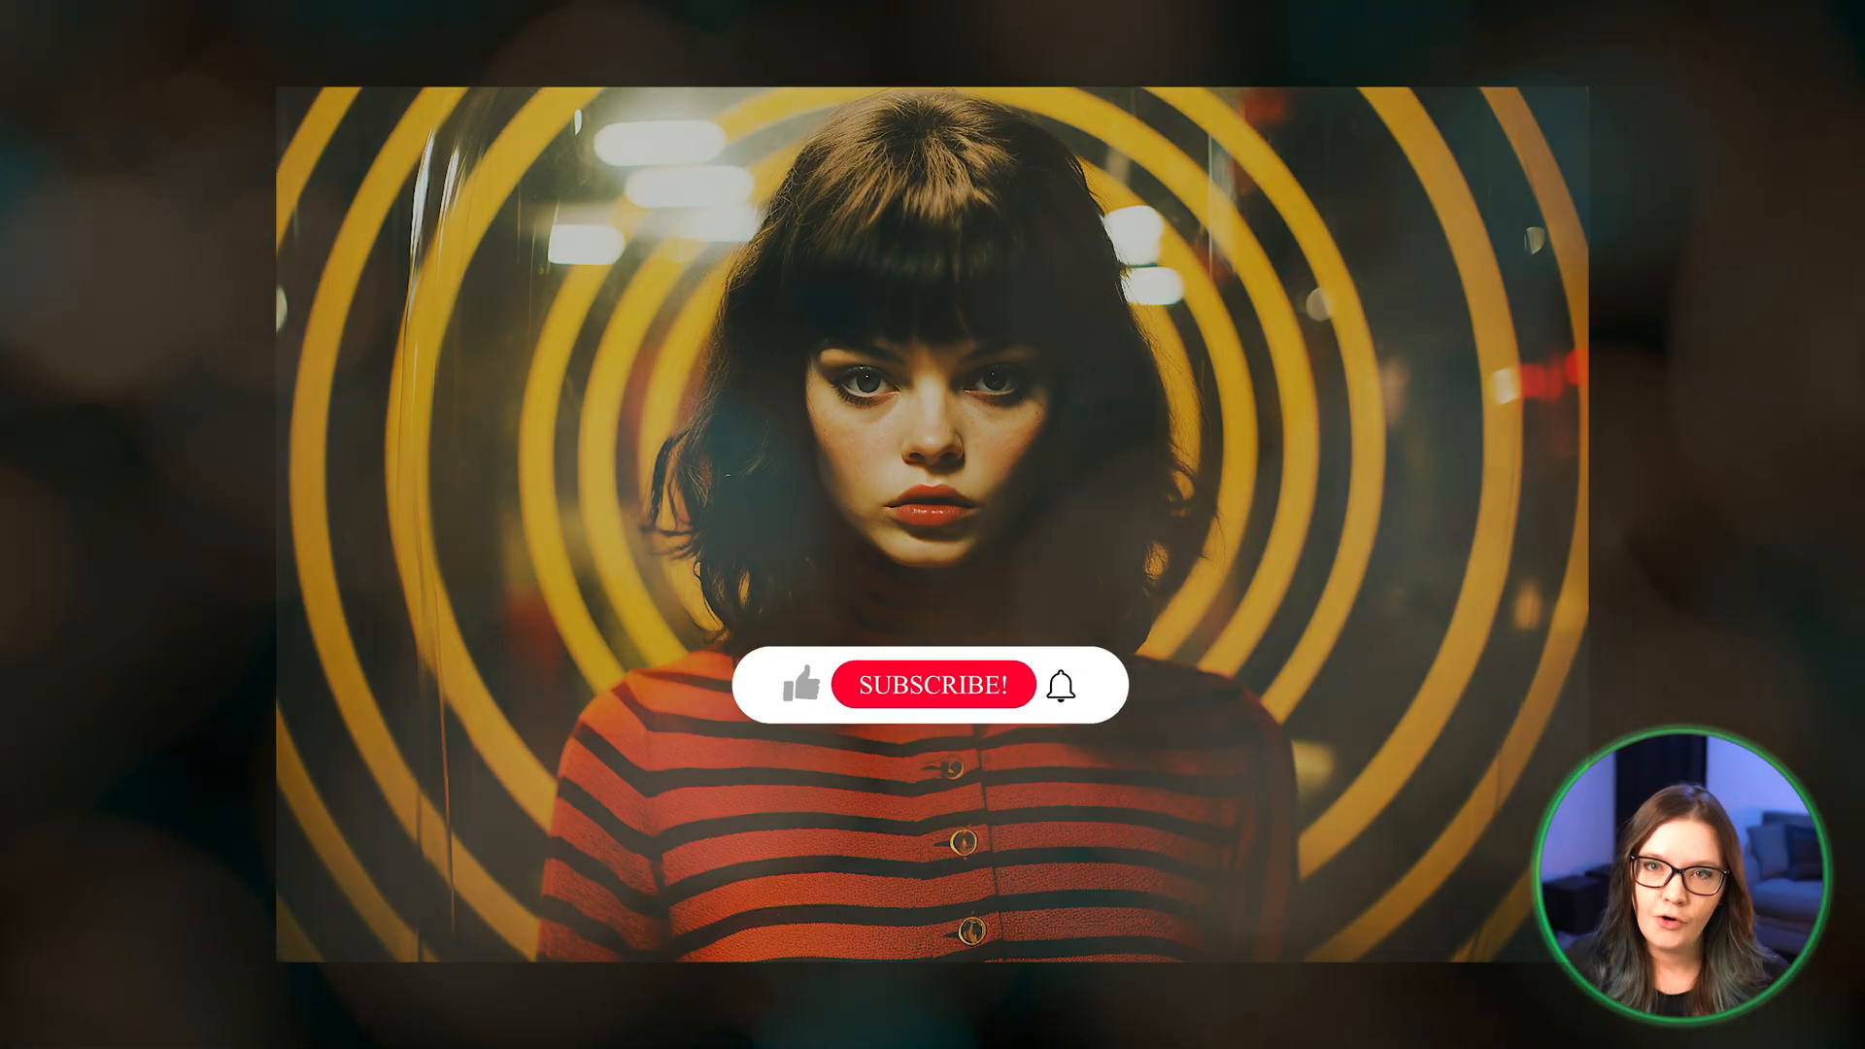
left_click(937, 685)
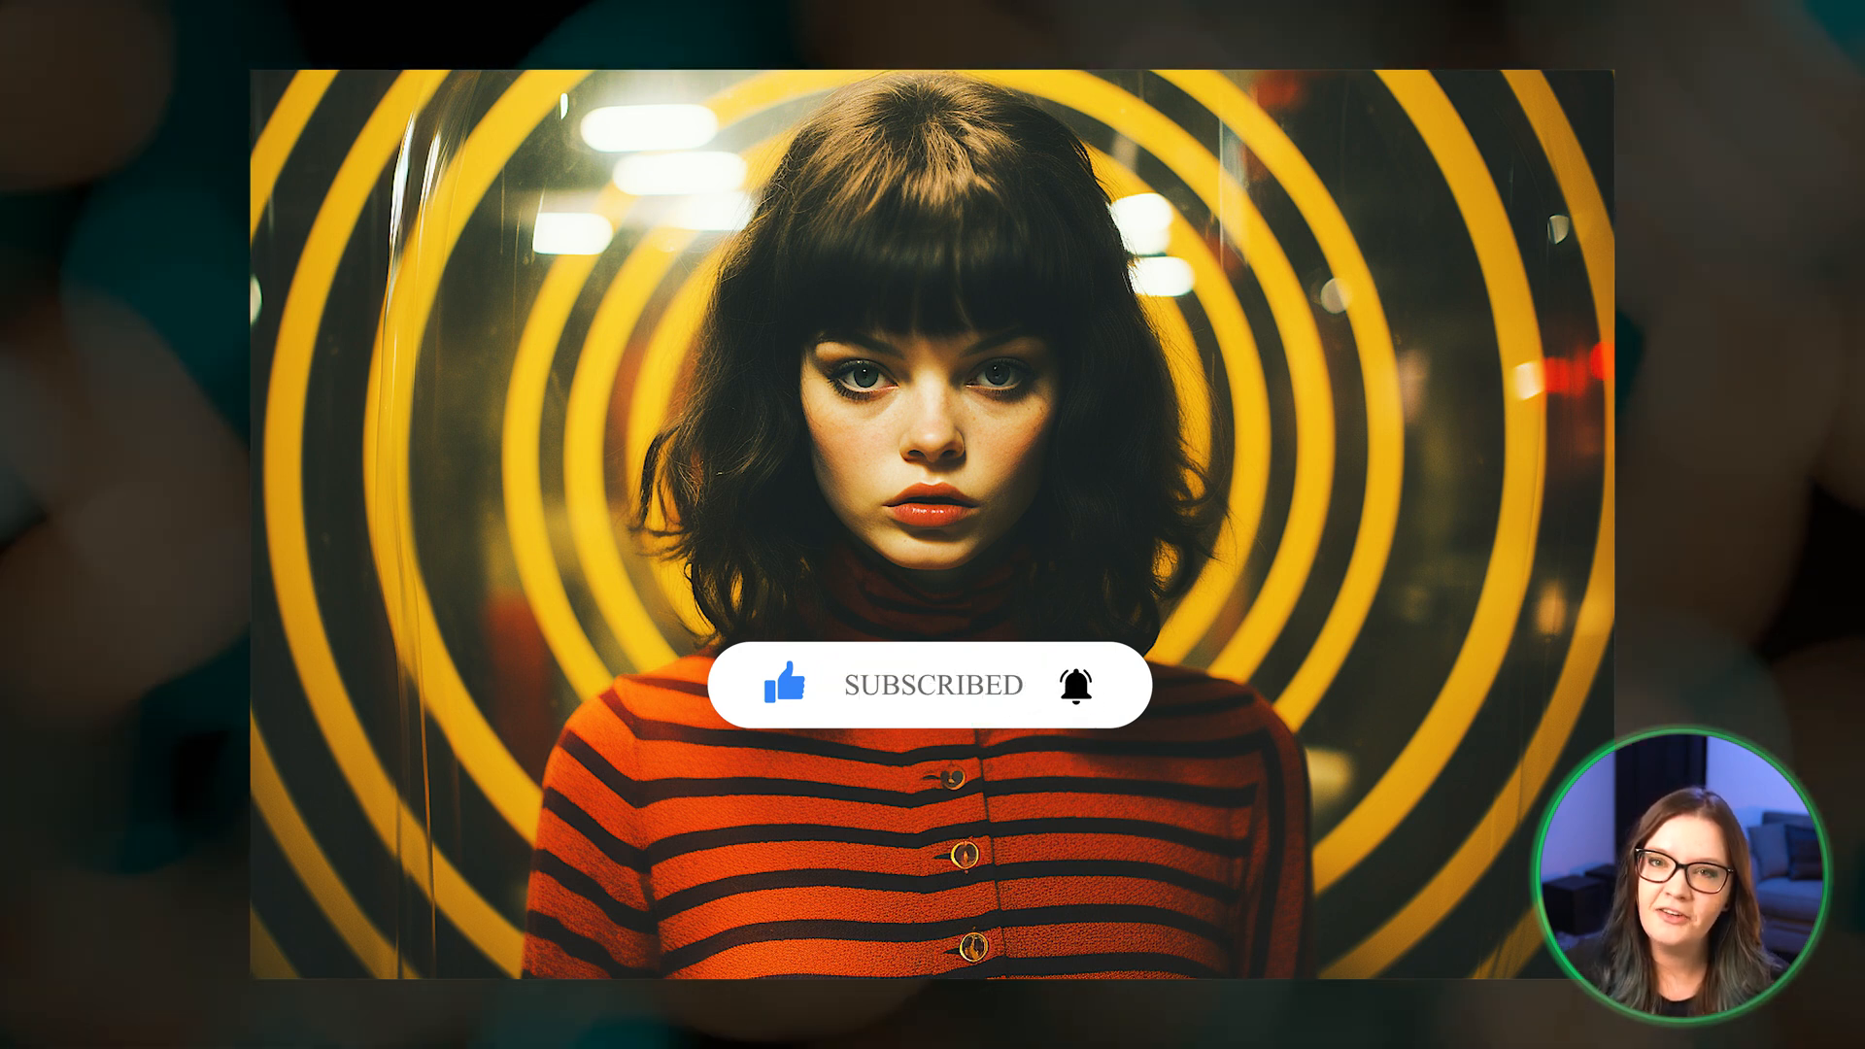